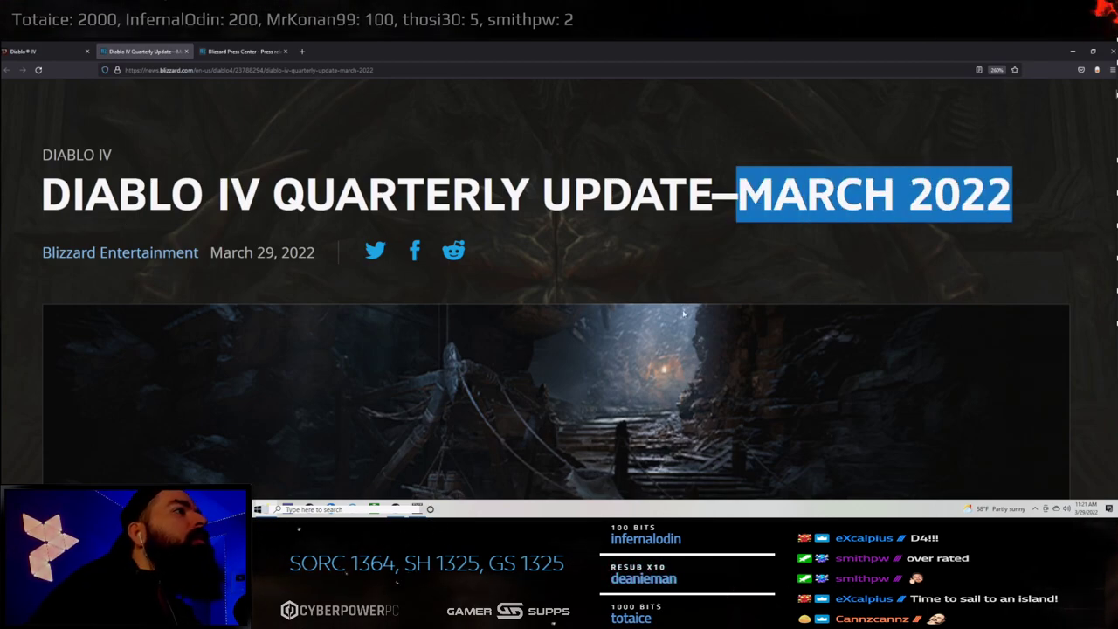
- Read past the header image into the welcome paragraphs, highlighting the year 2022 in the welcome line
scroll(down, 3)
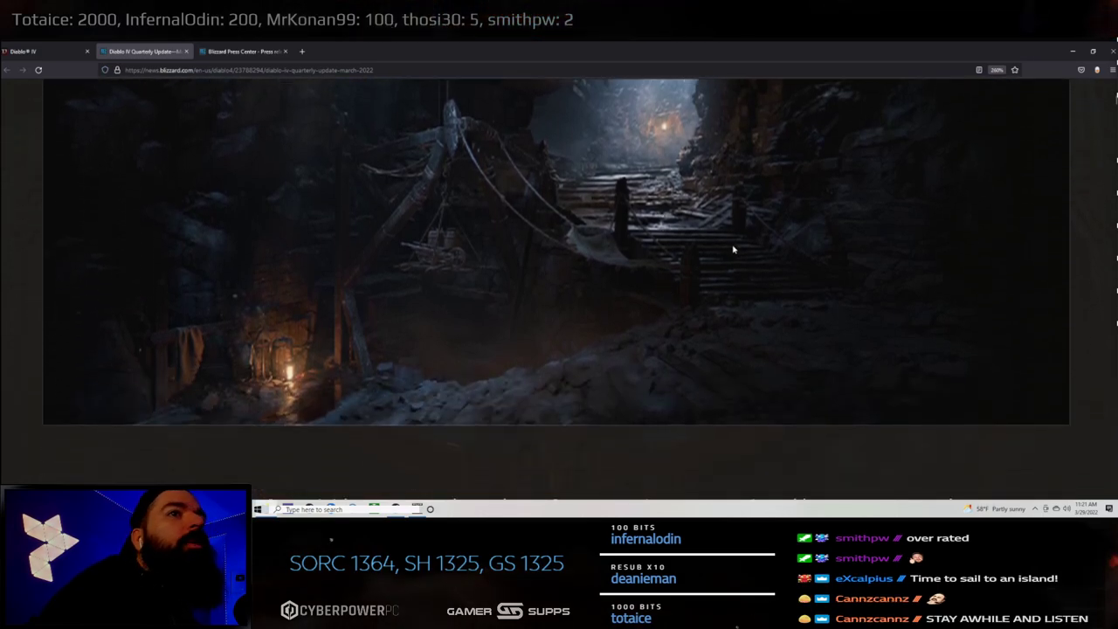
scroll(down, 3)
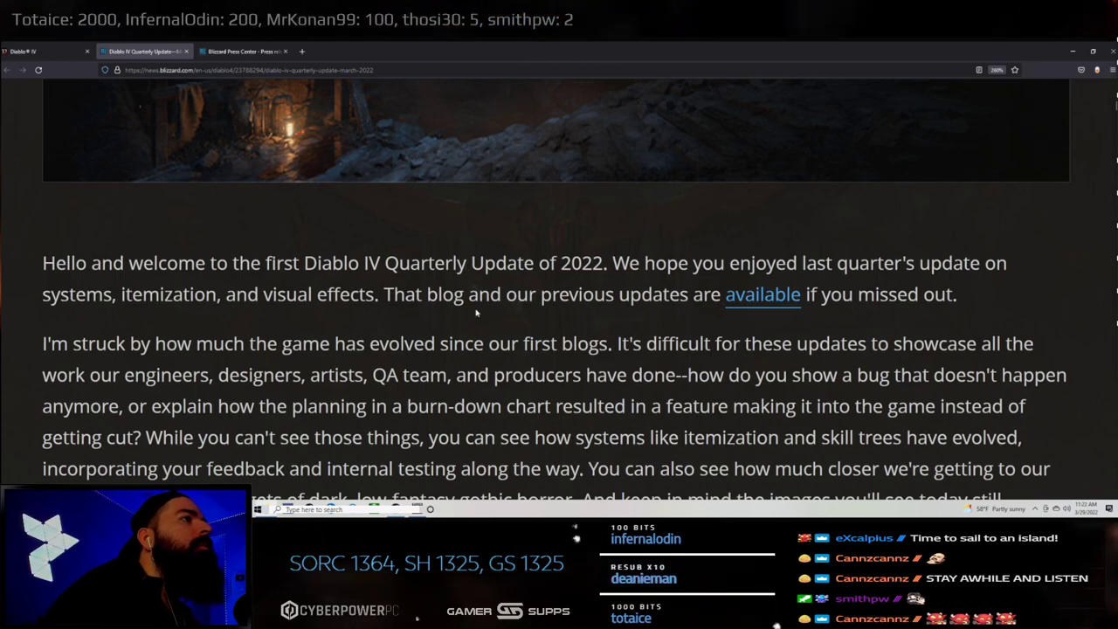
double_click(580, 263)
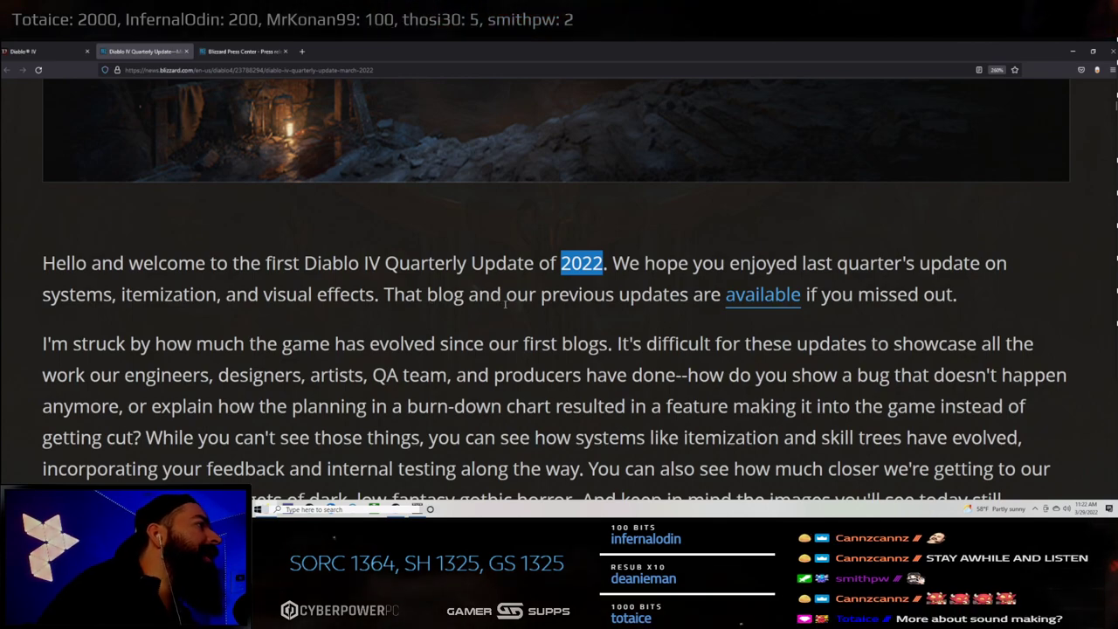
scroll(down, 3)
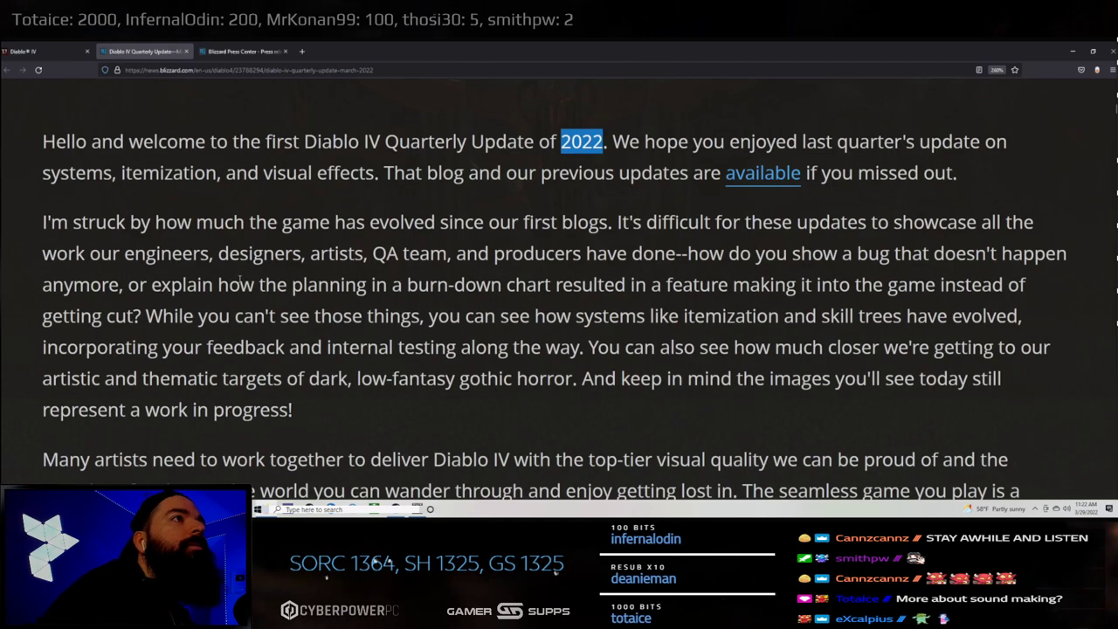
- Highlight the second paragraph's opening, the engineers phrase and the sentence about showing unseen bugs
drag(42, 222, 255, 222)
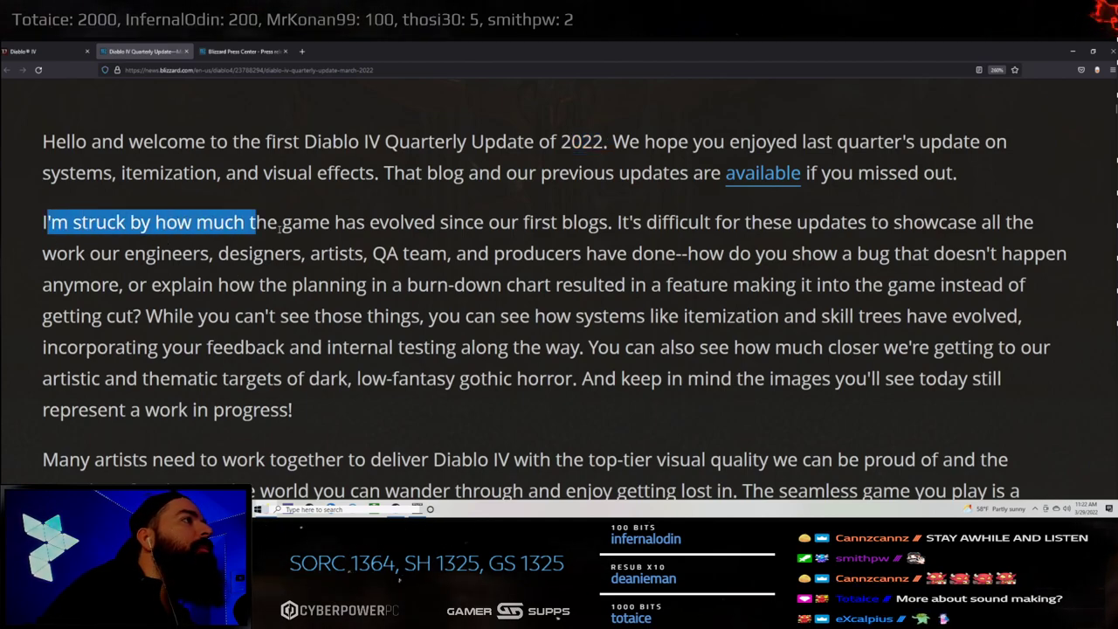
drag(253, 220, 610, 220)
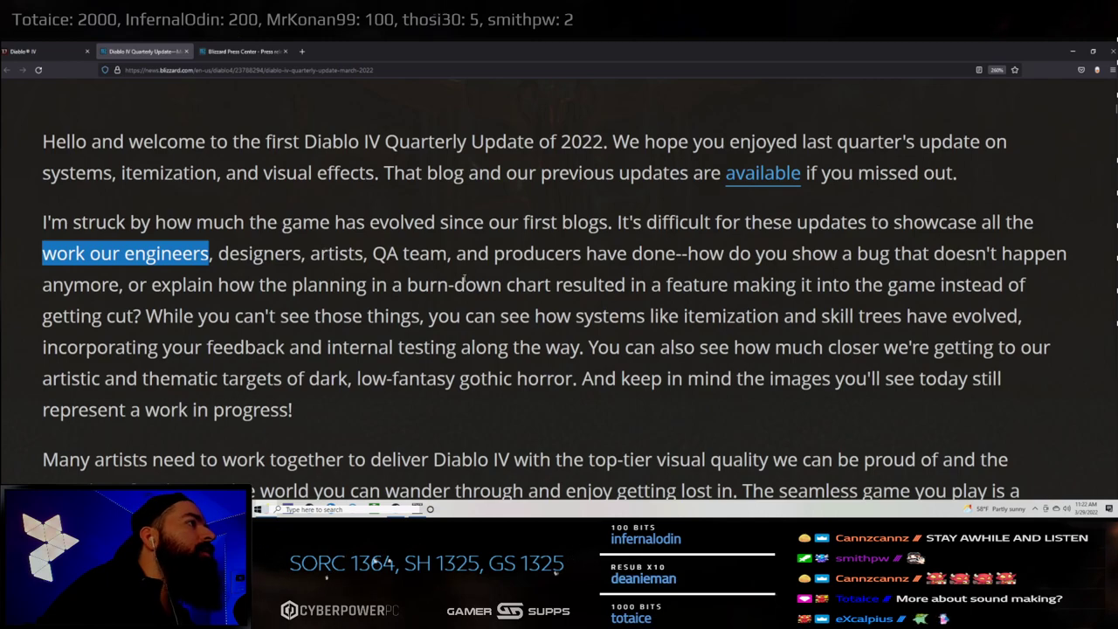
mouse_move(748, 271)
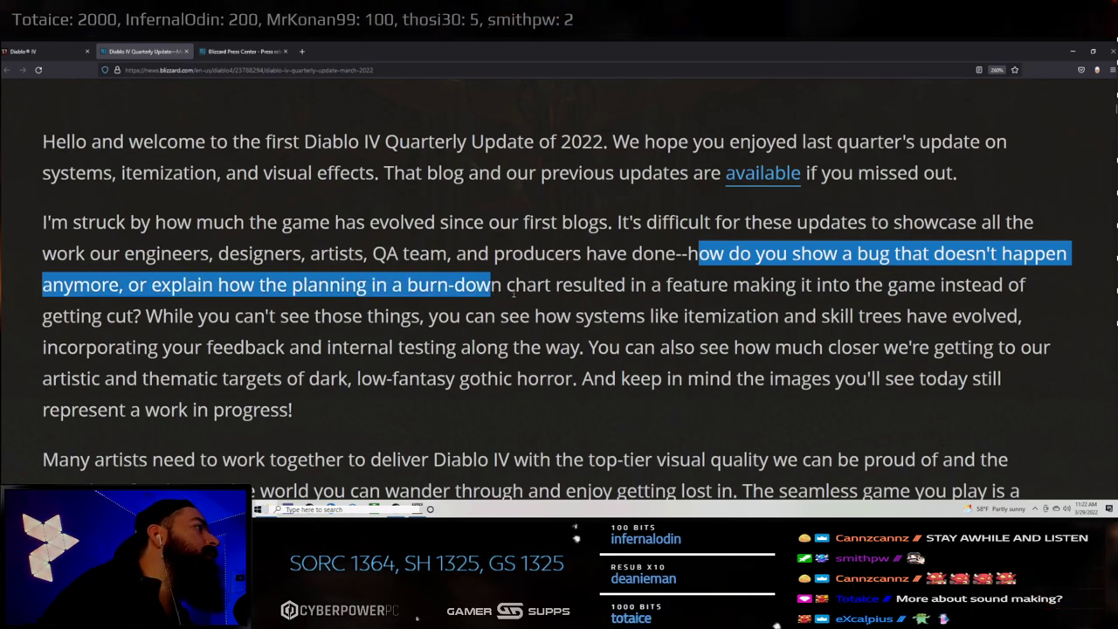
drag(492, 283, 940, 283)
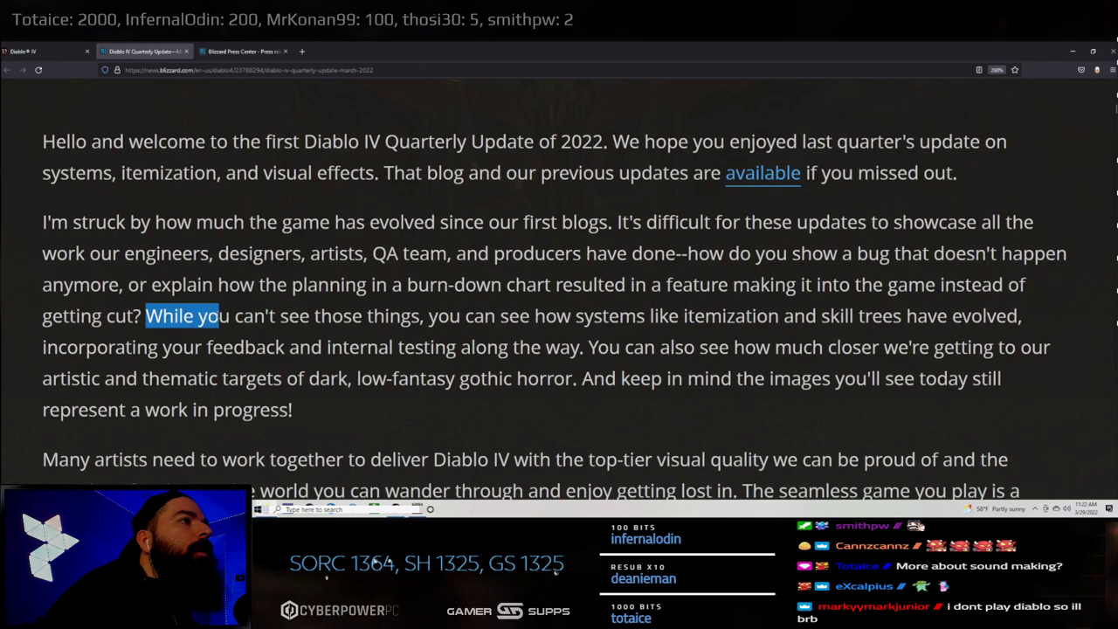
- Highlight the sentences on itemization, skill trees and artistic targets while reading
drag(182, 314, 332, 314)
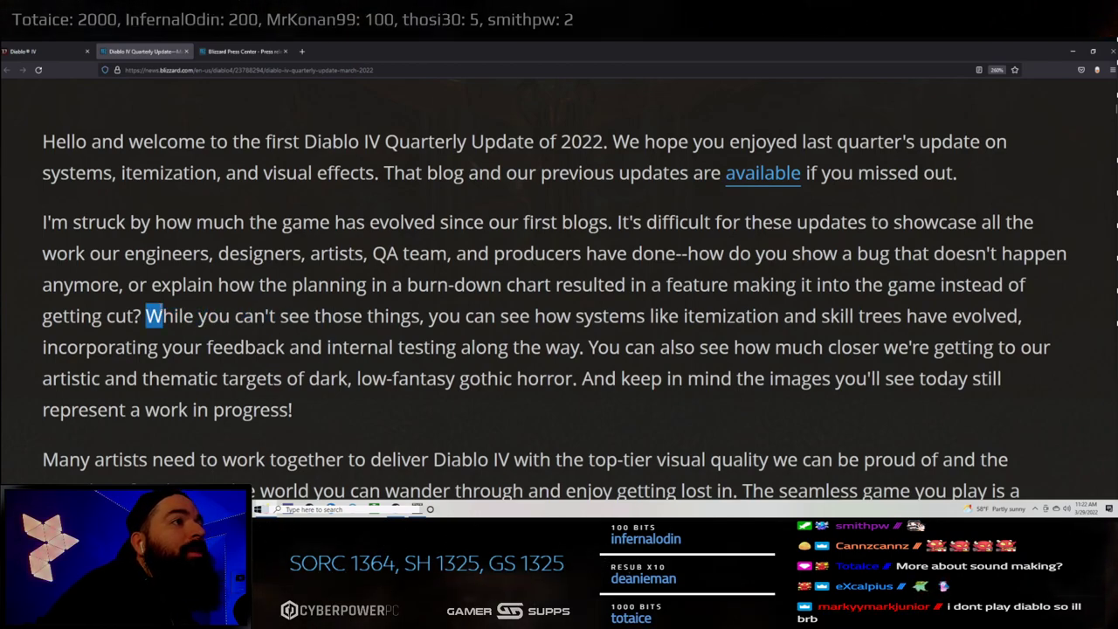
drag(154, 315, 262, 314)
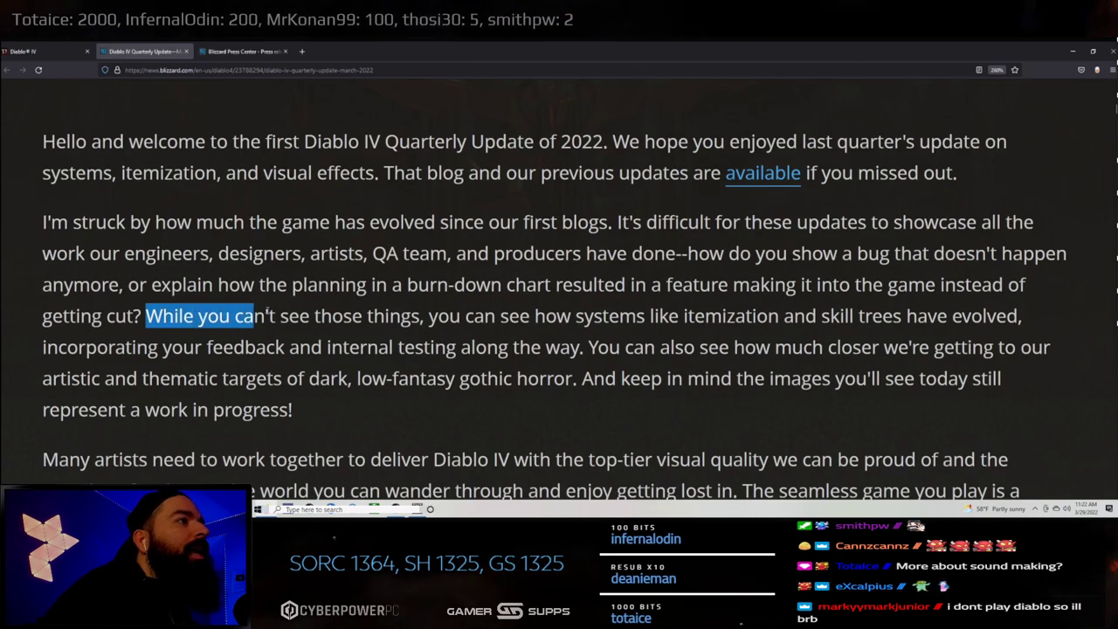
drag(254, 314, 638, 315)
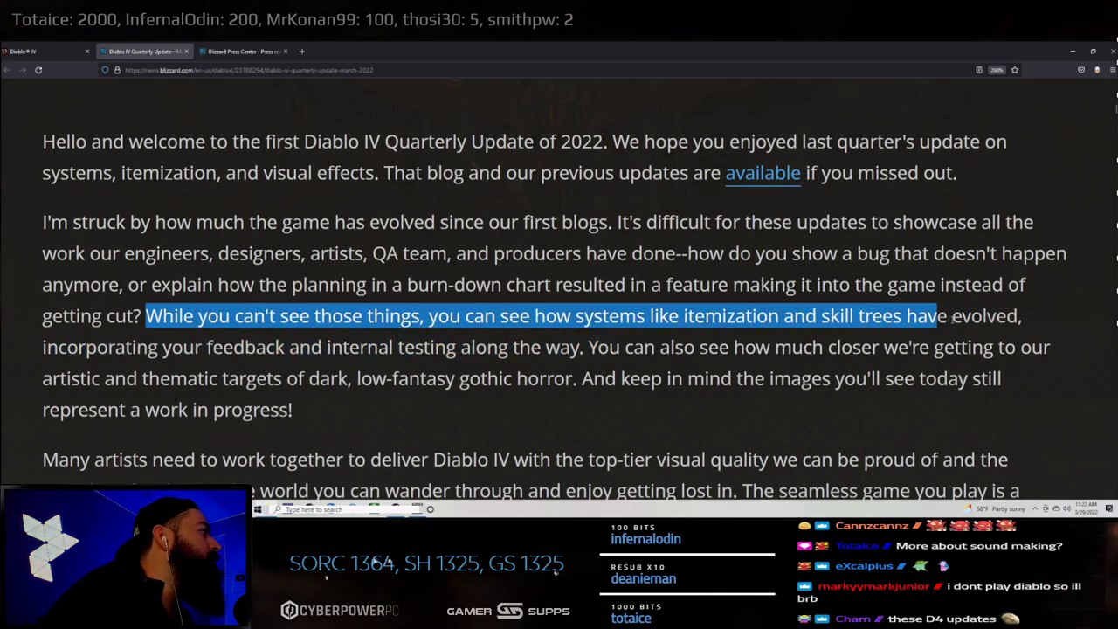
drag(935, 314, 231, 346)
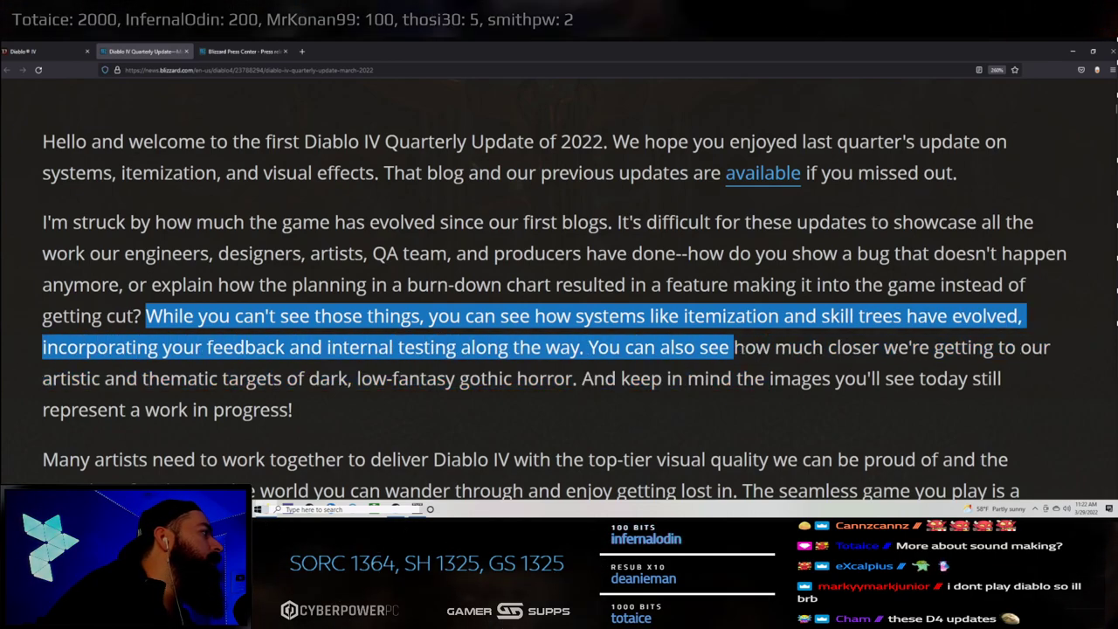
drag(733, 346, 148, 378)
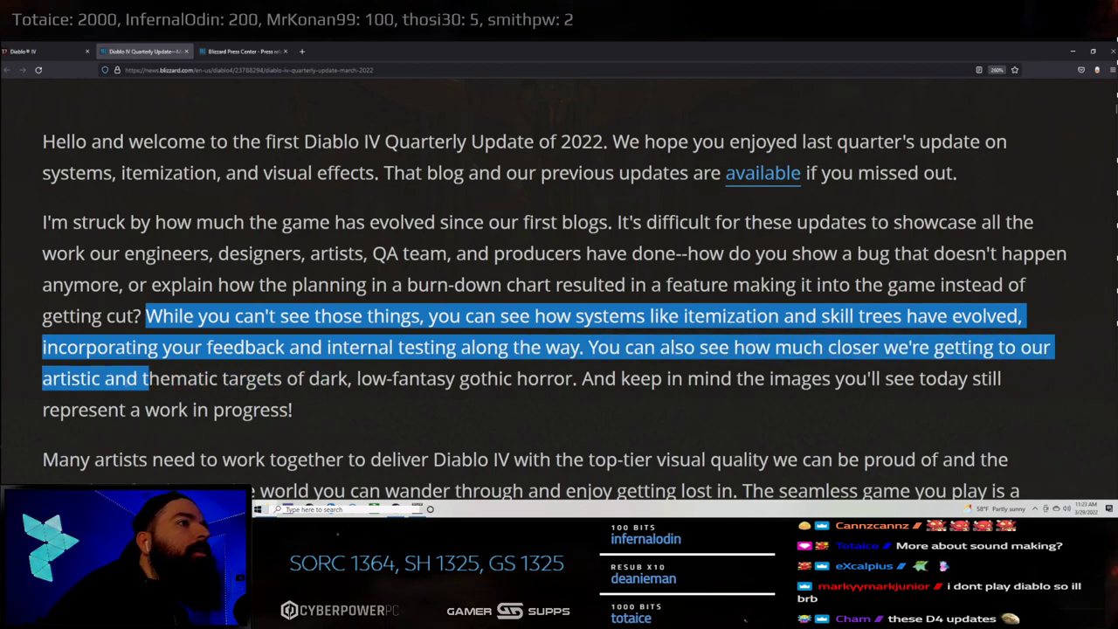
- Read down to Game Director Joe Shely's sign-off and highlight the sign-off line
scroll(down, 3)
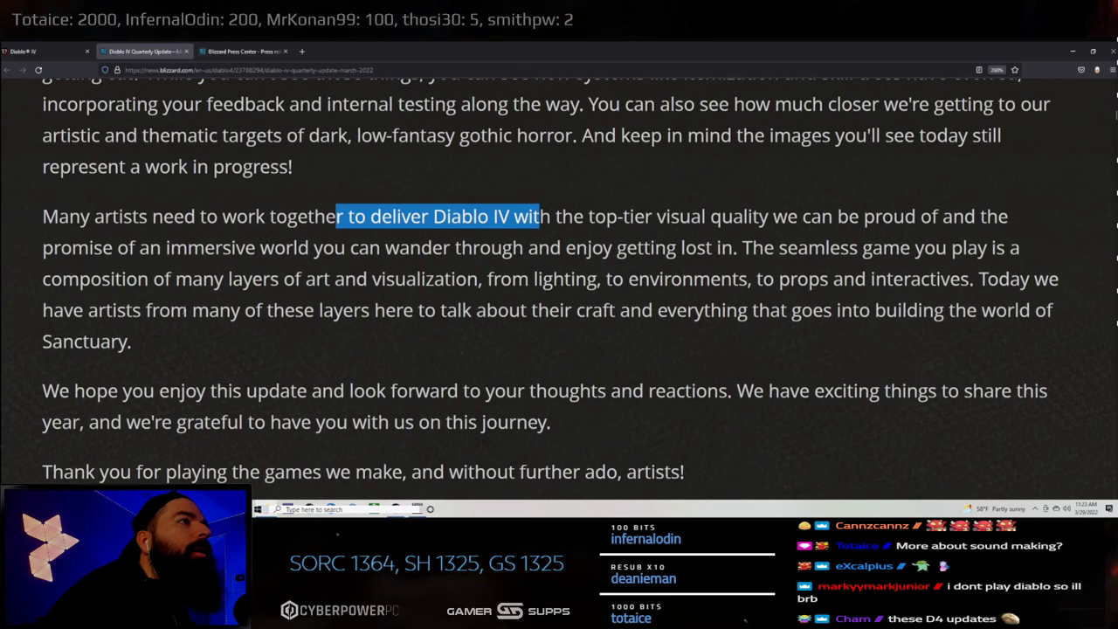
scroll(down, 3)
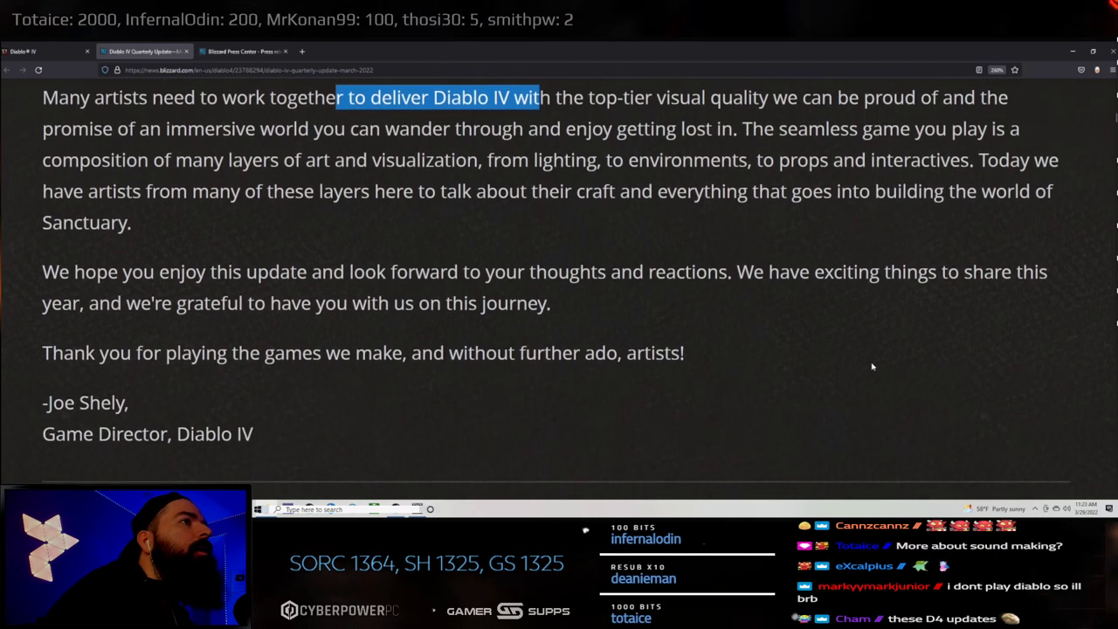
drag(74, 269, 399, 278)
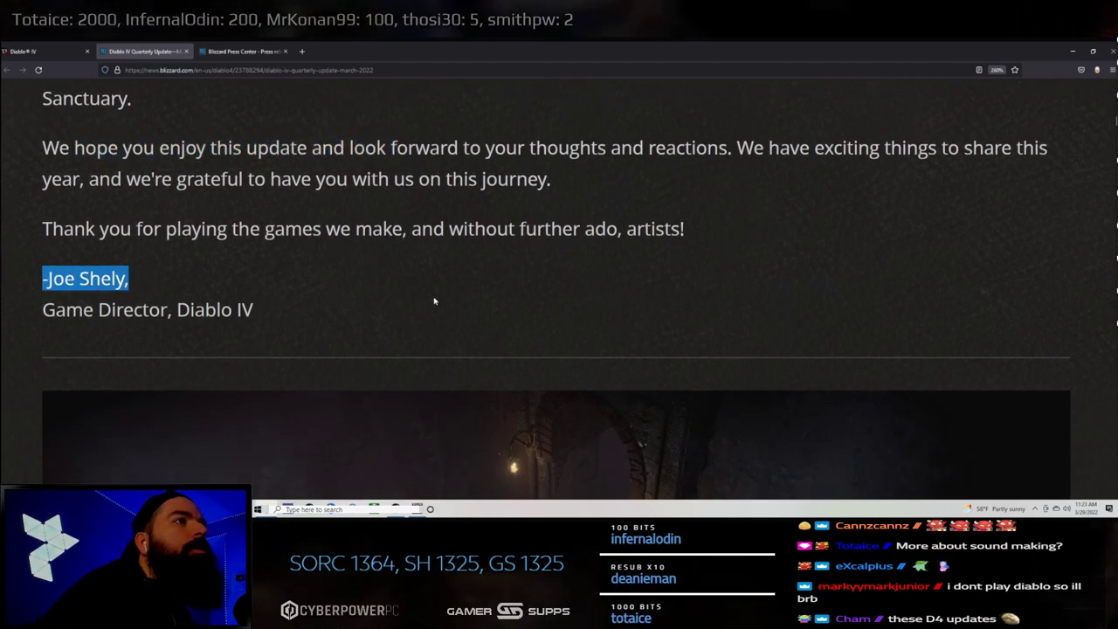
mouse_move(569, 318)
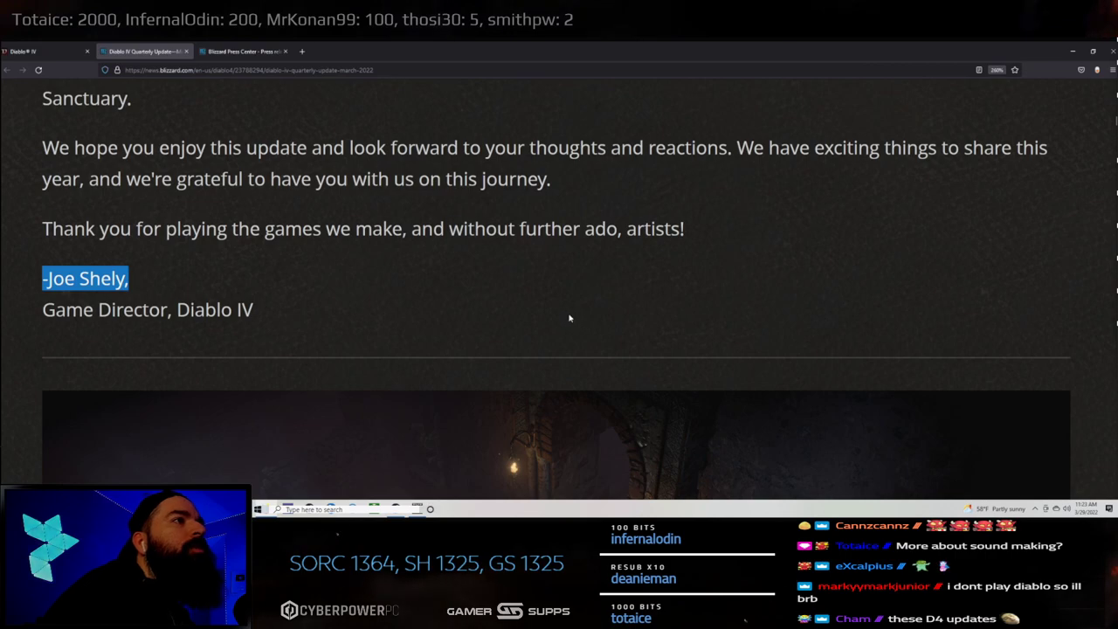
- Read past the first environment image to the Art Director, Environments introduction
scroll(down, 3)
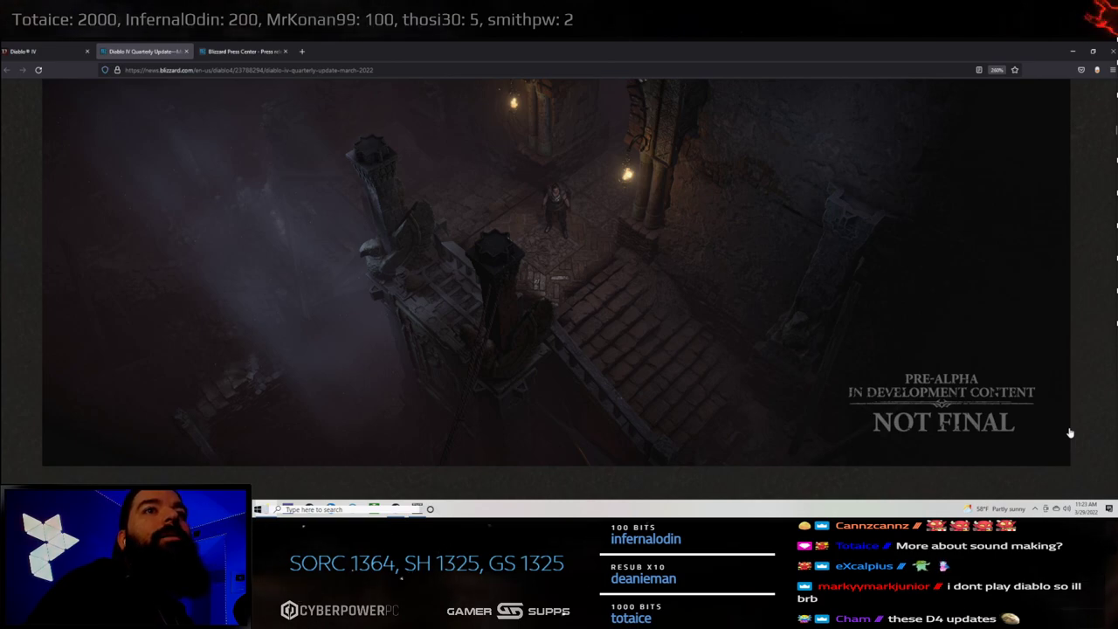
mouse_move(807, 322)
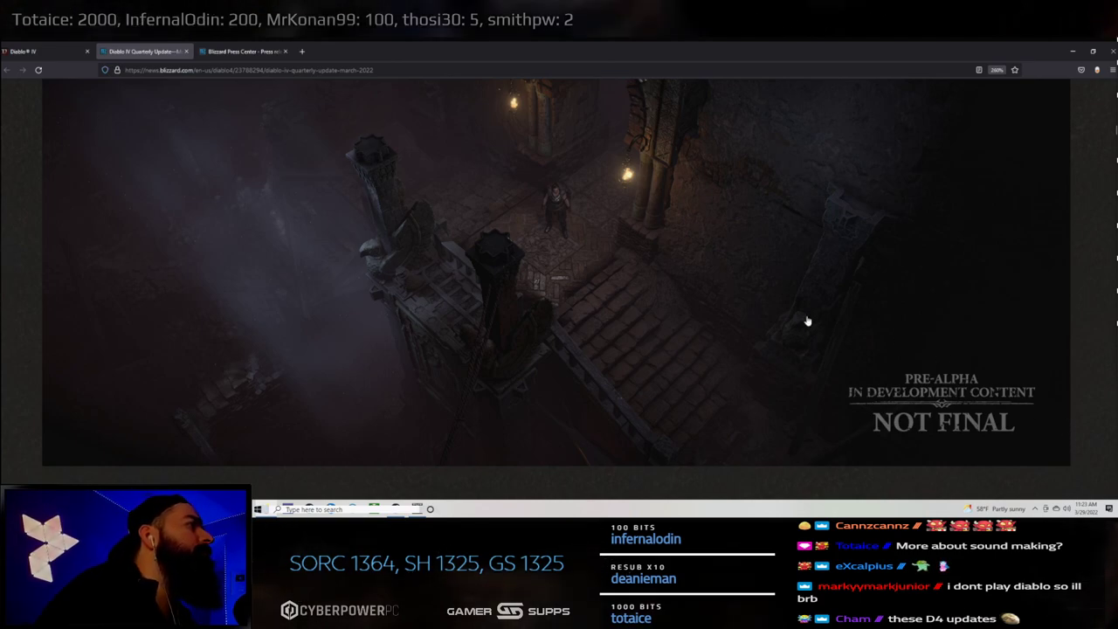
scroll(down, 3)
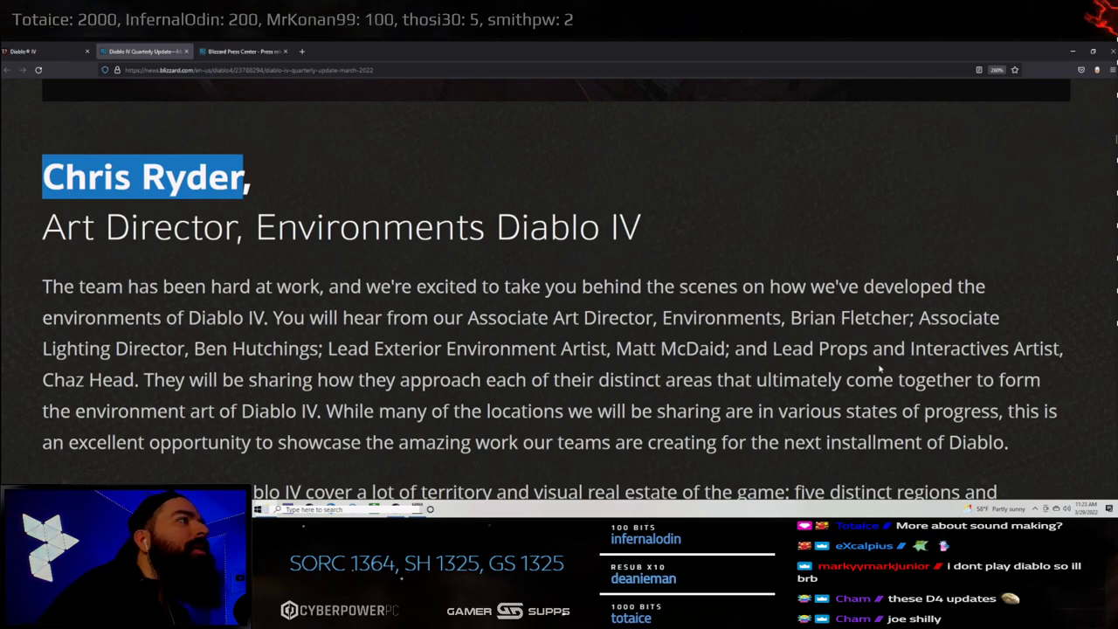
scroll(down, 3)
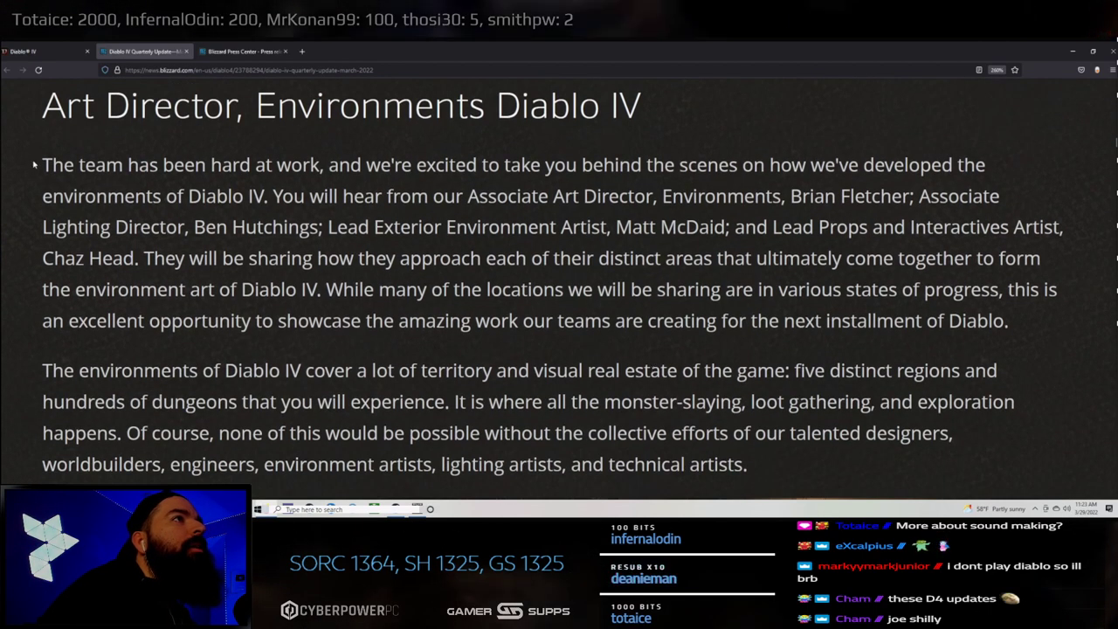
- Highlight the environments intro opening, behind-the-scenes phrase and the showcasing-work sentence, reading to the next image
drag(42, 164, 475, 164)
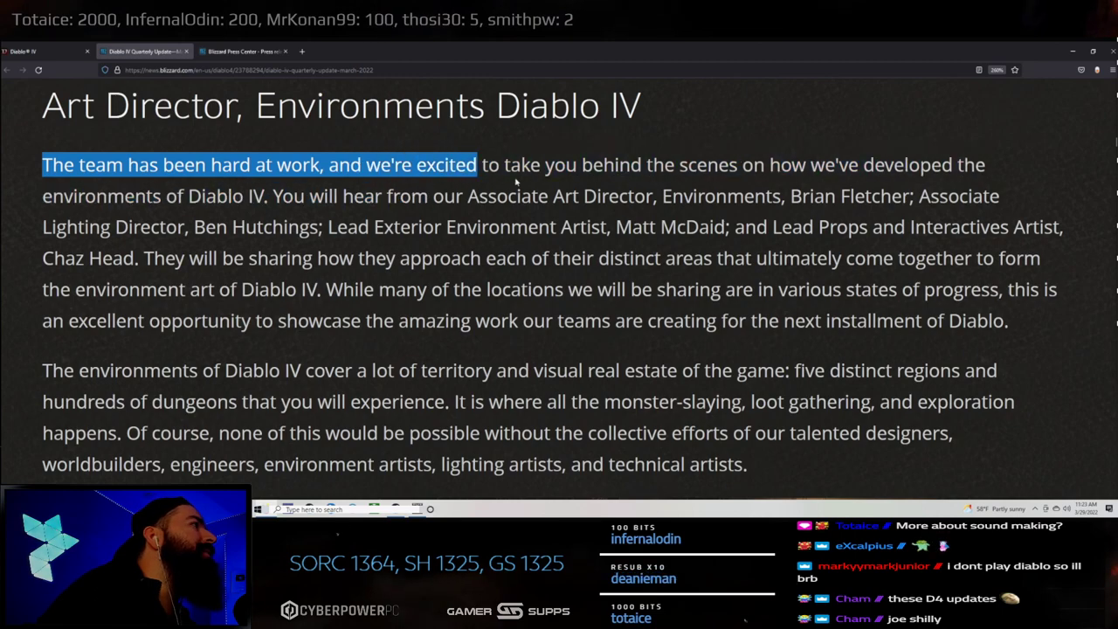
drag(475, 164, 793, 164)
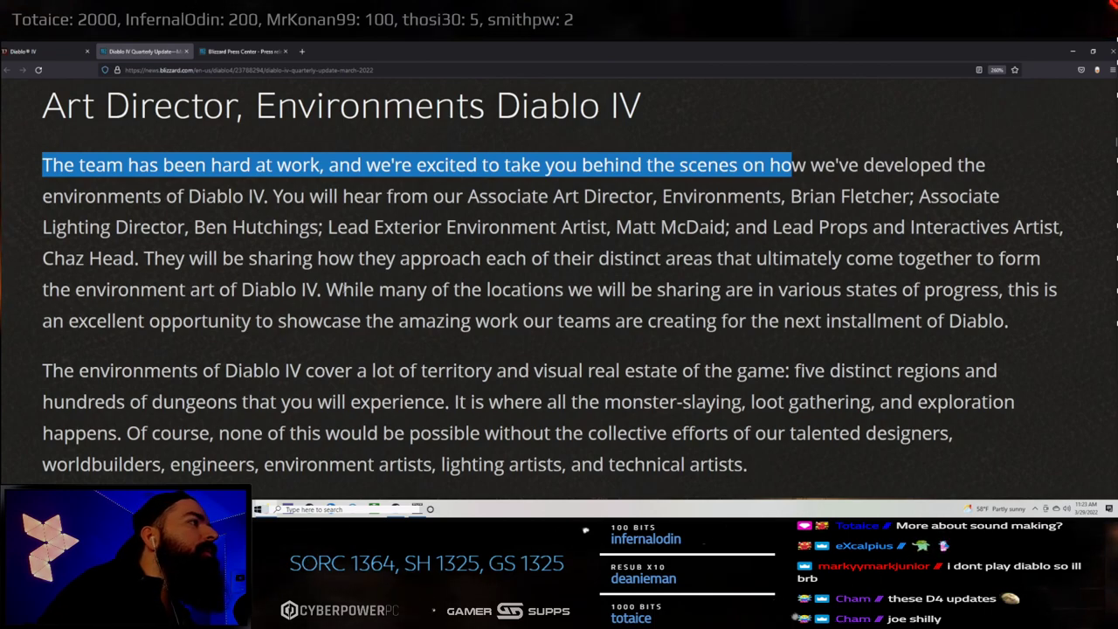
mouse_move(808, 307)
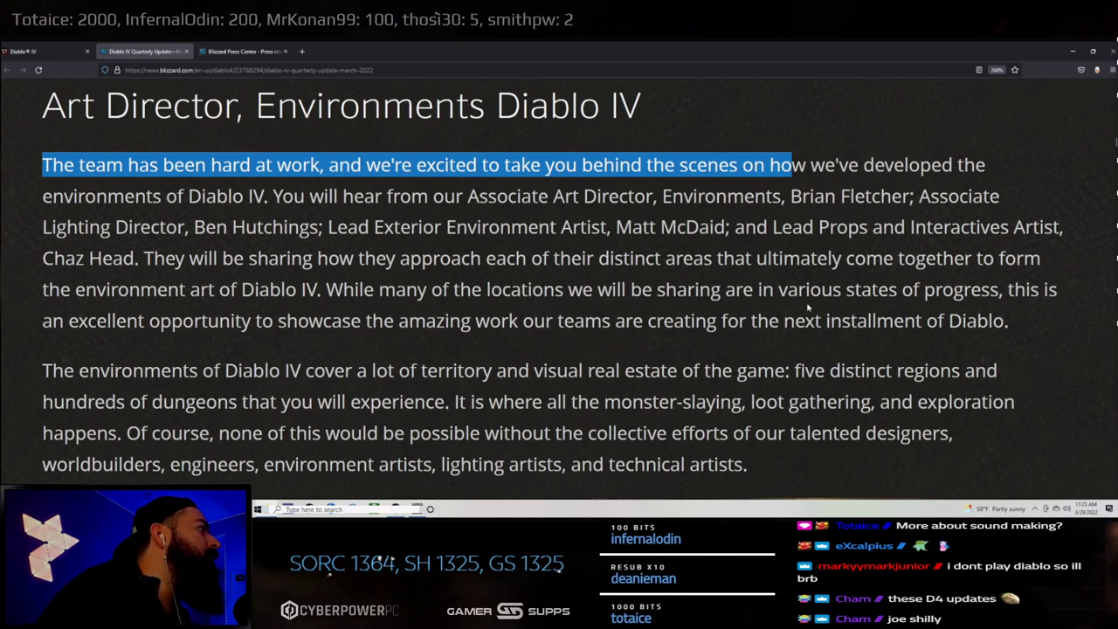
mouse_move(60, 359)
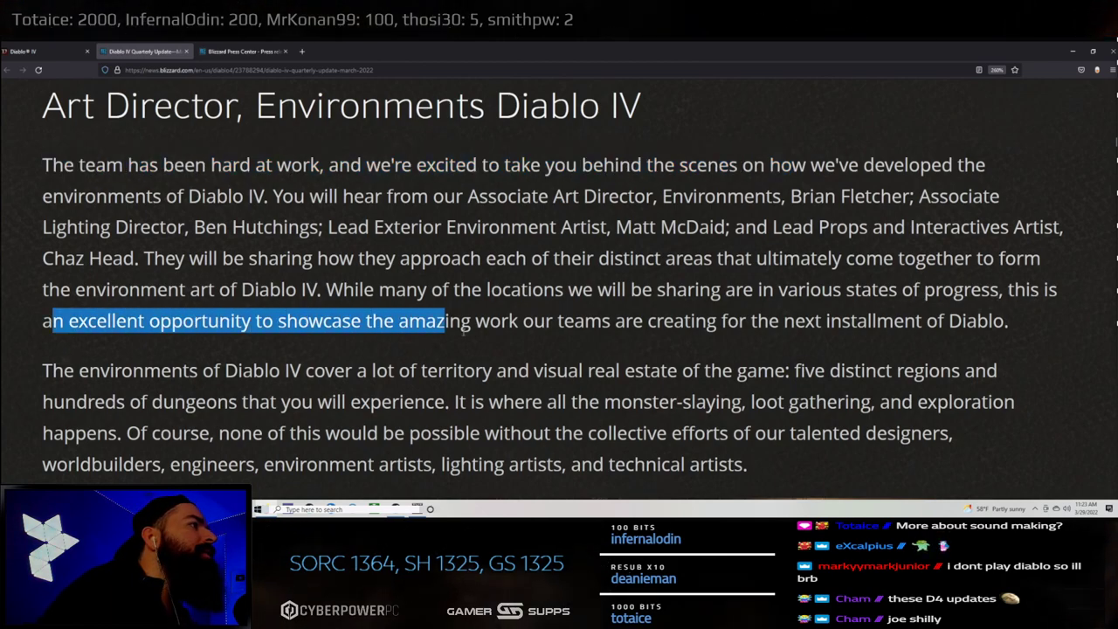
drag(446, 322, 853, 321)
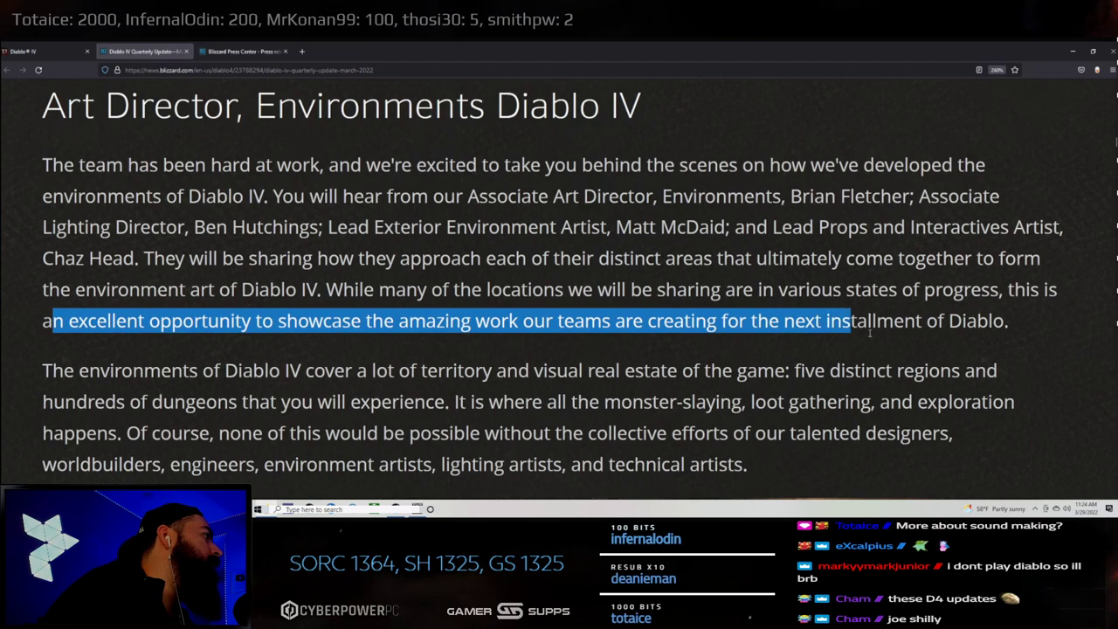
scroll(down, 3)
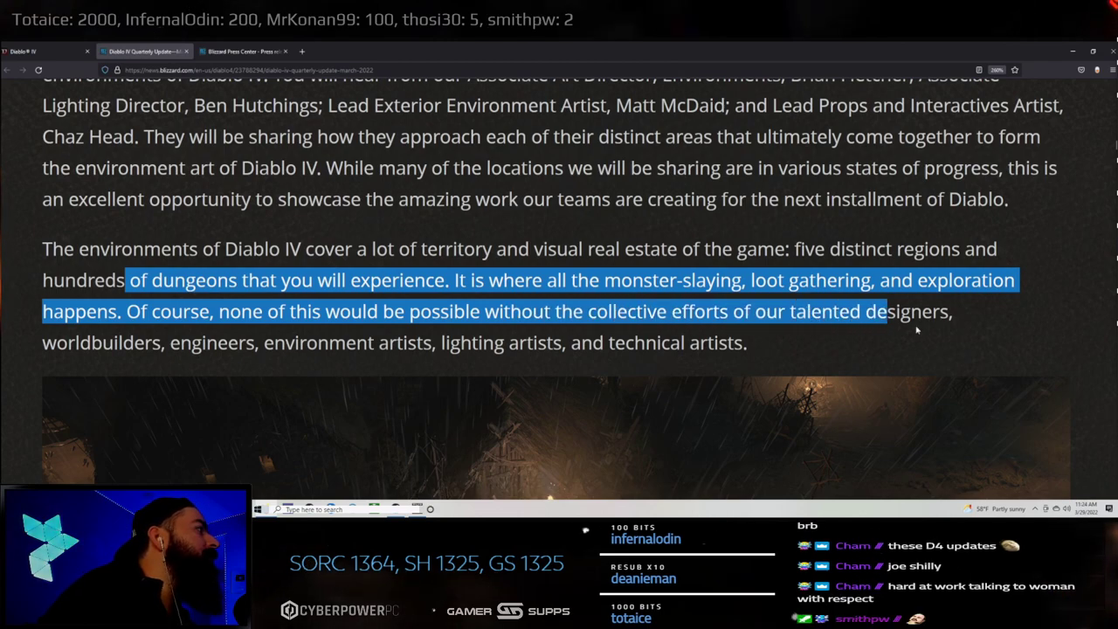
- Scroll down to the first dark pre-alpha environment screenshot
scroll(down, 3)
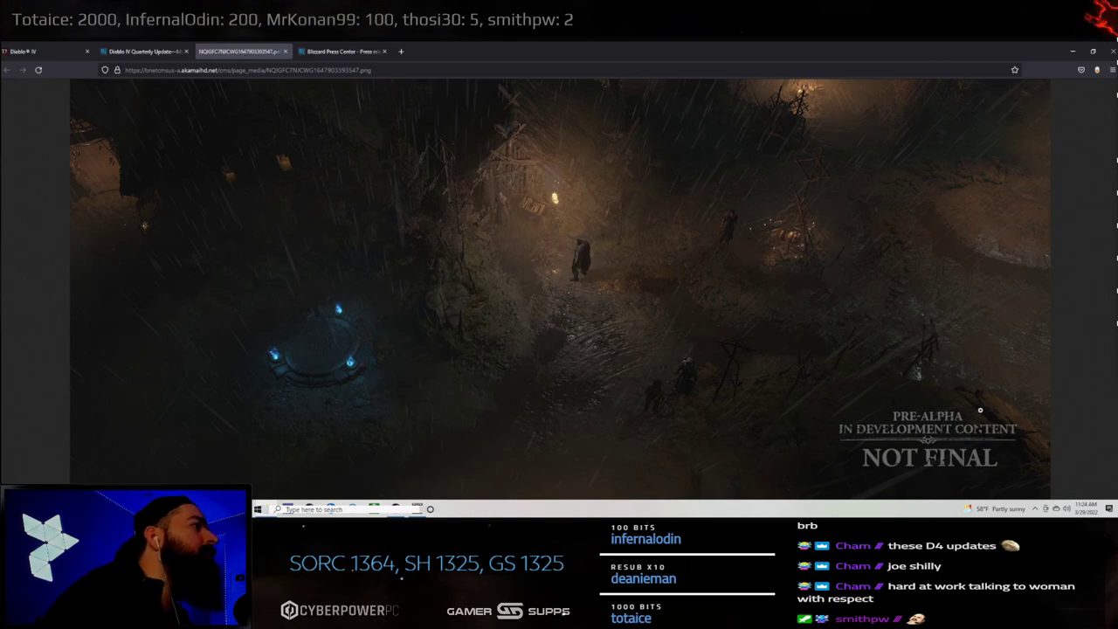
mouse_move(1098, 357)
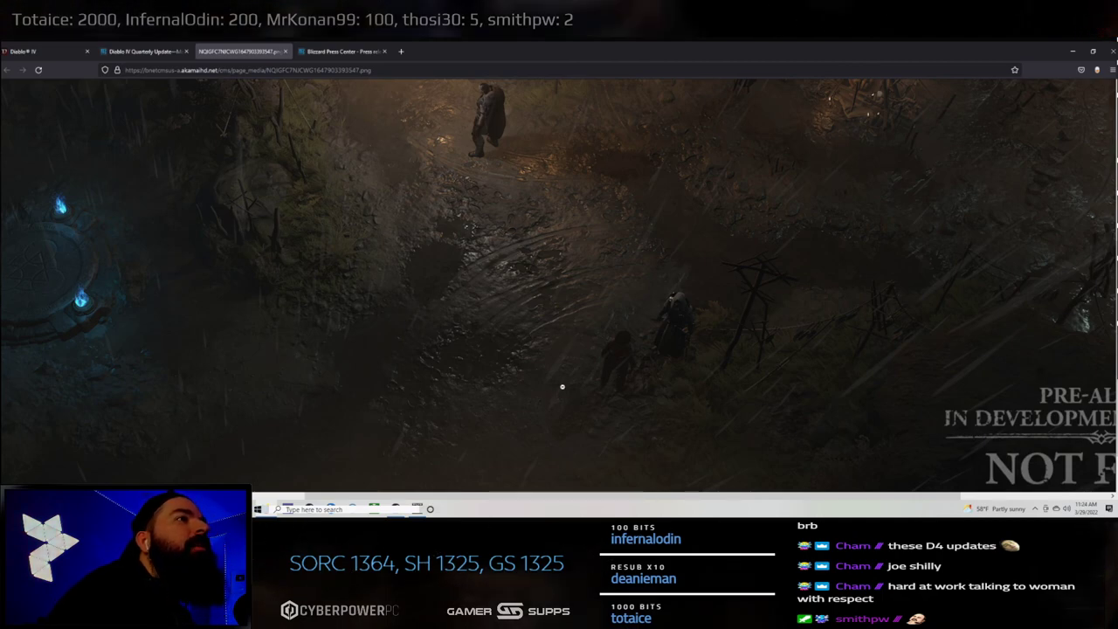
mouse_move(748, 378)
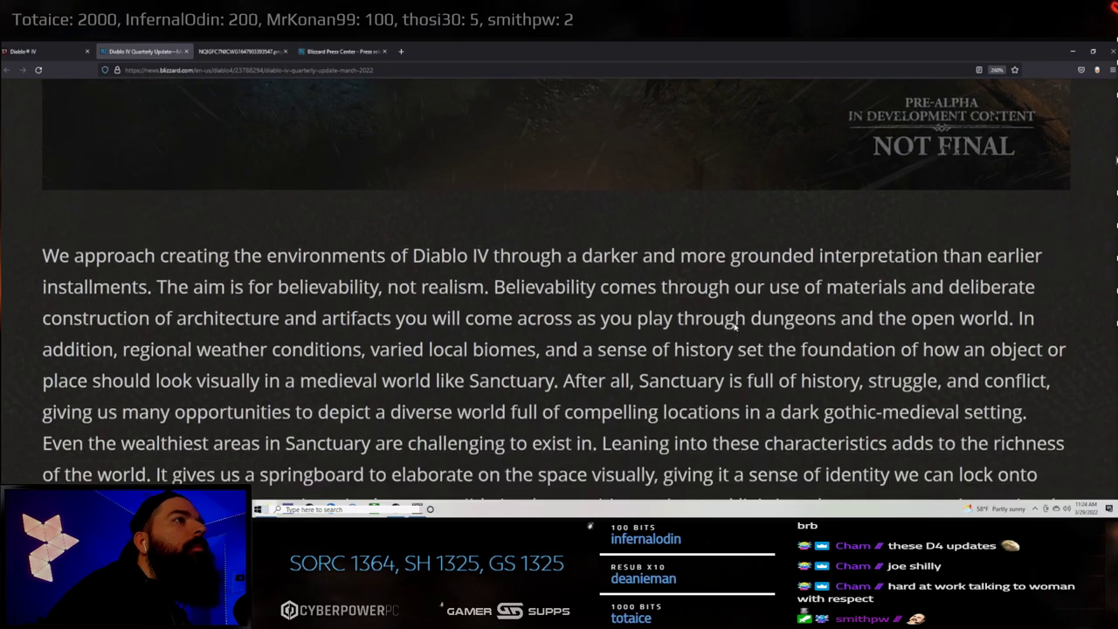
scroll(down, 3)
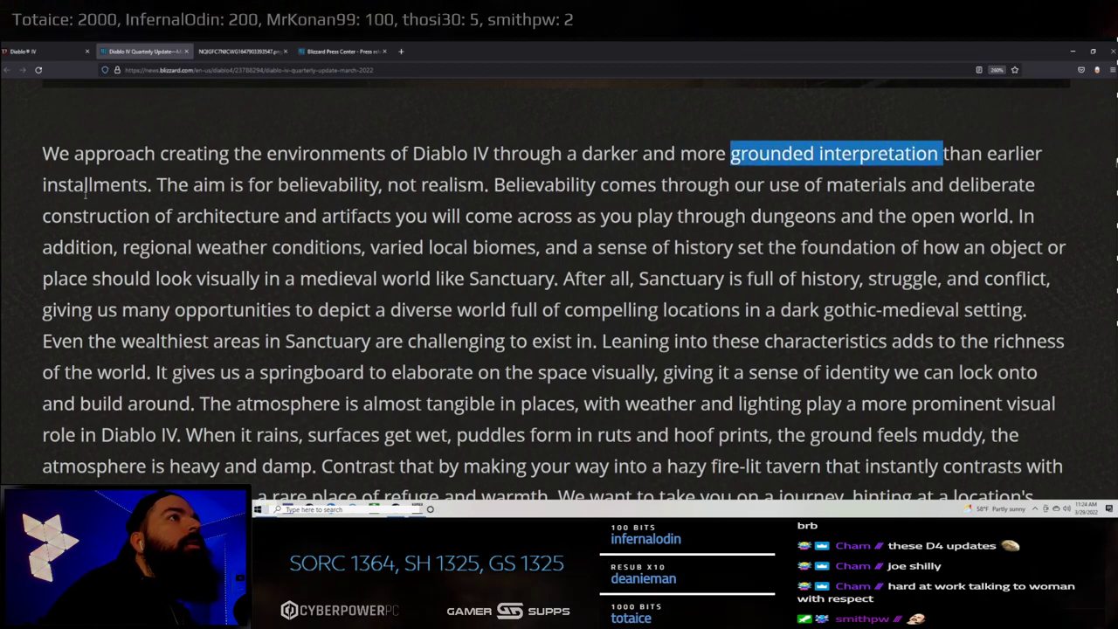
double_click(94, 185)
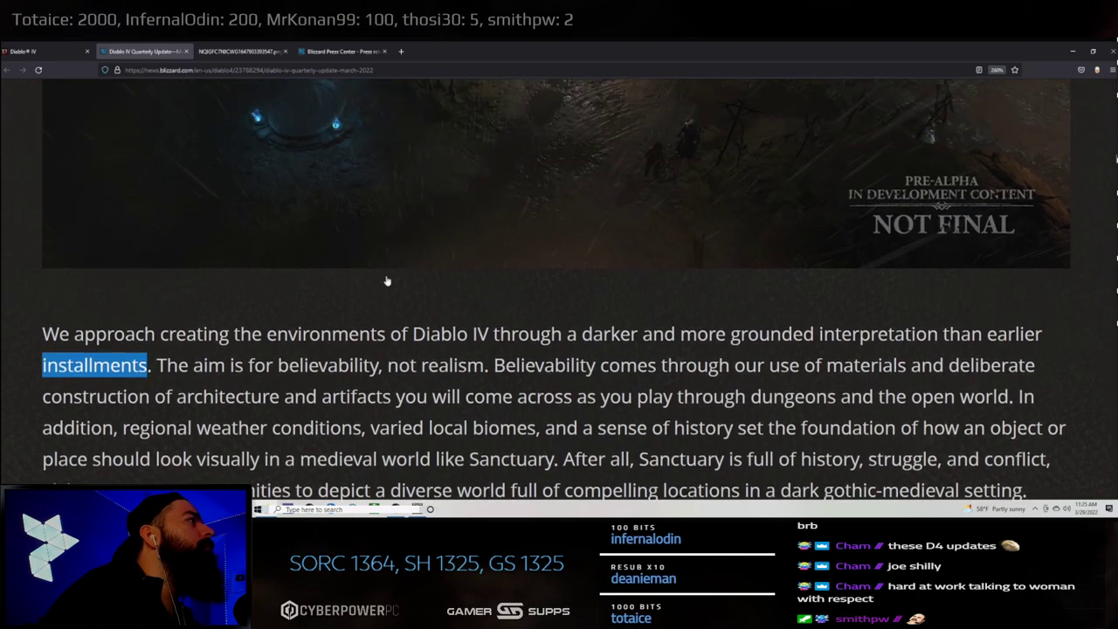
scroll(down, 3)
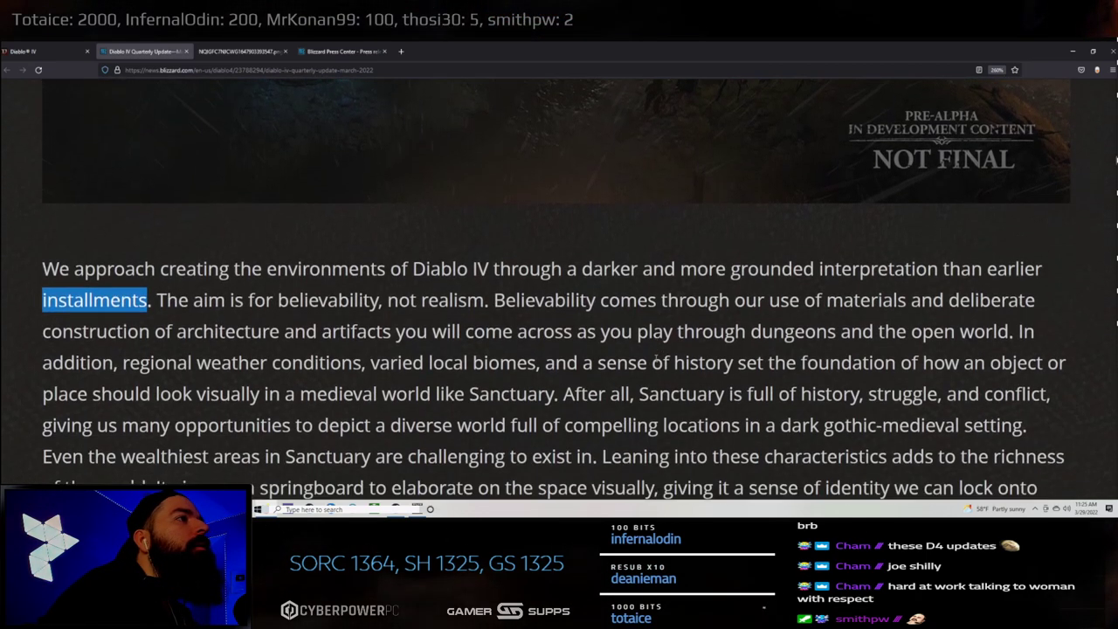
scroll(down, 3)
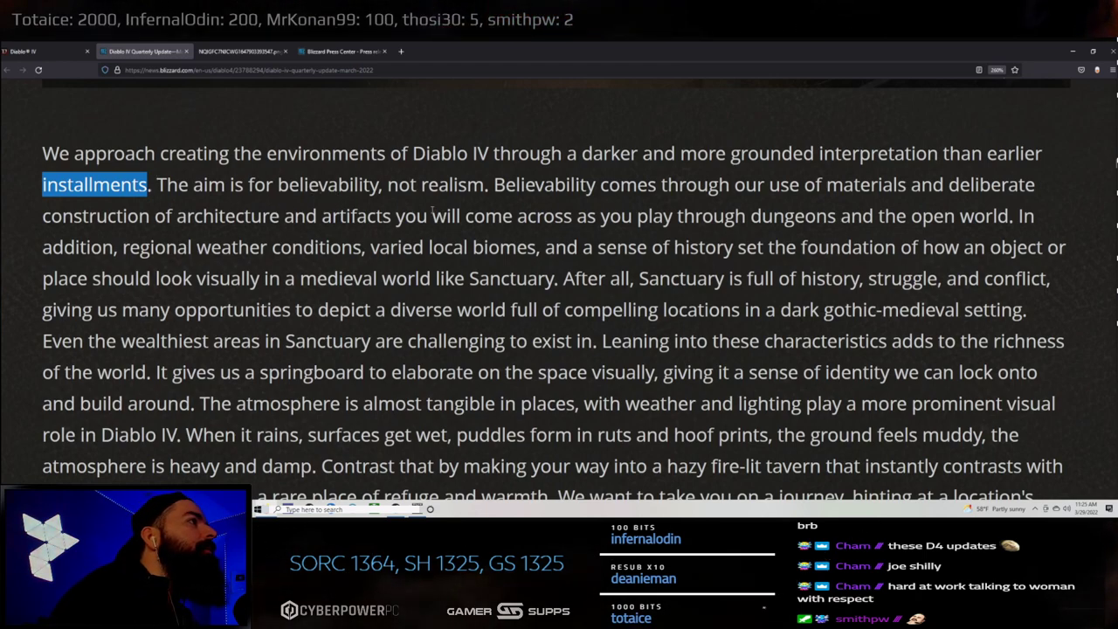
double_click(435, 185)
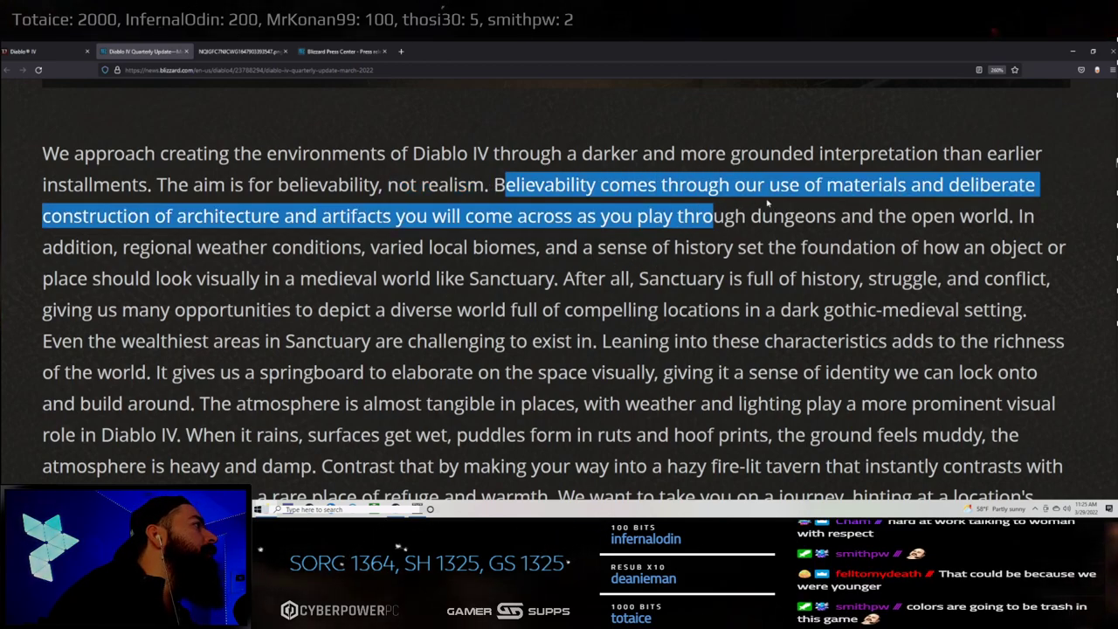
drag(713, 216, 970, 185)
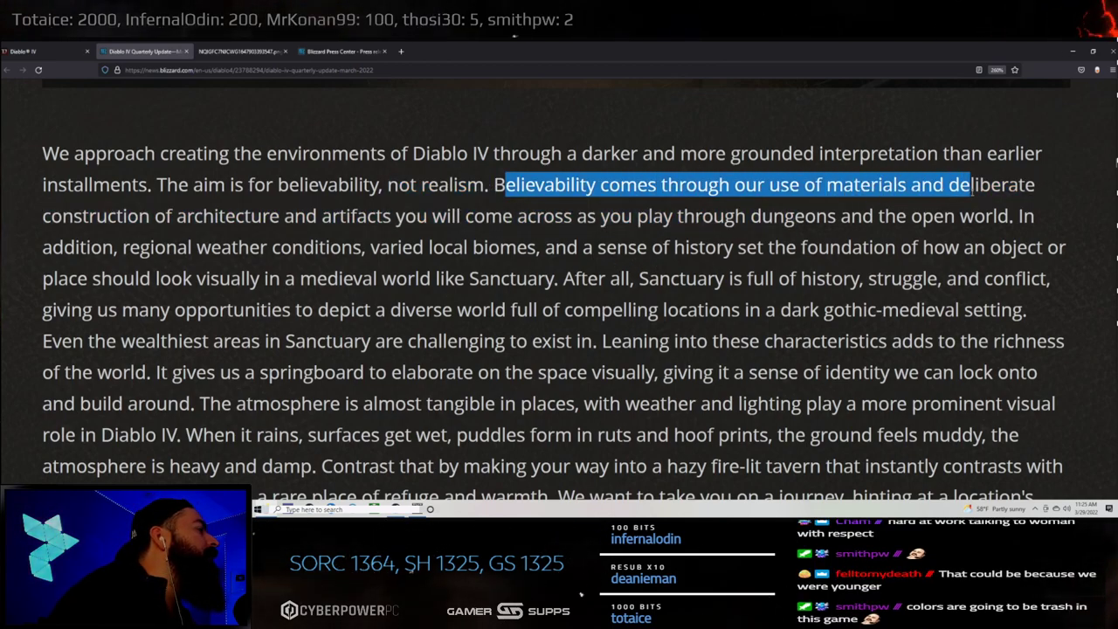
drag(970, 185, 262, 217)
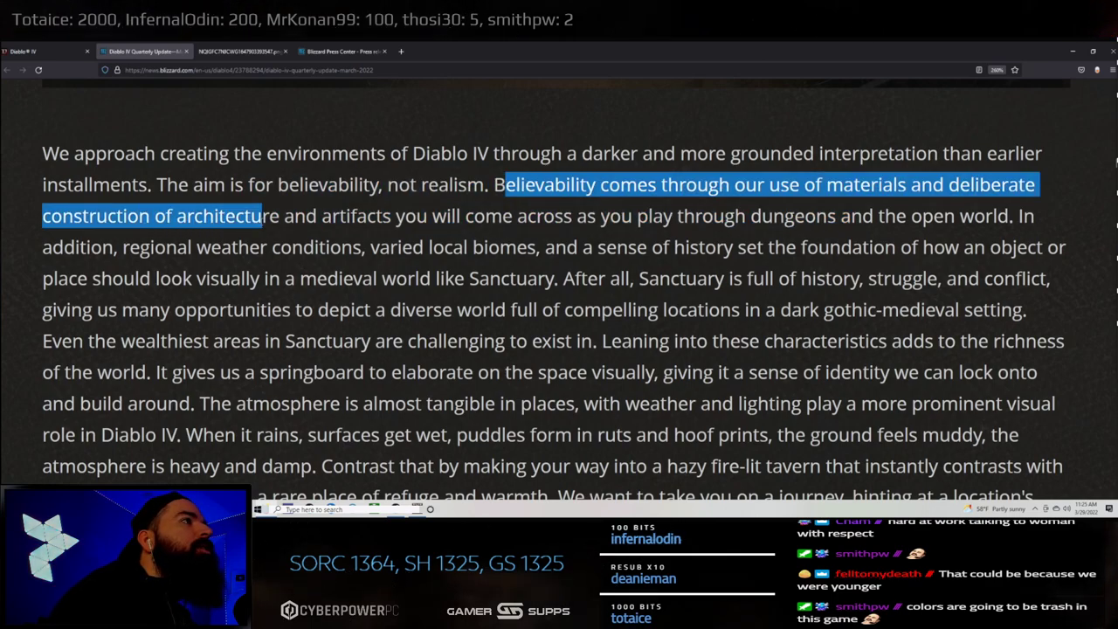
drag(260, 216, 785, 217)
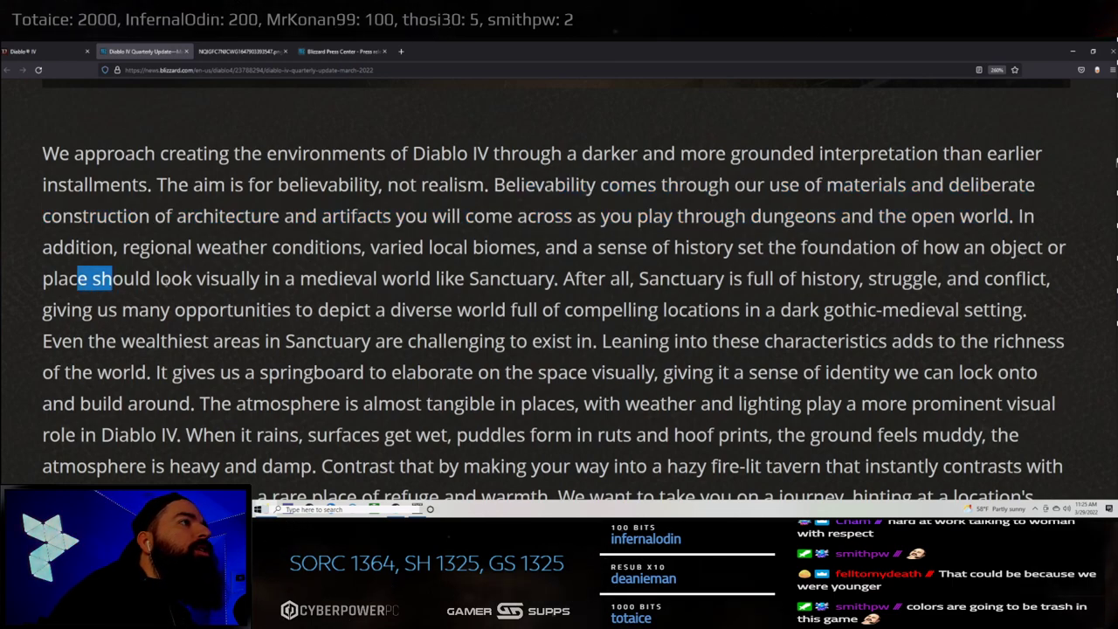
drag(113, 277, 552, 277)
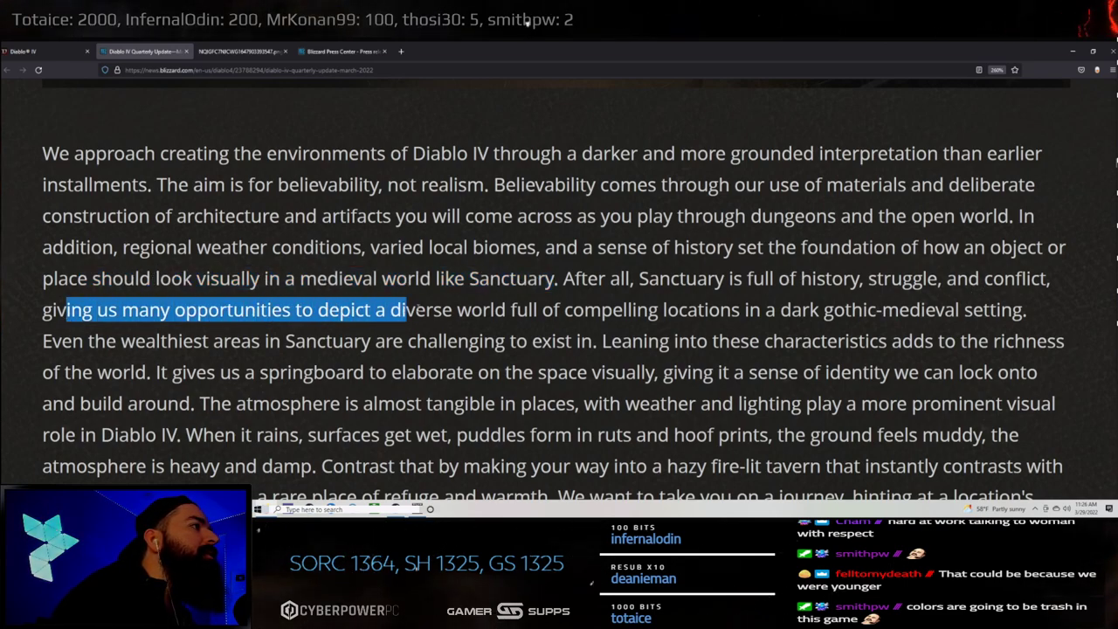
drag(405, 309, 758, 310)
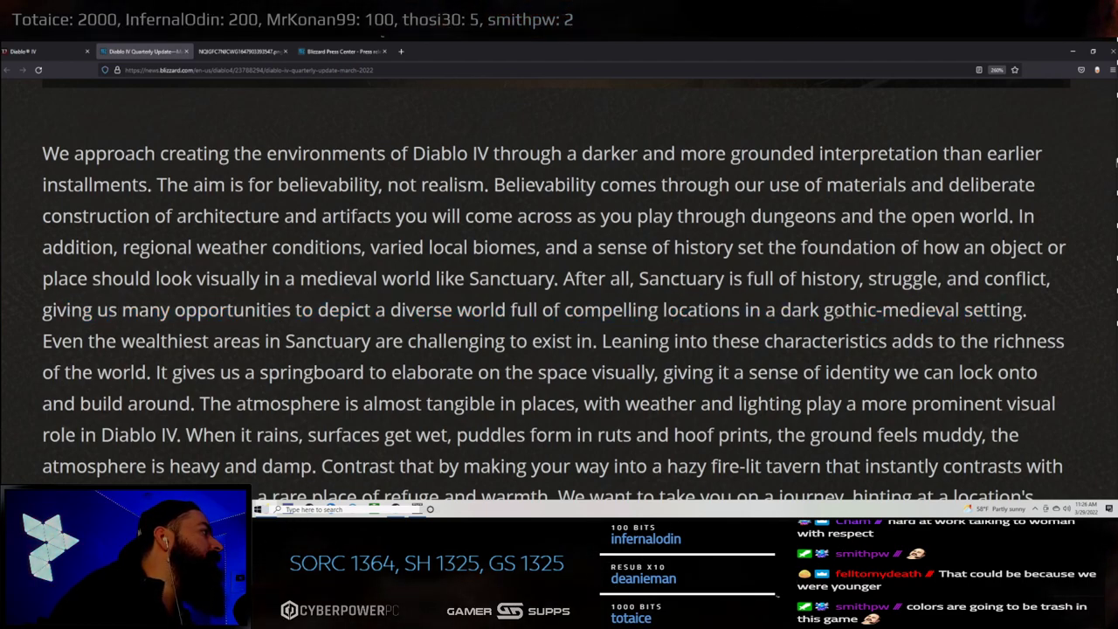
drag(825, 310, 1022, 309)
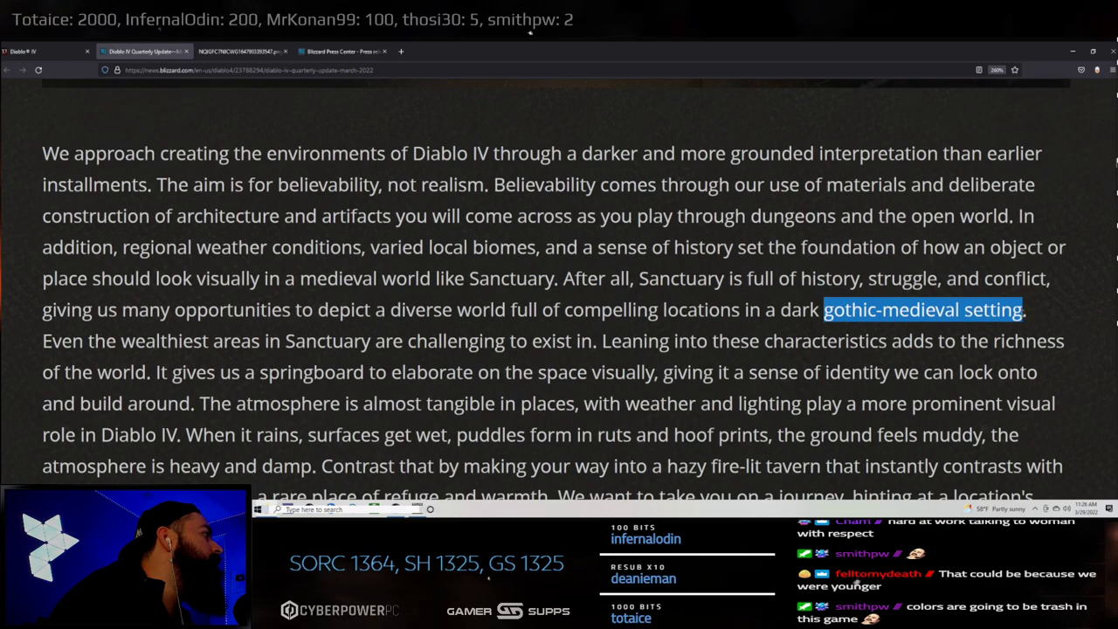
mouse_move(986, 353)
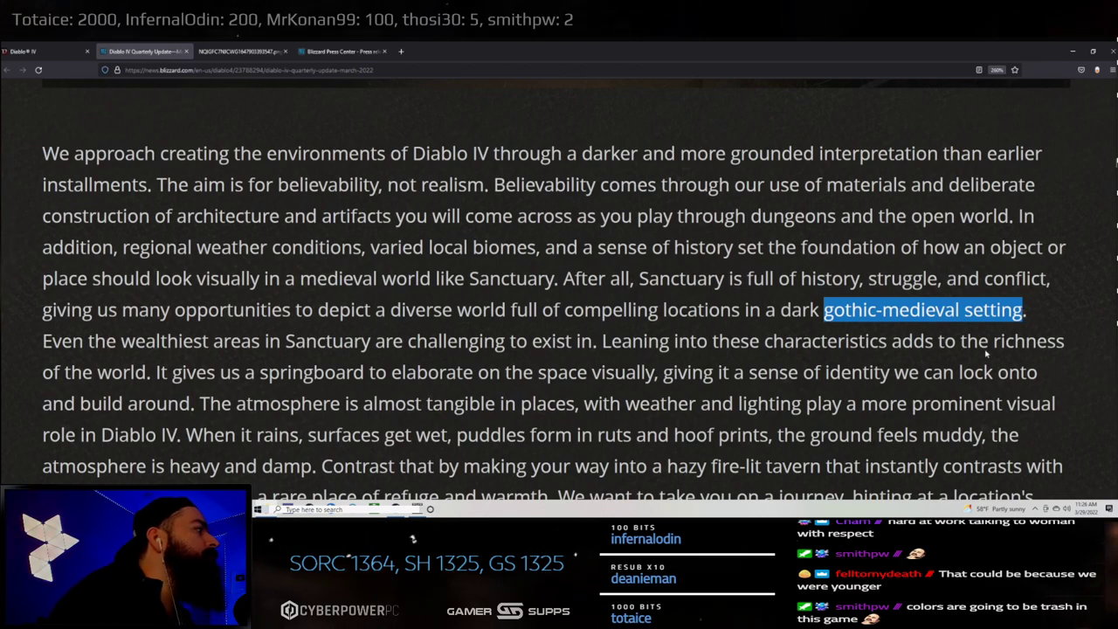
mouse_move(860, 327)
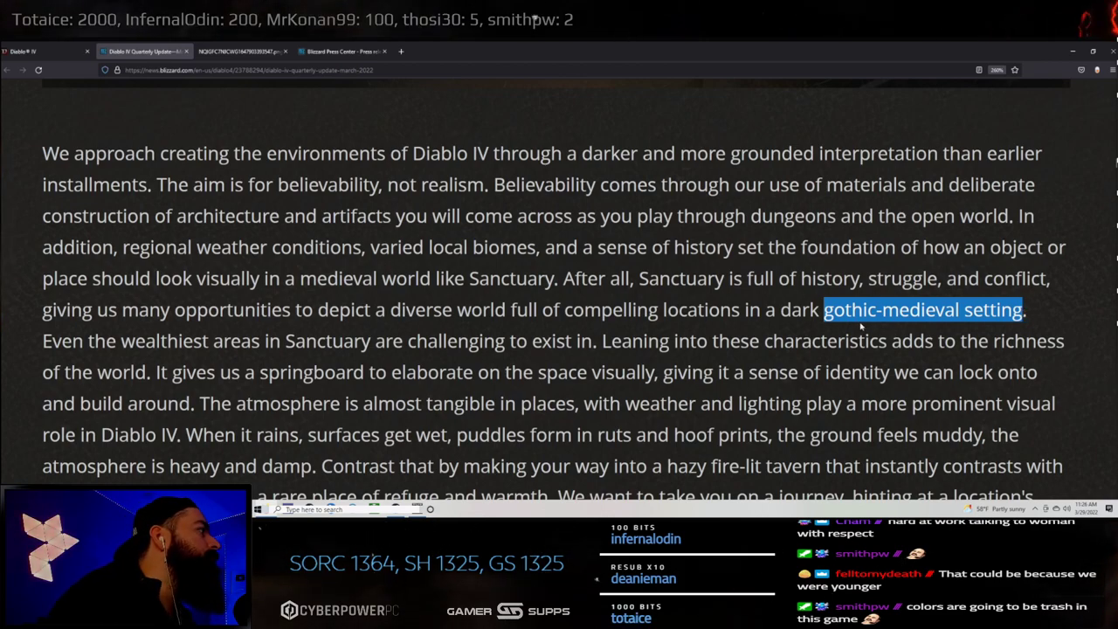
scroll(down, 3)
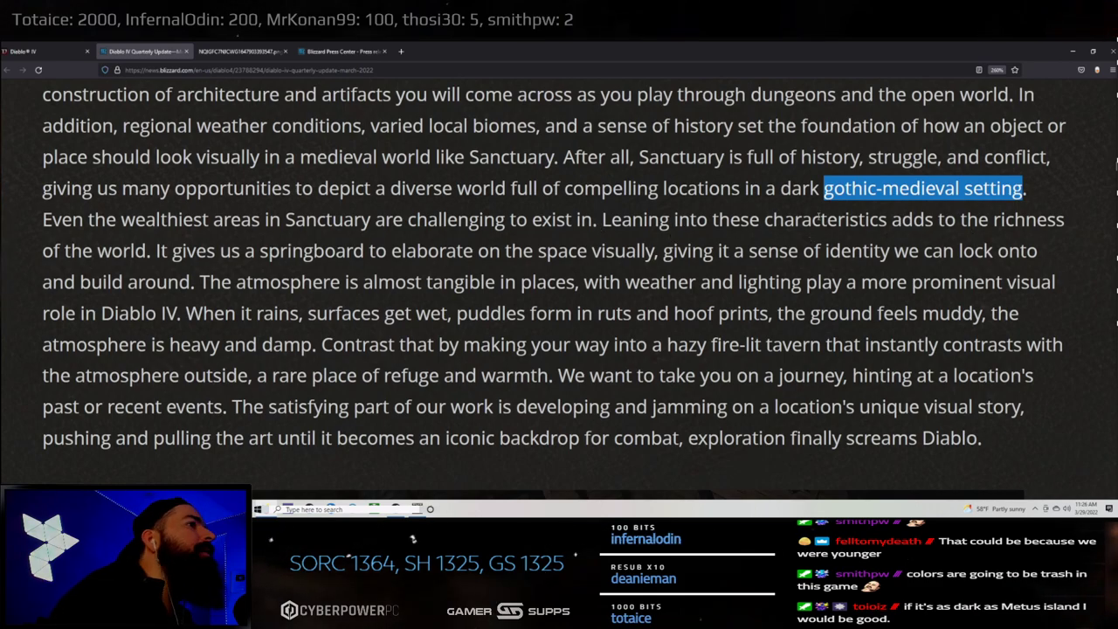
mouse_move(760, 300)
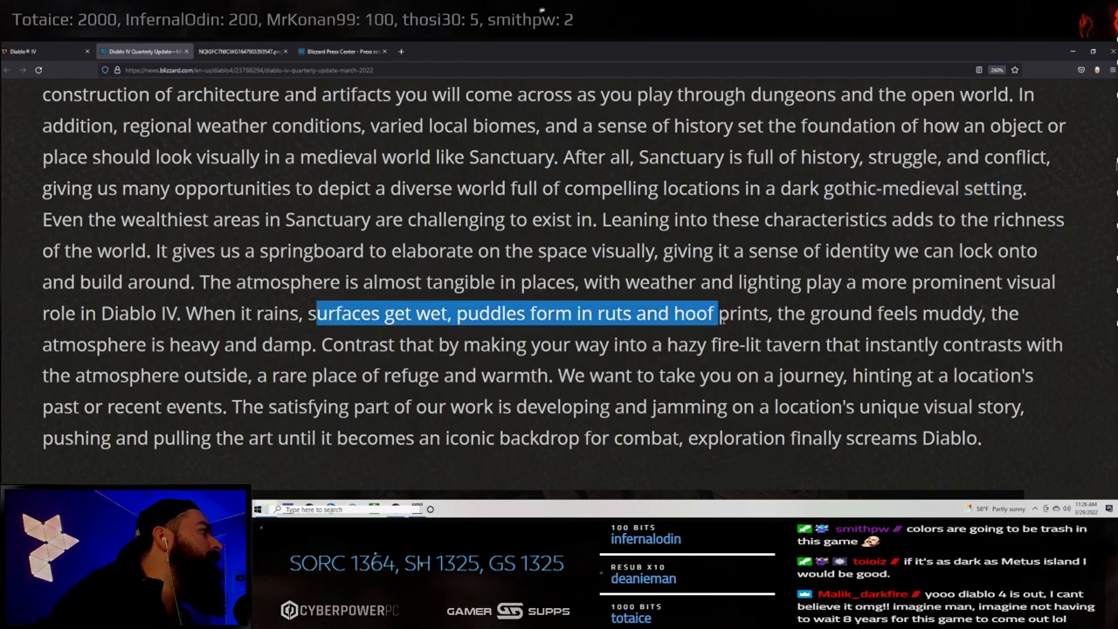
drag(716, 313, 987, 313)
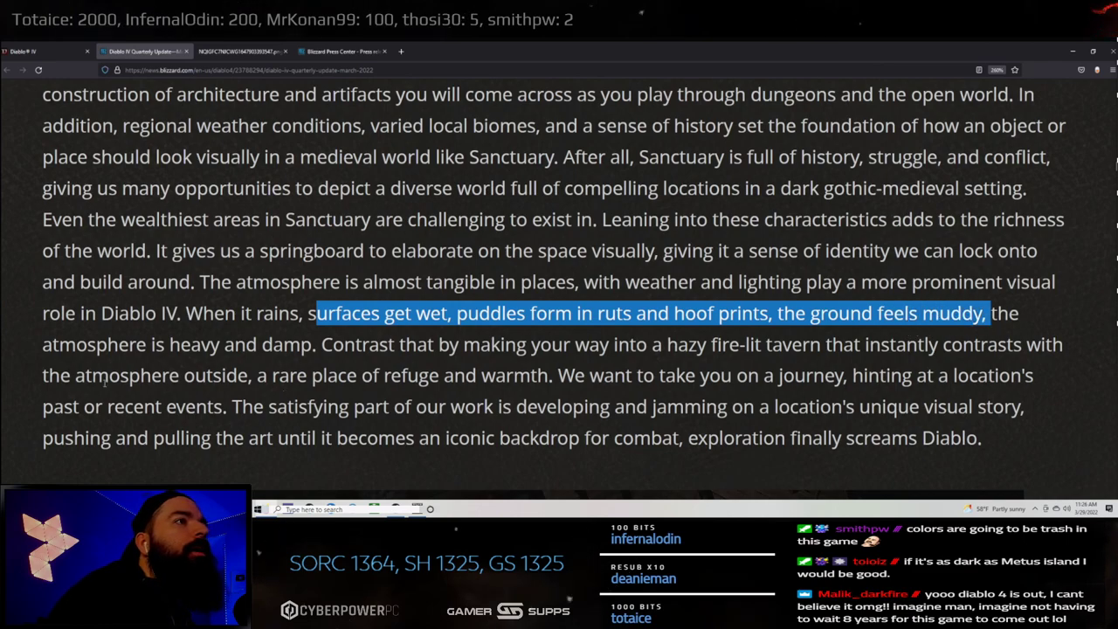
scroll(down, 3)
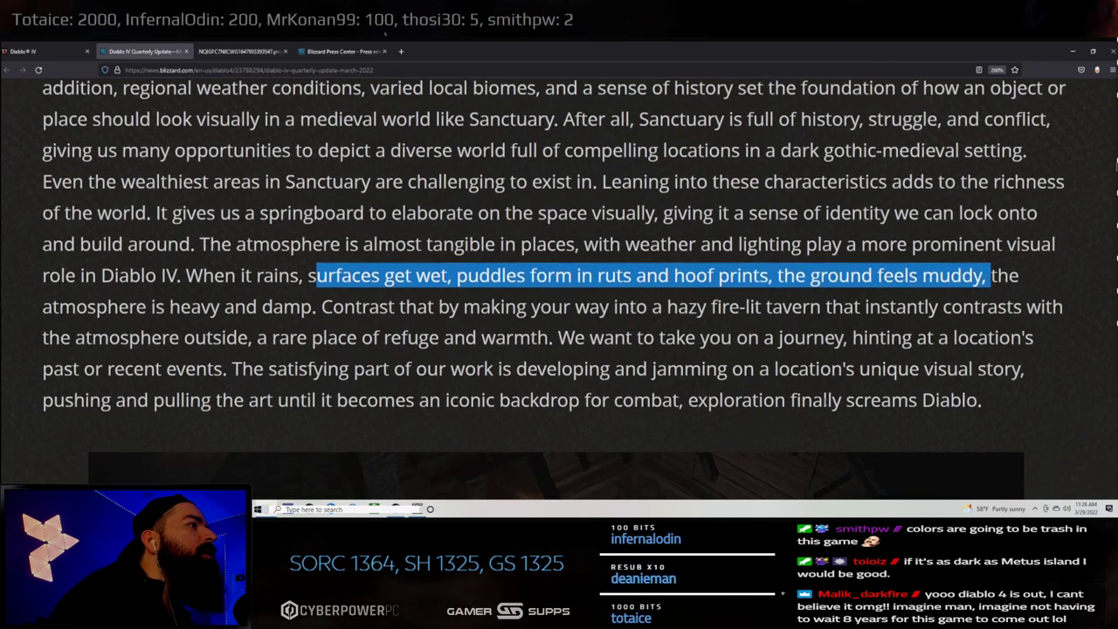
scroll(down, 3)
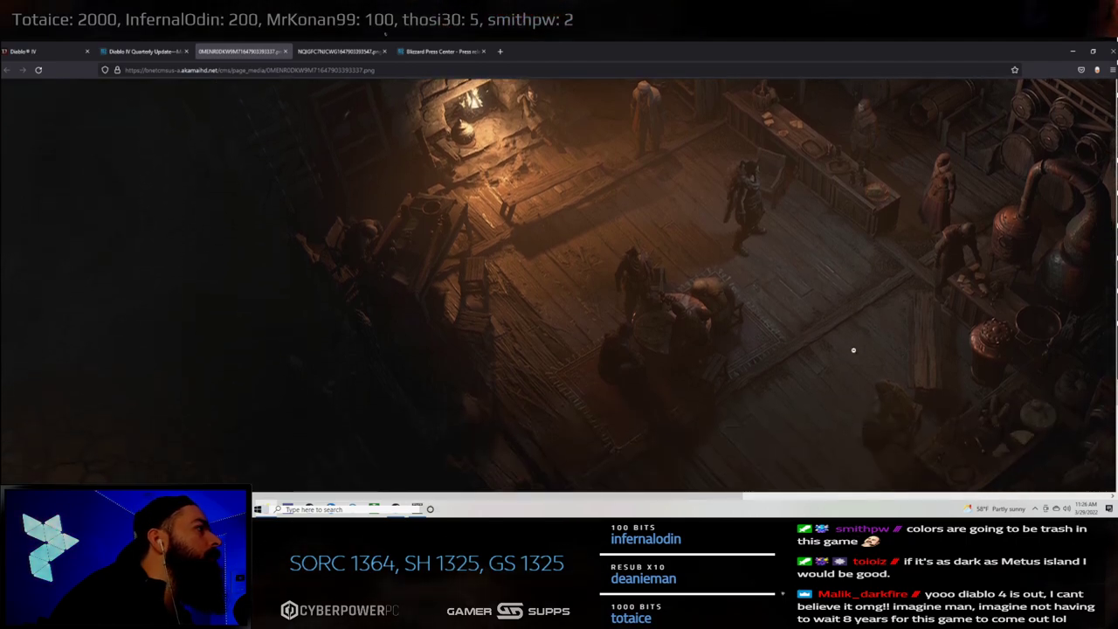
mouse_move(765, 394)
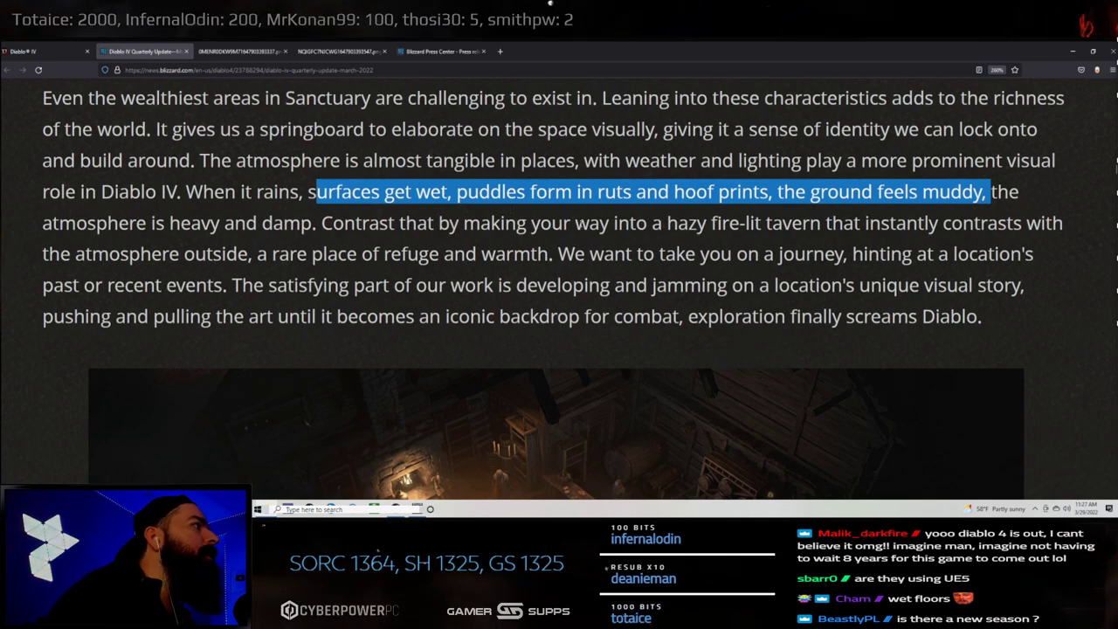
- Highlight the phrase 'rare place of refuge and warmth' in the tavern paragraph
click(329, 253)
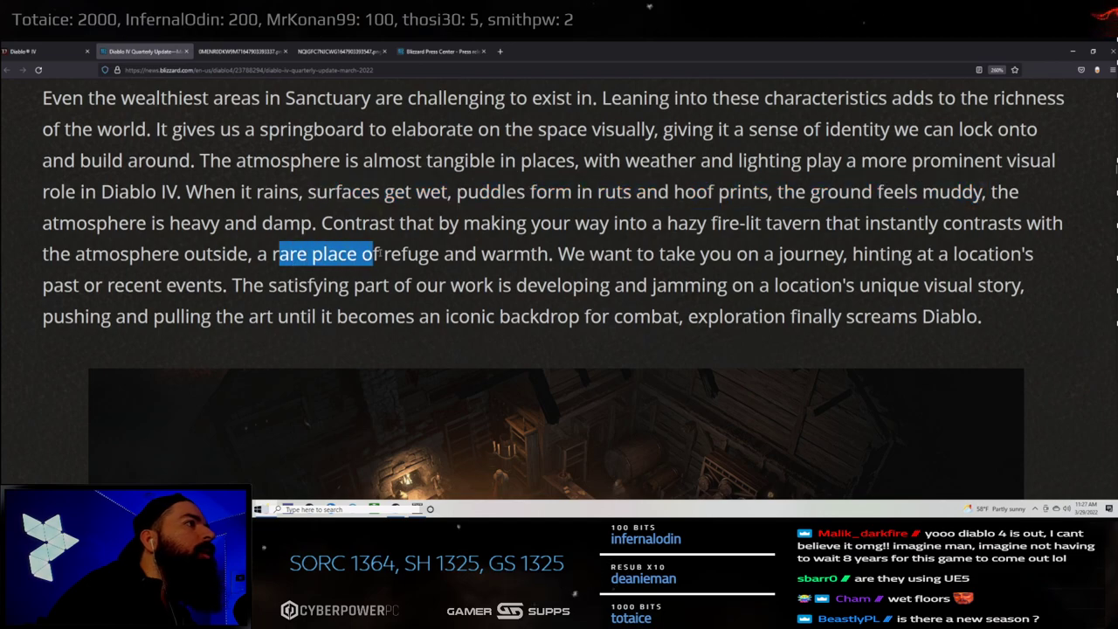
drag(371, 253, 520, 253)
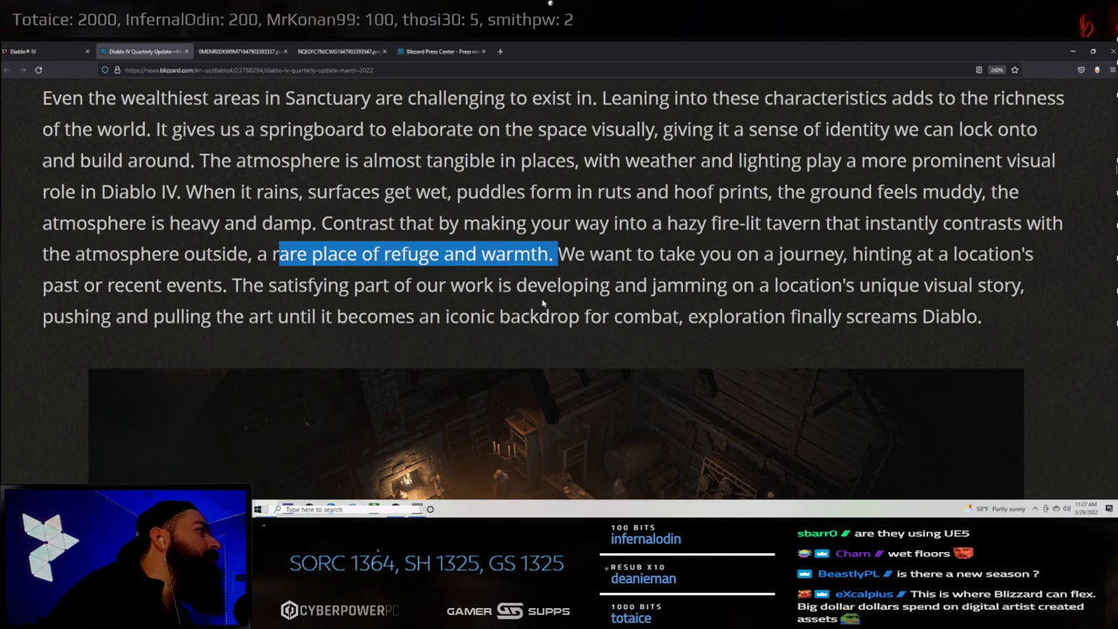
mouse_move(1076, 374)
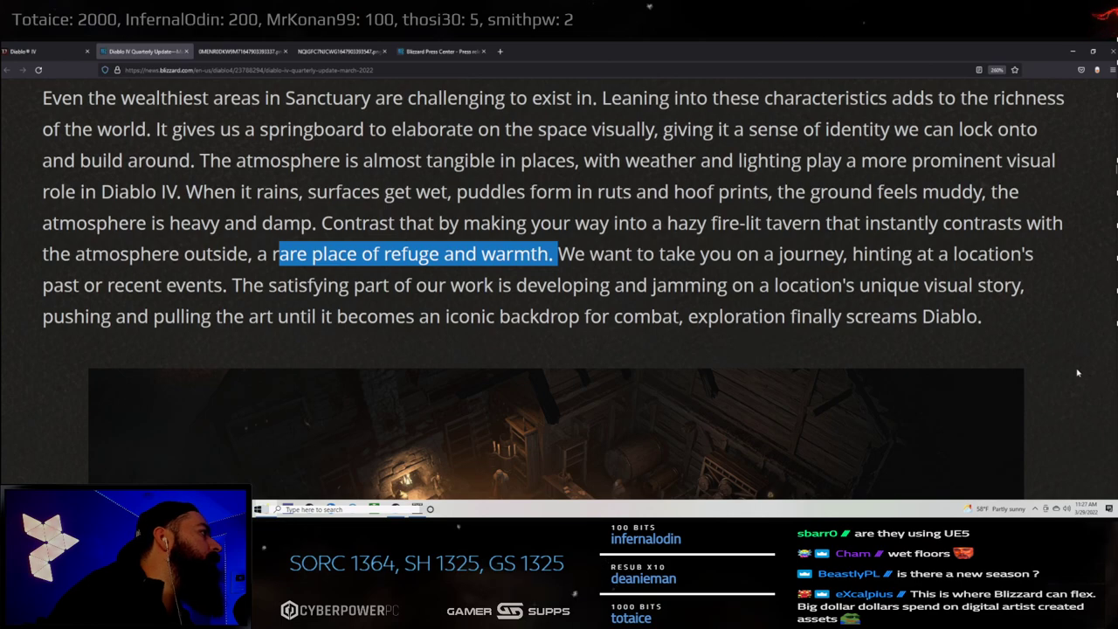
- Read past the tavern image to the arid town screenshot and return to the quarterly update post tab
scroll(down, 3)
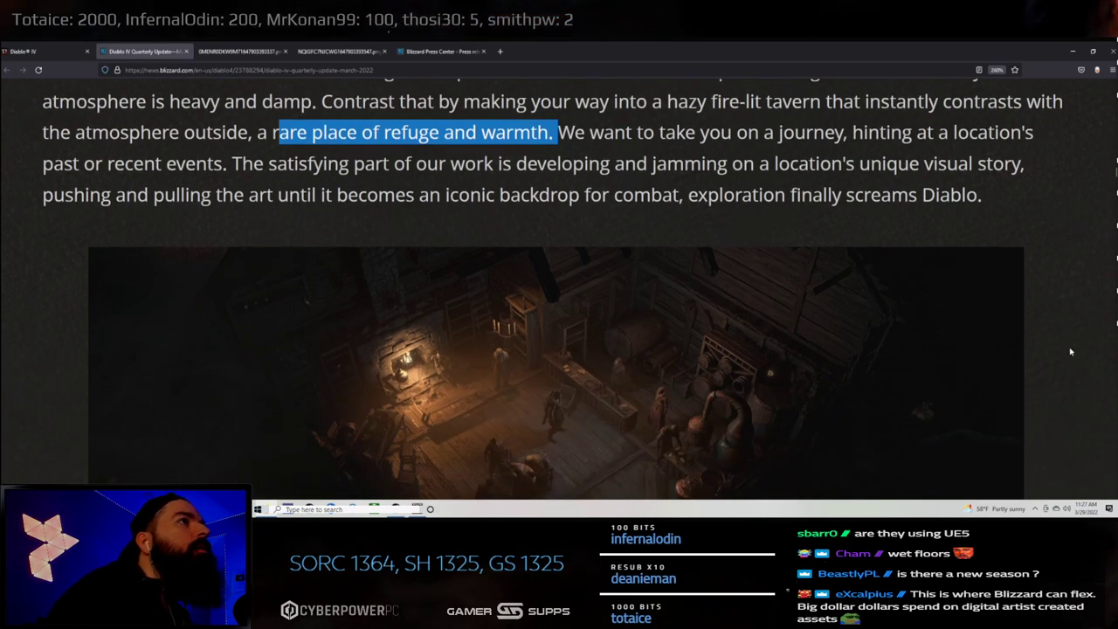
scroll(down, 3)
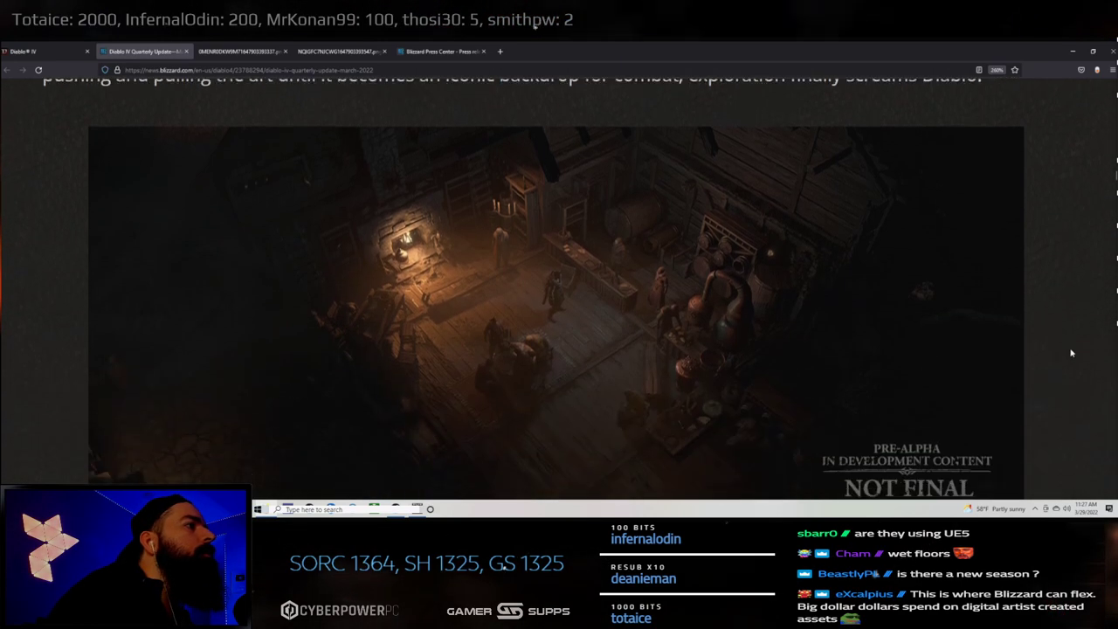
scroll(down, 3)
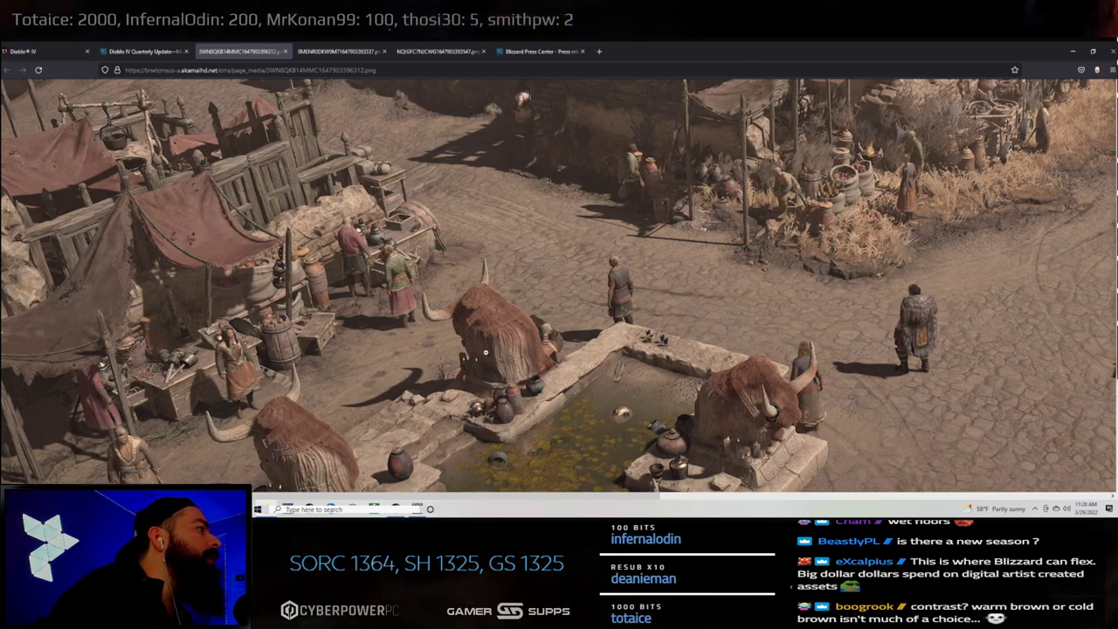
click(140, 51)
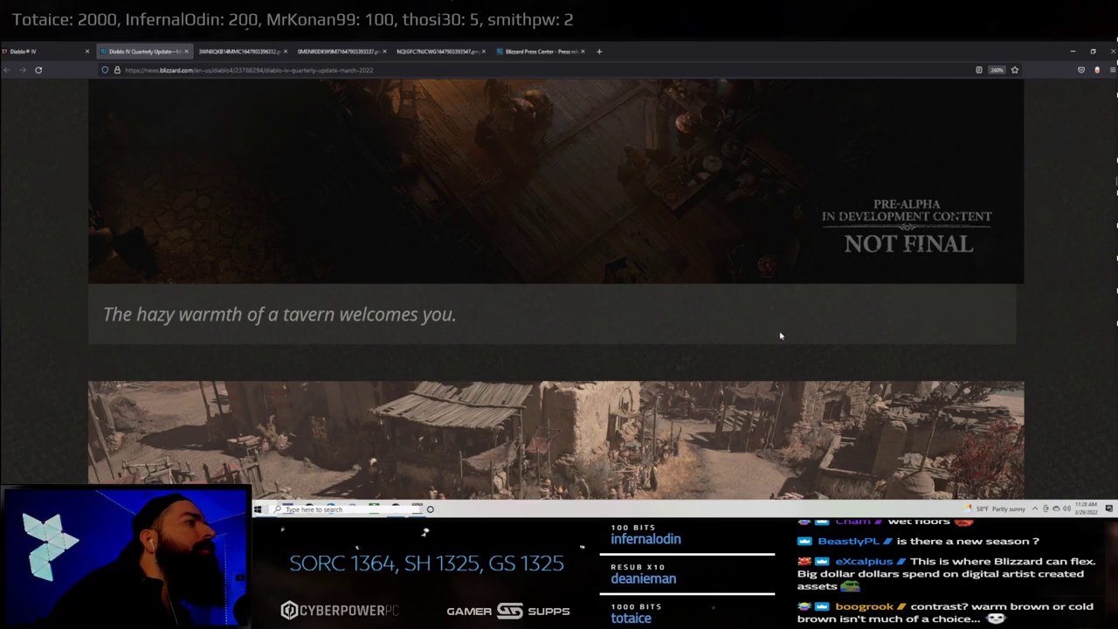
- Read the 'old masters' and 'return to darkness' art-pillars paragraph, tracing its opening words
scroll(down, 3)
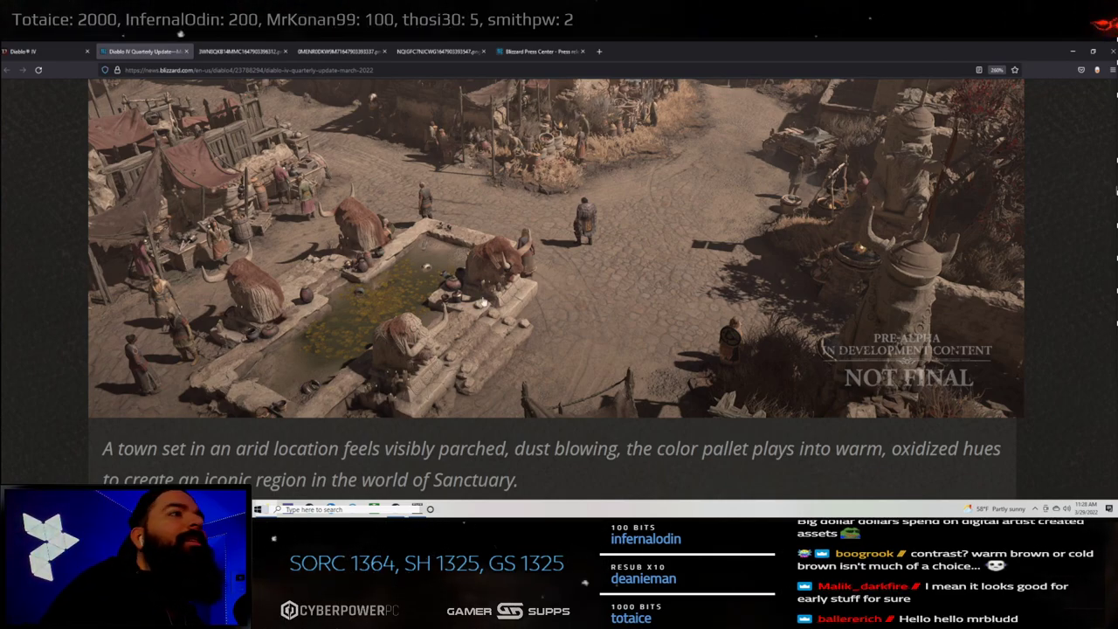
scroll(down, 3)
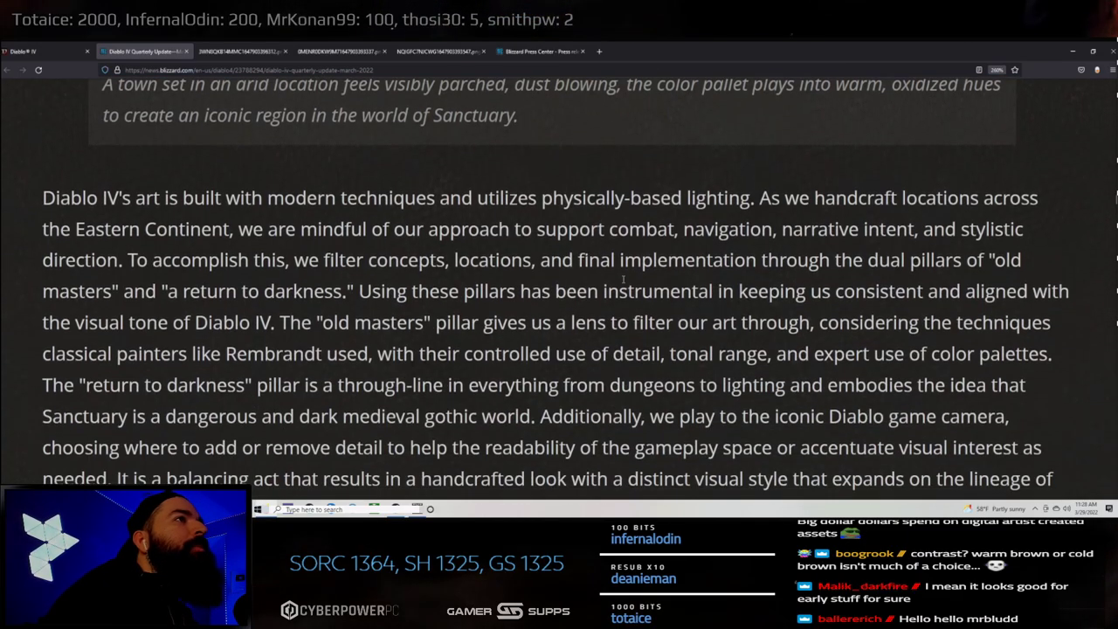
drag(56, 197, 191, 197)
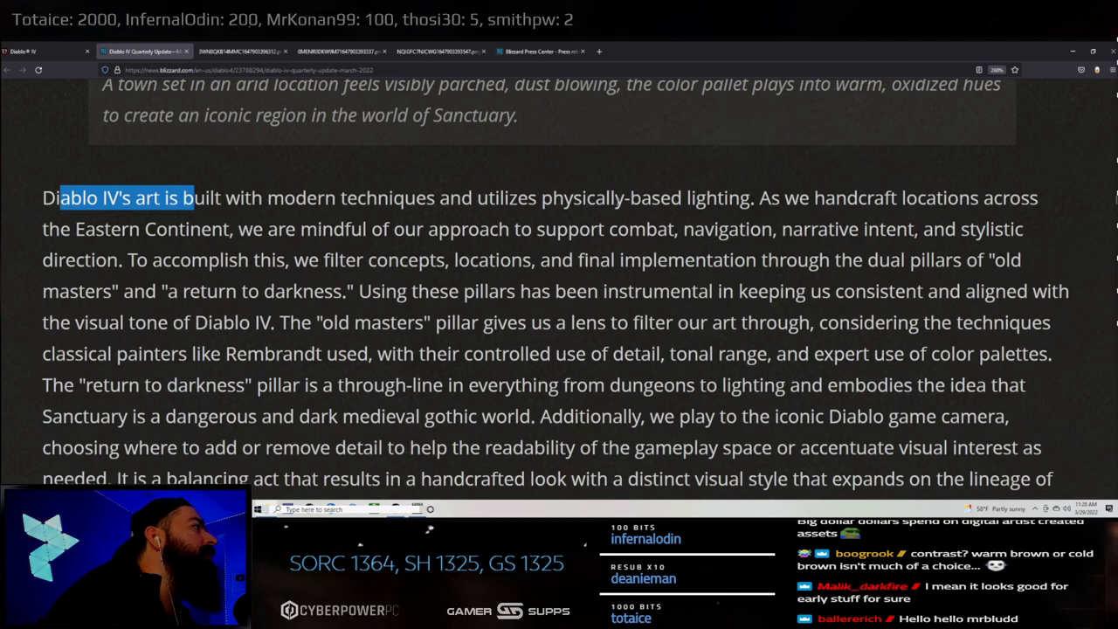
mouse_move(801, 216)
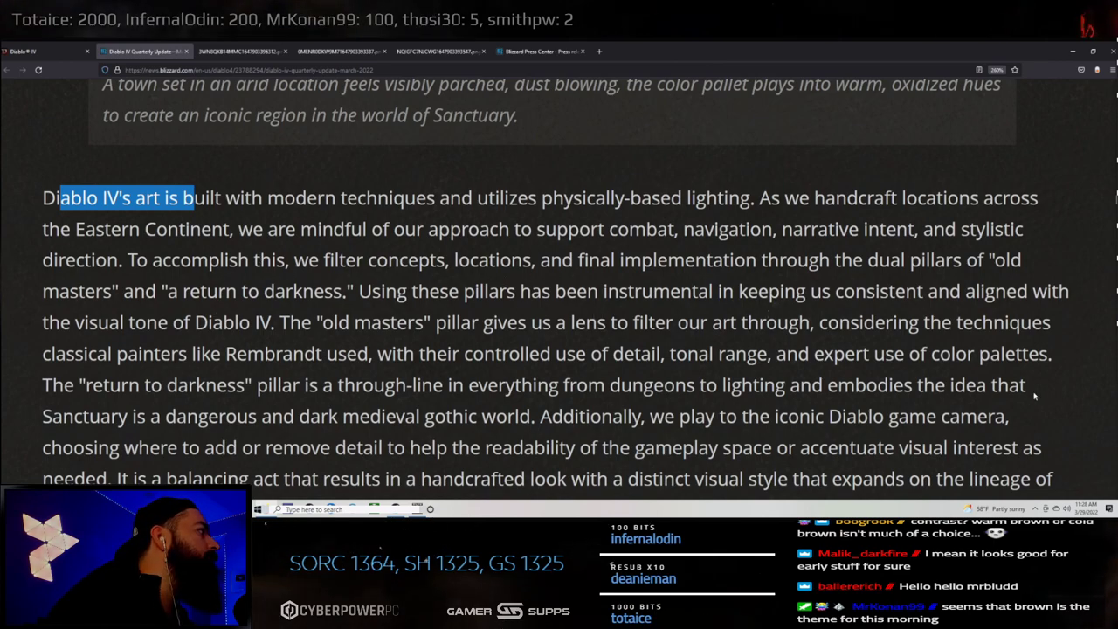
scroll(down, 3)
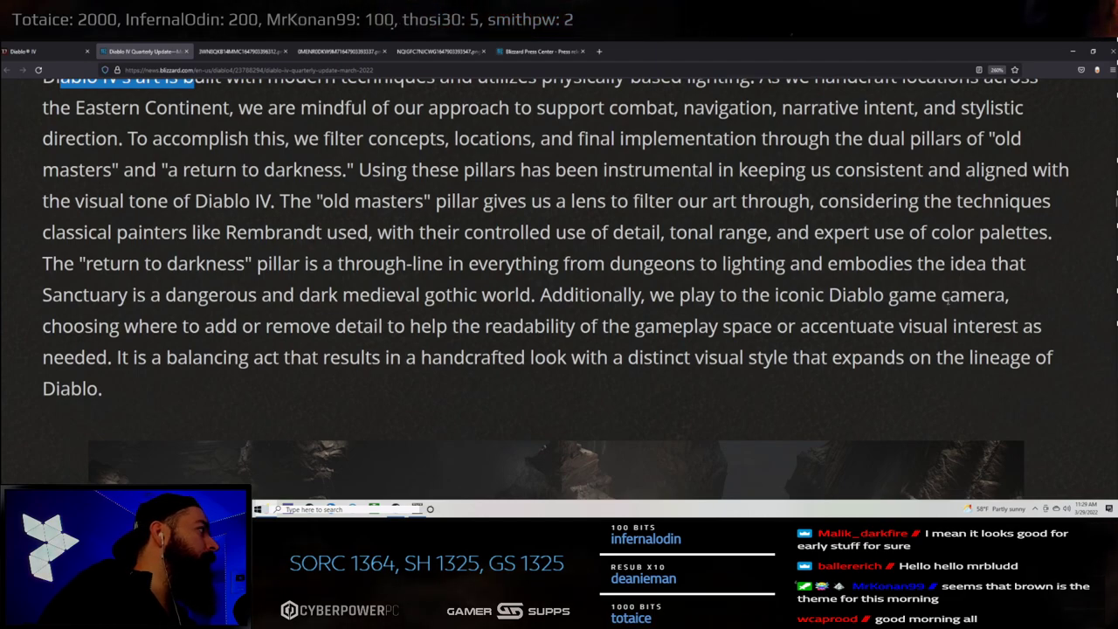
- Highlight the sentence on adding or removing detail for gameplay readability and visual interest, phrase by phrase
drag(42, 326, 301, 327)
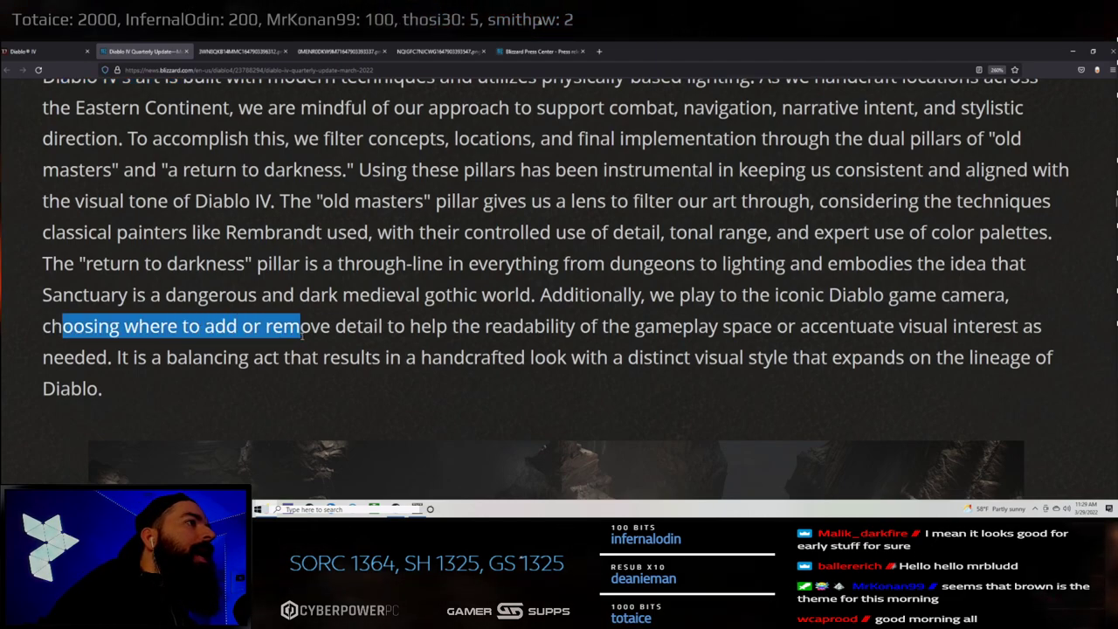
drag(300, 326, 612, 327)
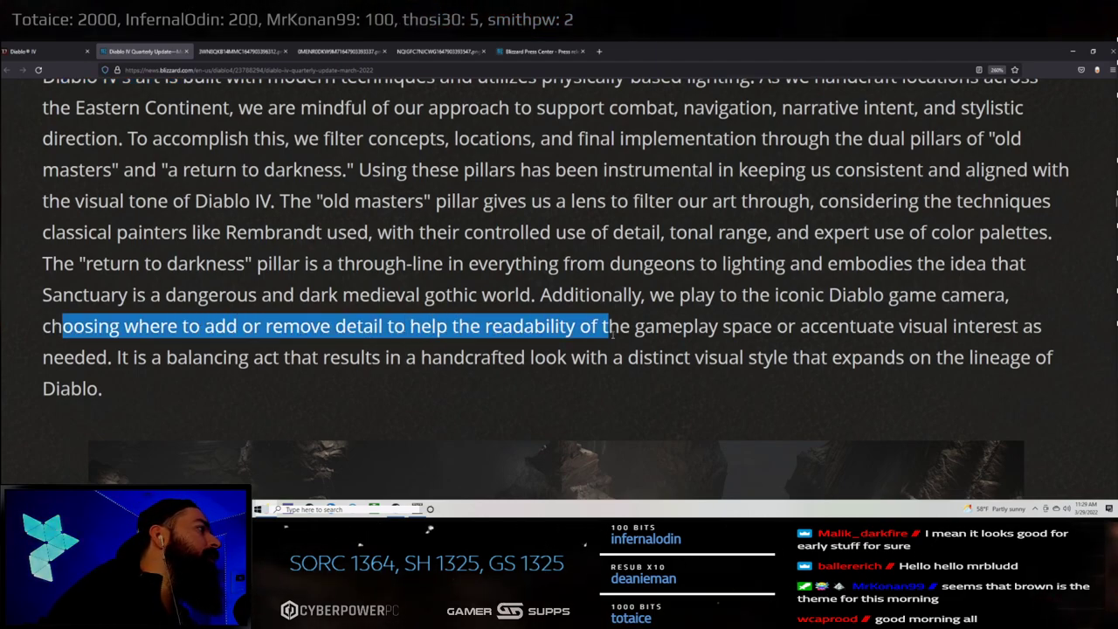
drag(603, 327, 772, 327)
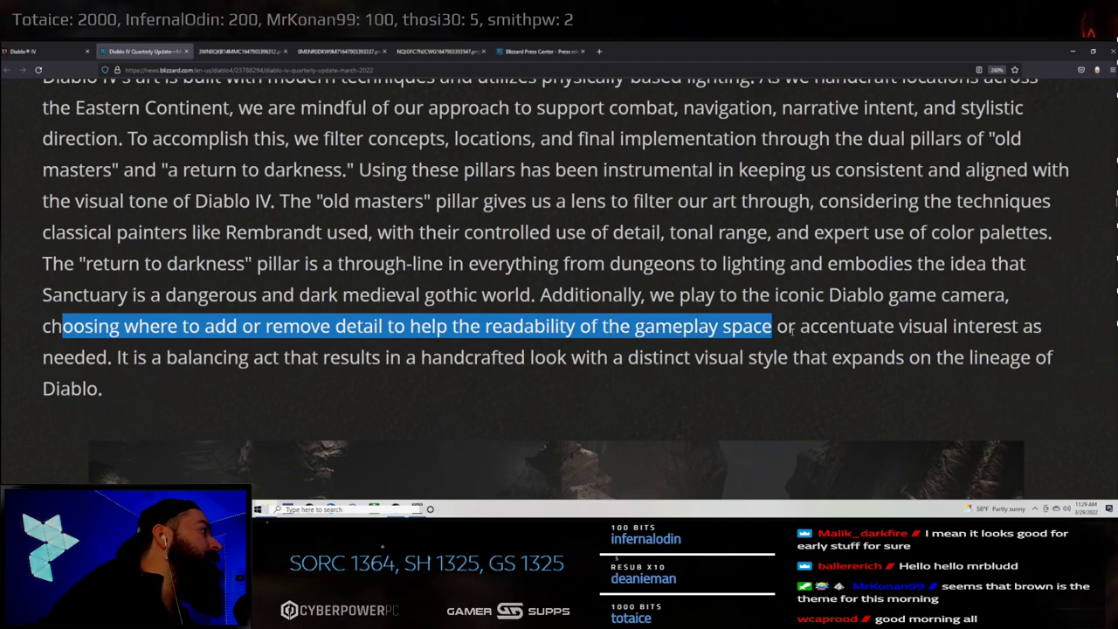
drag(773, 327, 975, 326)
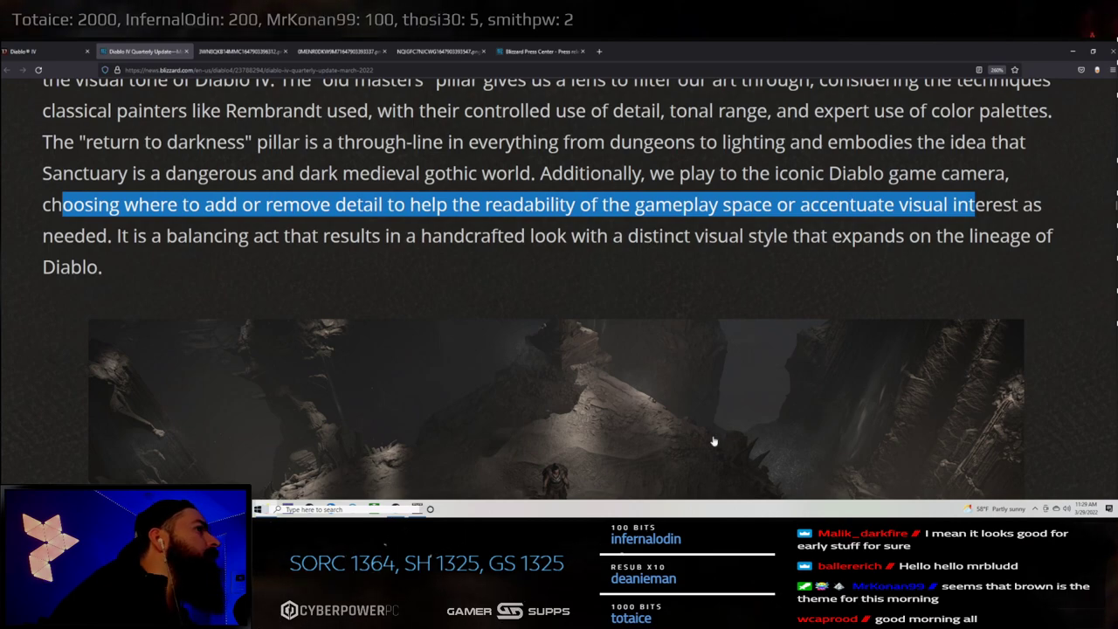
mouse_move(924, 391)
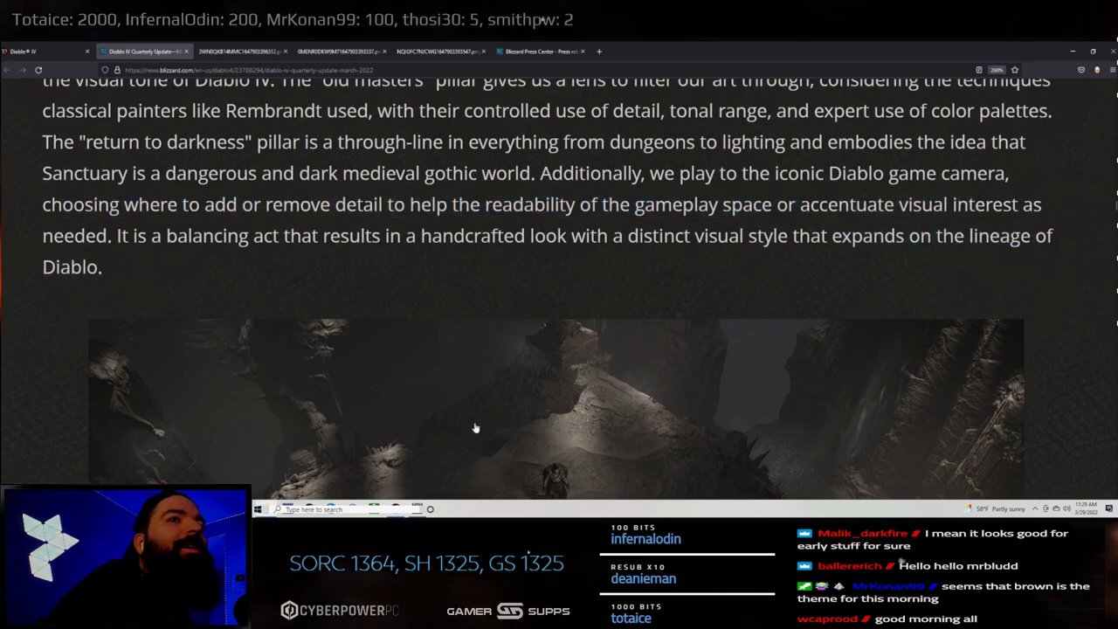
click(475, 429)
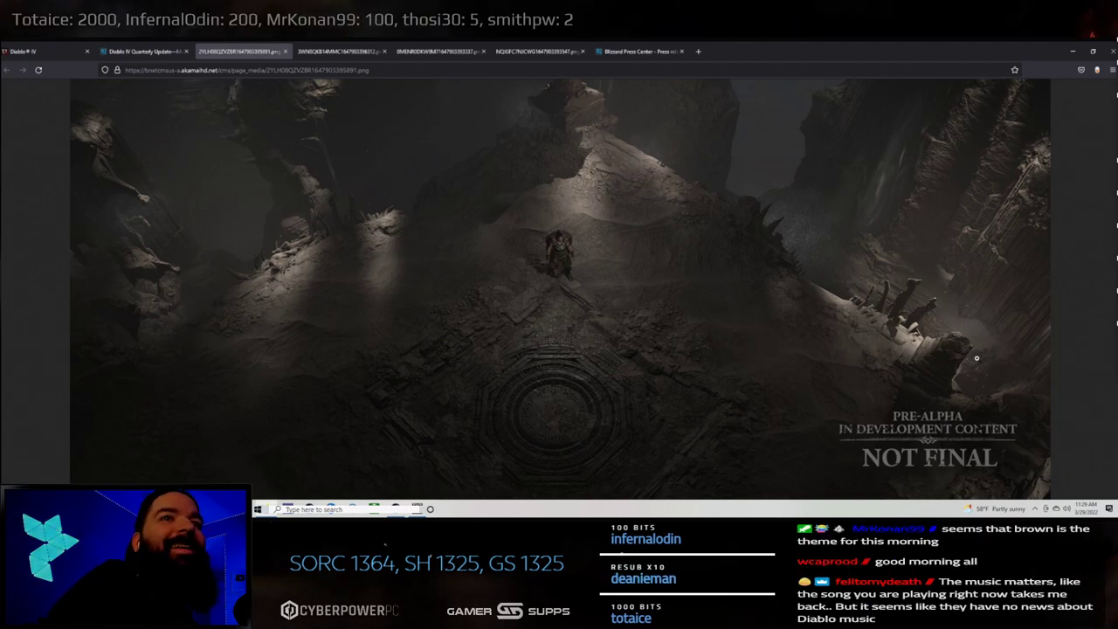
mouse_move(523, 337)
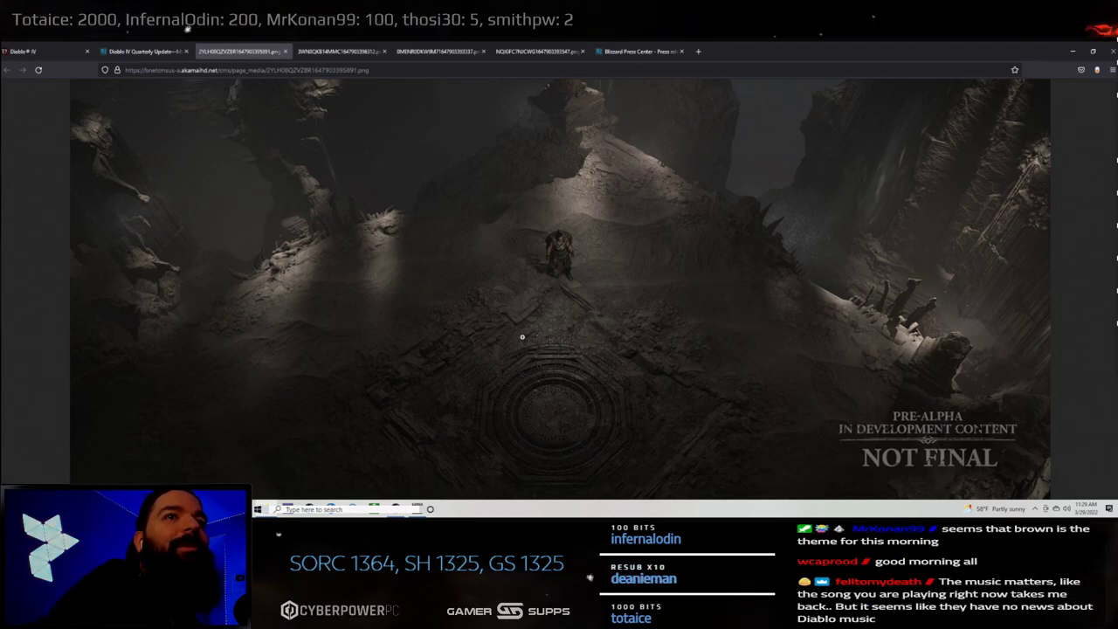
mouse_move(699, 376)
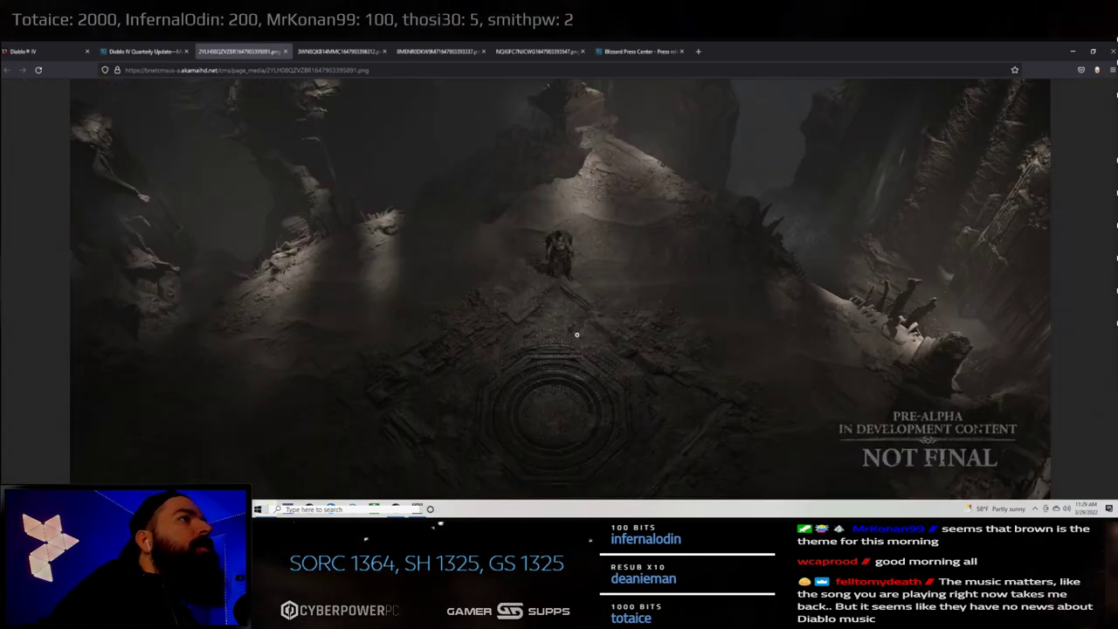
mouse_move(786, 304)
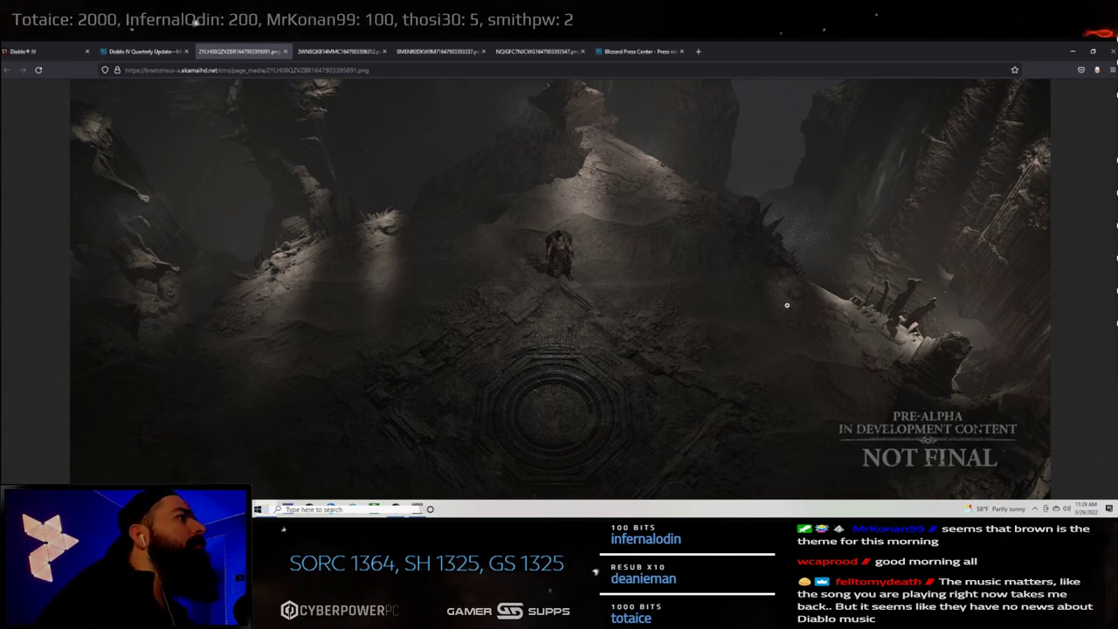
mouse_move(412, 236)
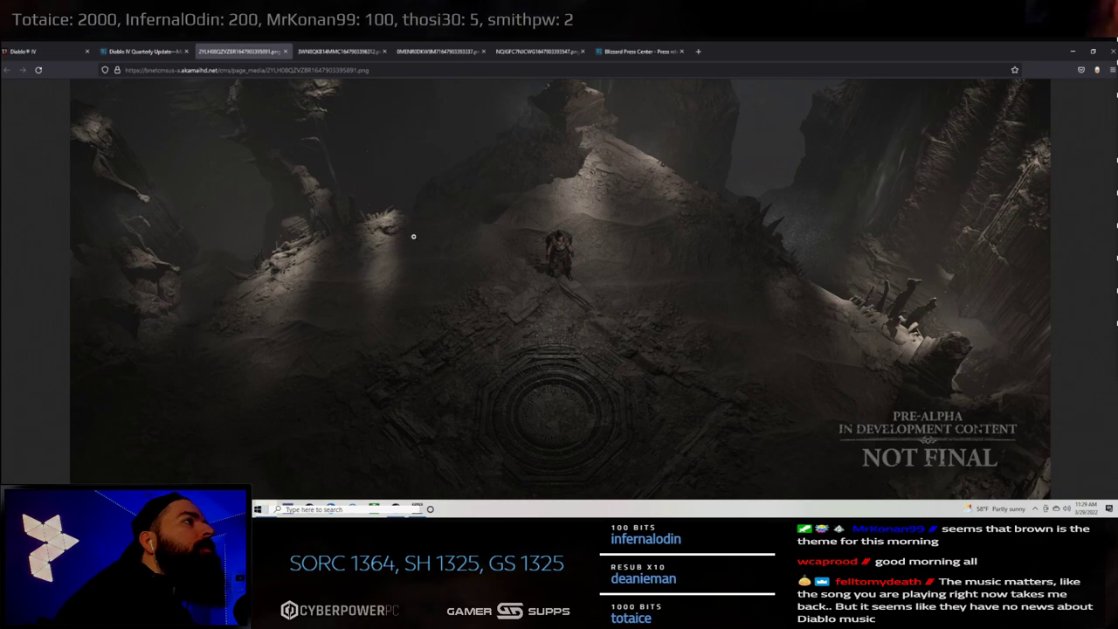
mouse_move(528, 206)
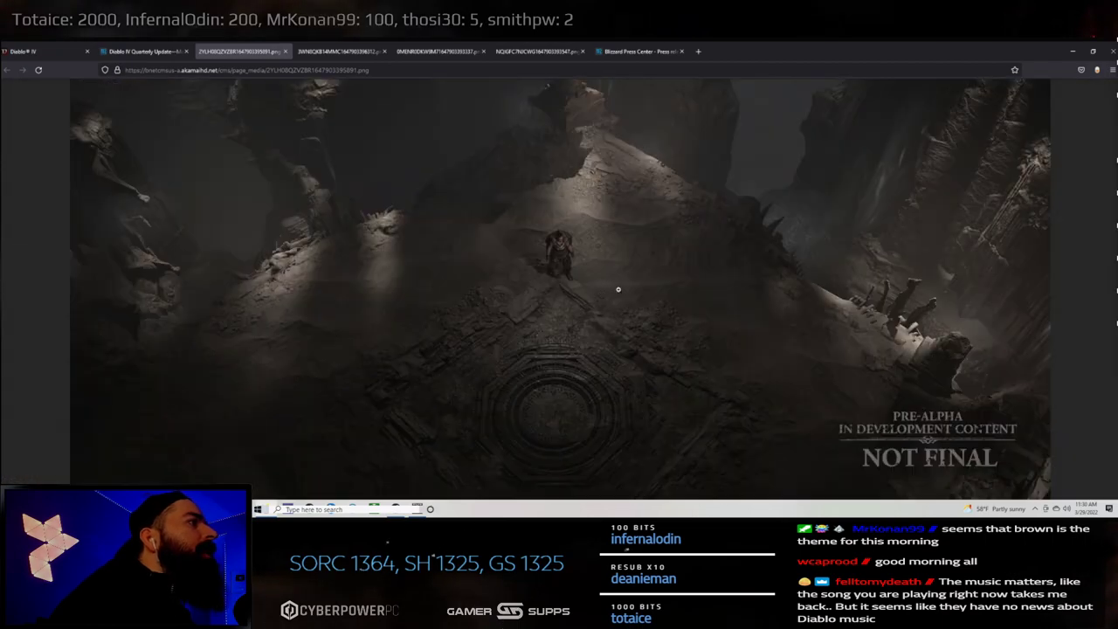
mouse_move(416, 130)
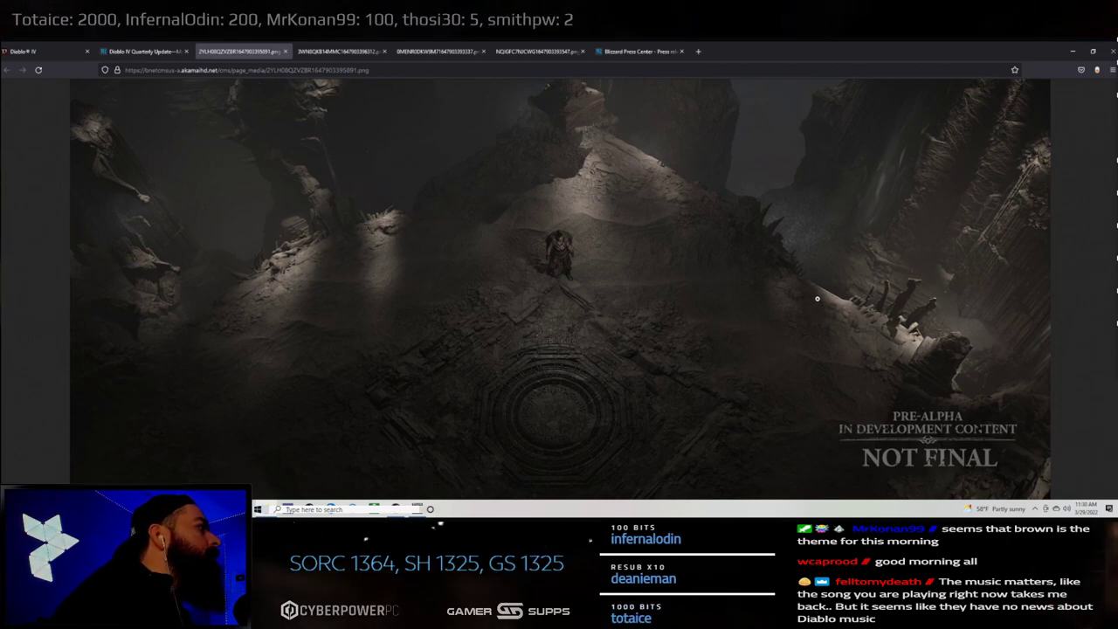
mouse_move(745, 386)
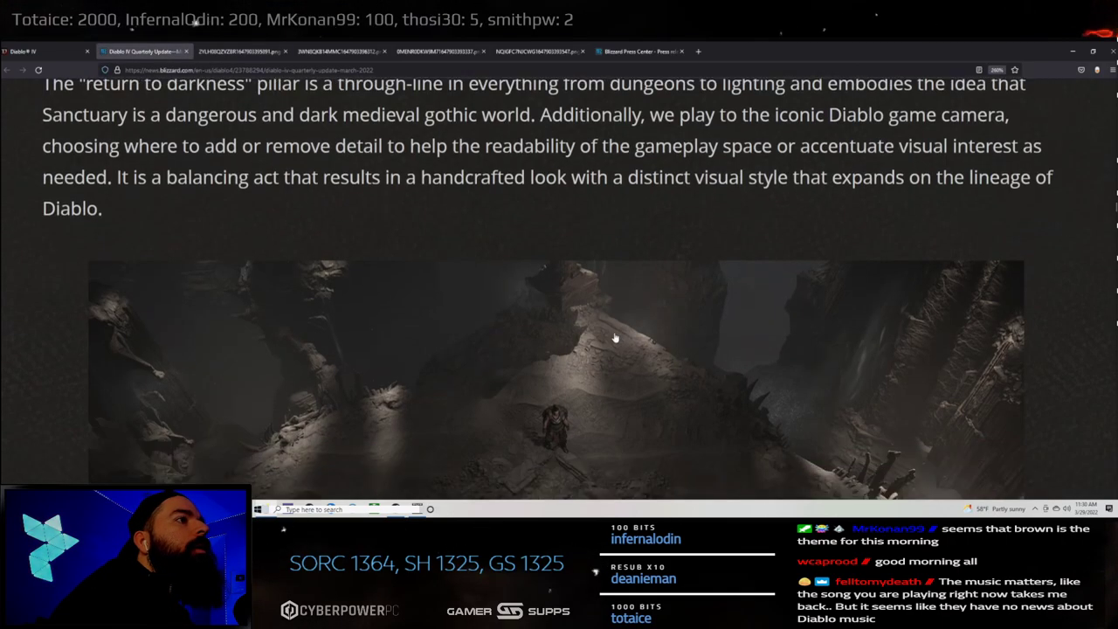
- Read the ruin caption and World of Sanctuary intro, marking the glacial ridges phrase, down to the Scosglen Coast video
scroll(down, 3)
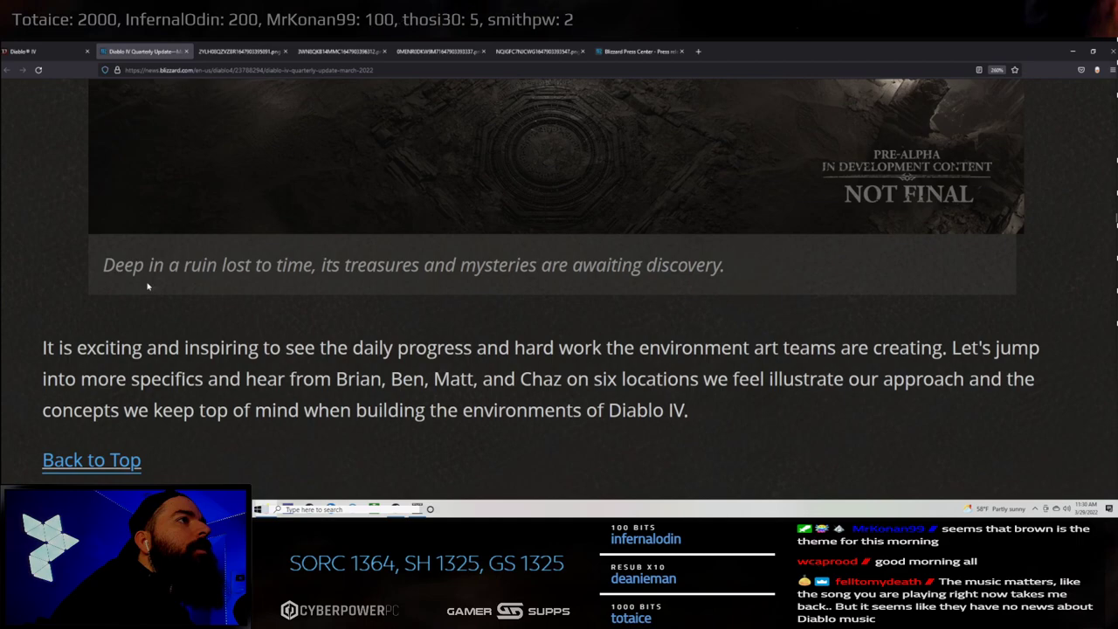
drag(238, 265, 346, 265)
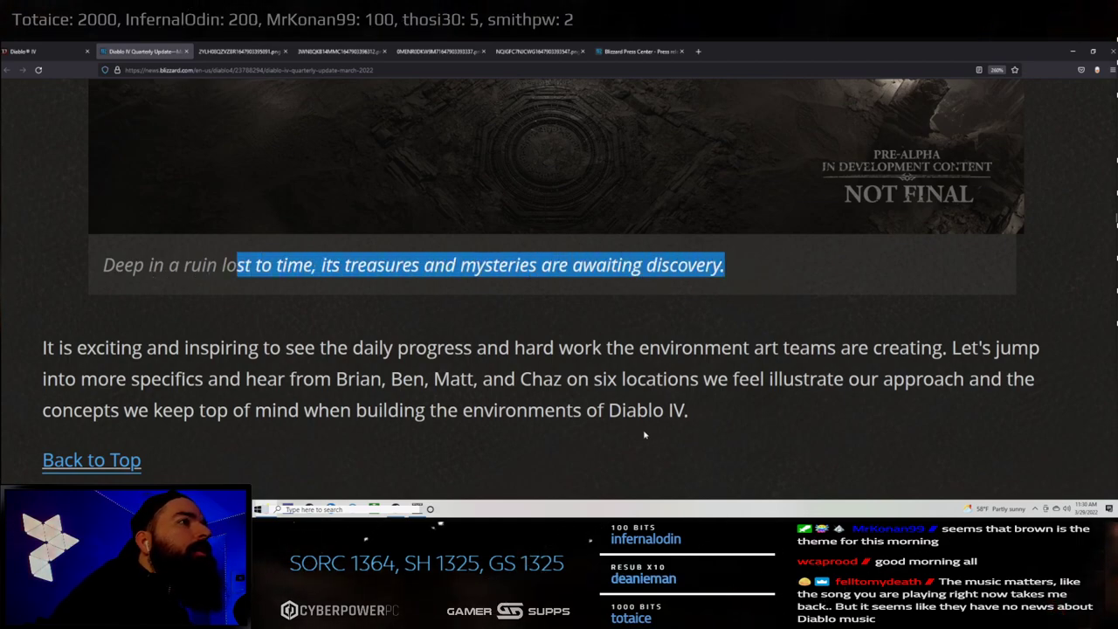
scroll(down, 3)
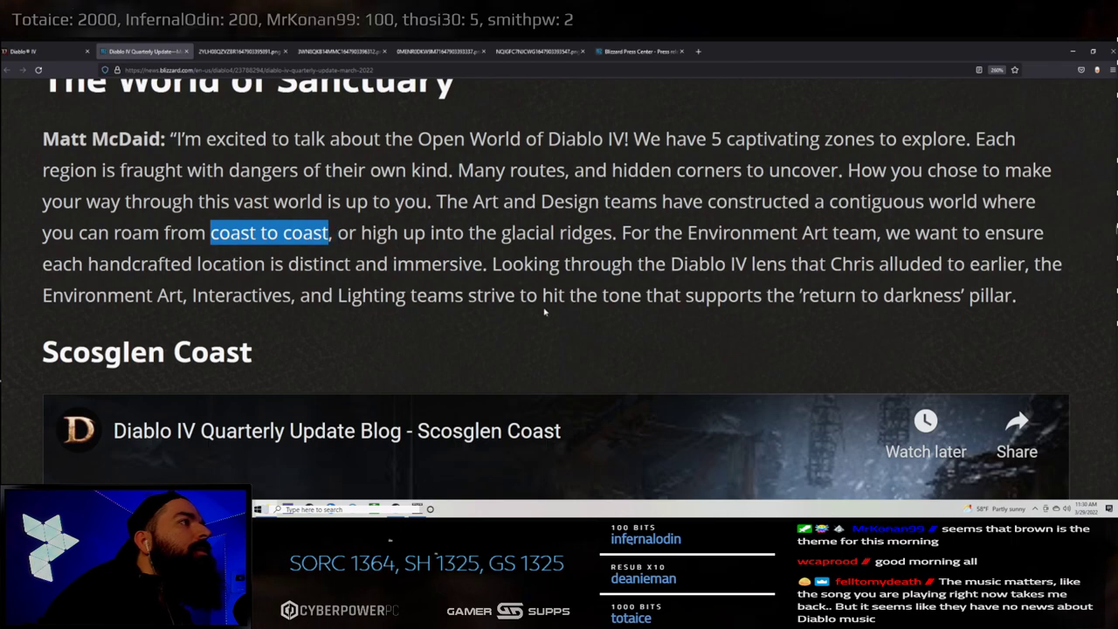
drag(329, 233, 611, 233)
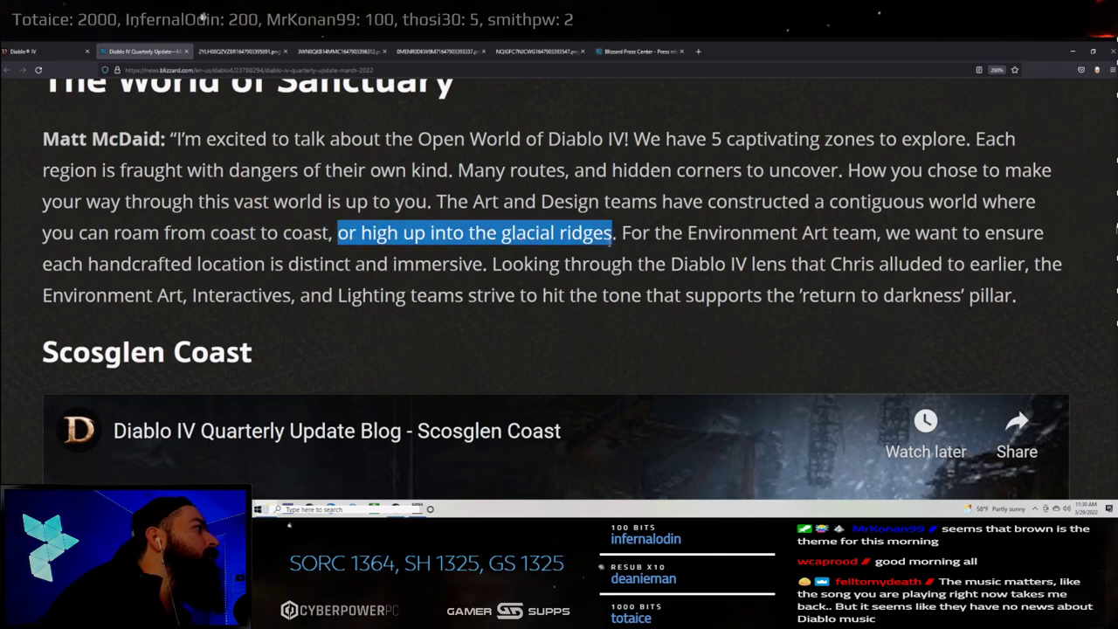
mouse_move(1099, 318)
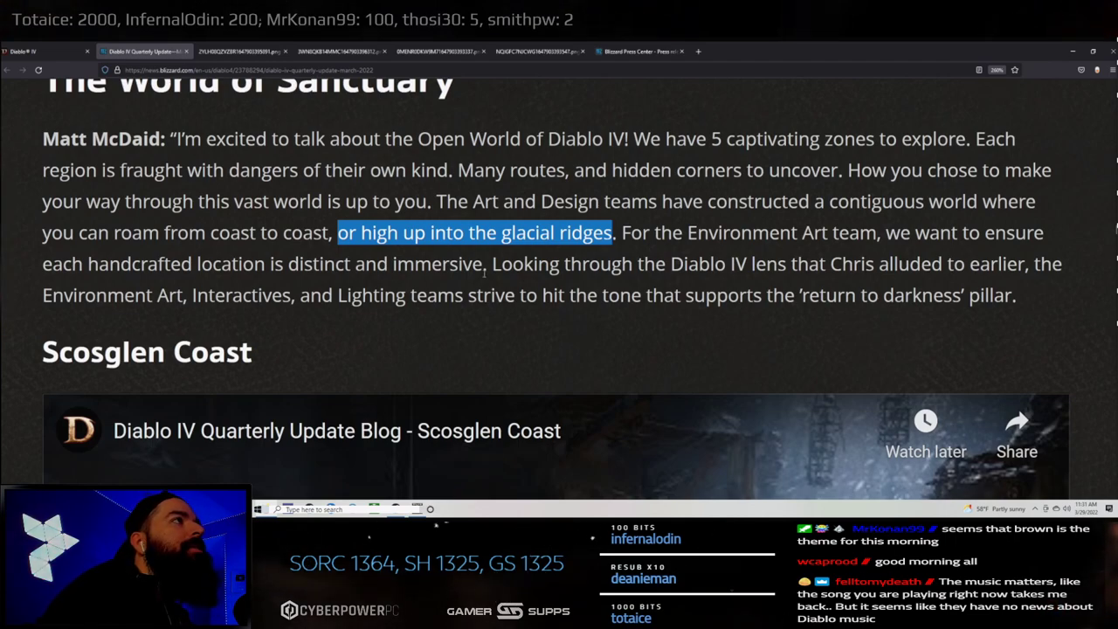
scroll(down, 3)
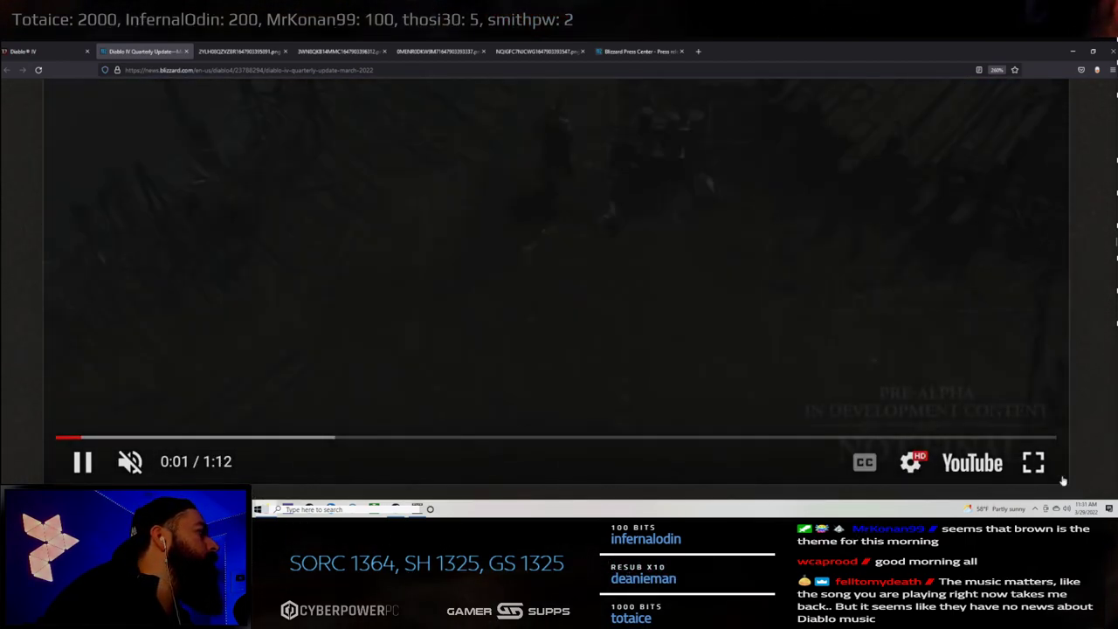
- Watch the Scosglen Coast video full screen without the Share panel, then return it to the blog page
click(1035, 461)
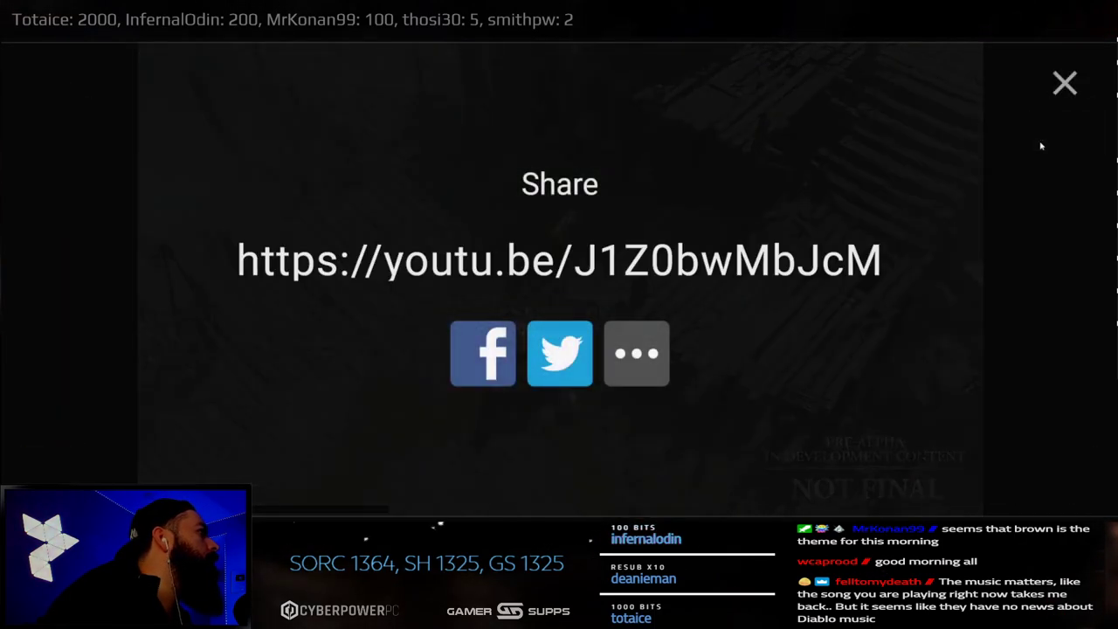
click(1066, 84)
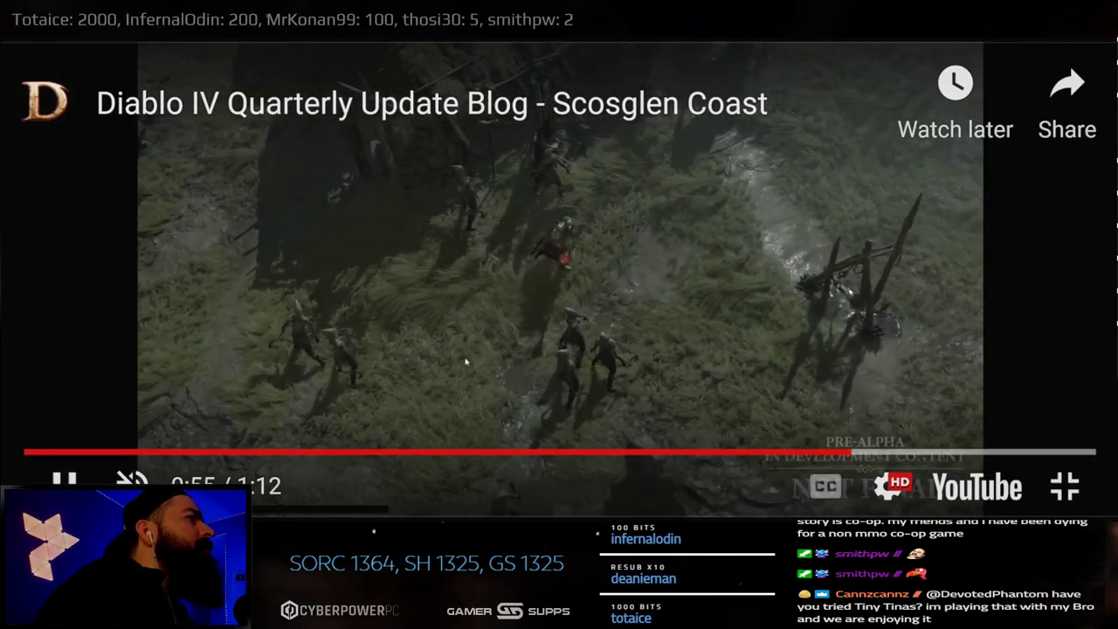
click(67, 486)
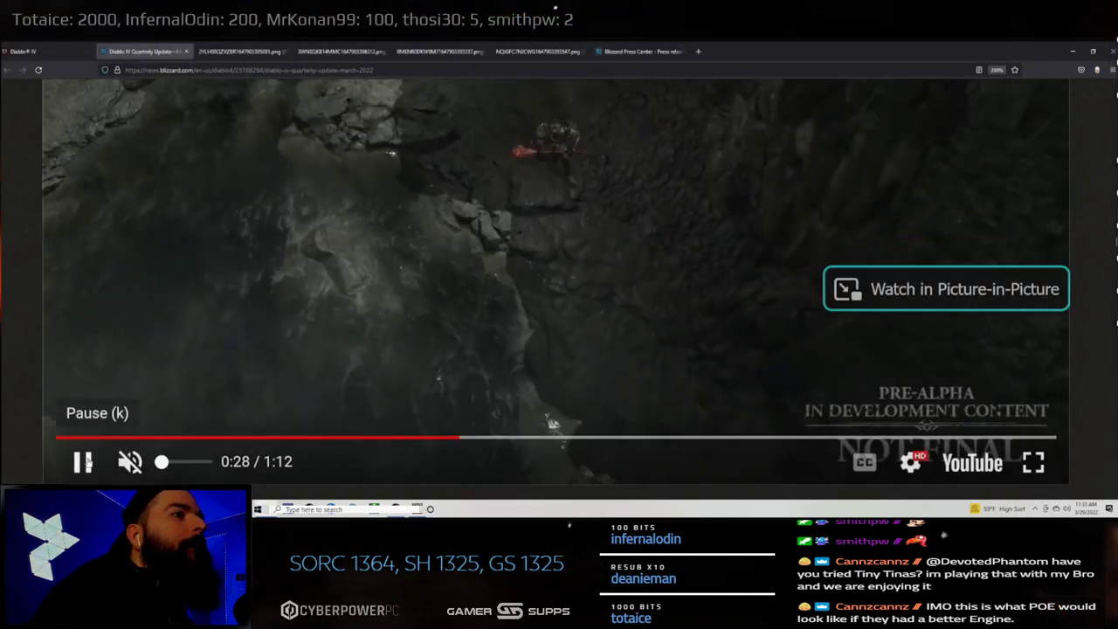
- Read Matt McDaid's Scosglen coast paragraph, marking 'Scosglen' and 'grasses', into the settlements section
scroll(down, 3)
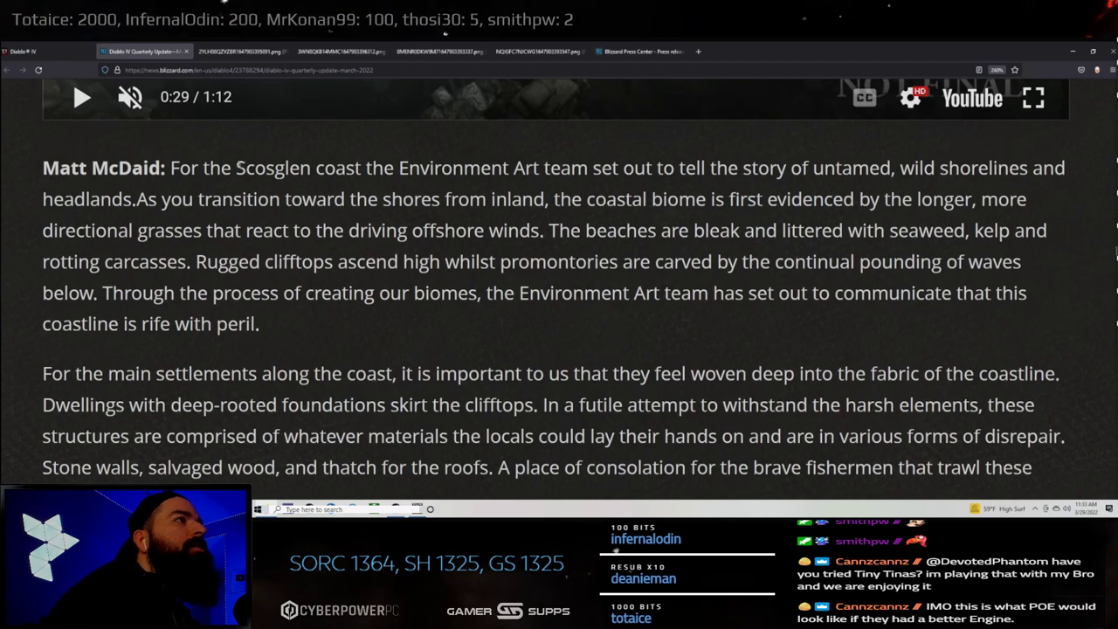
double_click(272, 168)
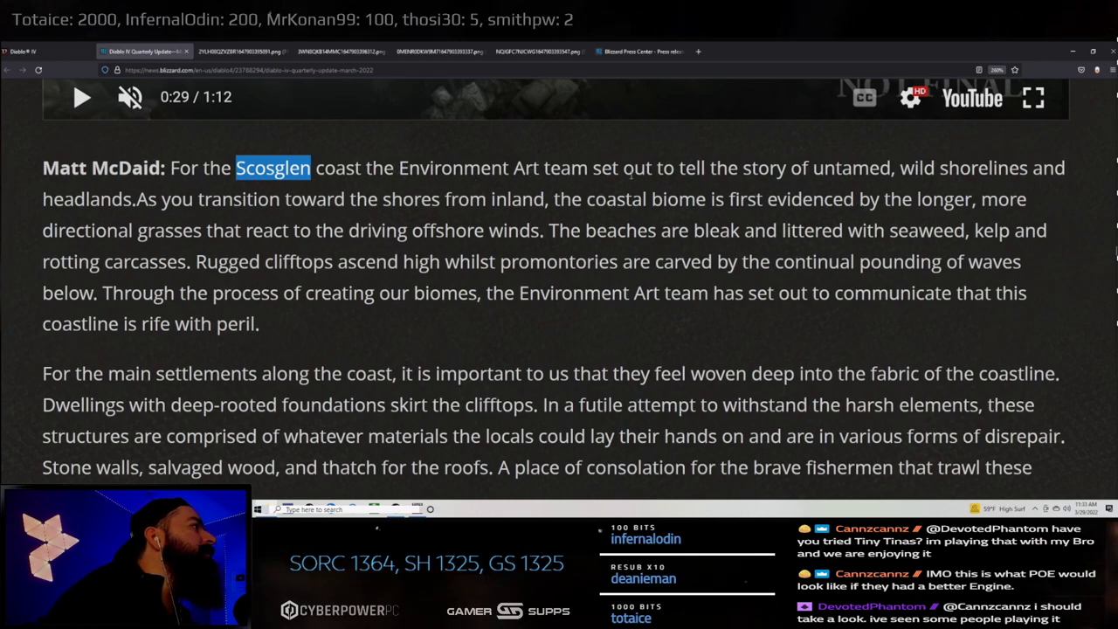
mouse_move(900, 185)
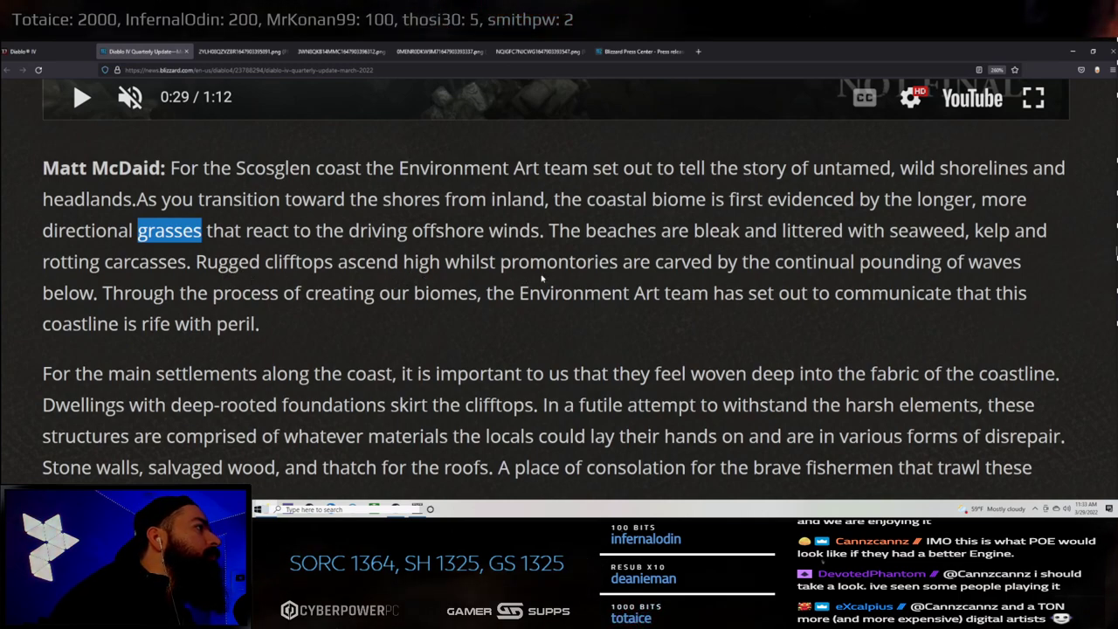
drag(500, 262, 650, 294)
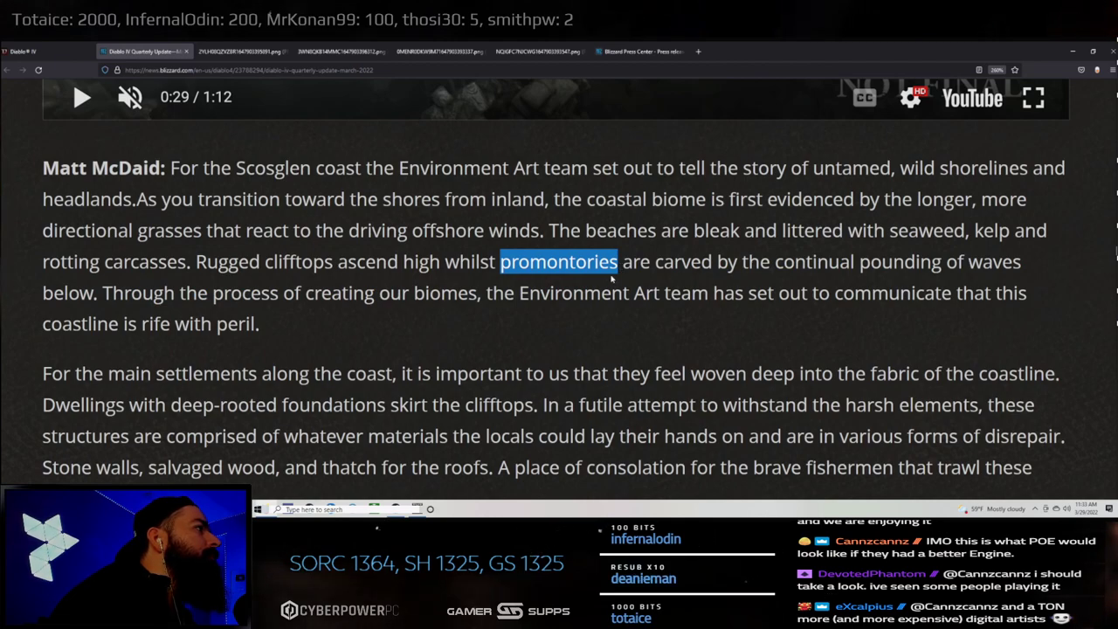
mouse_move(835, 353)
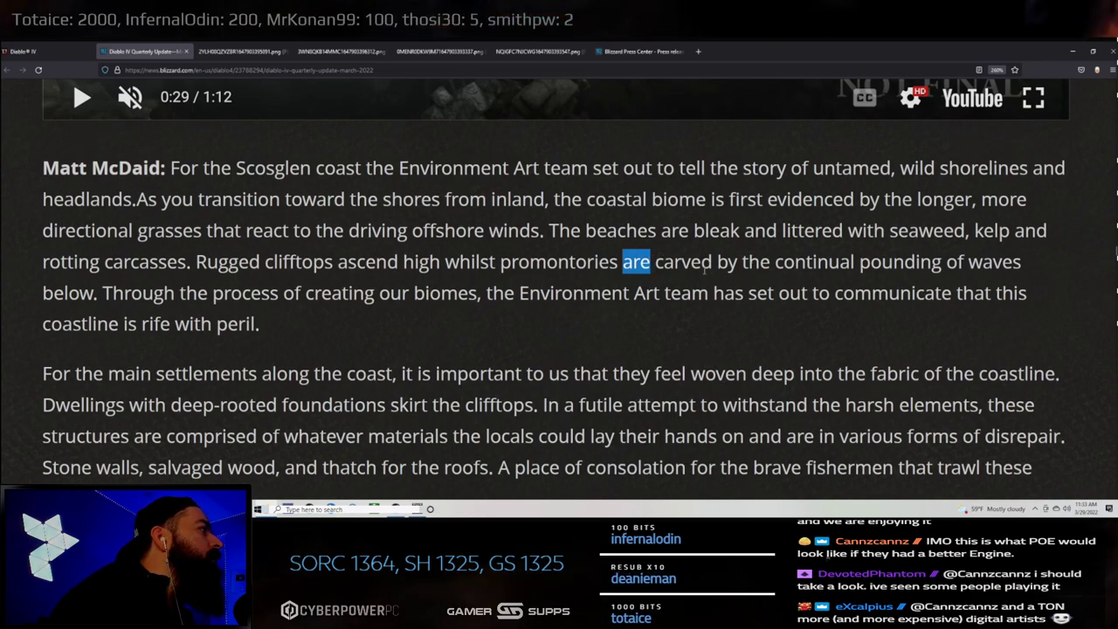
mouse_move(115, 305)
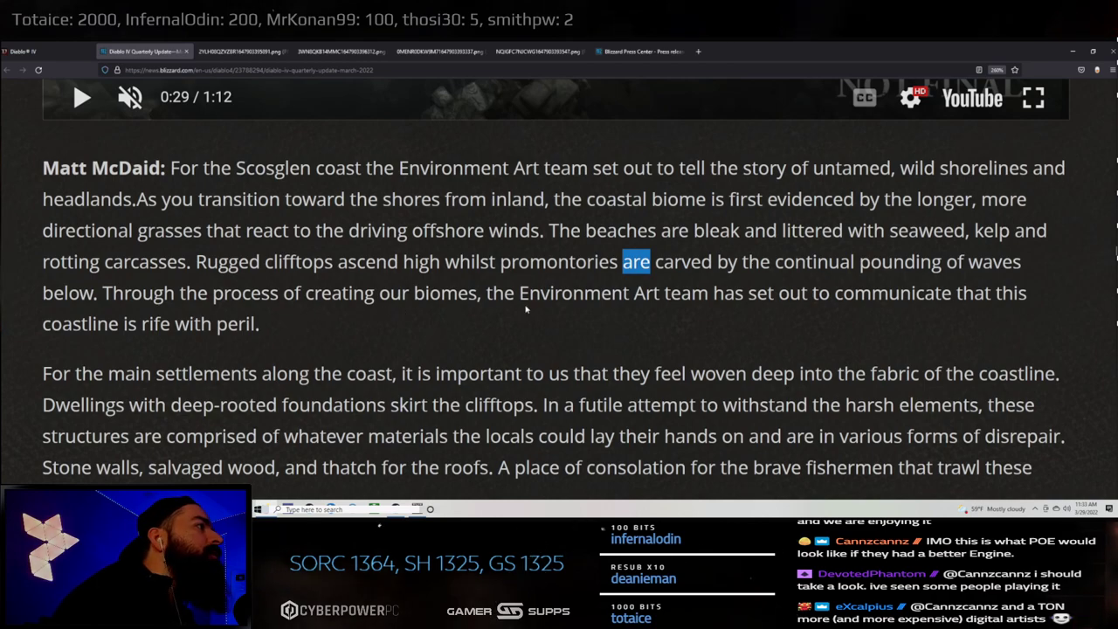
mouse_move(925, 315)
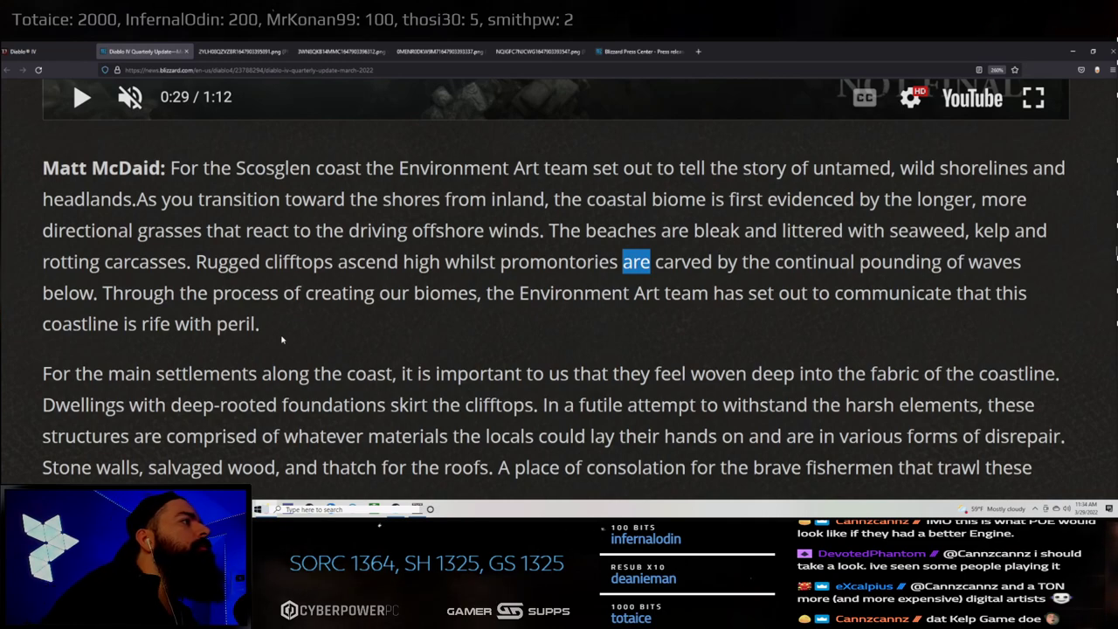
scroll(down, 3)
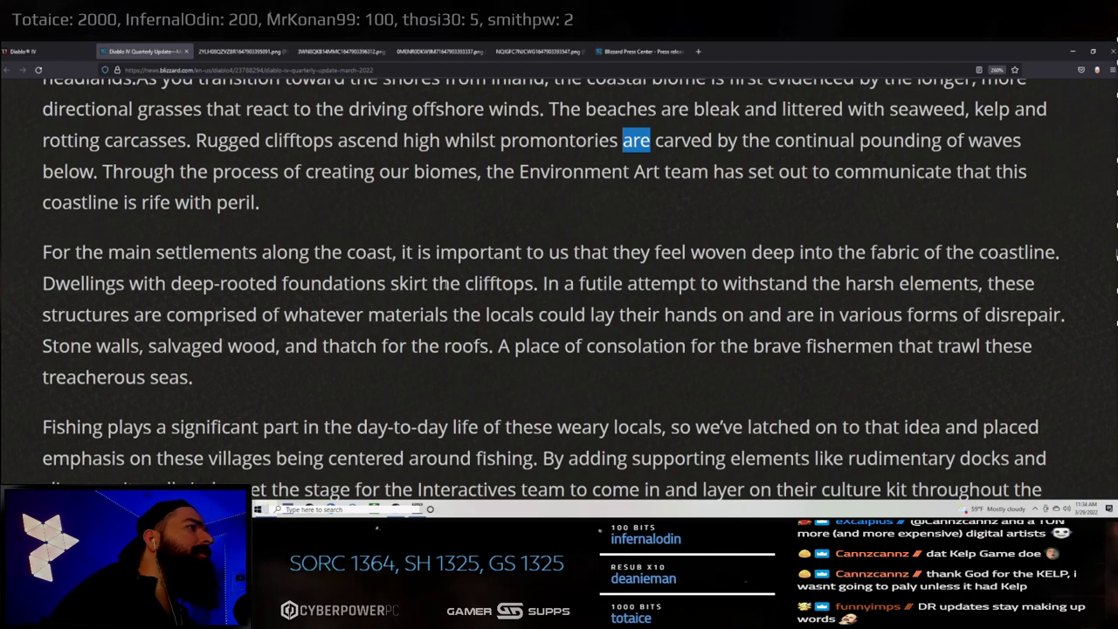
mouse_move(743, 306)
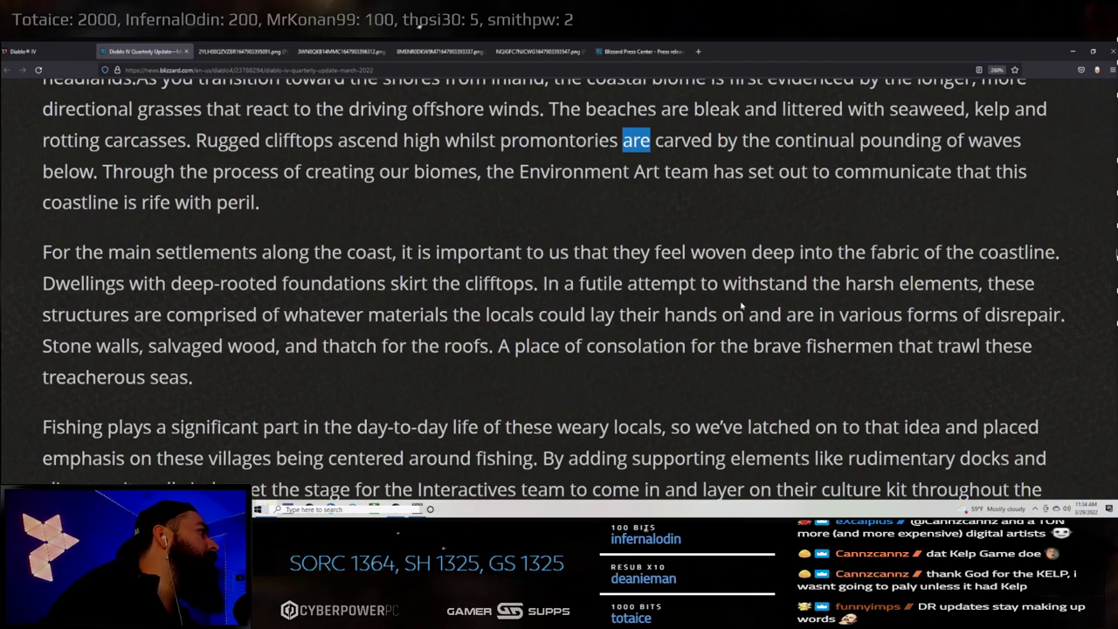
mouse_move(115, 335)
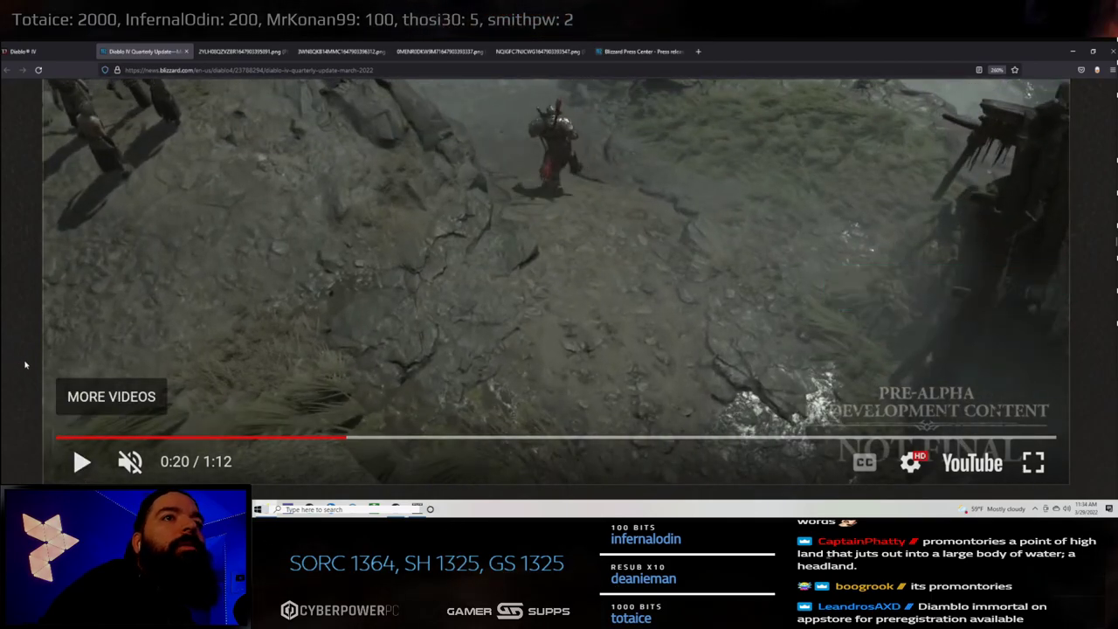
- Read the fishing paragraph about the weary locals, highlighting its opening and the word 'dynamic'
scroll(down, 3)
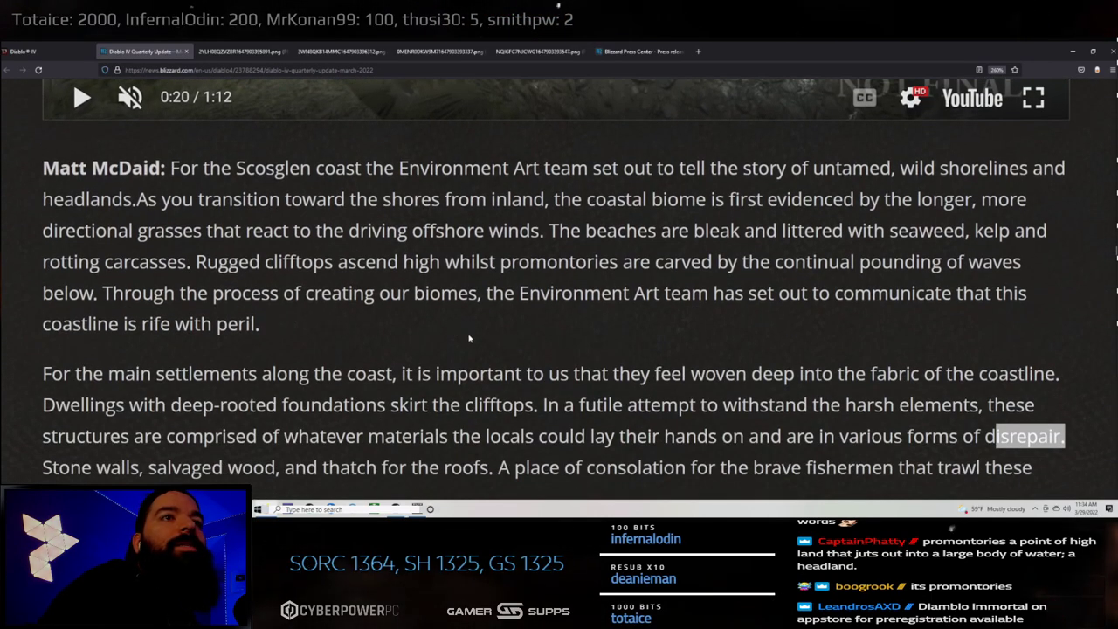
scroll(down, 3)
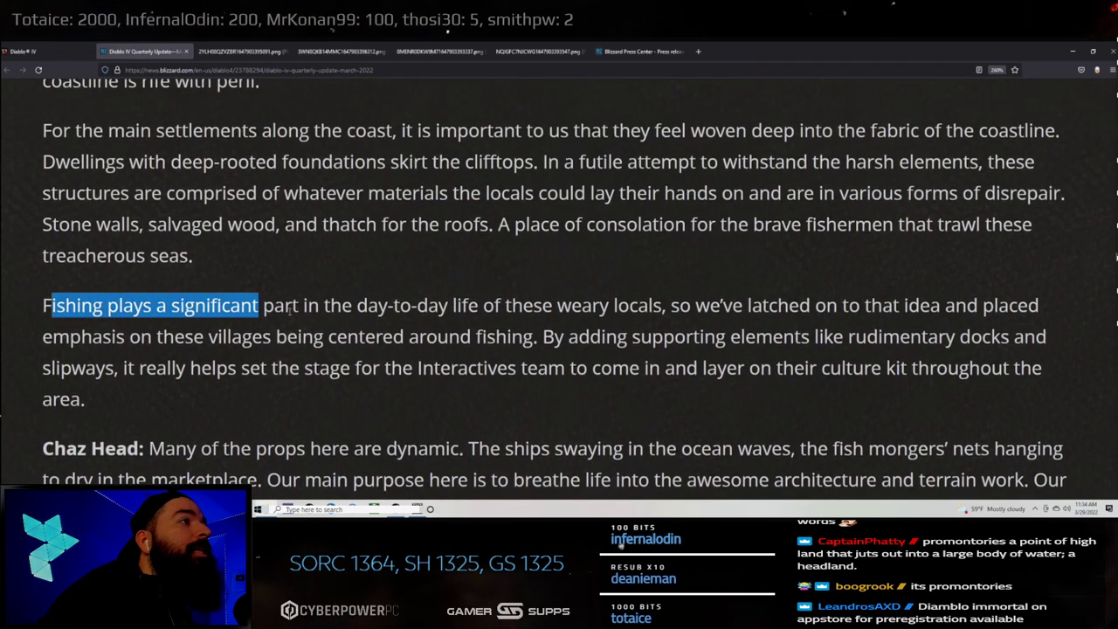
drag(259, 304, 615, 304)
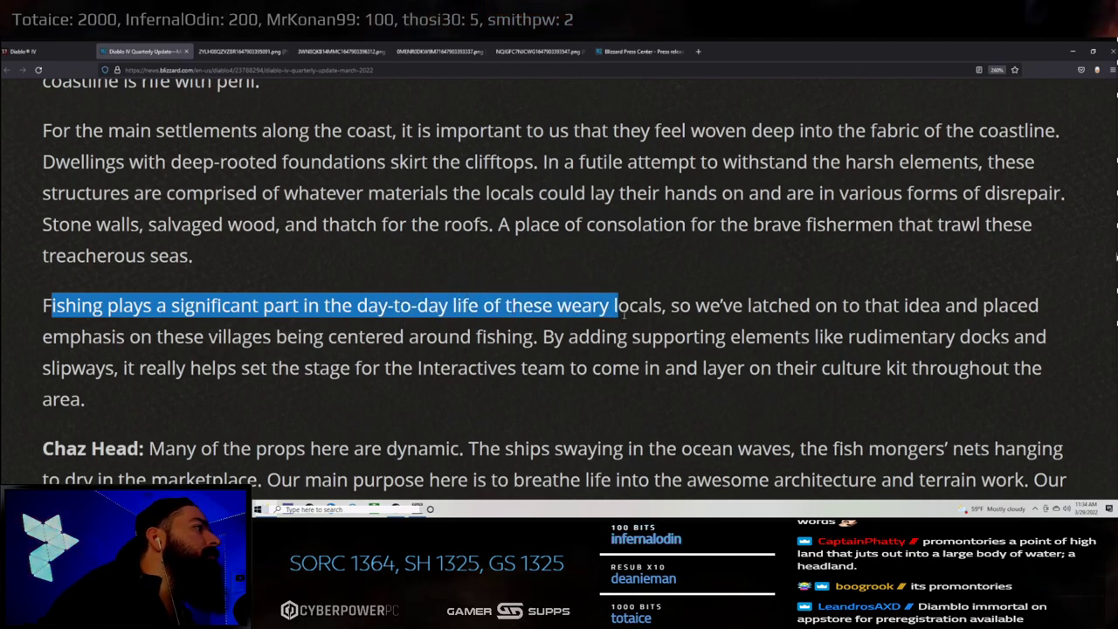
drag(612, 304, 664, 305)
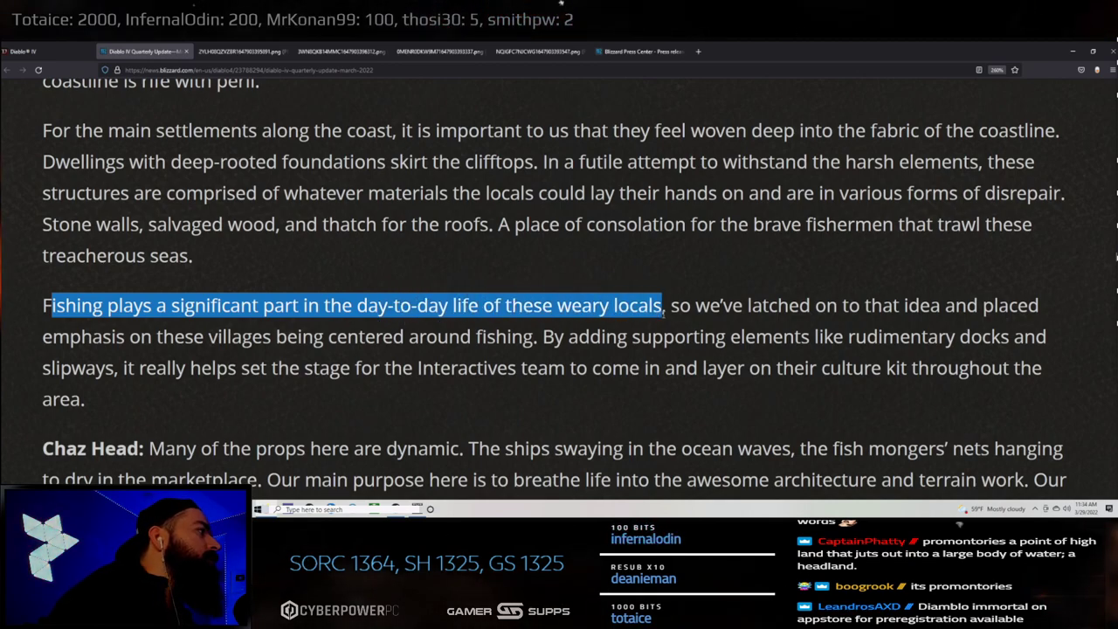
mouse_move(912, 398)
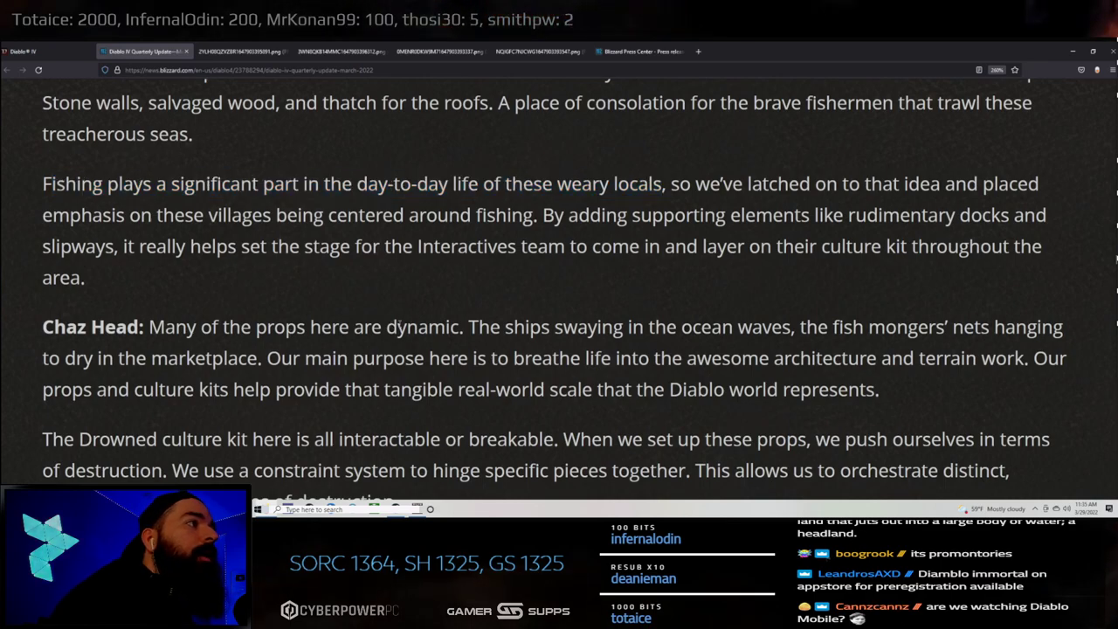
double_click(423, 327)
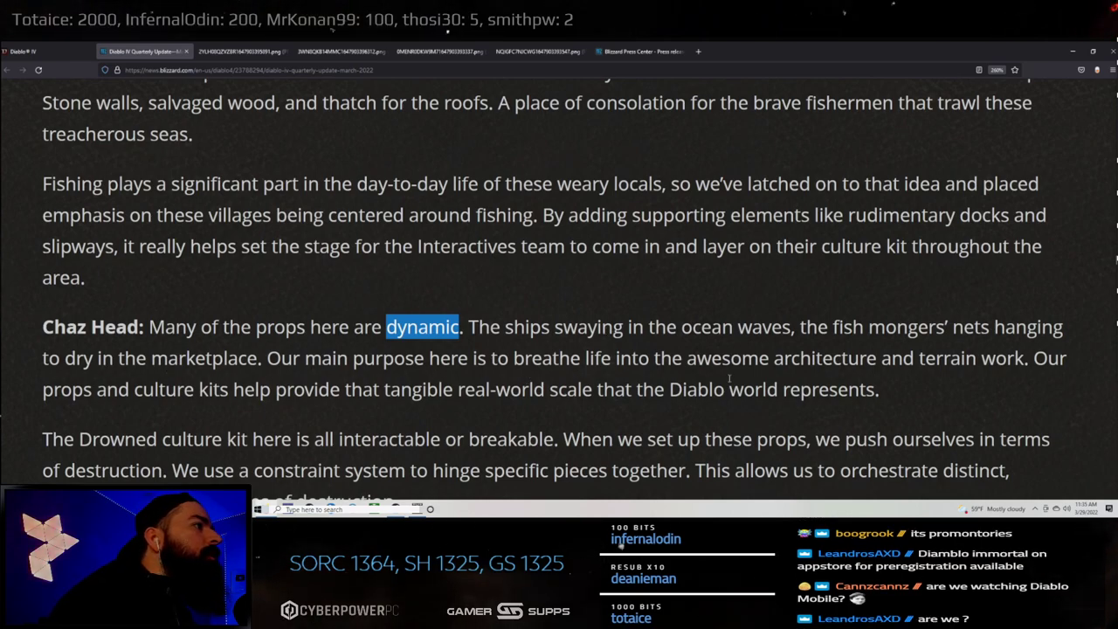
- Read on through Ben Hutchings' Scosglen lighting paragraph, highlighting the closing words about Sanctuary
scroll(down, 3)
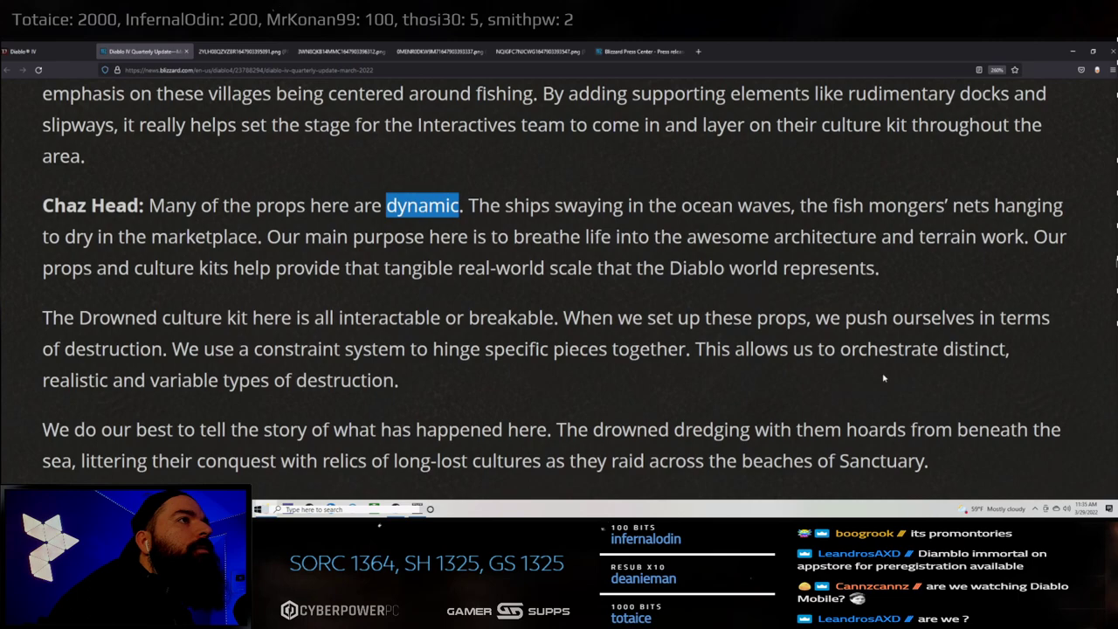
scroll(down, 3)
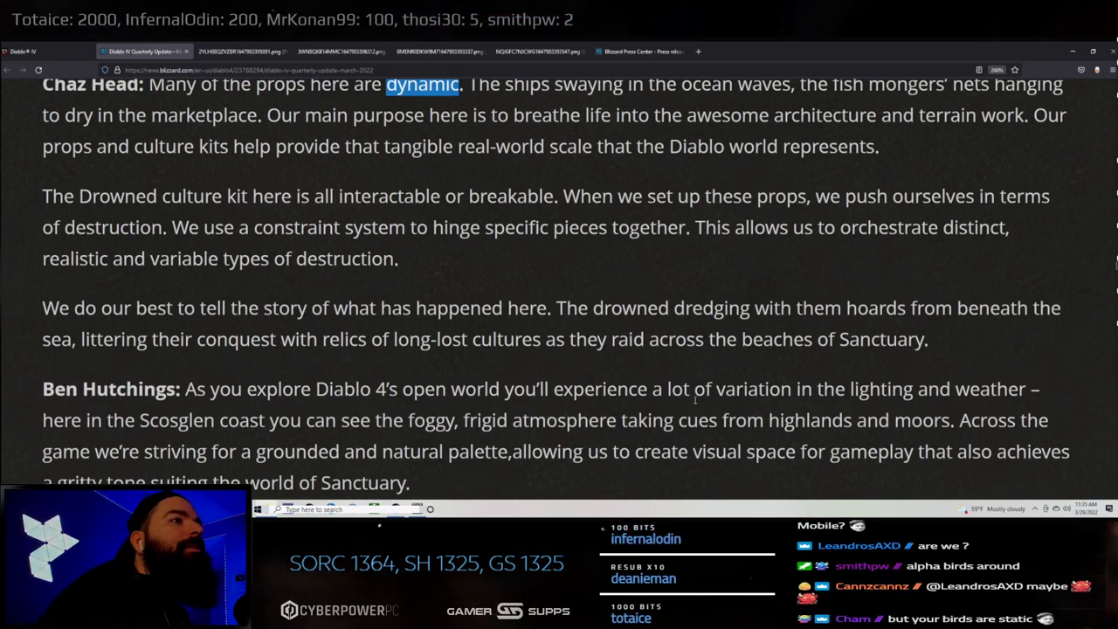
scroll(down, 3)
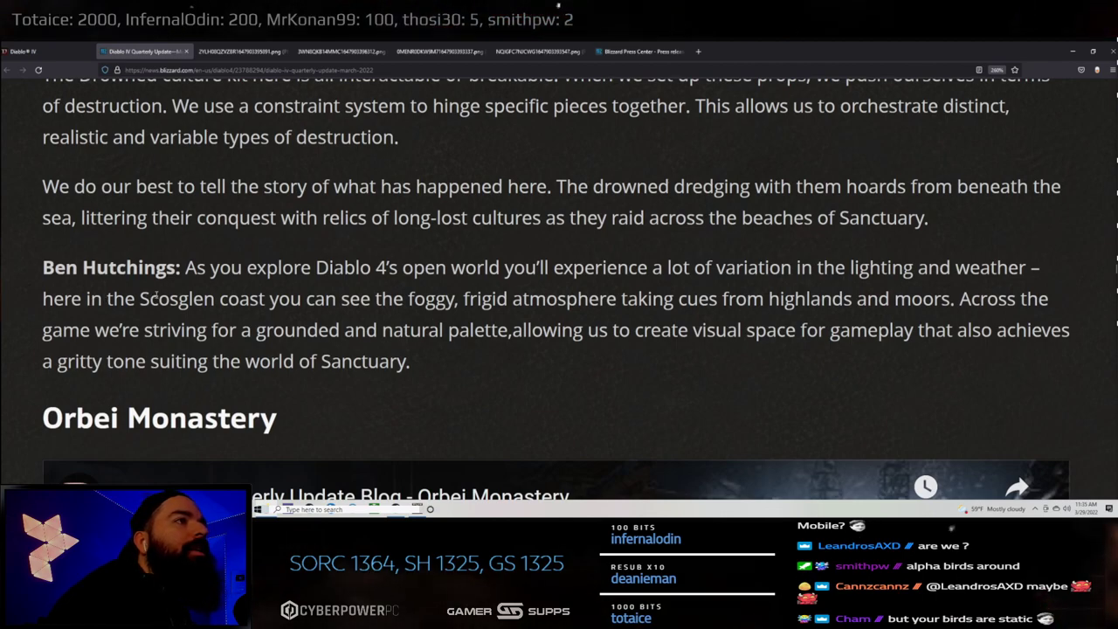
mouse_move(532, 321)
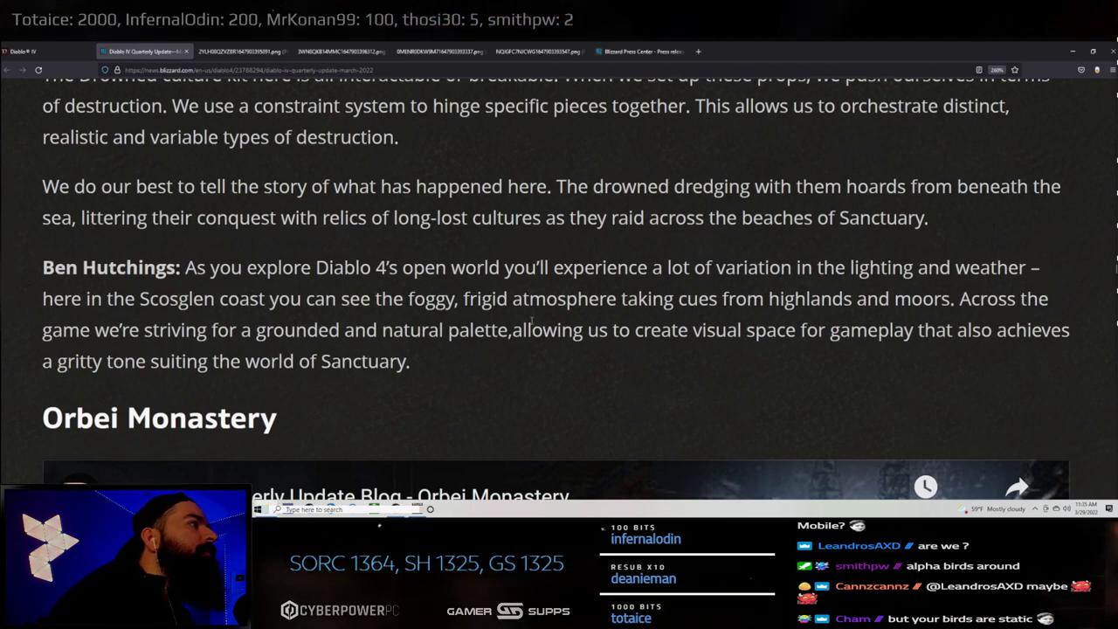
mouse_move(577, 369)
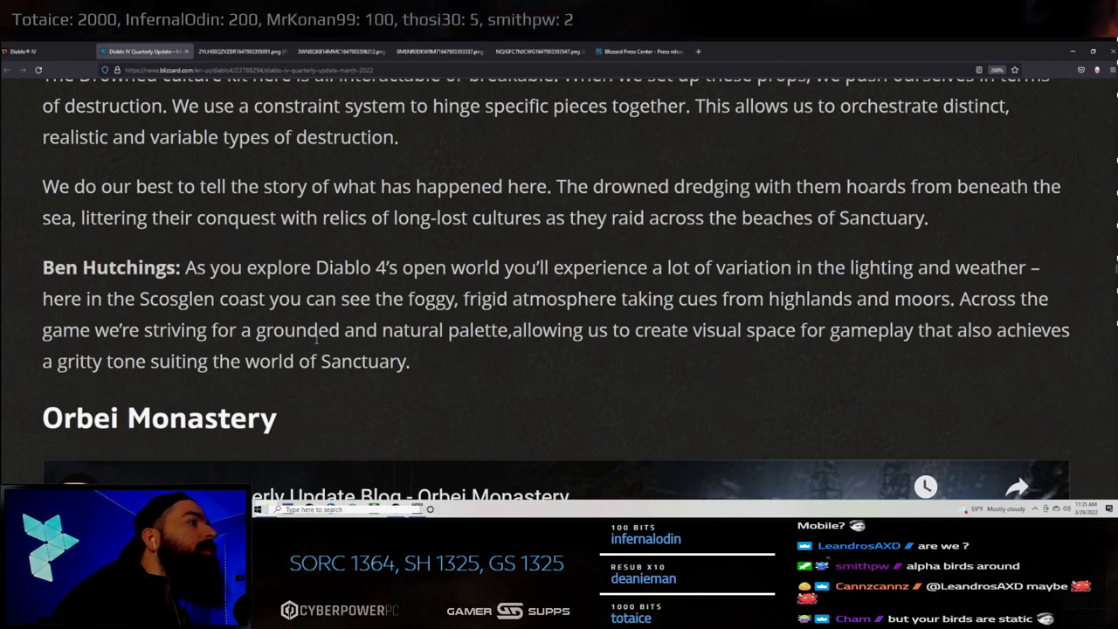
mouse_move(521, 346)
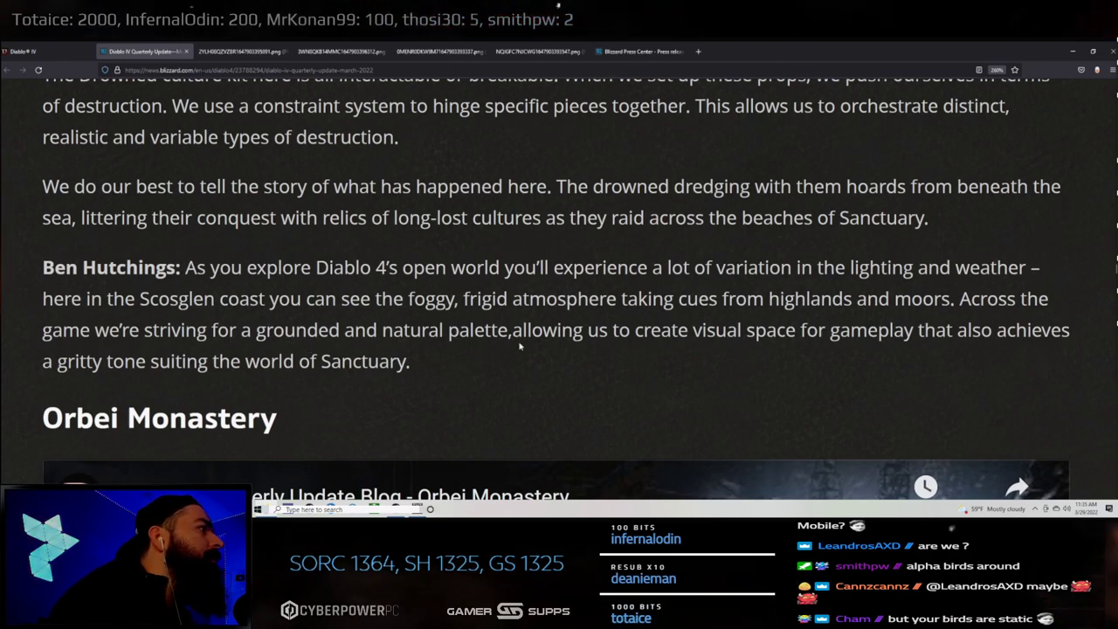
mouse_move(845, 353)
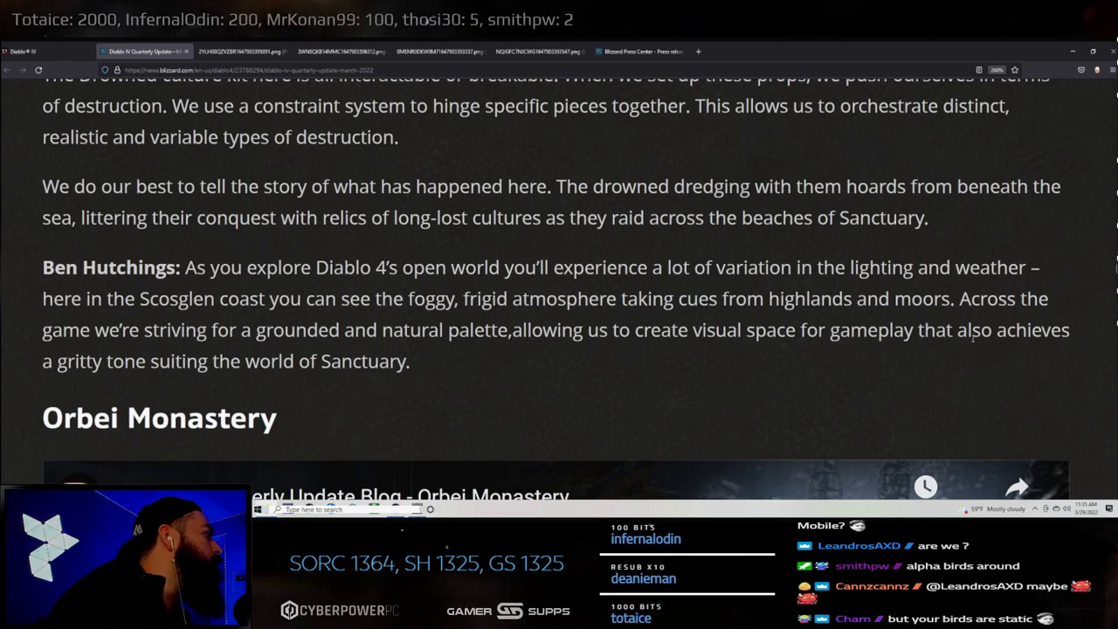
drag(63, 360, 409, 360)
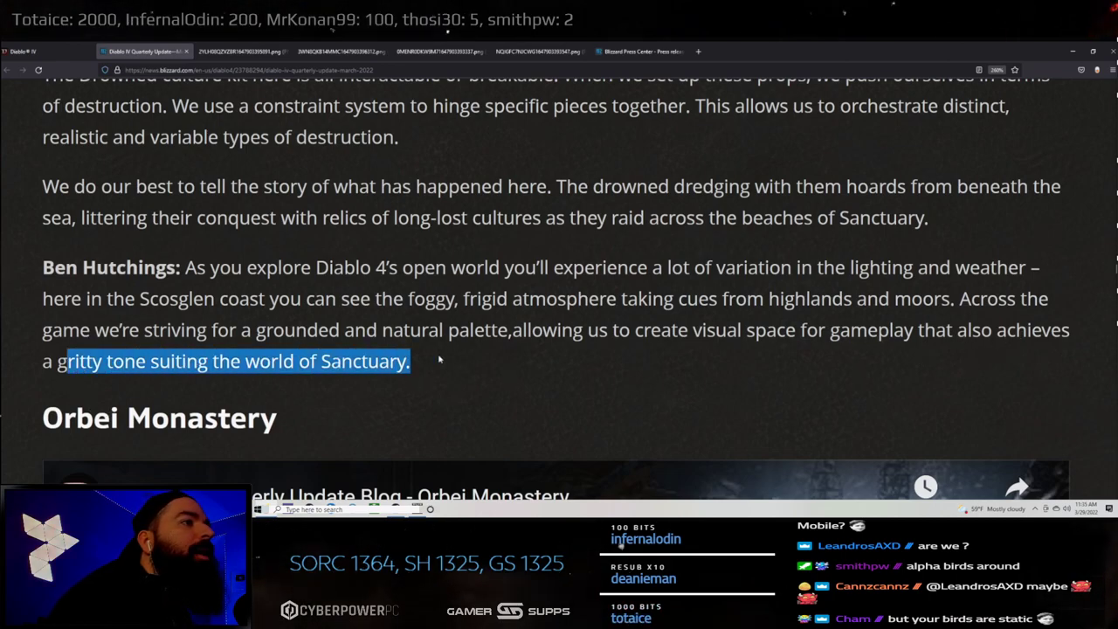
scroll(down, 3)
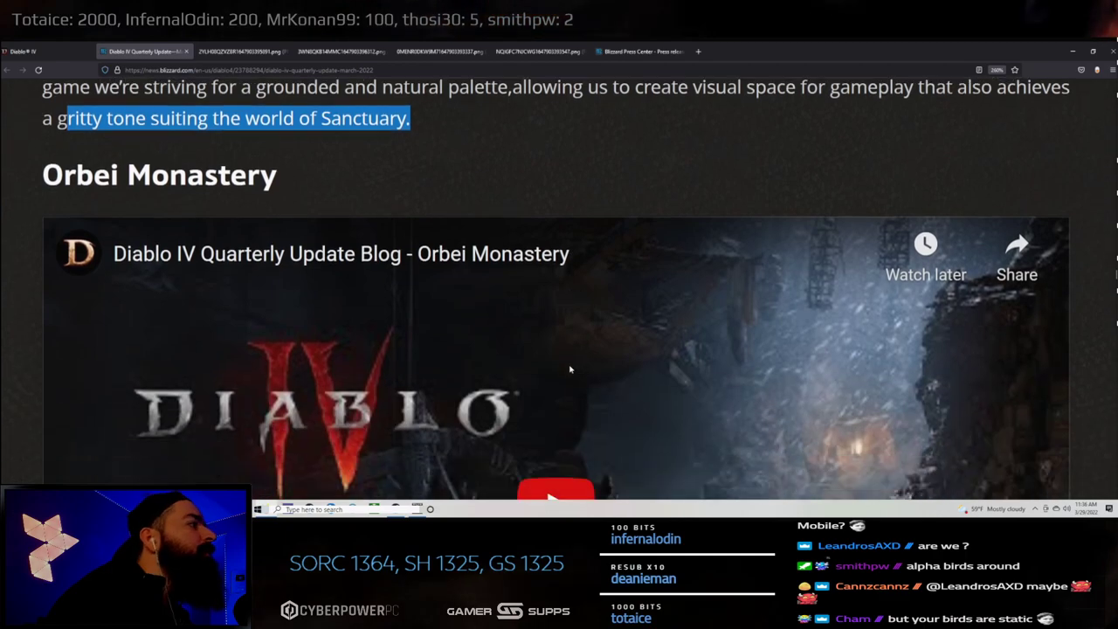
- Start the Orbei Monastery video and make it fill the whole screen
scroll(down, 3)
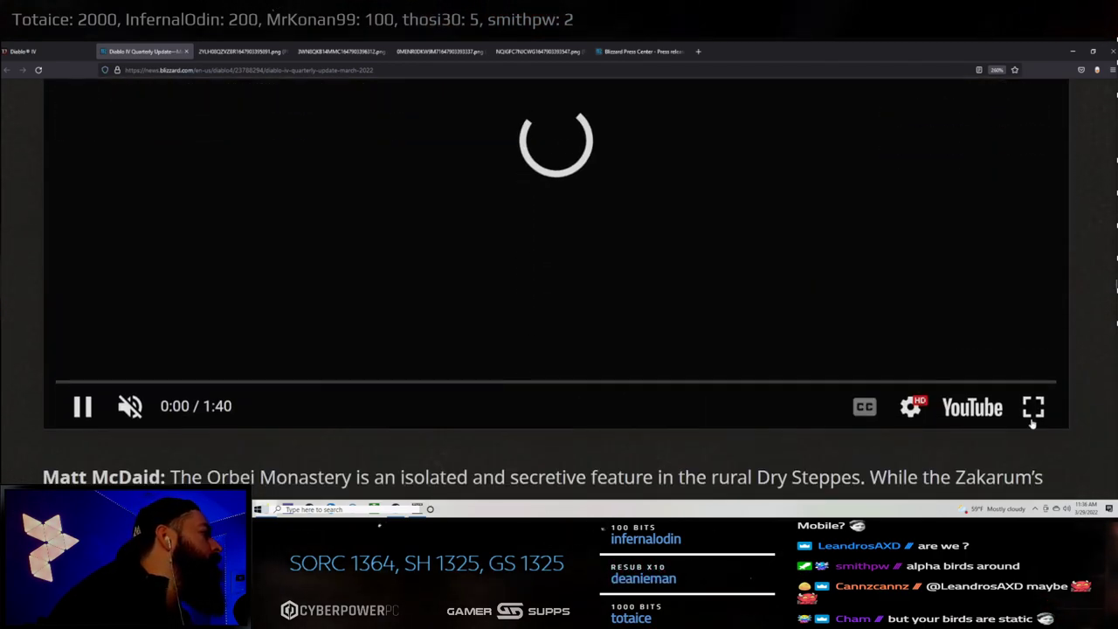
click(1035, 405)
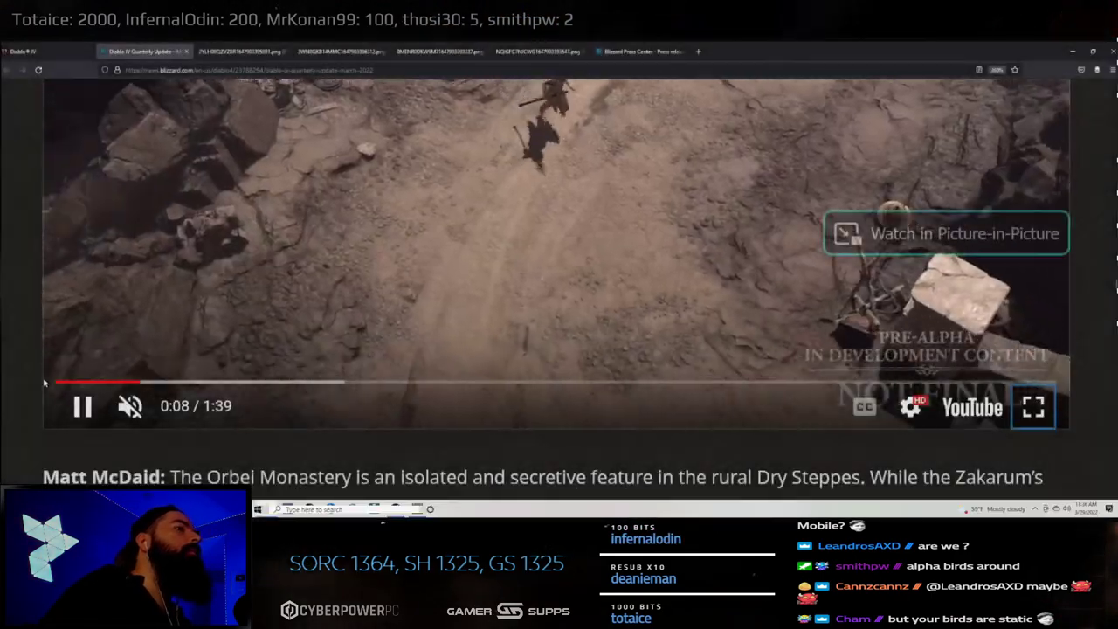
click(1035, 405)
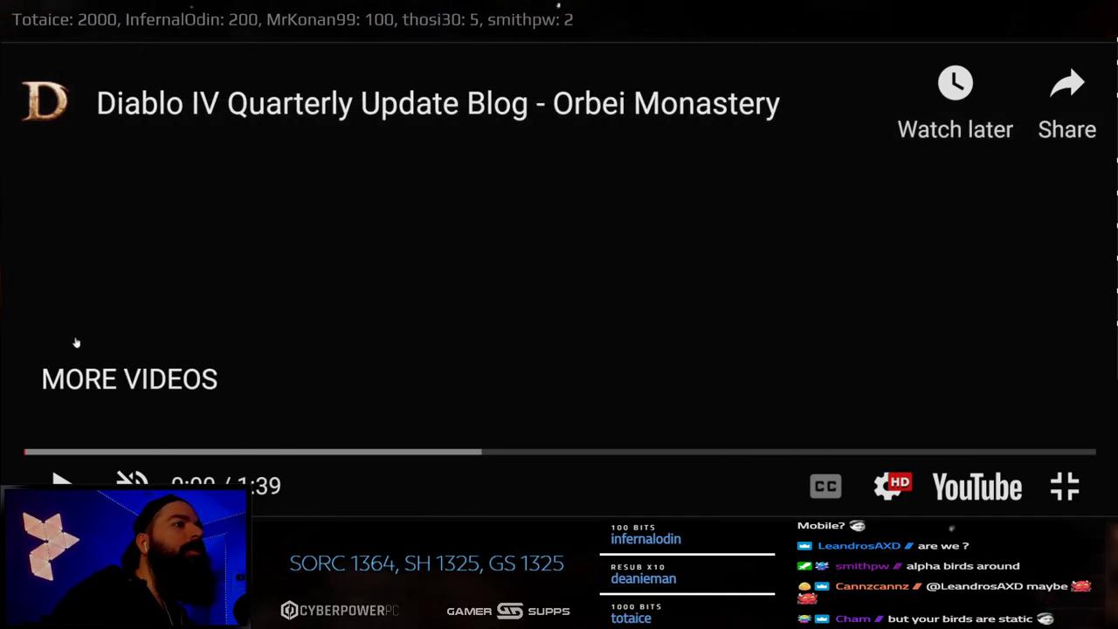
- Resume the full-screen Orbei Monastery video and watch it to about 1:10
click(61, 482)
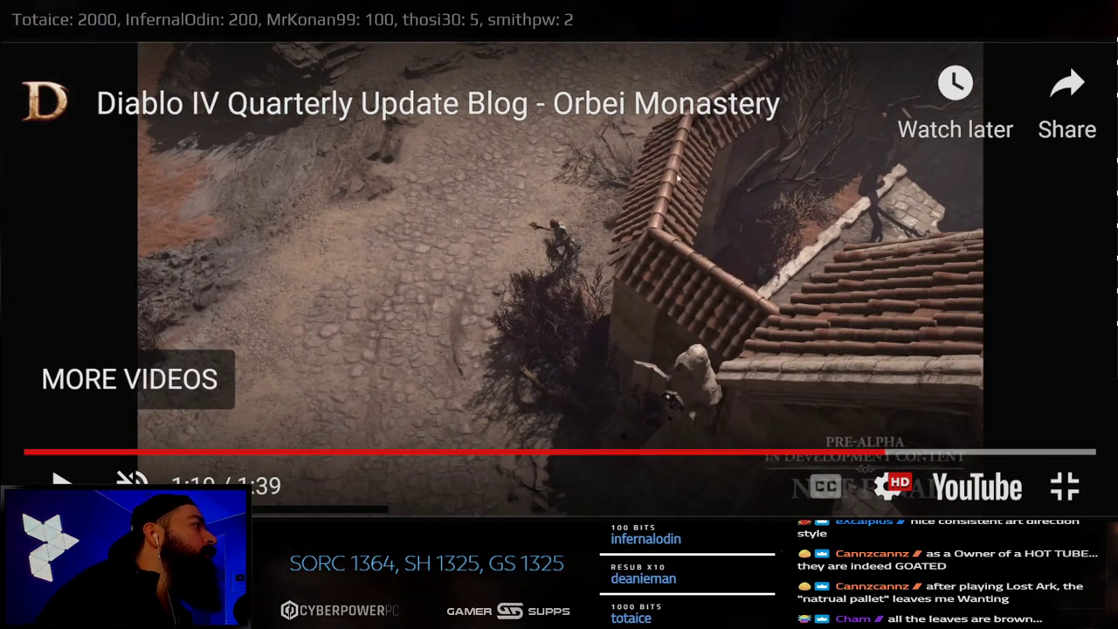
mouse_move(657, 266)
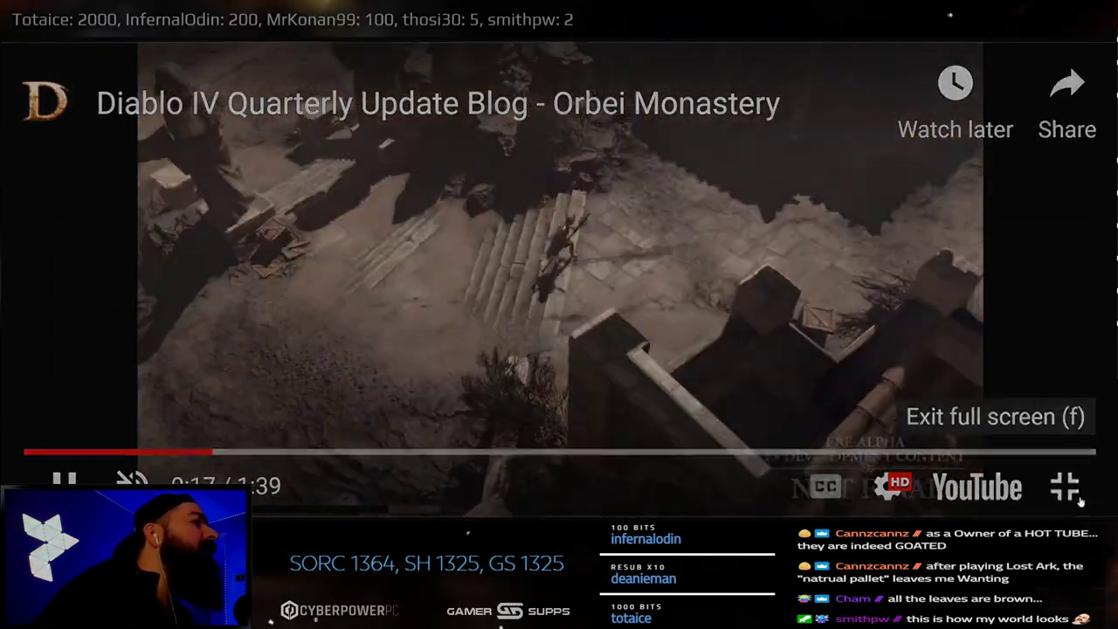
- Return the video to the page and start the Scosglen coast video again
click(1066, 488)
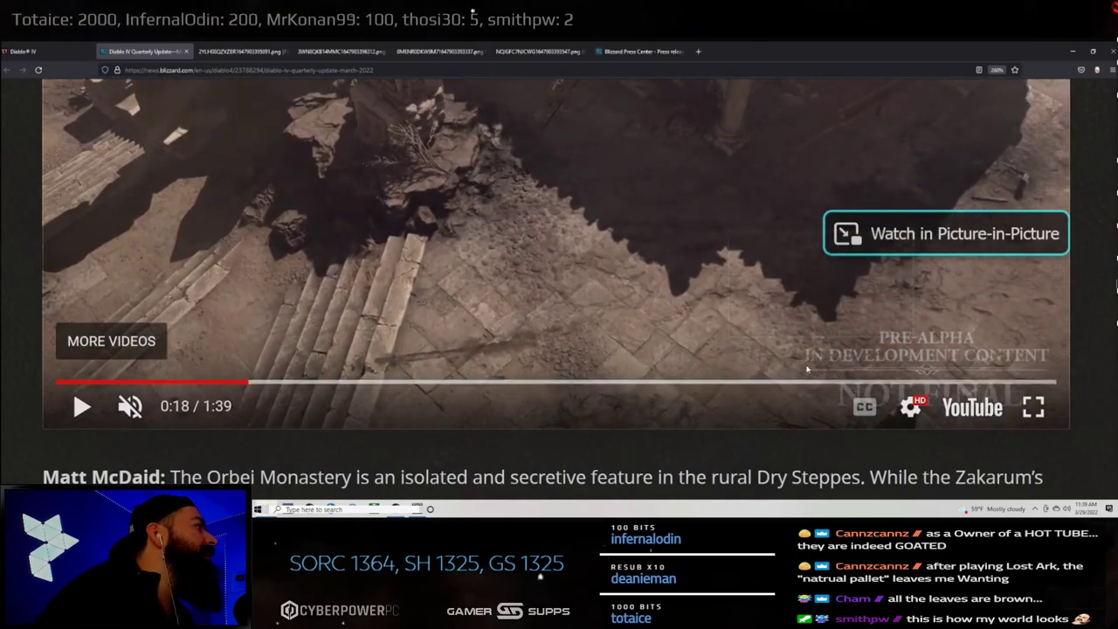
scroll(down, 3)
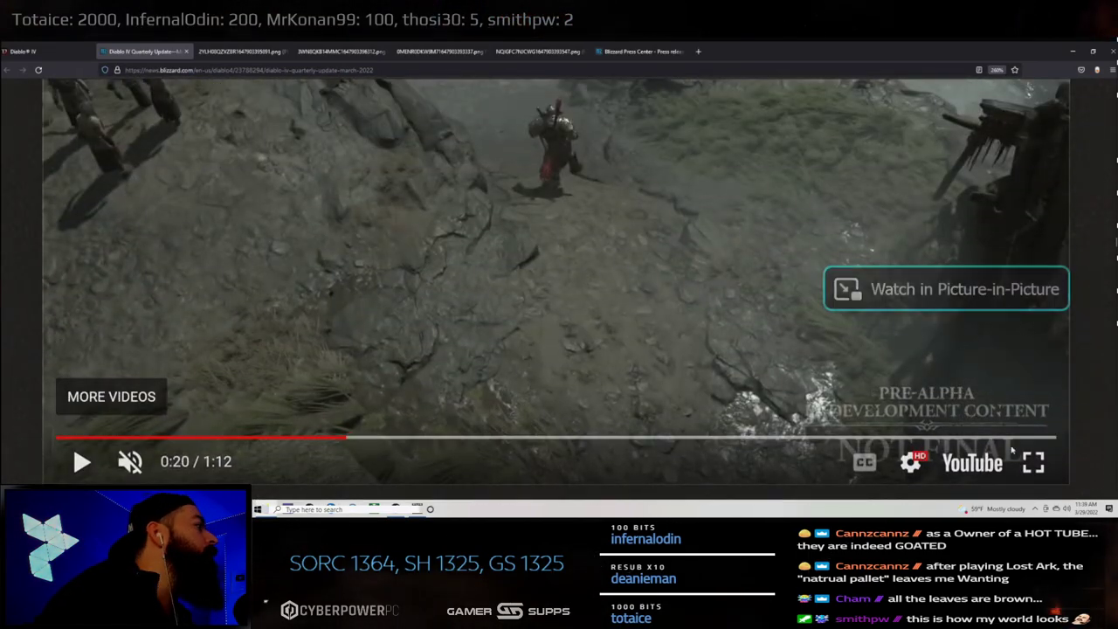
click(1034, 461)
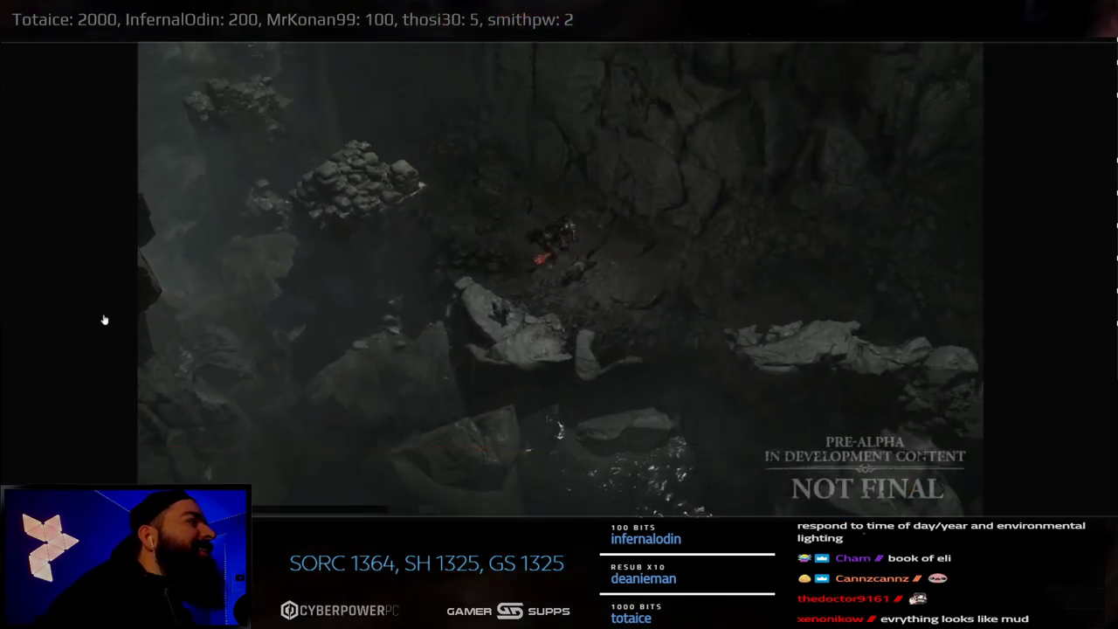
mouse_move(168, 327)
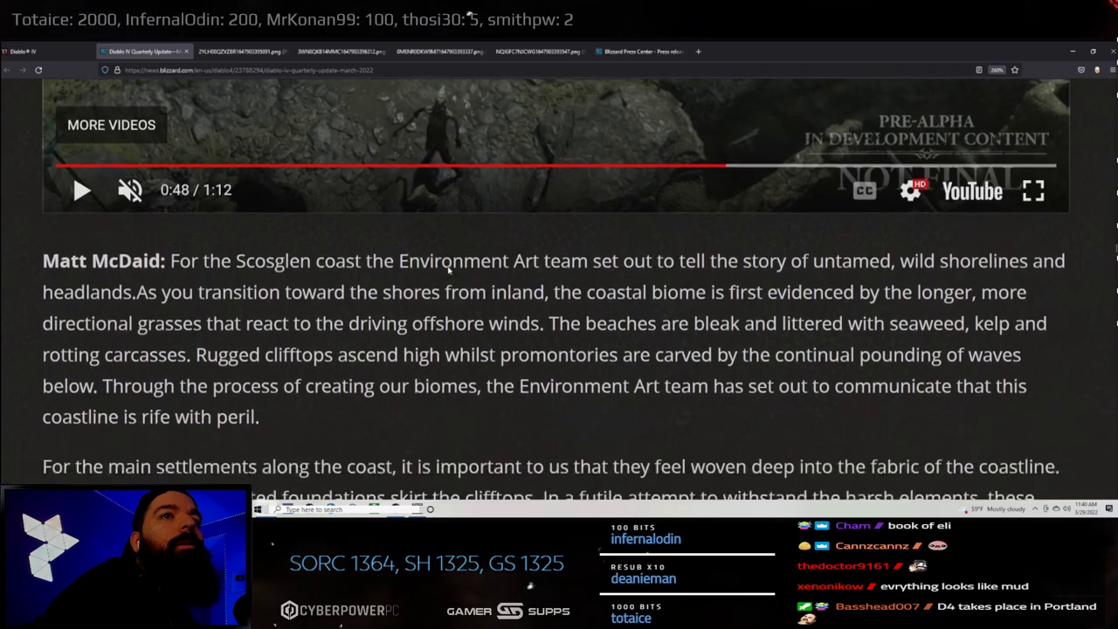
- Read past the Scosglen text to Matt McDaid's Orbei Monastery paragraph, highlighting 'Orbei' and 'diminished'
scroll(down, 3)
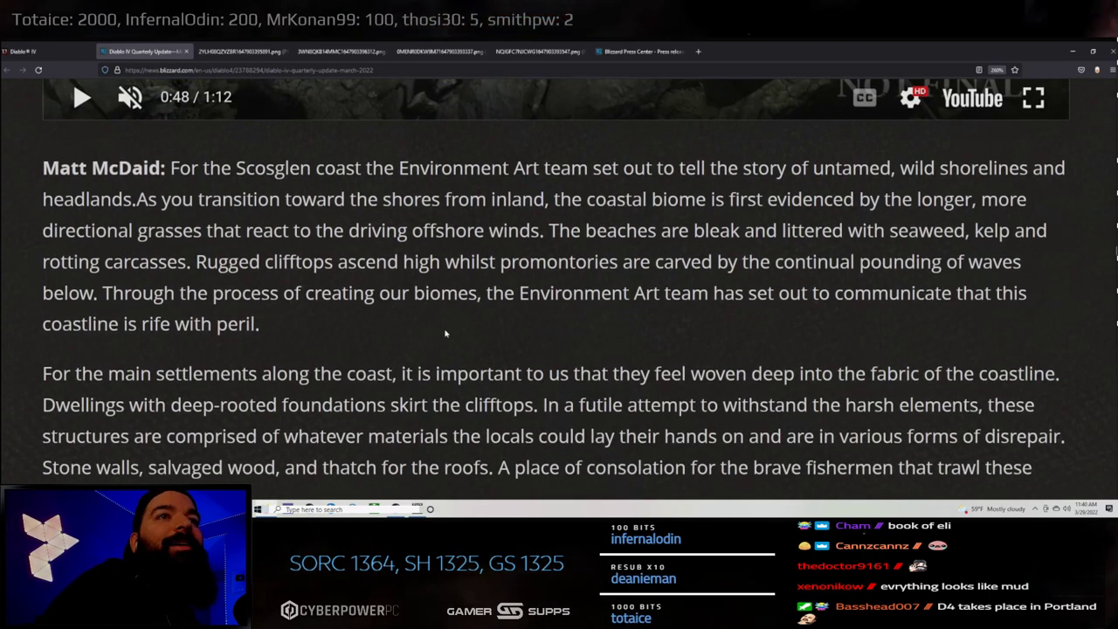
mouse_move(517, 328)
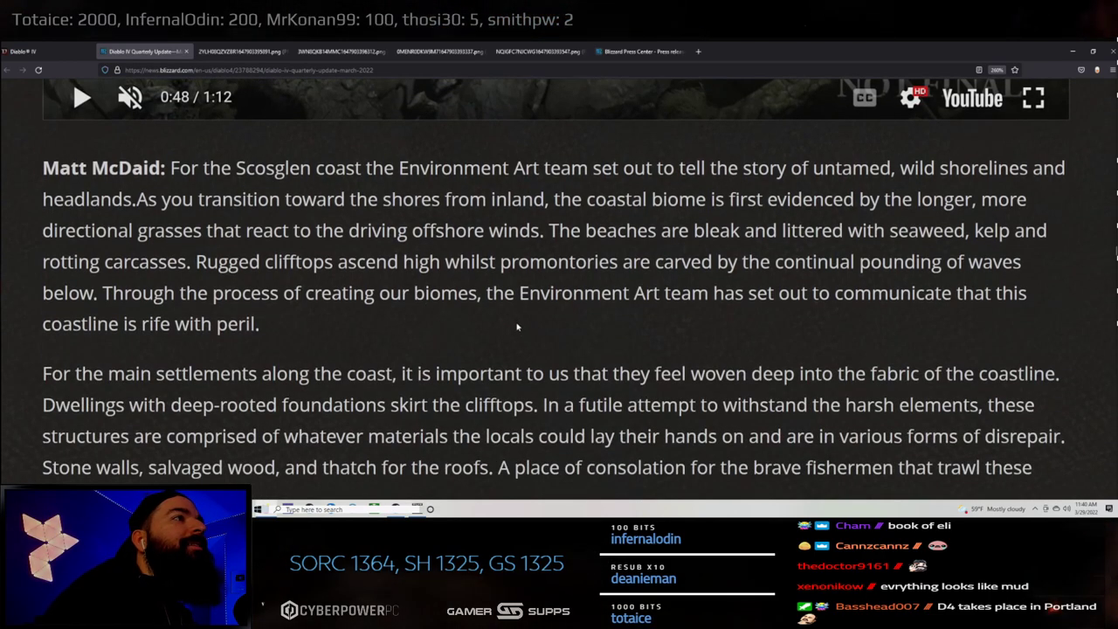
scroll(down, 3)
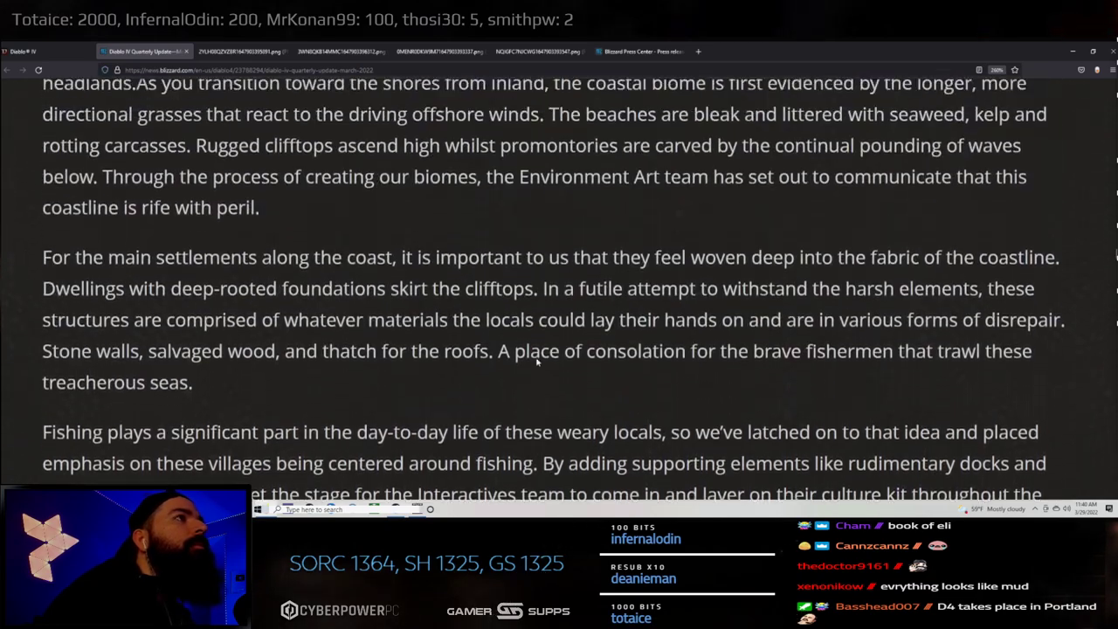
scroll(down, 3)
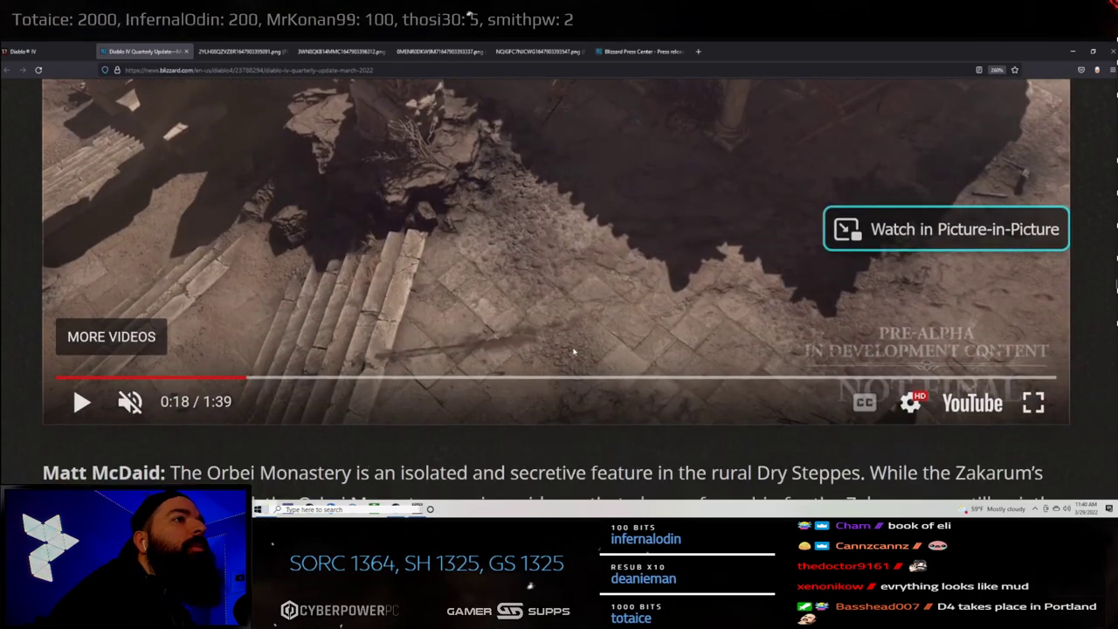
scroll(down, 3)
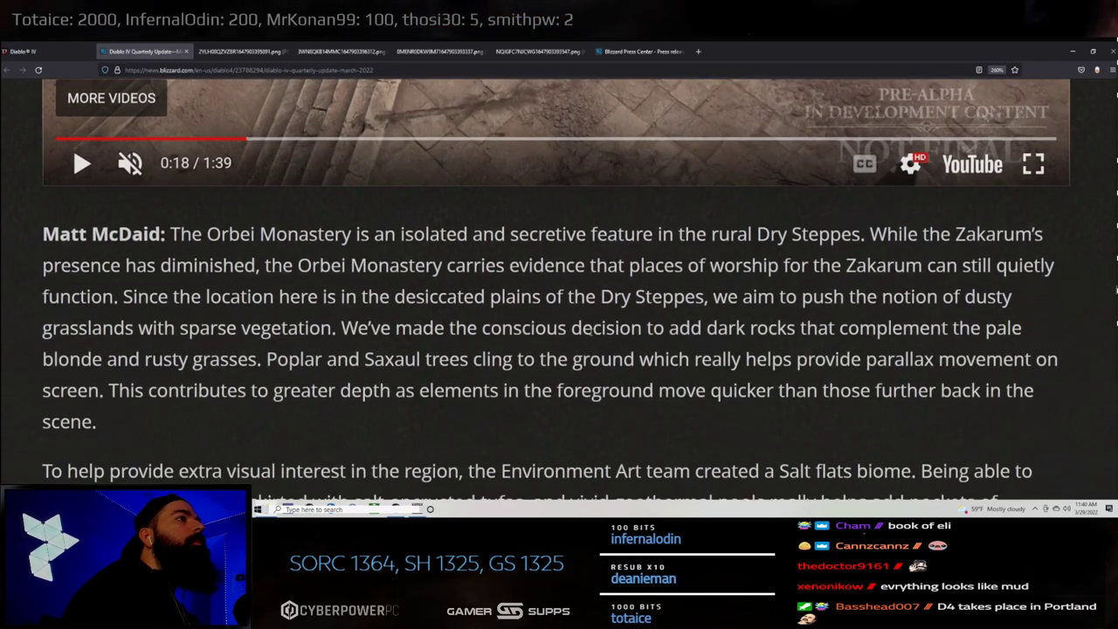
double_click(231, 234)
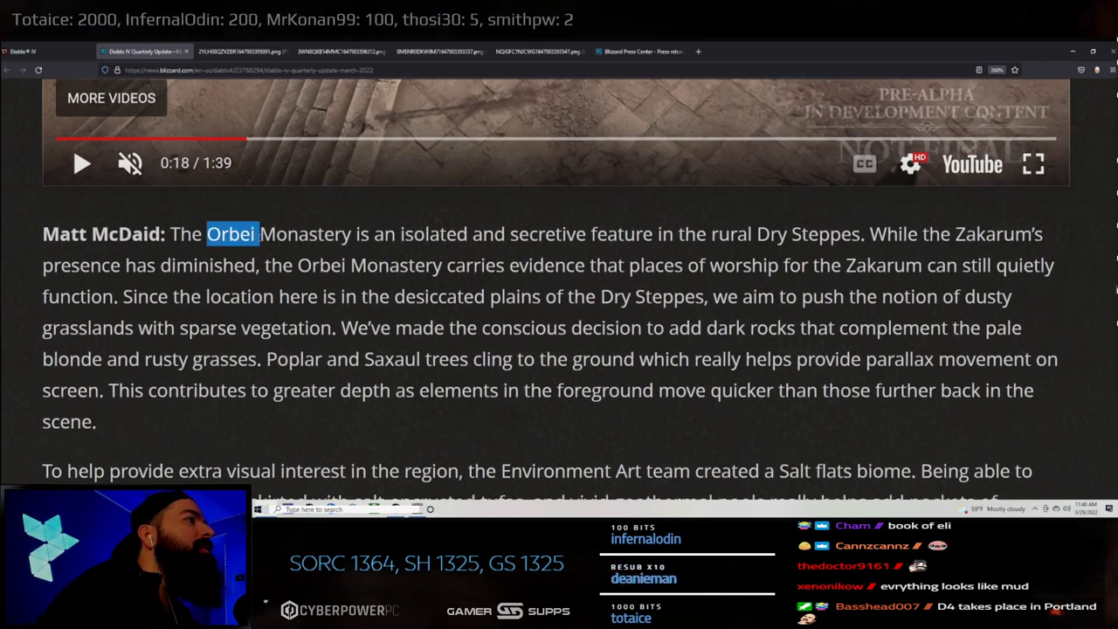
drag(207, 234, 493, 235)
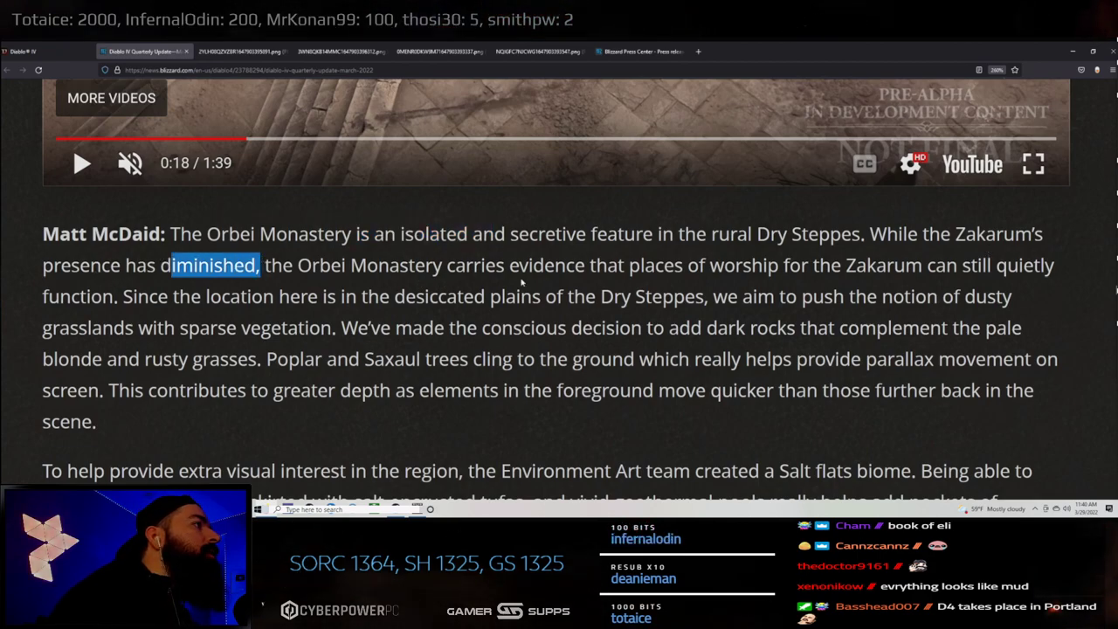
mouse_move(900, 286)
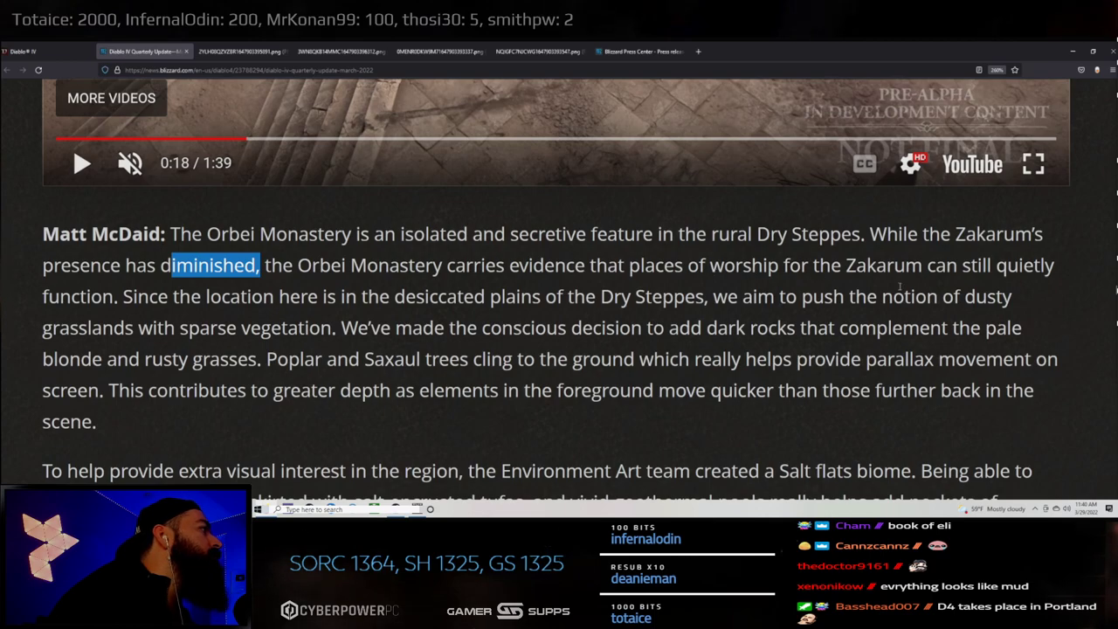
mouse_move(992, 283)
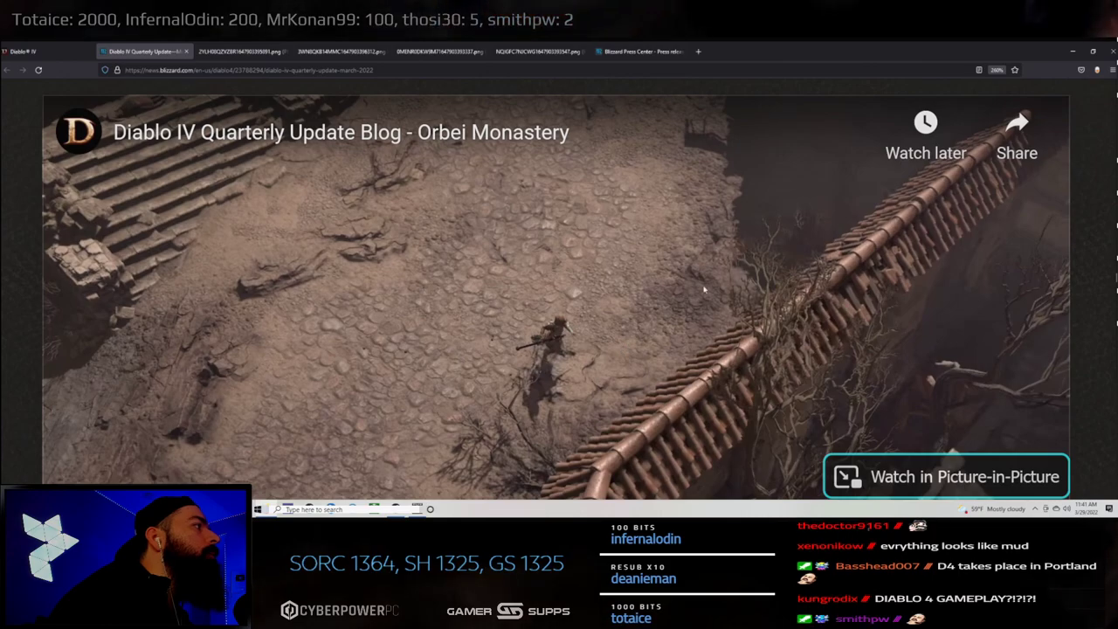
- Read into the Salt flats biome passage, highlighting the phrase about blue alkaline lakes and salt-encrusted tufas
scroll(down, 3)
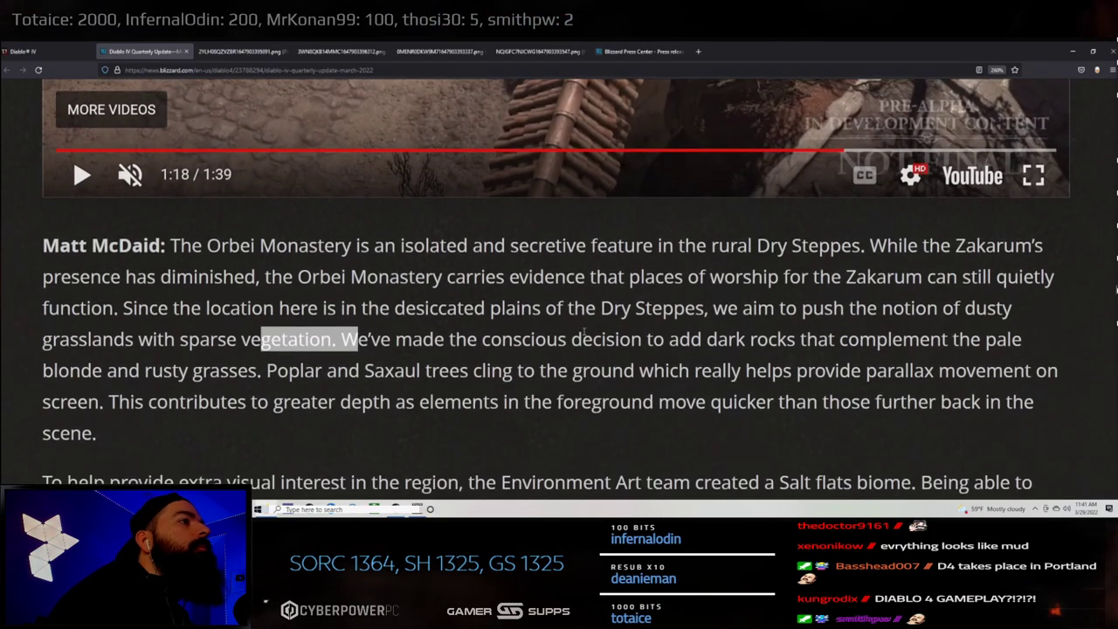
scroll(down, 3)
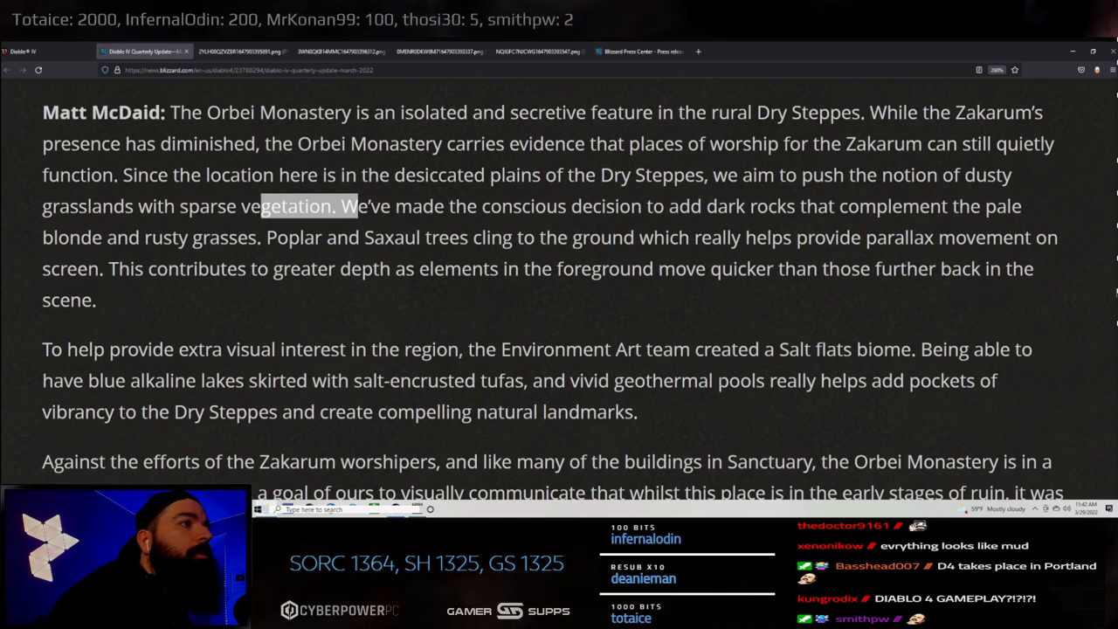
scroll(down, 3)
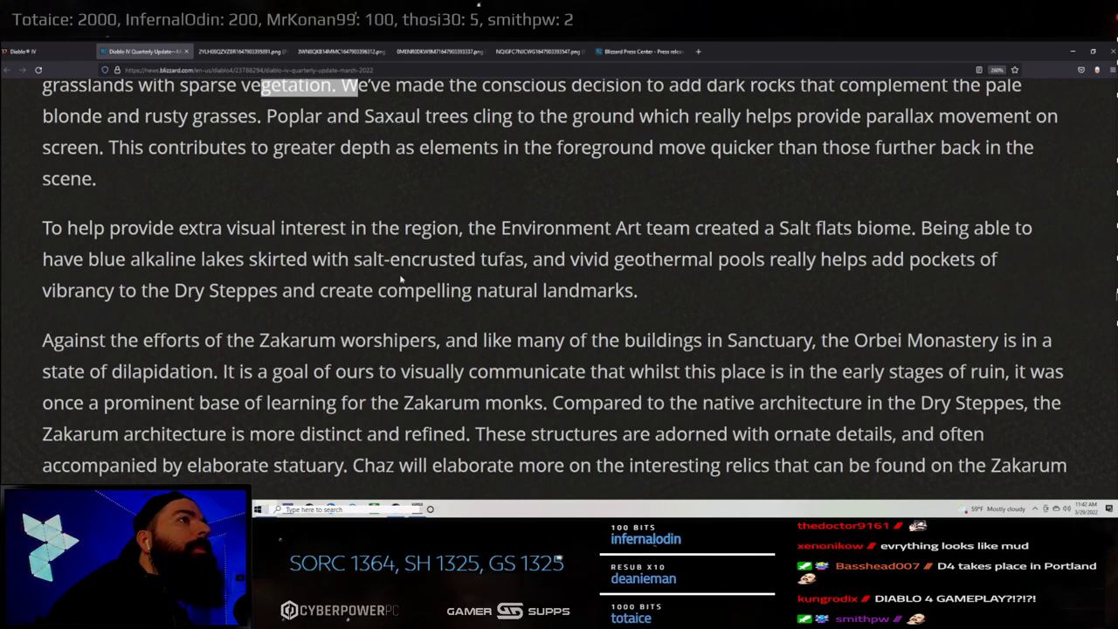
drag(98, 259, 297, 258)
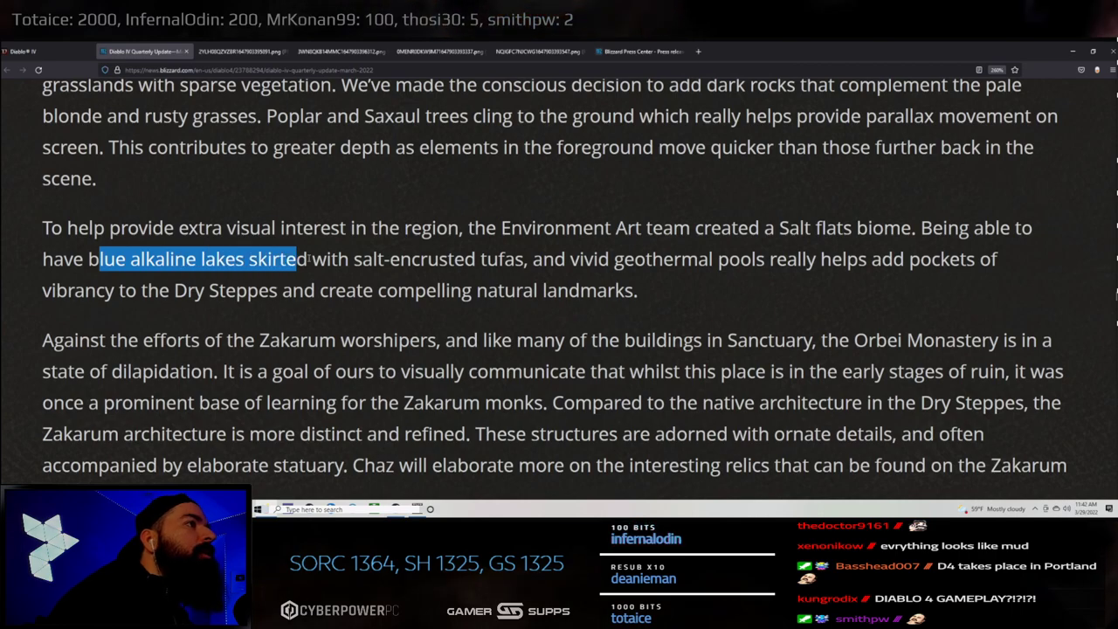
drag(297, 258, 528, 258)
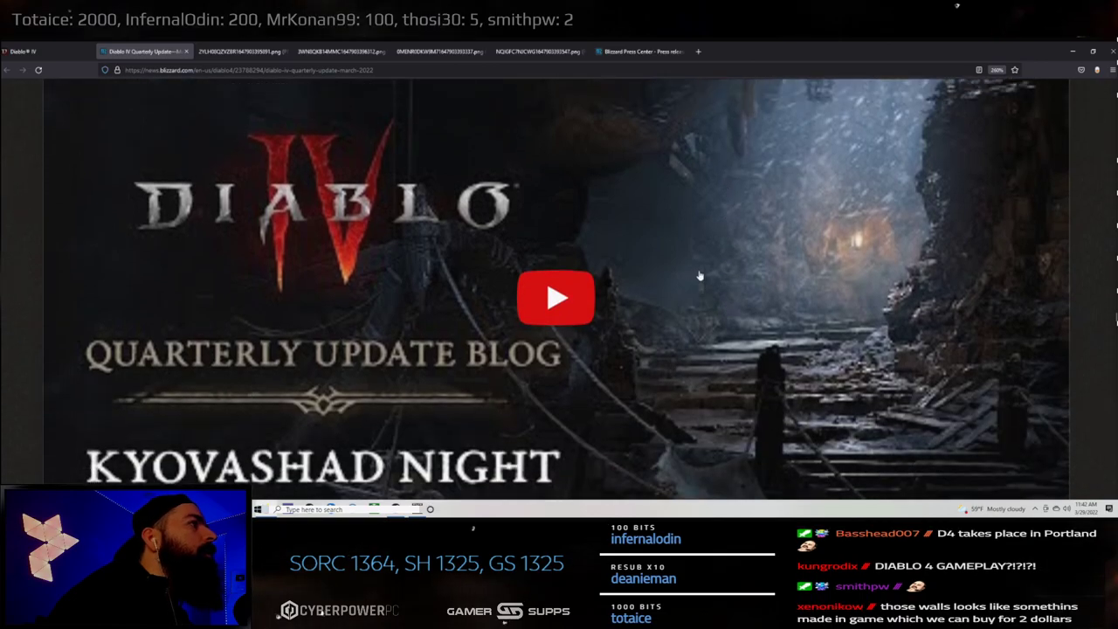
click(556, 297)
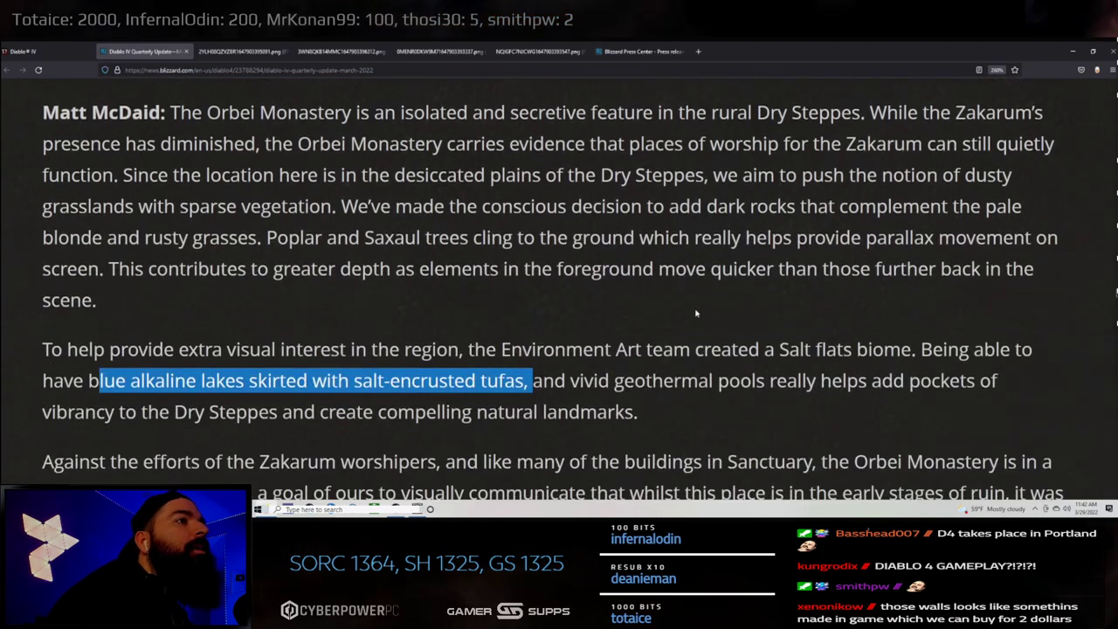
- Read down through the Chaz Head monastery-ruins paragraphs
scroll(down, 3)
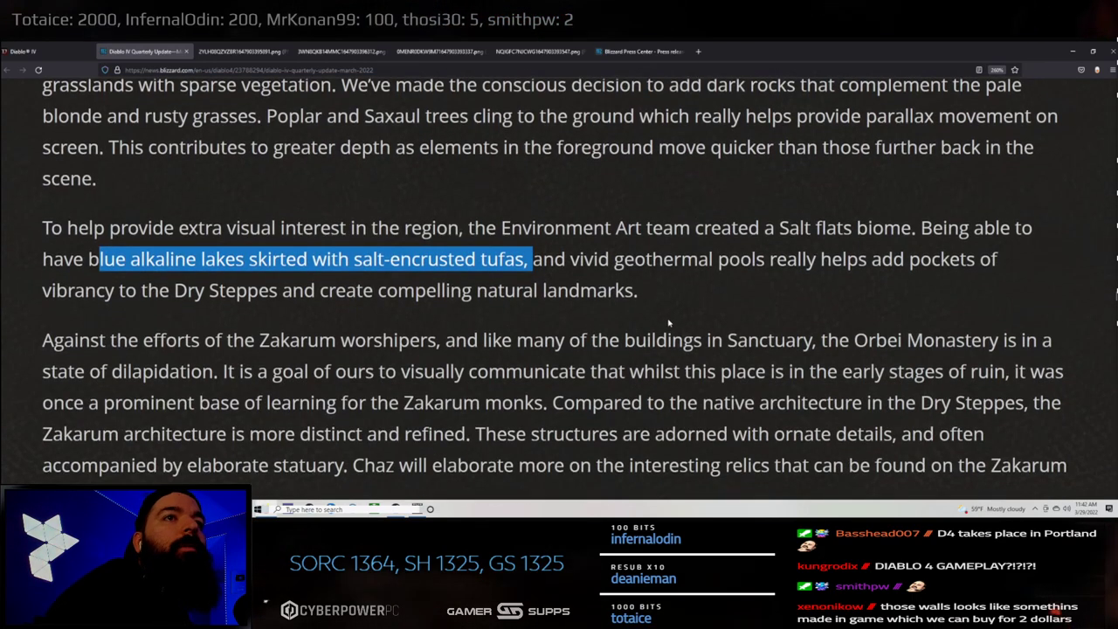
mouse_move(549, 328)
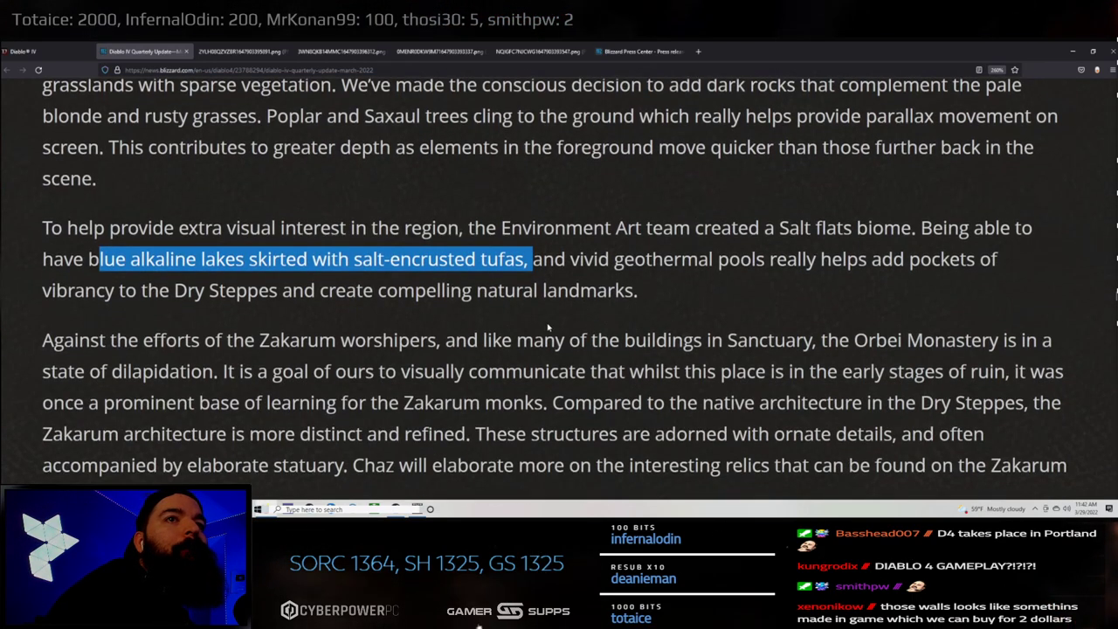
scroll(down, 3)
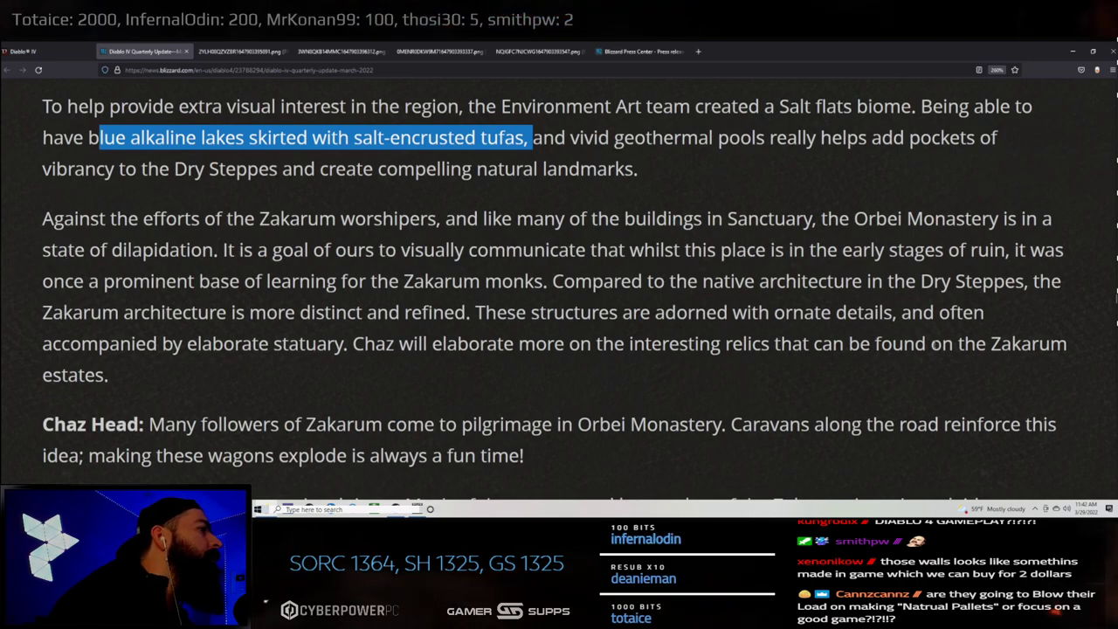
scroll(down, 3)
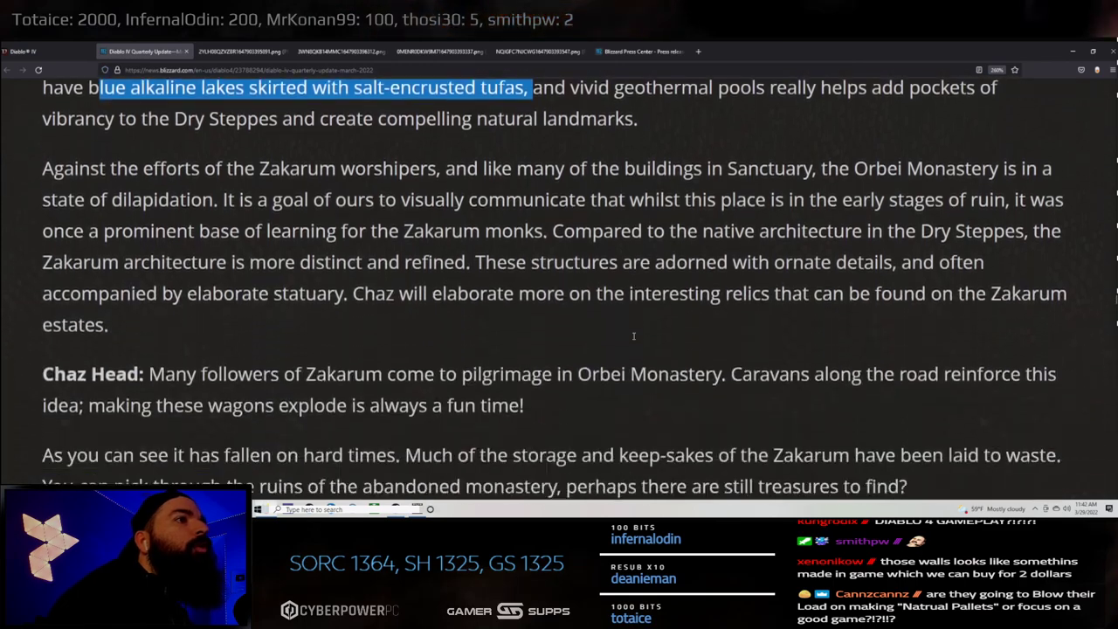
scroll(down, 3)
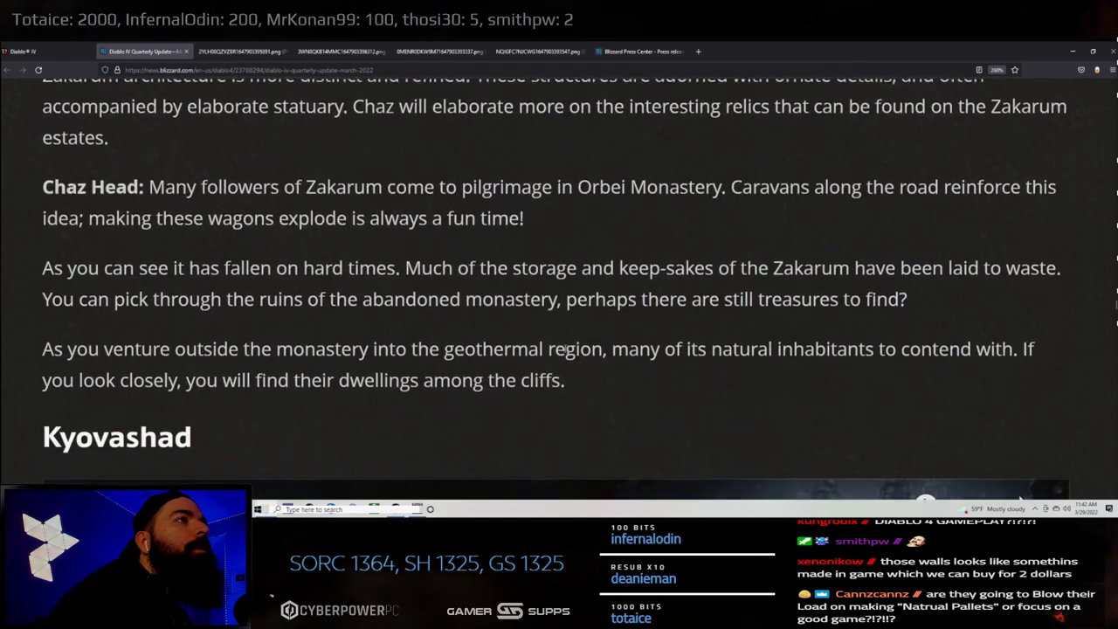
scroll(down, 3)
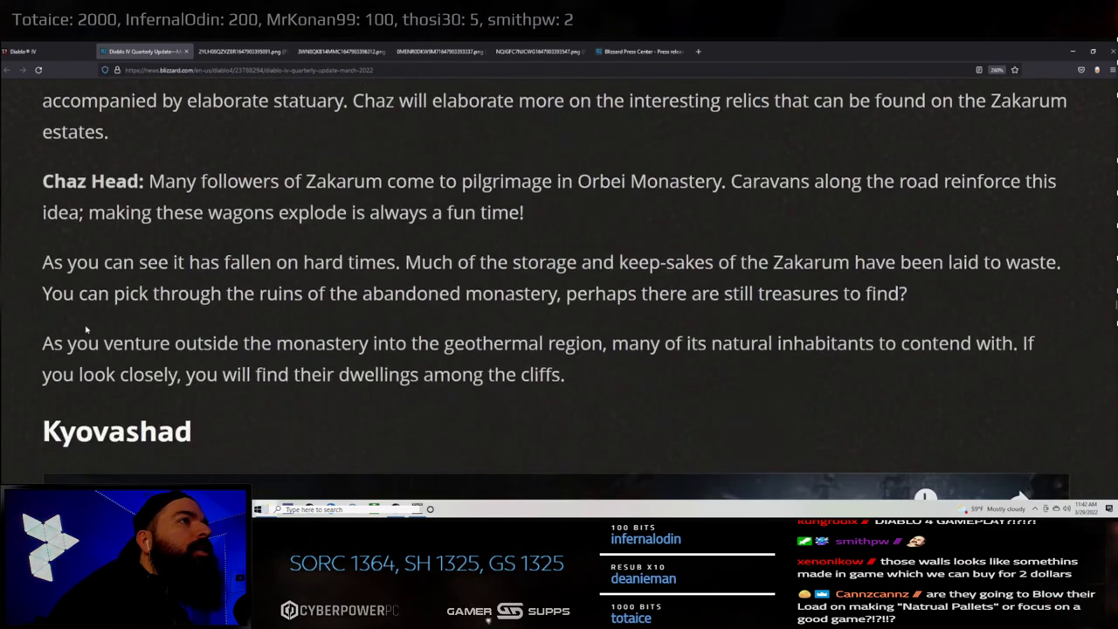
- Highlight the fallen-on-hard-times and Zakarum keep-sakes sentences through the treasures question, reaching the Kyovashad video
drag(85, 262, 186, 262)
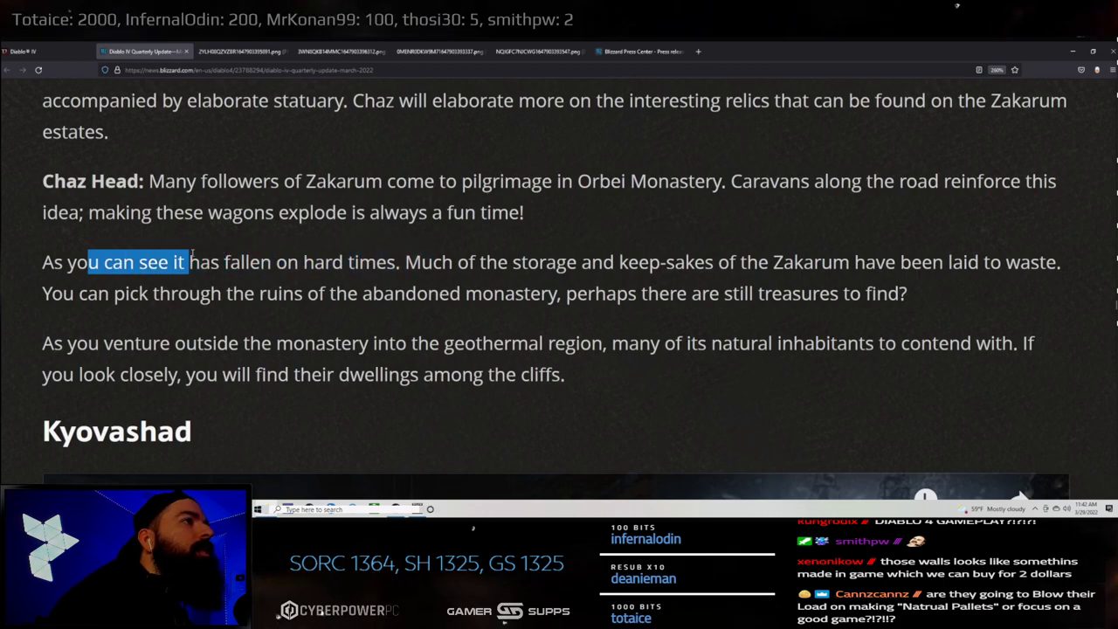
drag(189, 263, 478, 262)
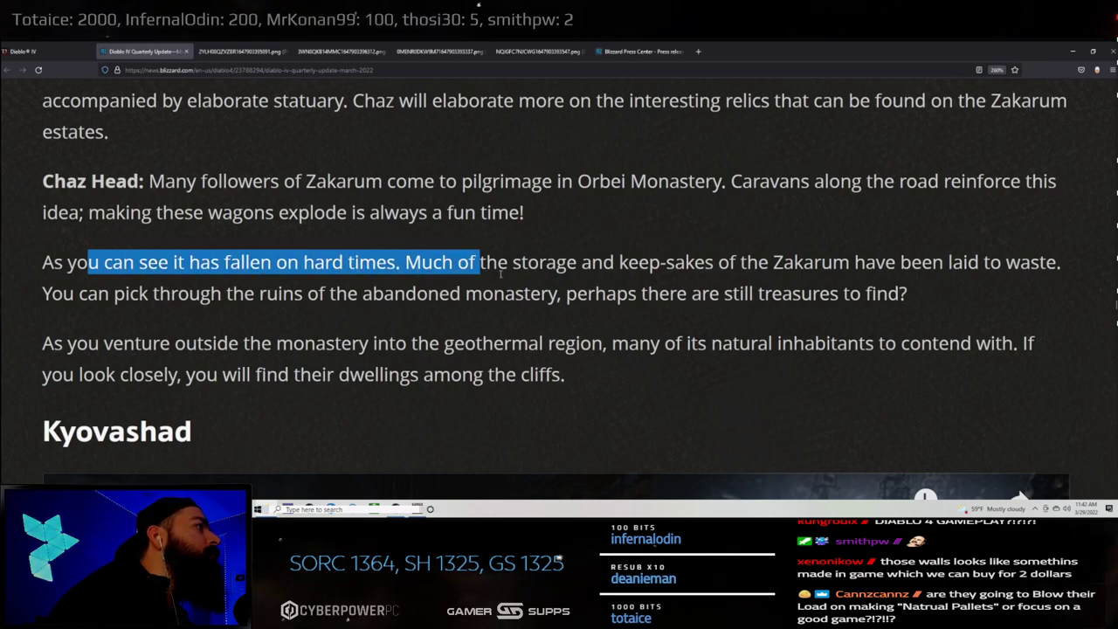
drag(479, 262, 810, 262)
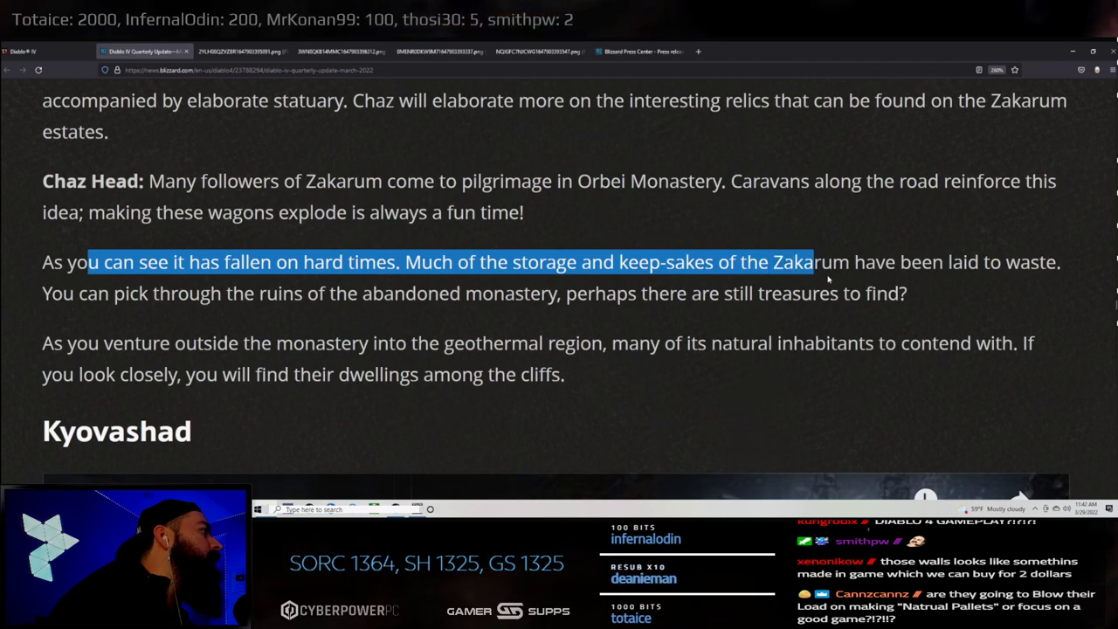
drag(811, 262, 229, 294)
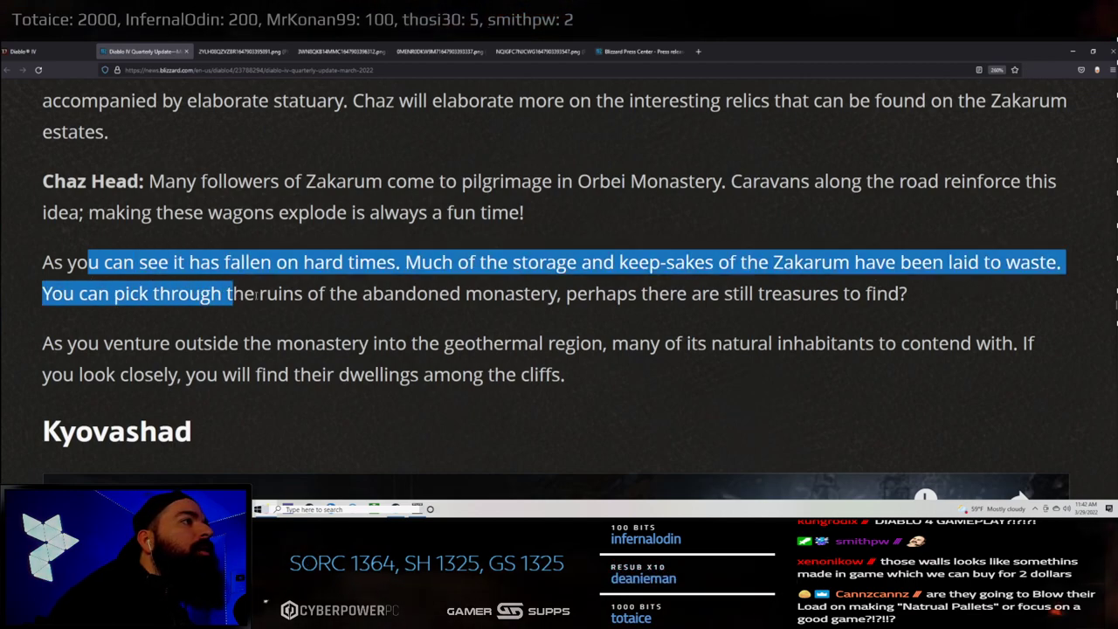
drag(227, 294, 721, 294)
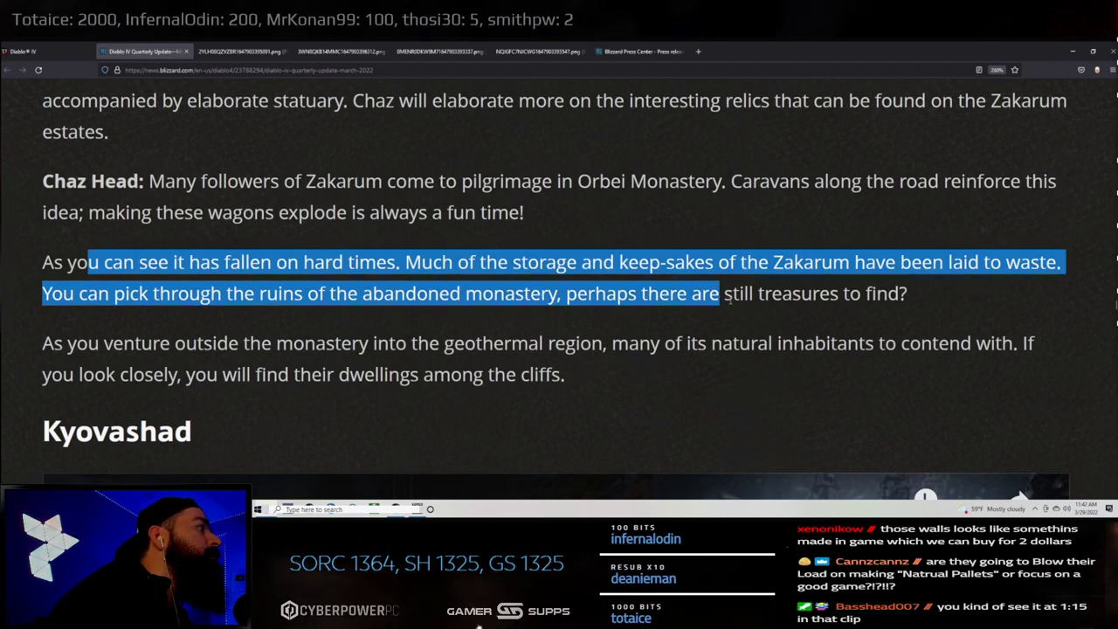
drag(723, 293, 909, 294)
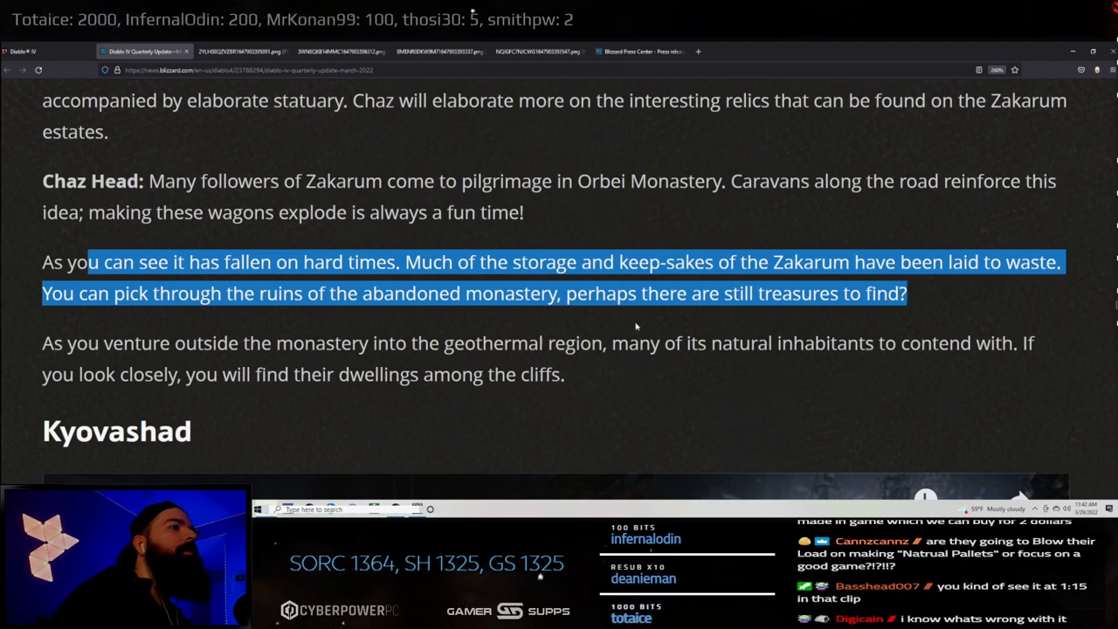
scroll(down, 3)
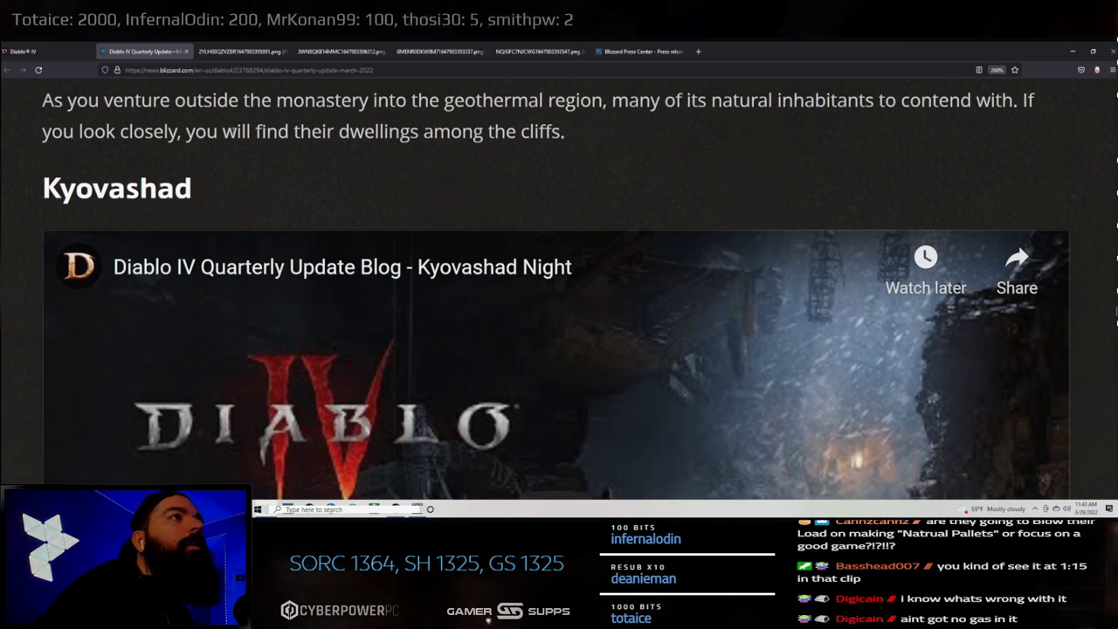
- Highlight the Kyovashad section heading above its Kyovashad Night video
double_click(115, 189)
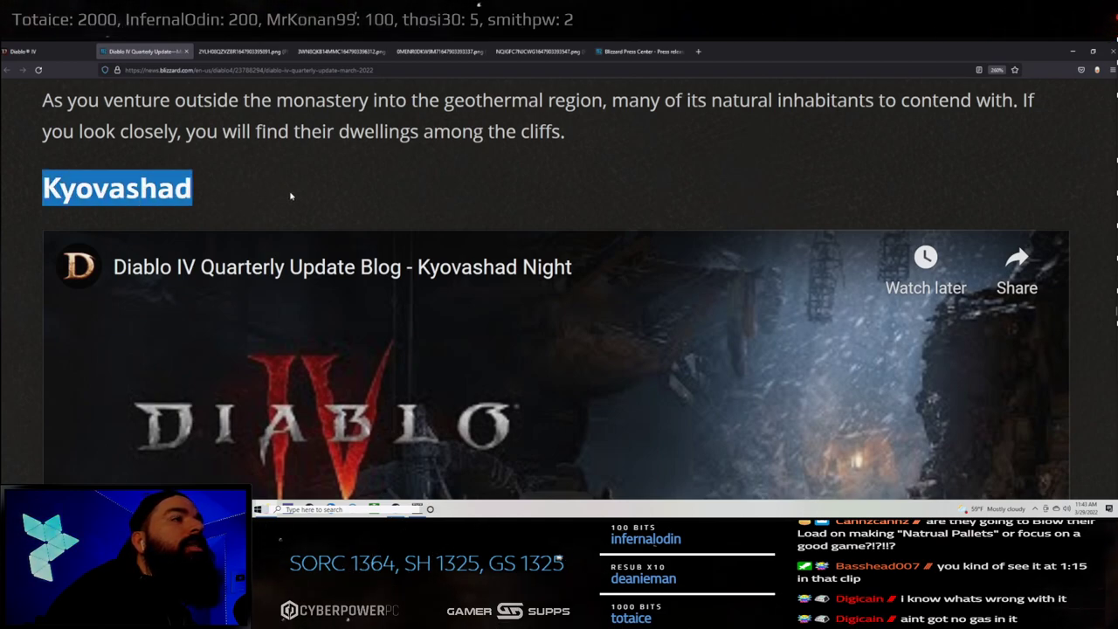
mouse_move(469, 210)
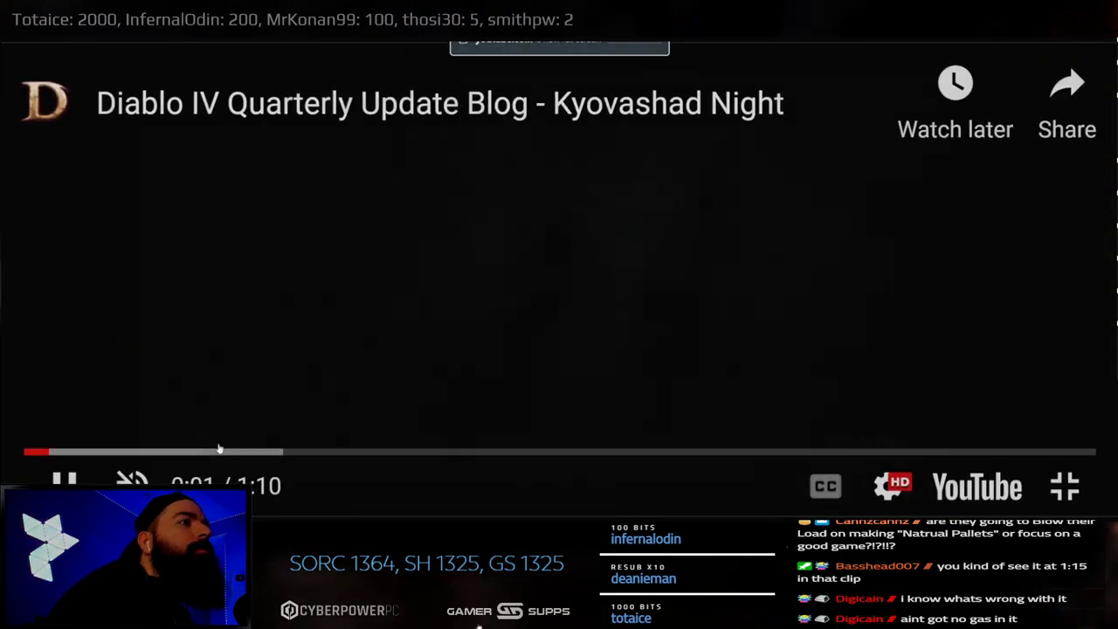
- Exit full screen so the Kyovashad Night video sits back in the page paused at 0:30
click(1066, 485)
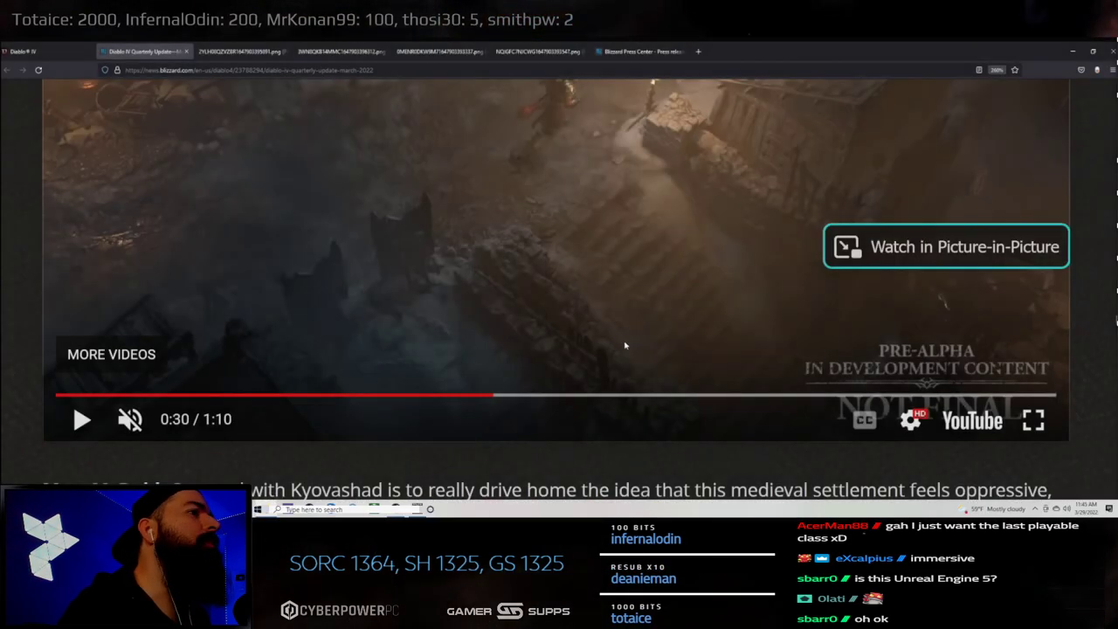
scroll(down, 3)
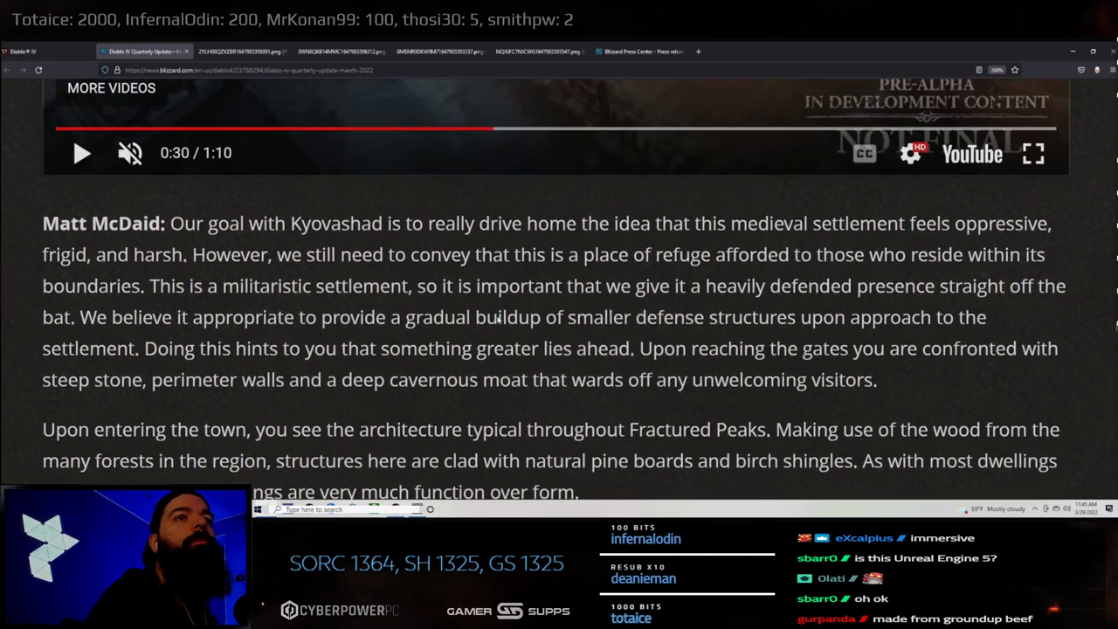
scroll(down, 3)
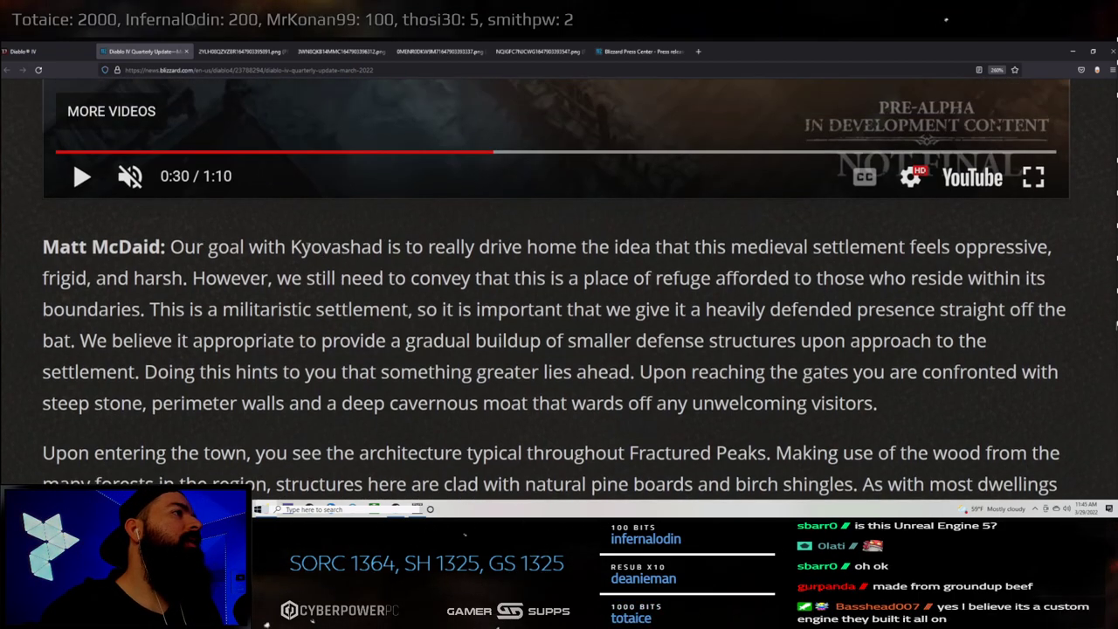
double_click(300, 246)
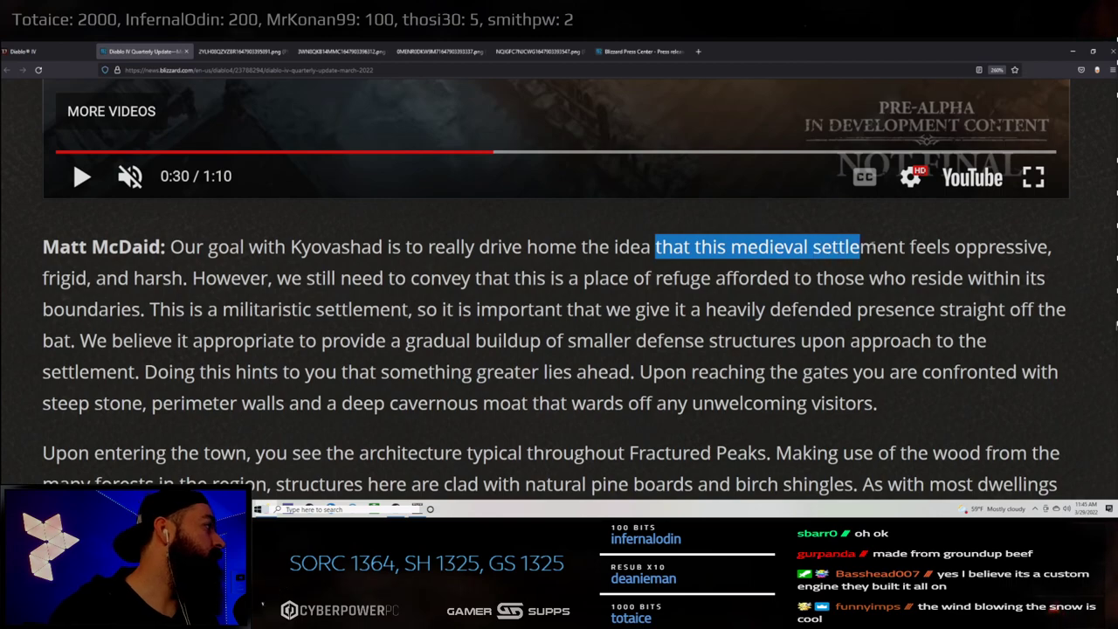
drag(860, 247, 1048, 247)
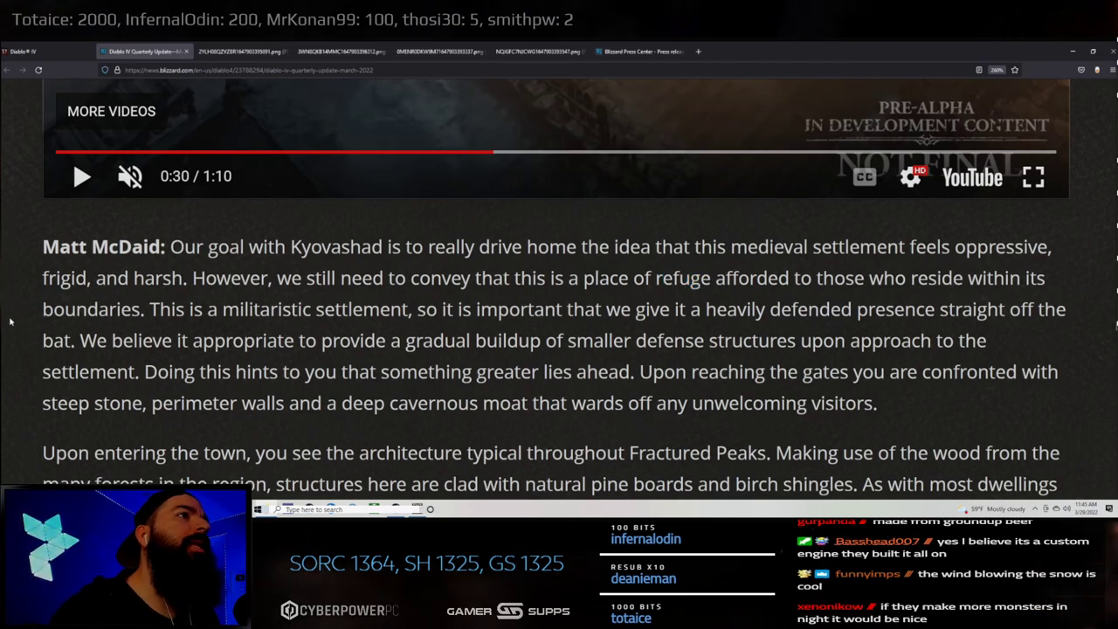
double_click(91, 308)
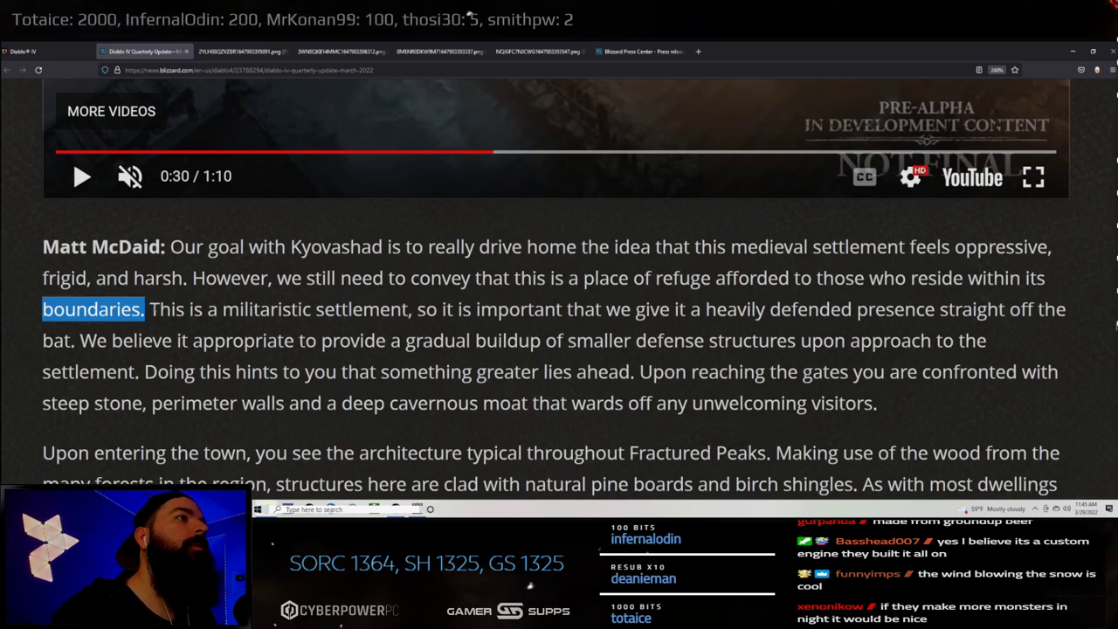
drag(158, 309, 381, 310)
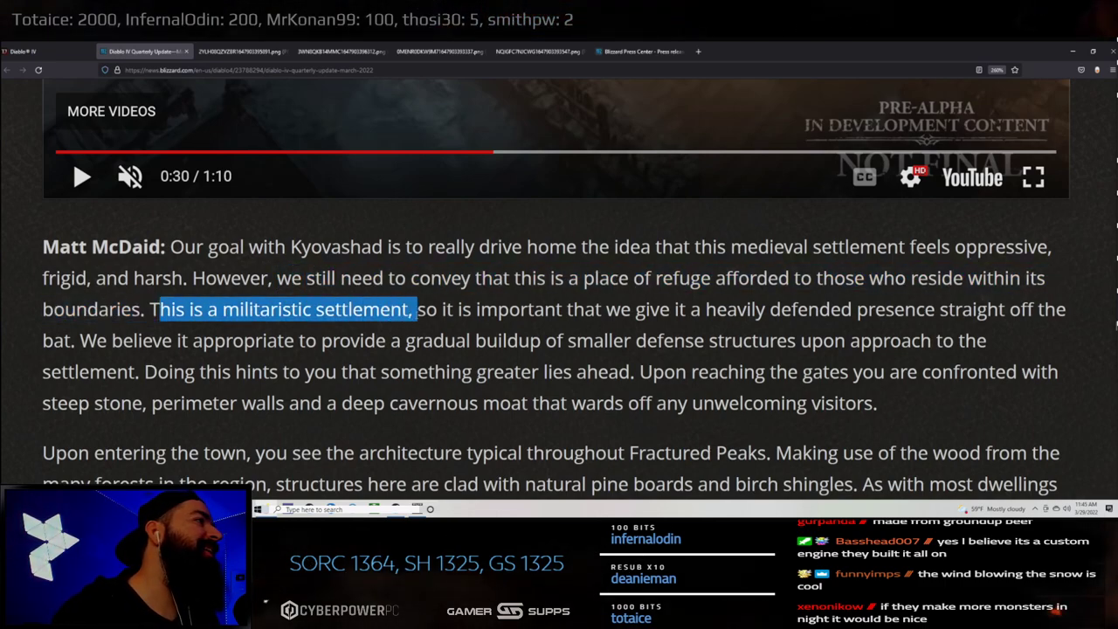
drag(416, 309, 738, 310)
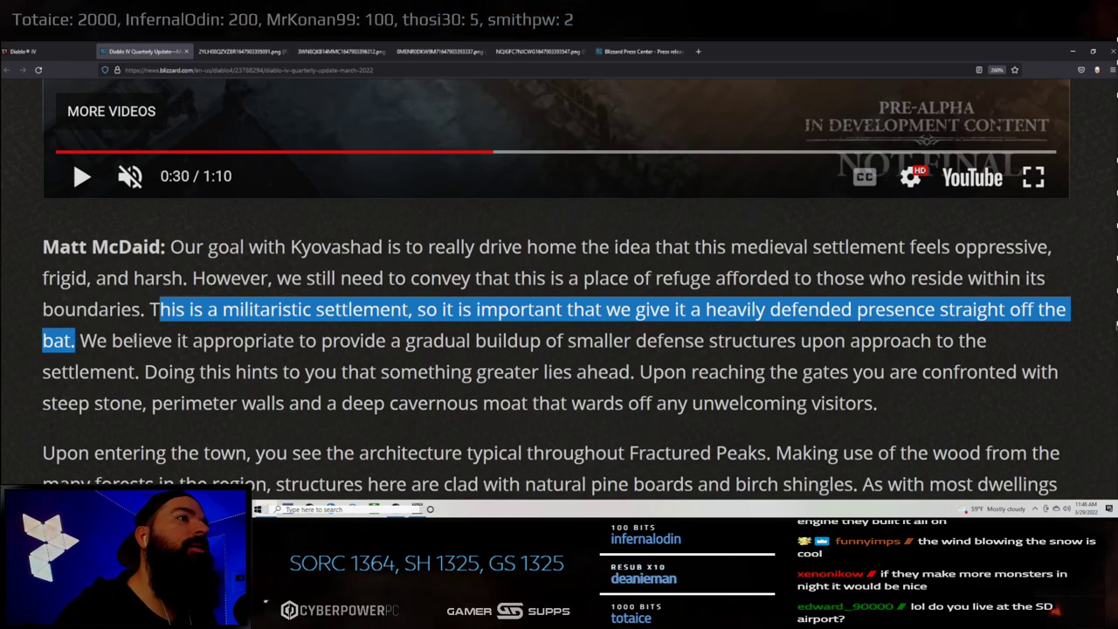
scroll(down, 3)
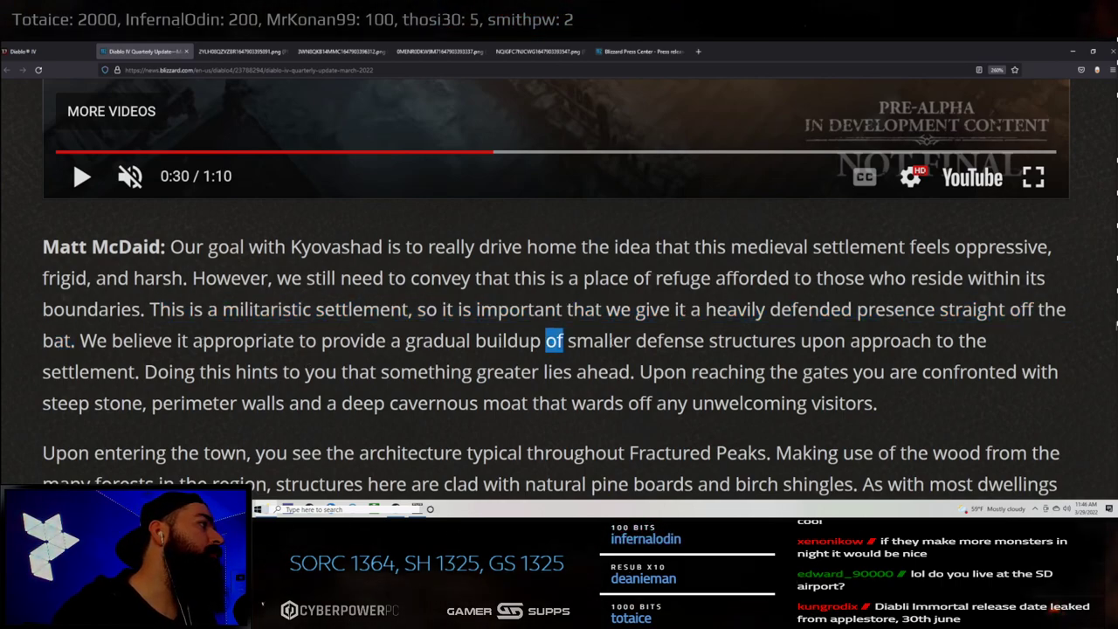
drag(545, 339, 923, 339)
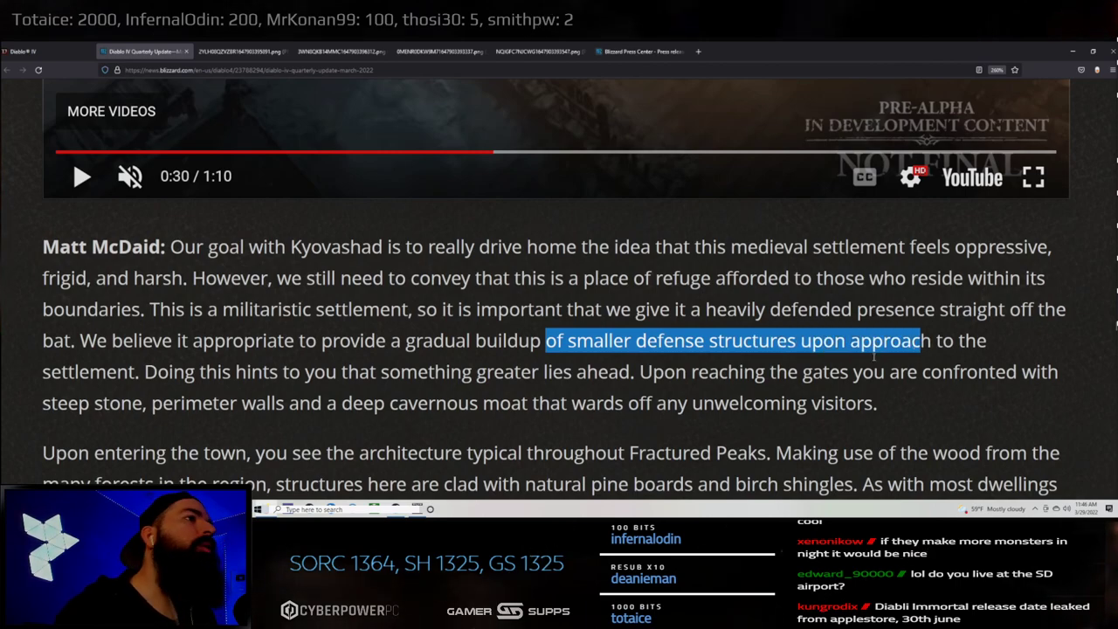
drag(919, 339, 378, 370)
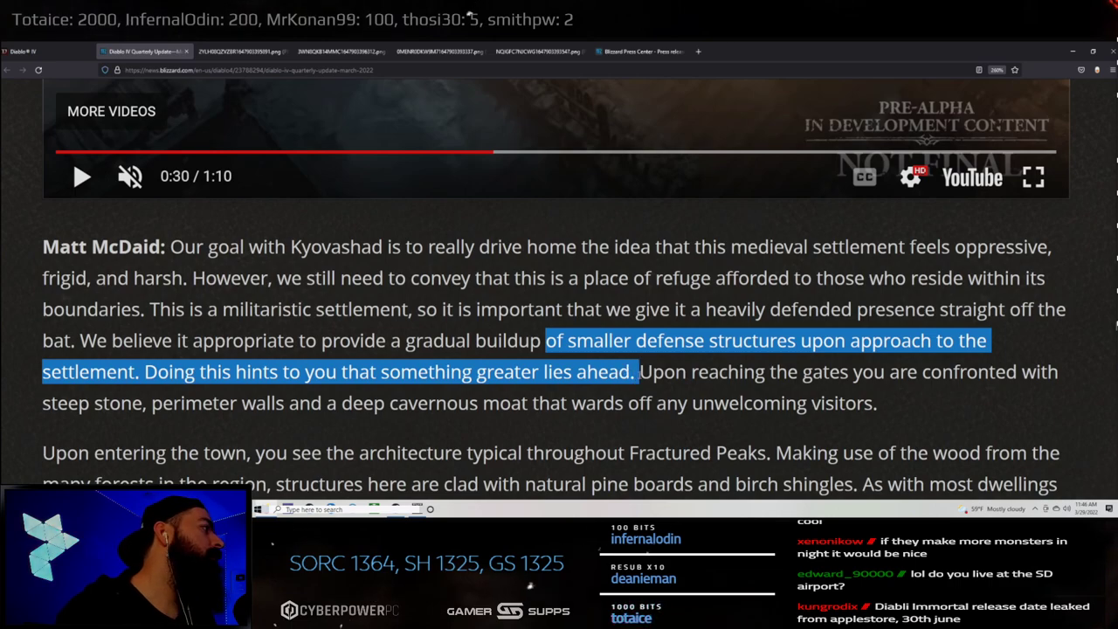
drag(639, 370, 884, 371)
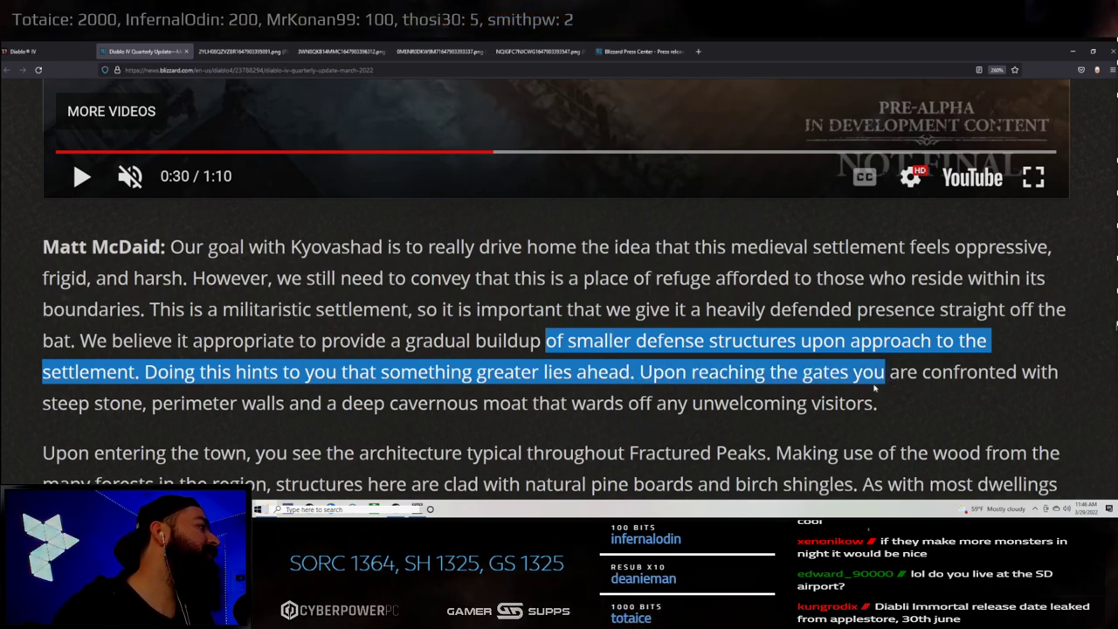
drag(884, 371, 101, 402)
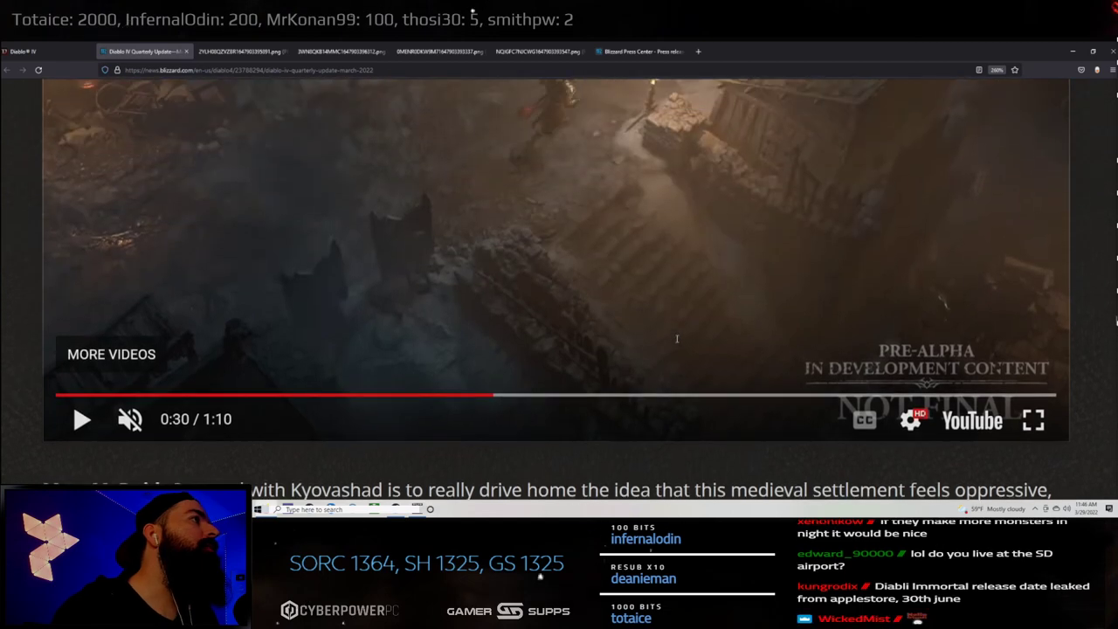
- Rewind the Kyovashad clip to 0:07 and read on to the Fractured Peaks architecture passage
click(113, 398)
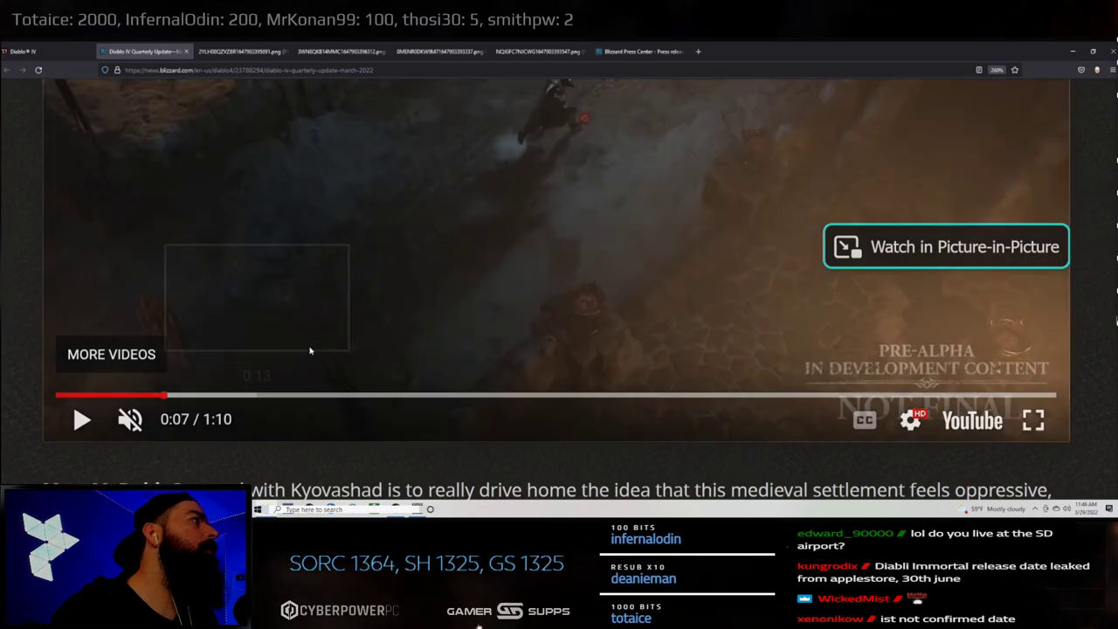
scroll(down, 3)
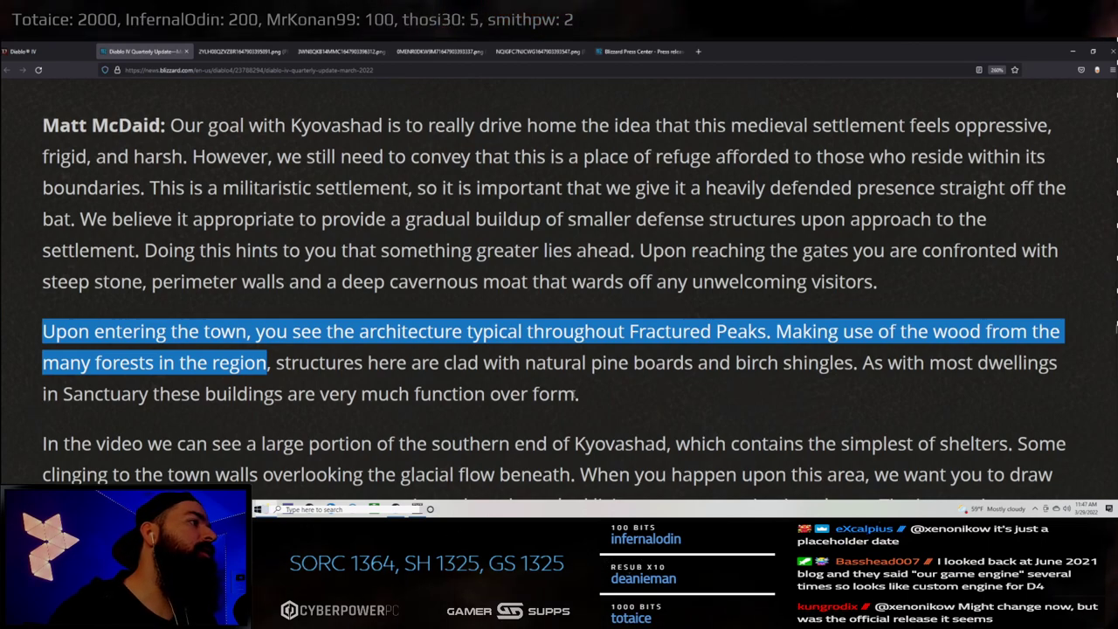
- Read the shelters paragraph, marking the phrase about slum-type encampments
scroll(down, 3)
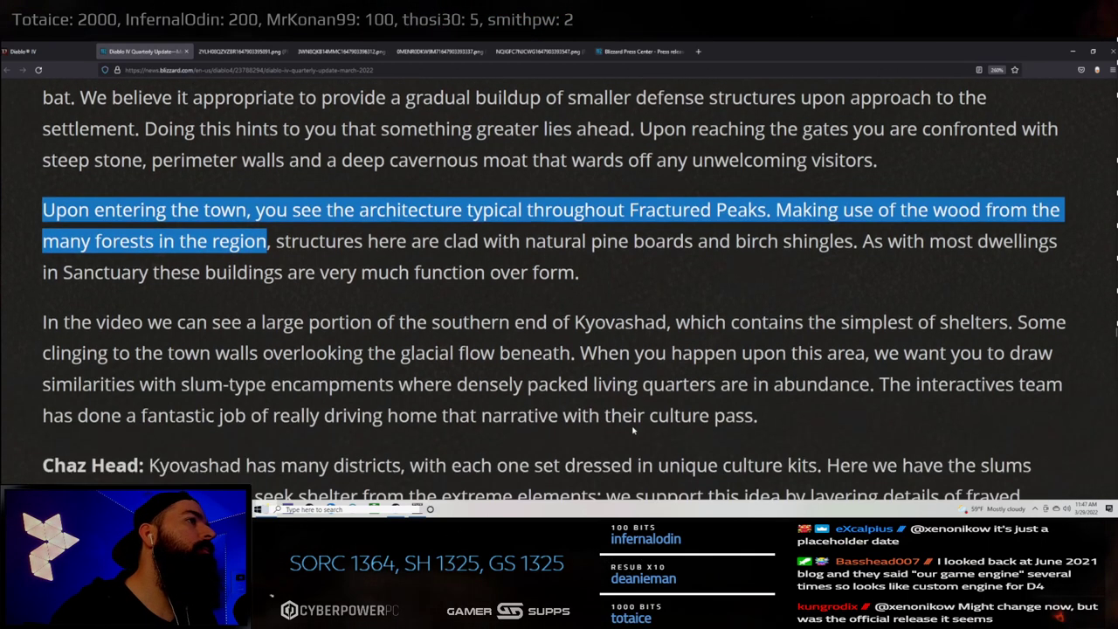
scroll(down, 3)
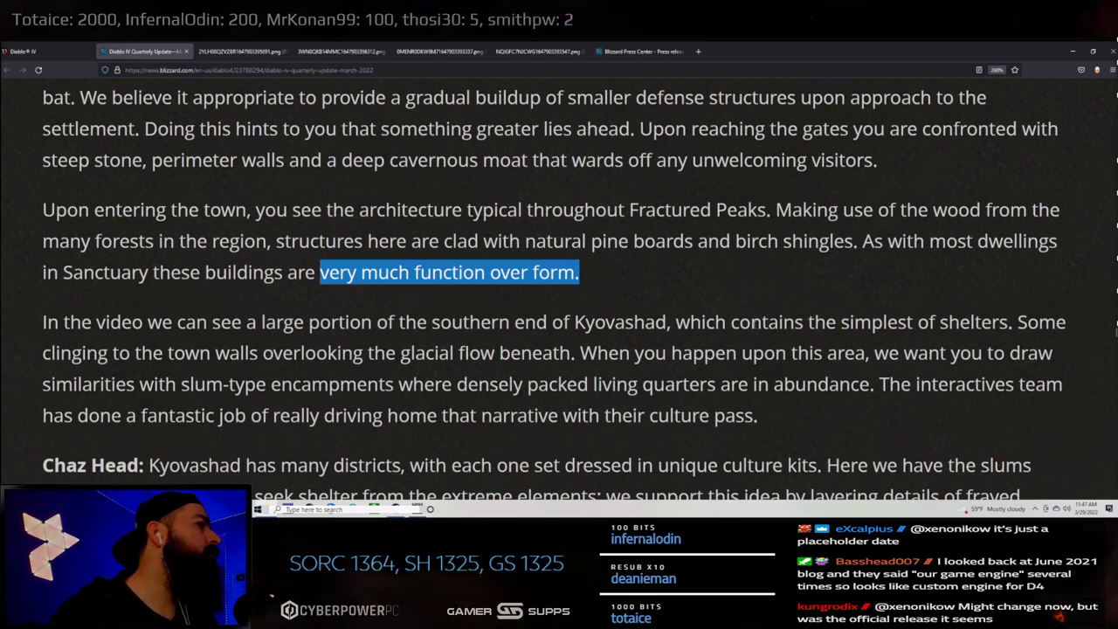
double_click(227, 384)
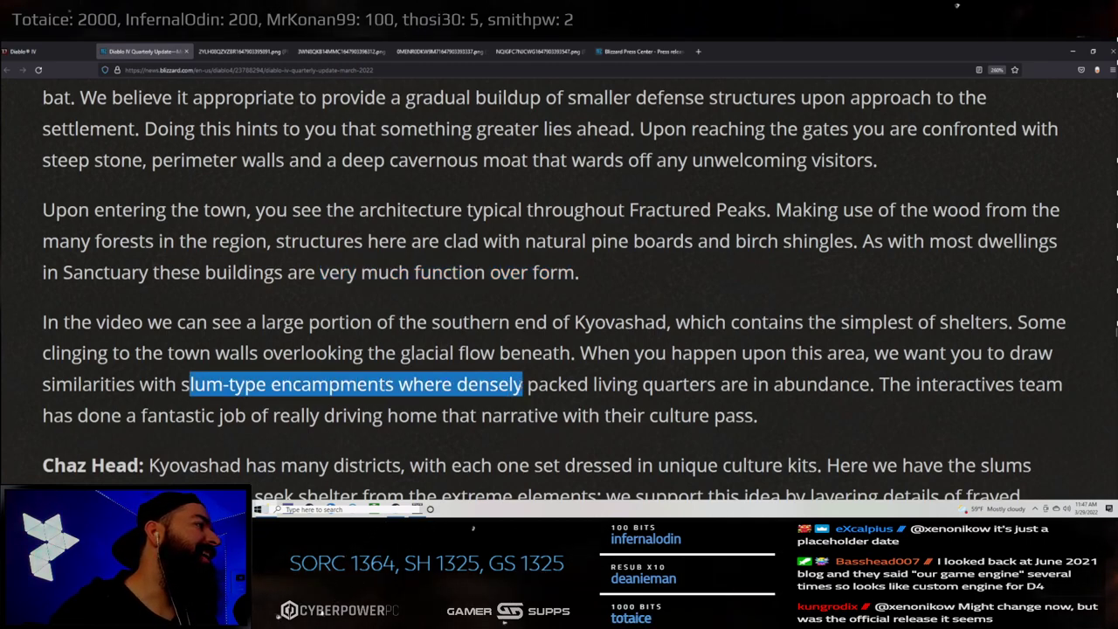
drag(525, 384, 874, 385)
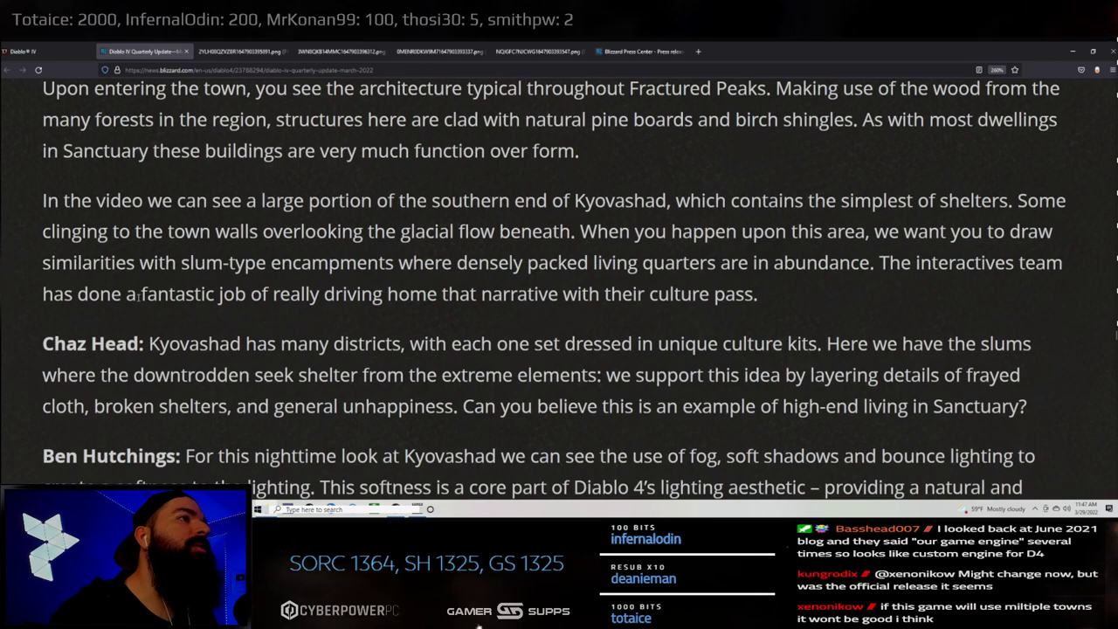
double_click(176, 294)
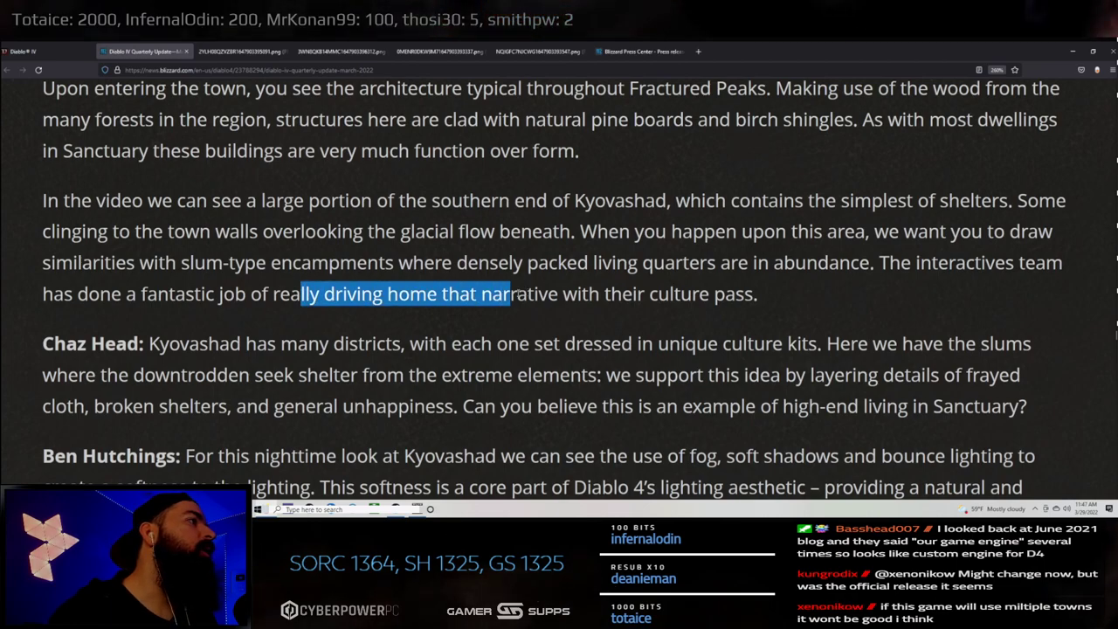
drag(514, 293, 748, 294)
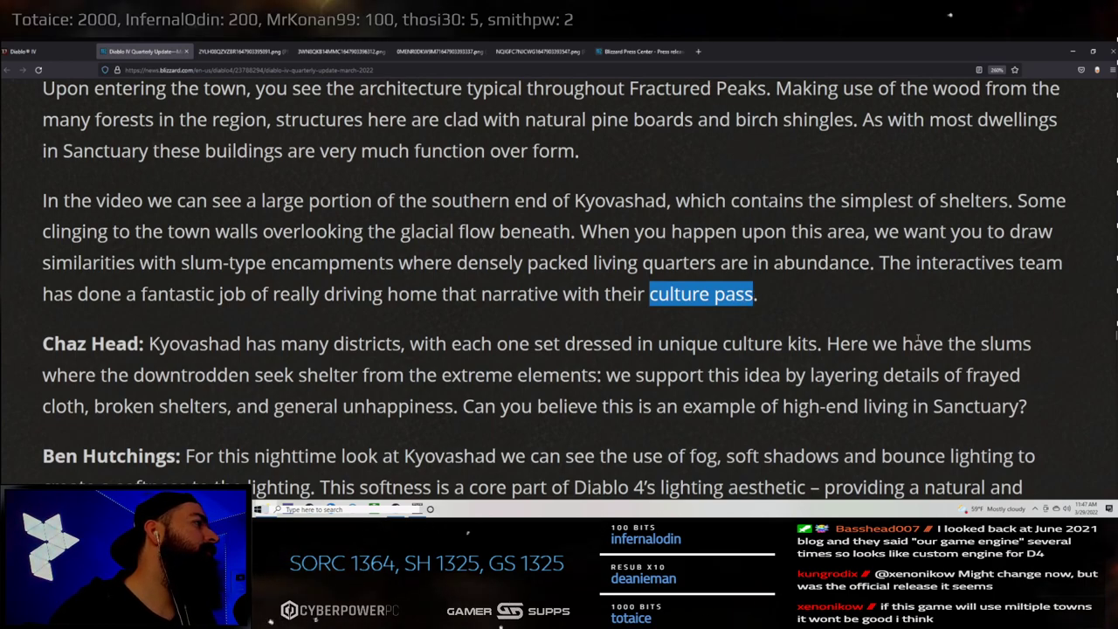
scroll(down, 3)
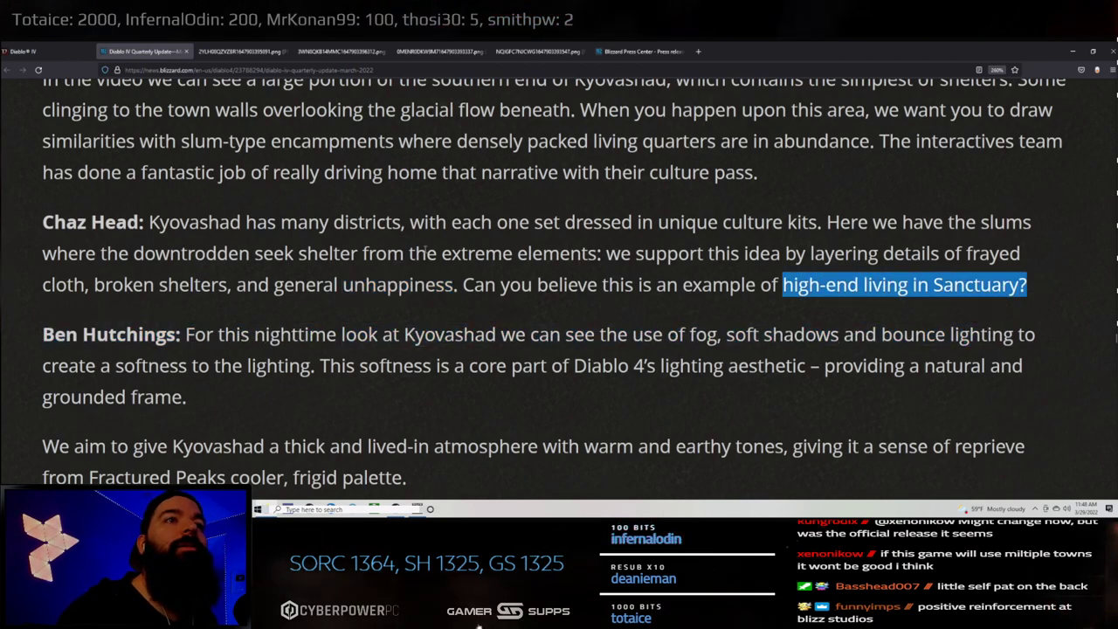
- Read Ben Hutchings' Kyovashad lighting paragraph, marking it through fog and soft shadows
scroll(down, 3)
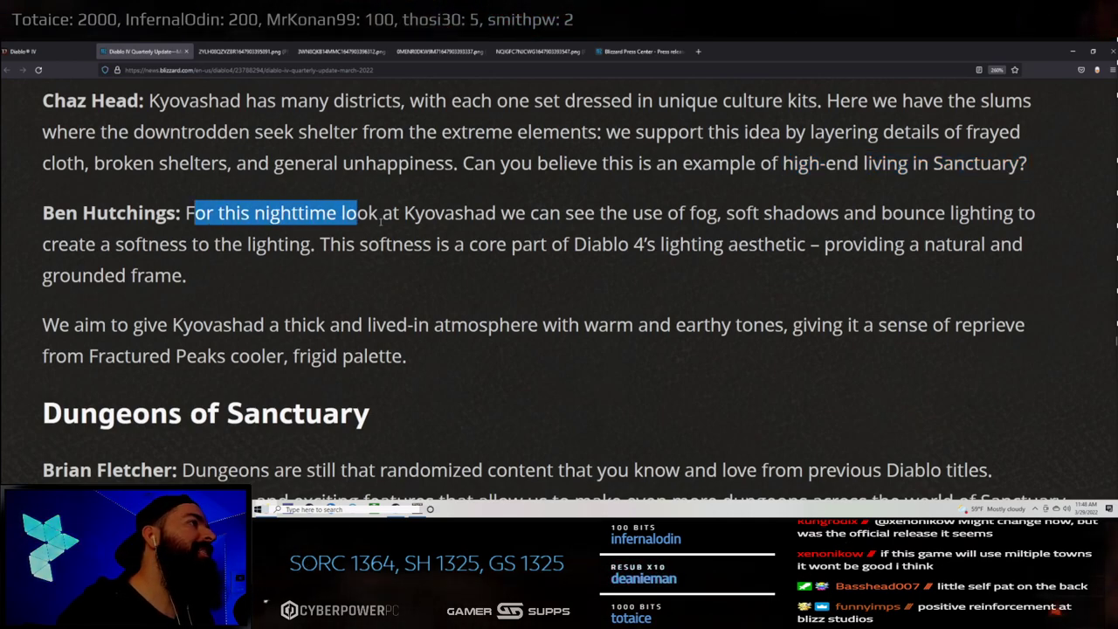
drag(358, 213, 723, 213)
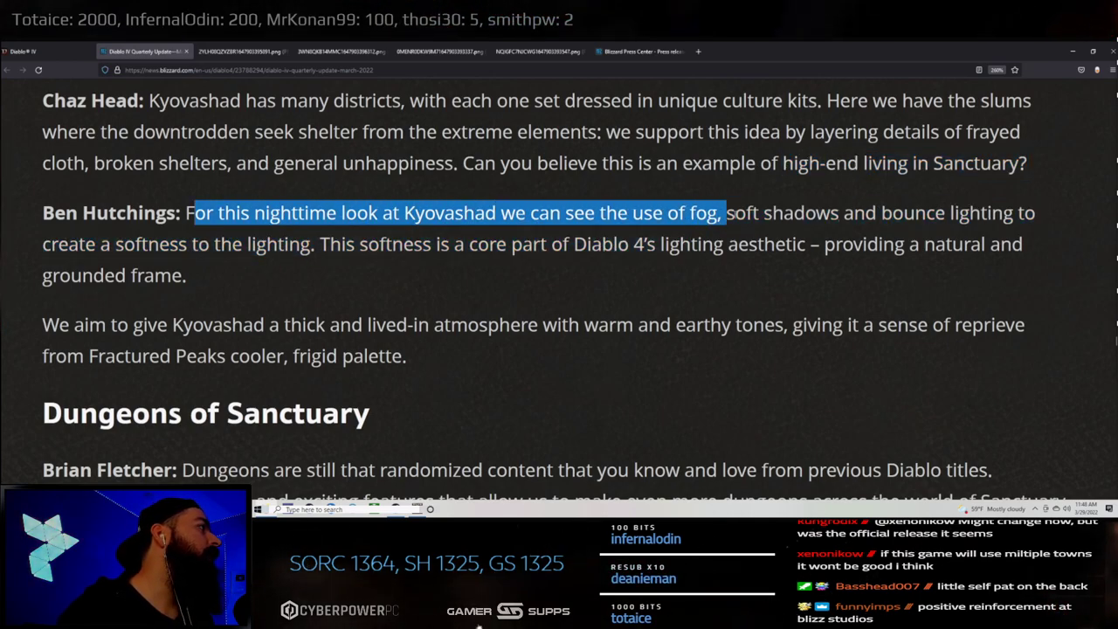
drag(722, 213, 1010, 213)
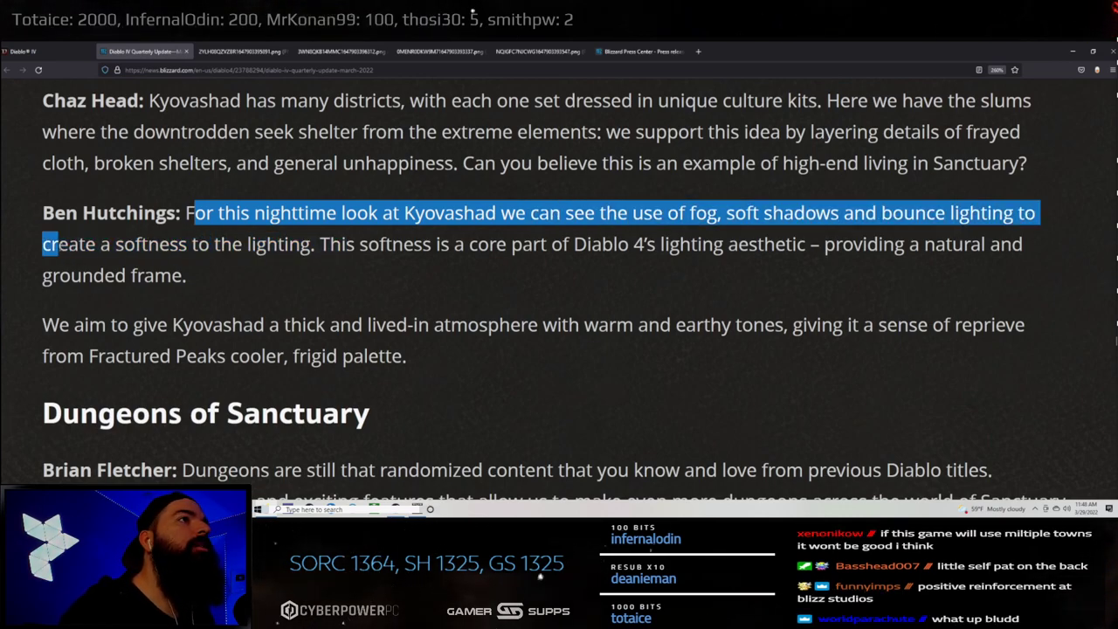
drag(49, 245, 311, 245)
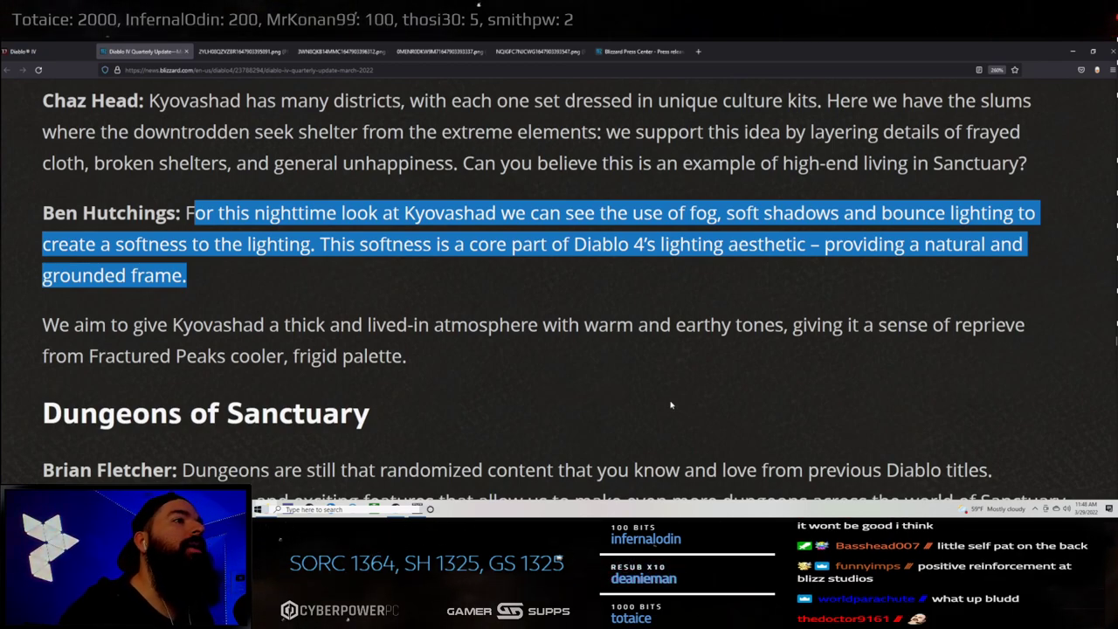
mouse_move(491, 428)
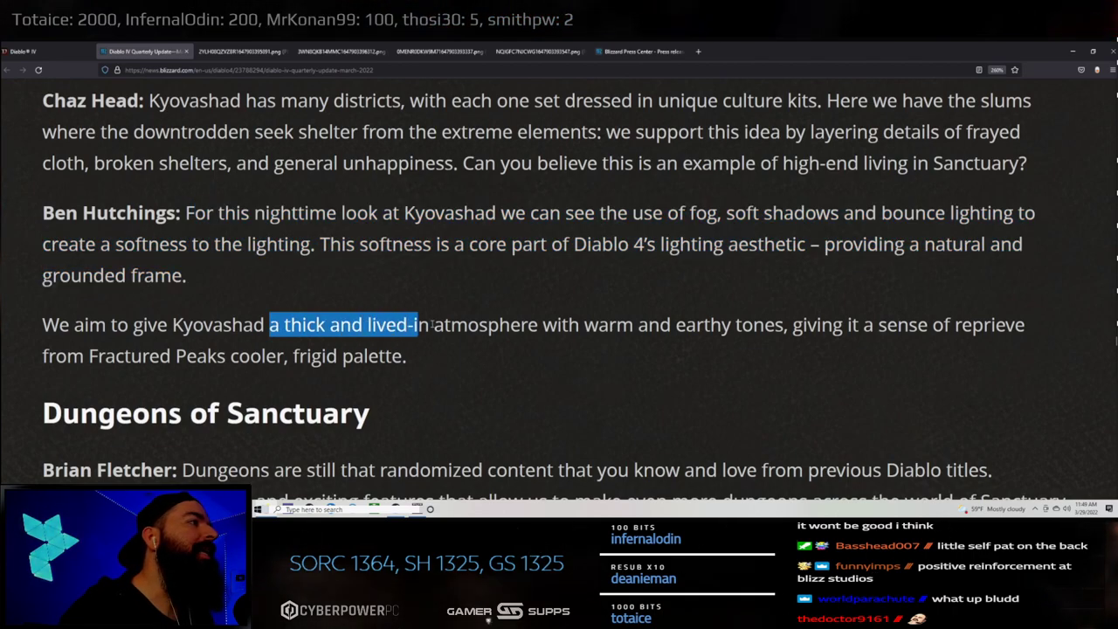
- Mark the line about Kyovashad's warm, earthy atmosphere and reach the Dungeons of Sanctuary heading
drag(418, 323, 753, 323)
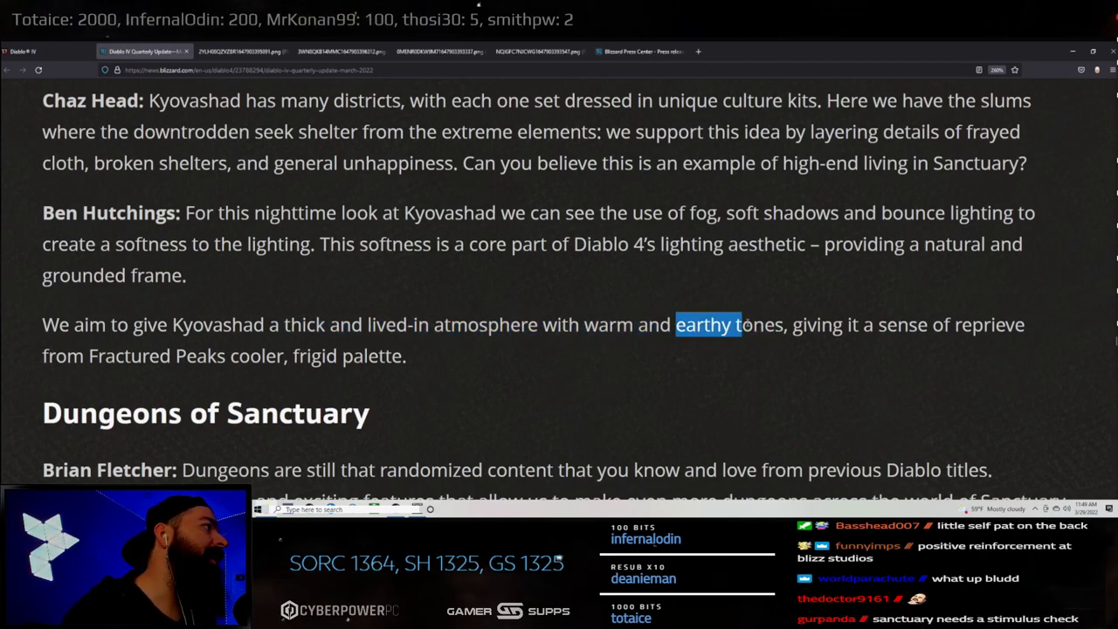
scroll(down, 3)
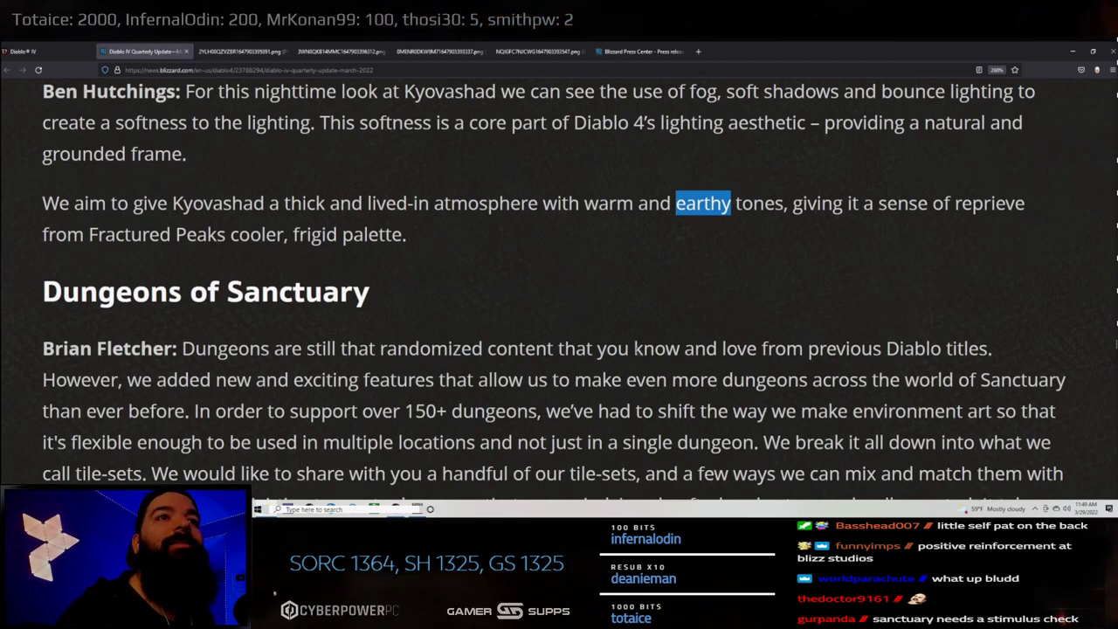
mouse_move(593, 299)
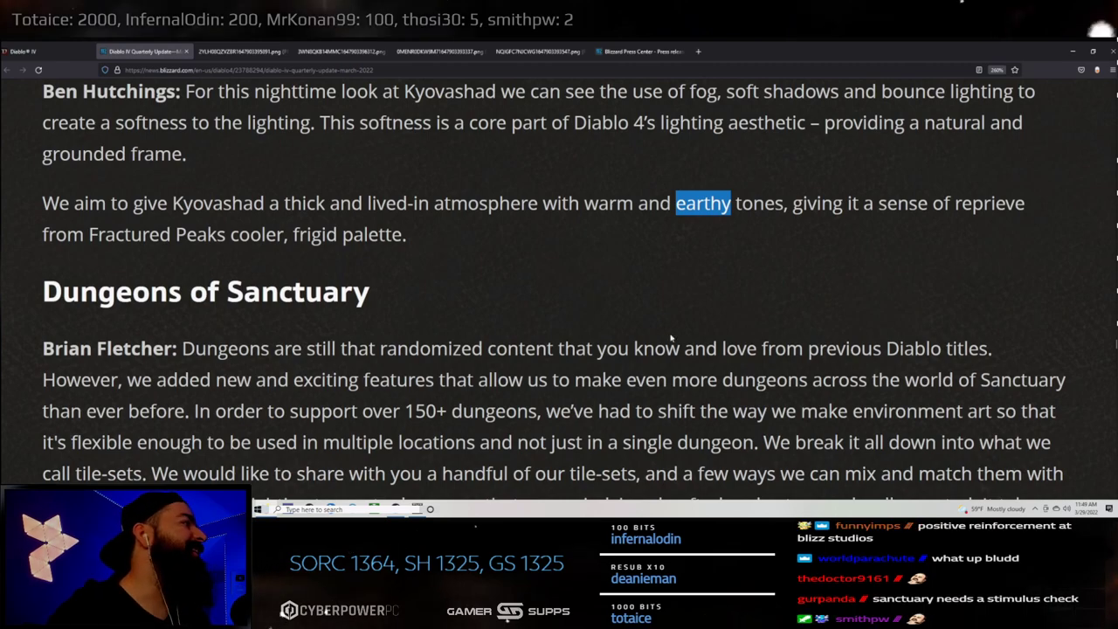
- Read Brian Fletcher's Dungeons of Sanctuary intro, marking the sentence about supporting 150+ dungeons
scroll(down, 3)
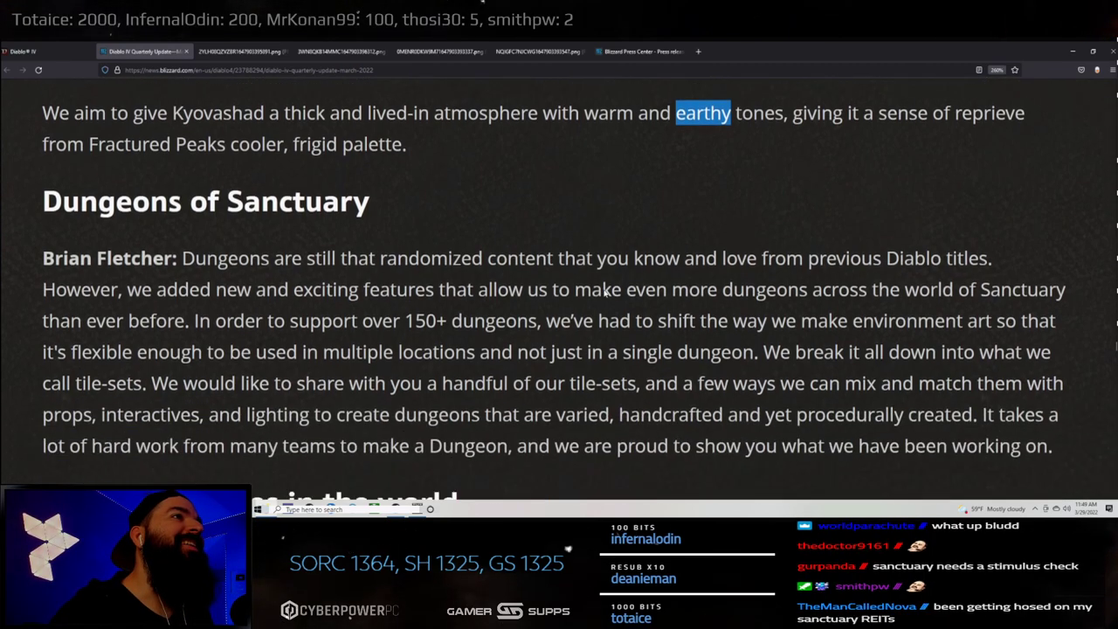
scroll(down, 3)
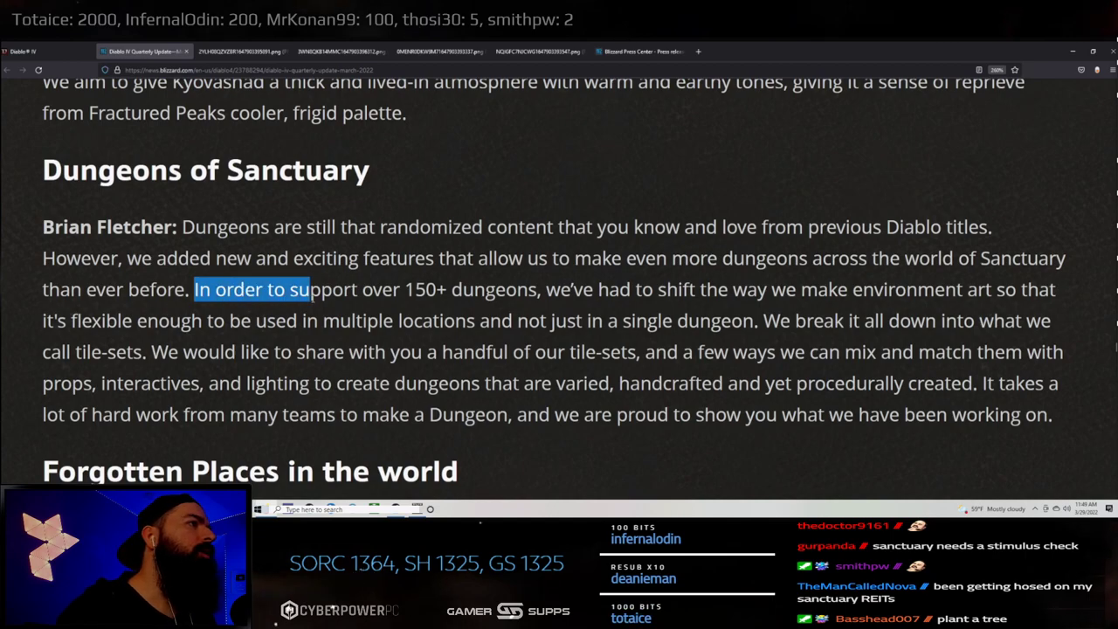
drag(312, 290, 451, 290)
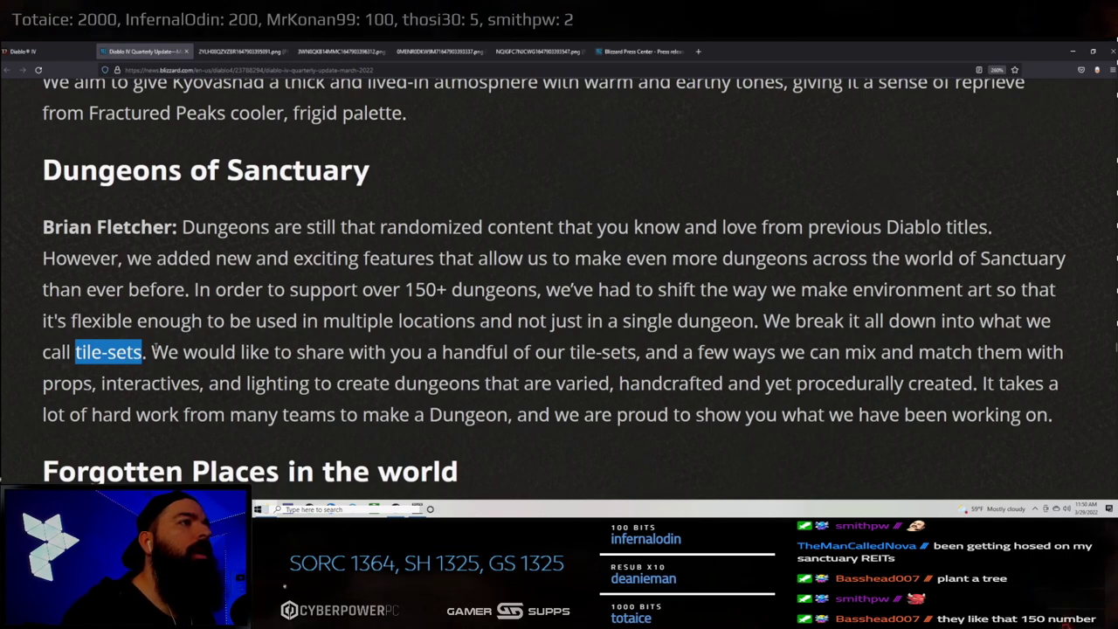
- Mark the tile-sets passage through mixing and matching to varied dungeons, reaching the Forgotten Places video
drag(150, 351, 638, 351)
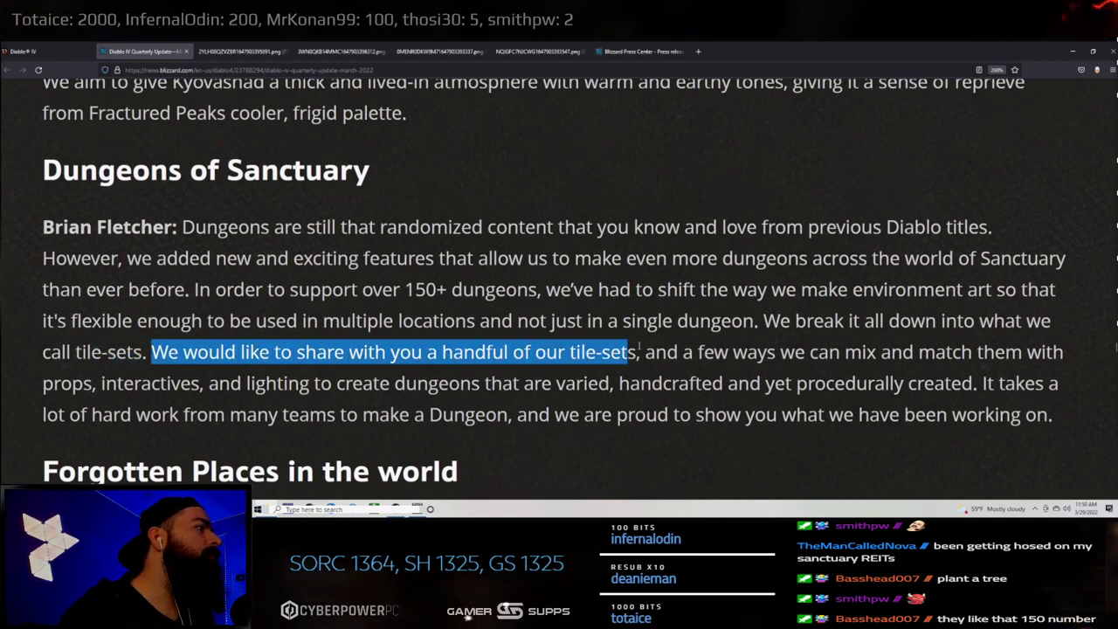
drag(638, 351, 916, 351)
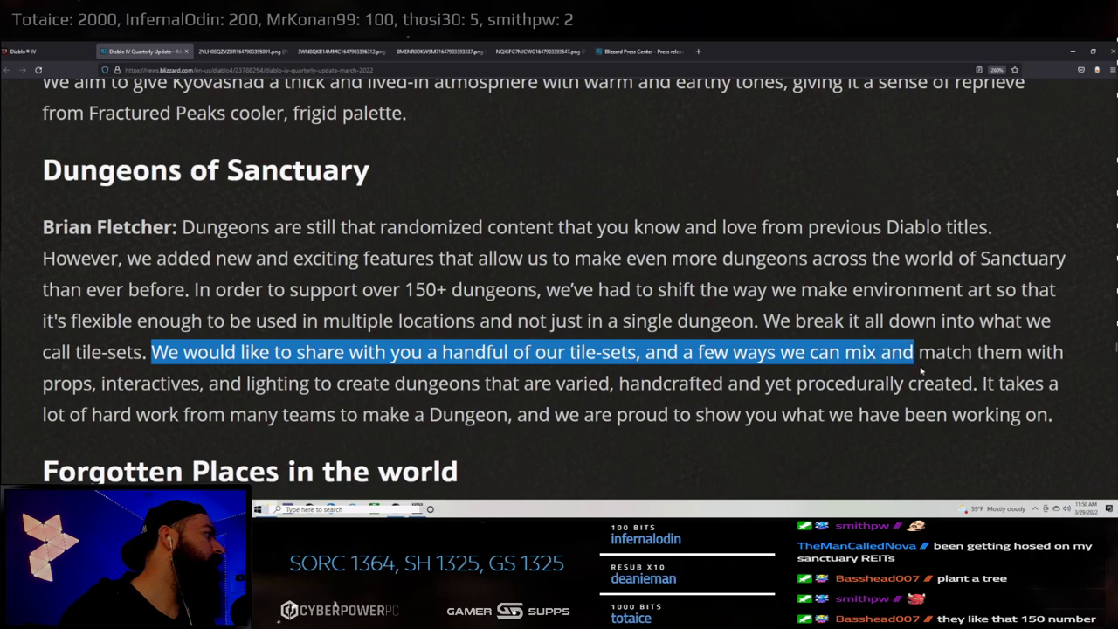
drag(915, 353, 216, 383)
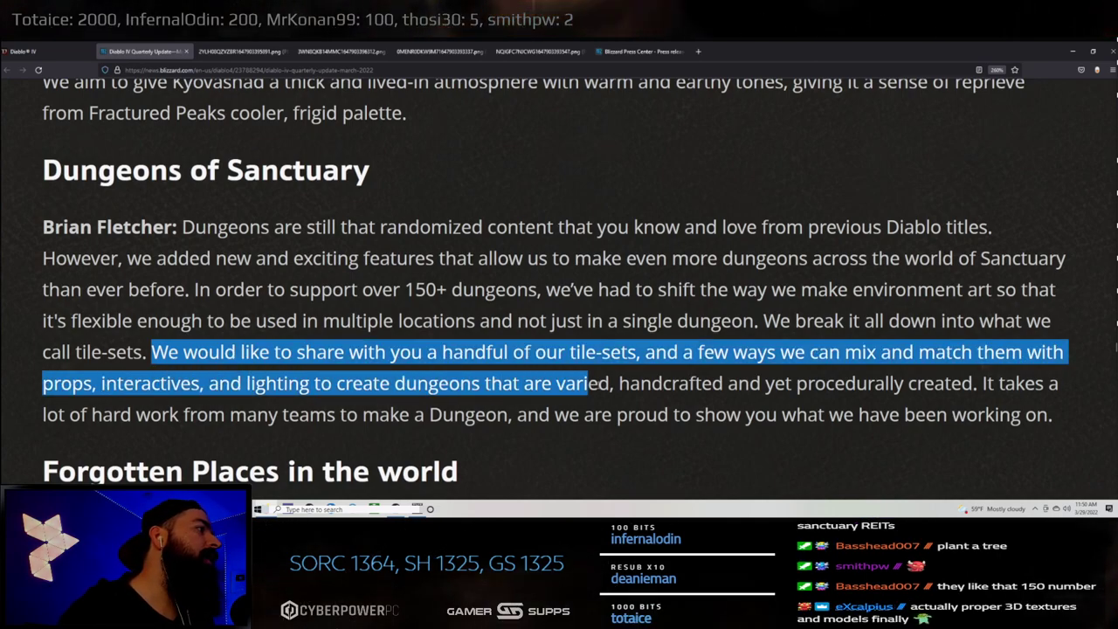
drag(591, 383, 839, 383)
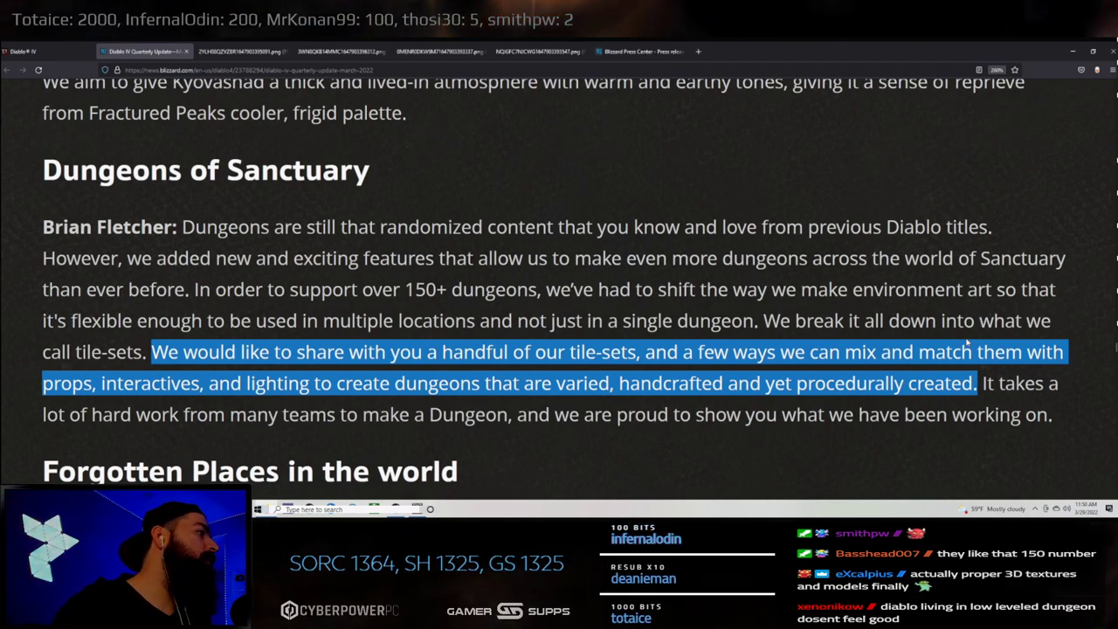
scroll(down, 3)
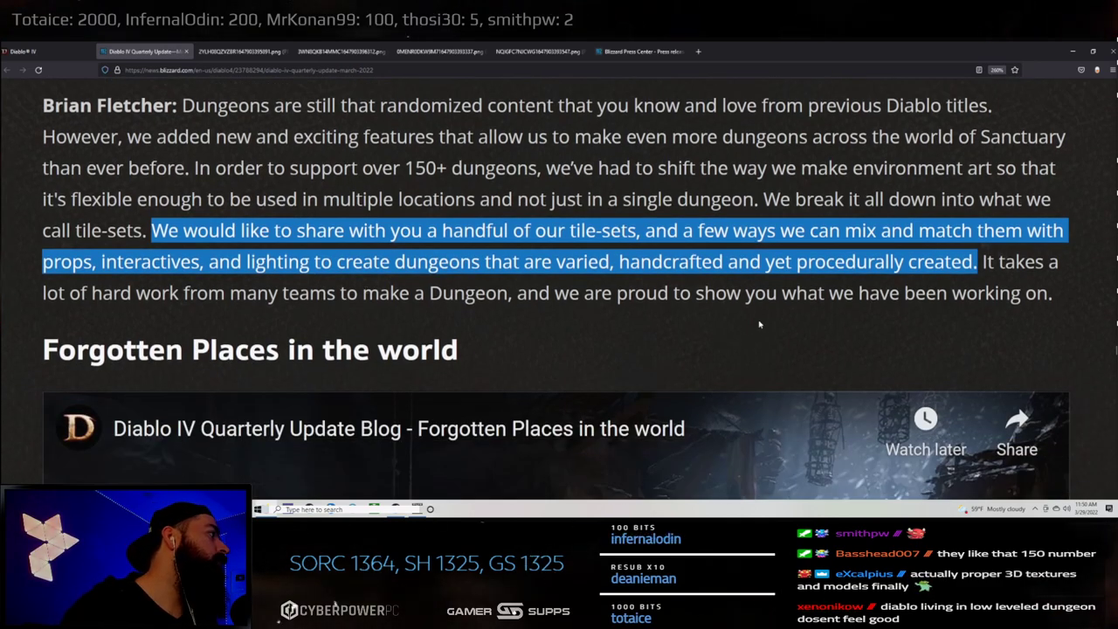
- Play the Forgotten Places in the world video with sound to its end and continue to the tile-set commentary
scroll(down, 3)
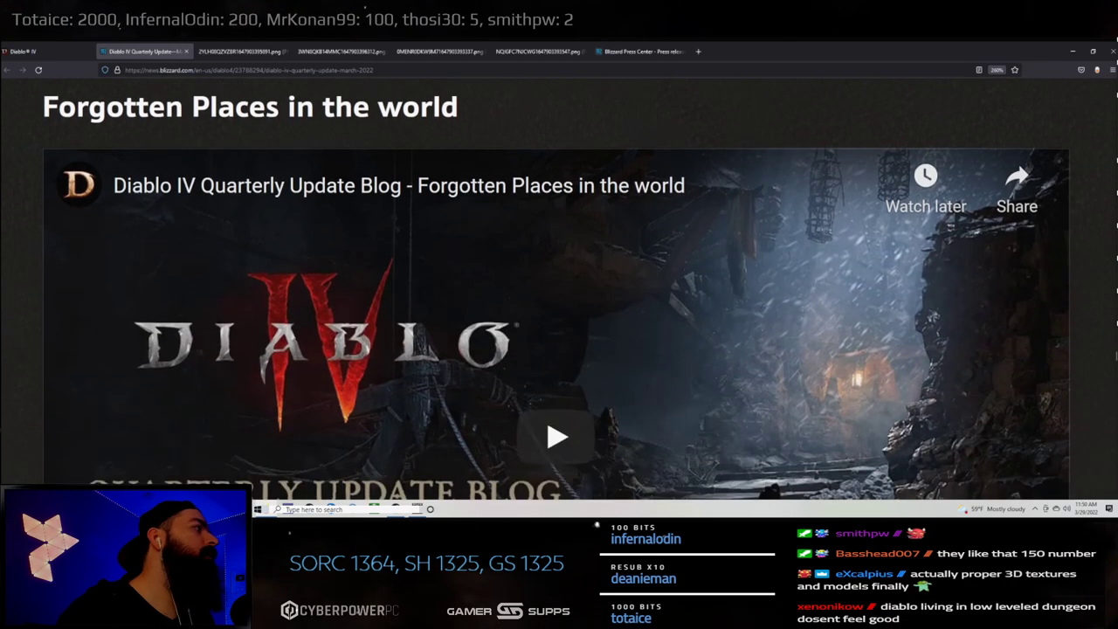
click(559, 437)
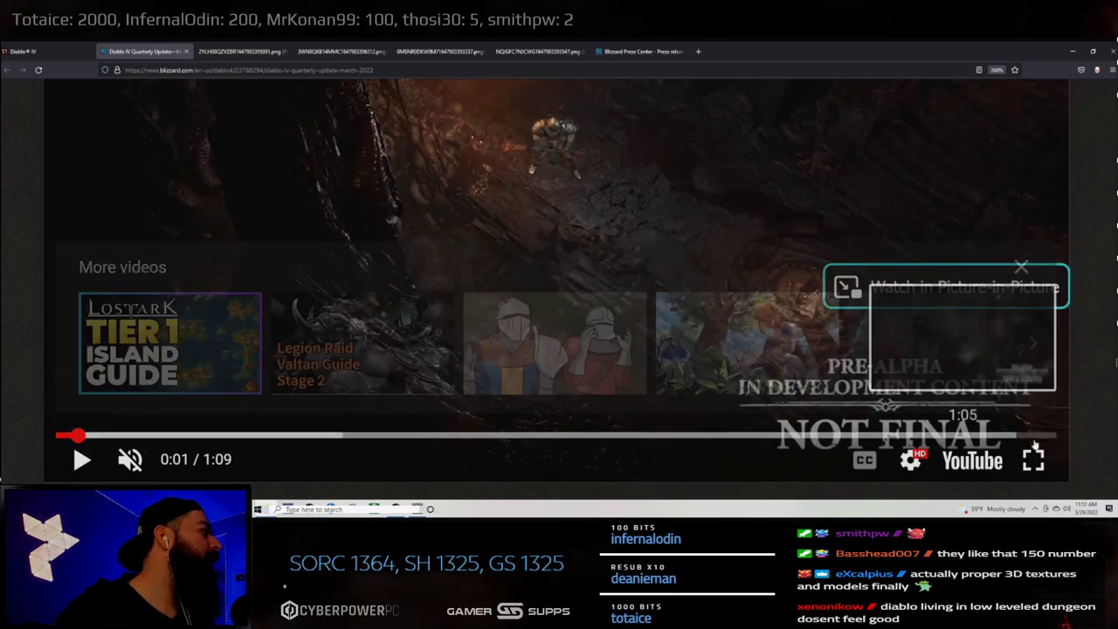
click(1034, 457)
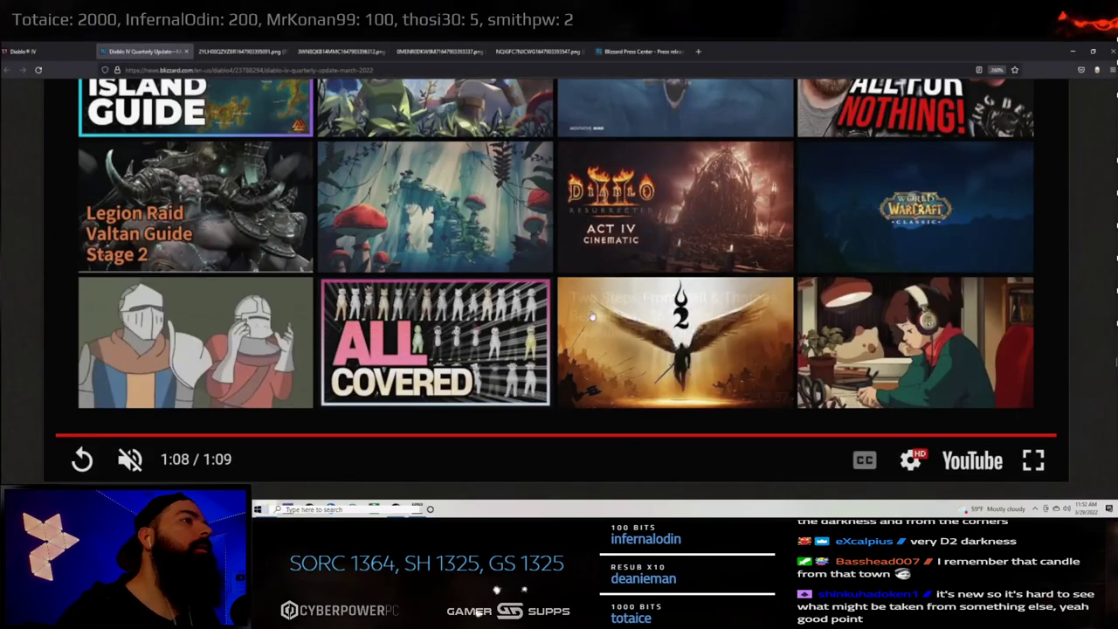
scroll(down, 3)
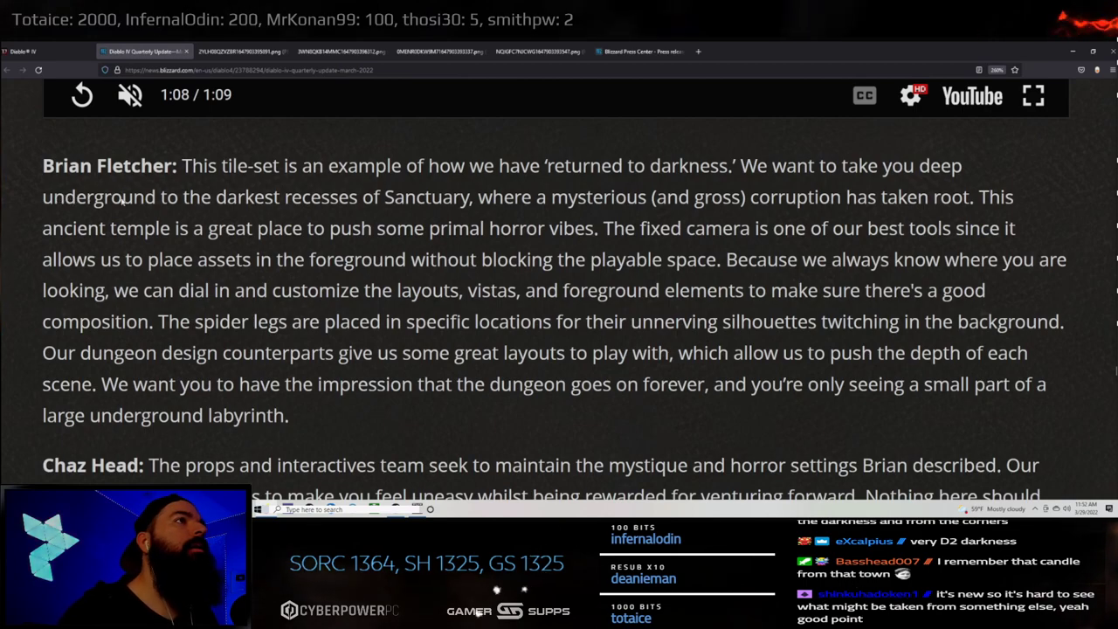
- Read the 'returned to darkness' tile-set paragraph, marking the customizing-layouts and spider-legs lines
double_click(122, 196)
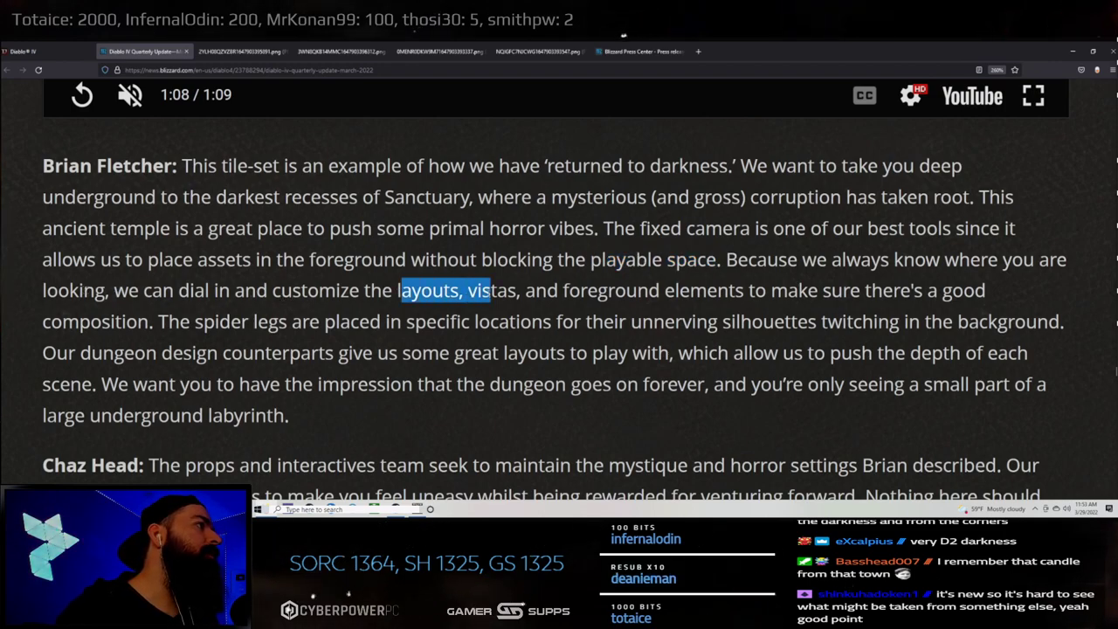
drag(490, 290, 952, 290)
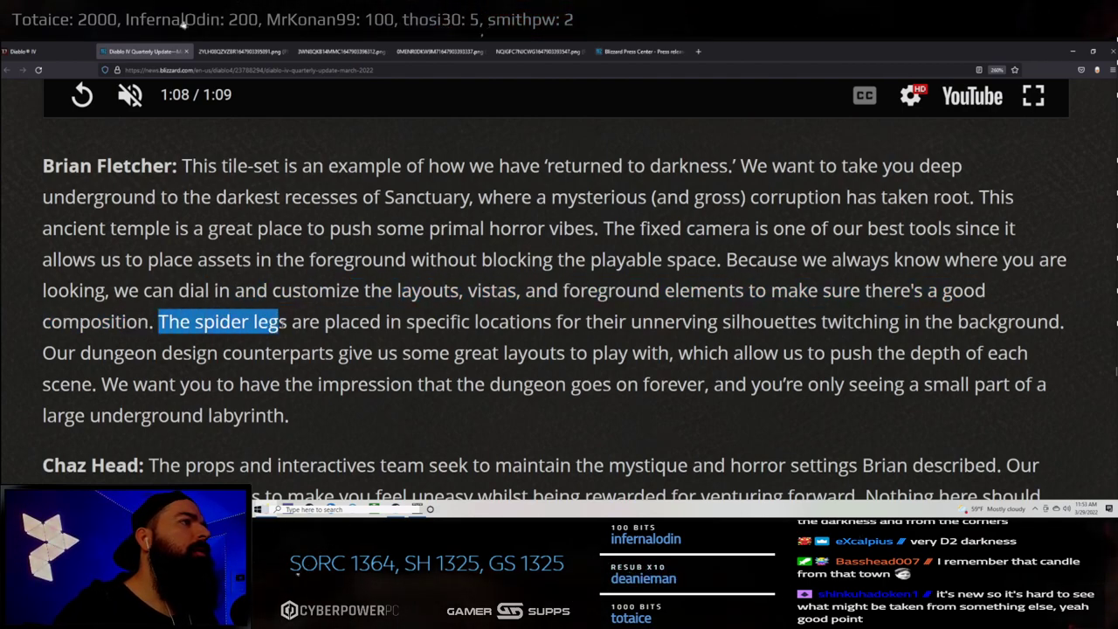
drag(282, 322, 478, 353)
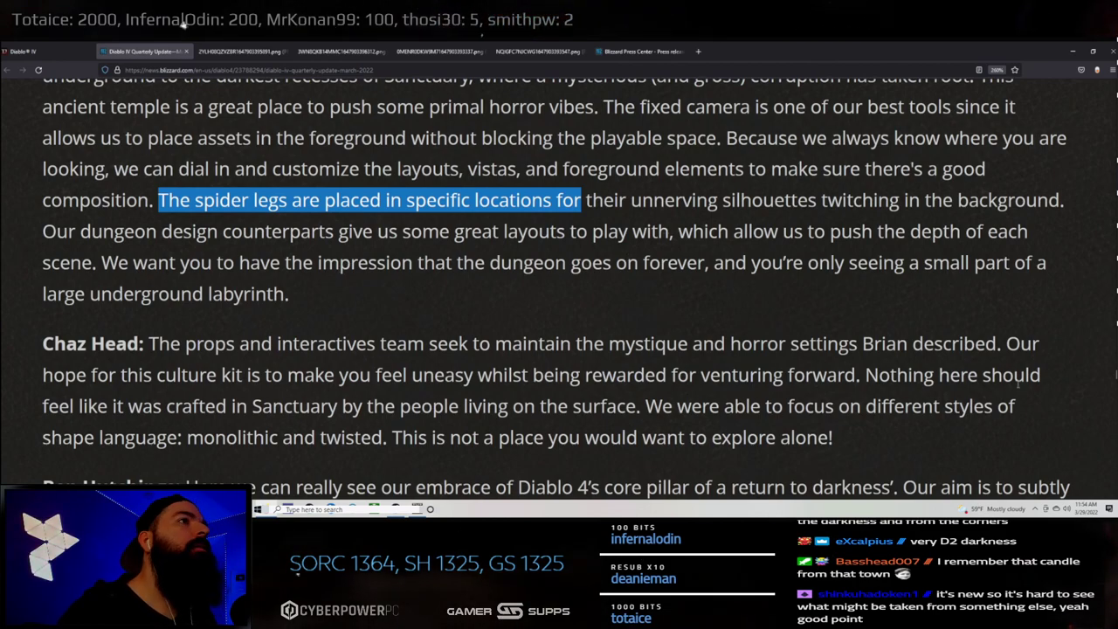
- Read Chaz Head's props commentary and mark Ben Hutchings's opening about Diablo 4's core pillar
scroll(down, 3)
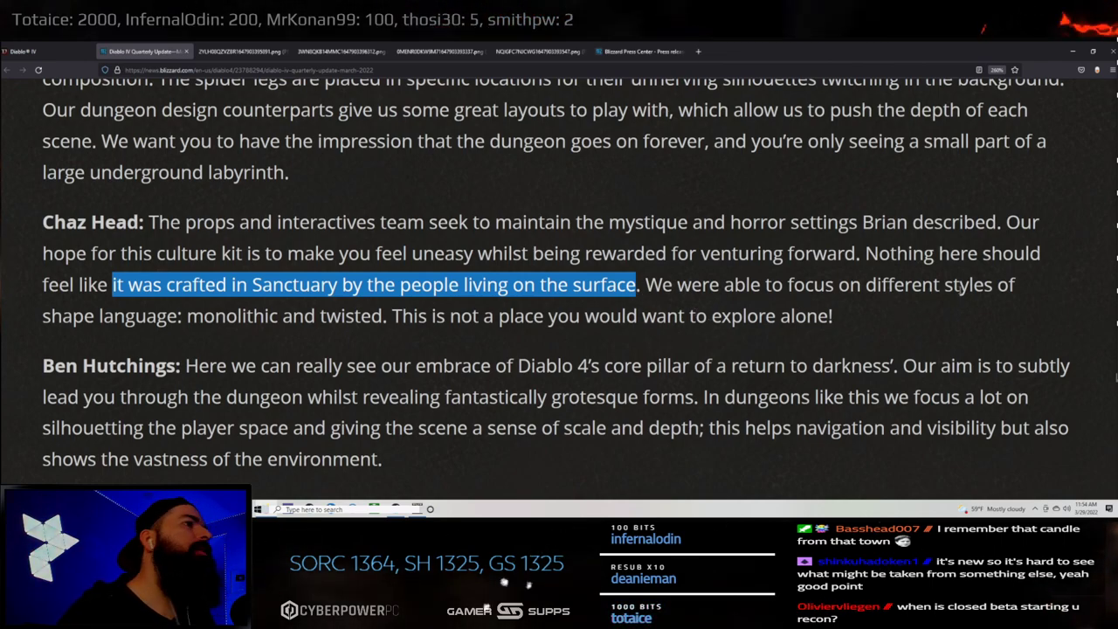
mouse_move(280, 328)
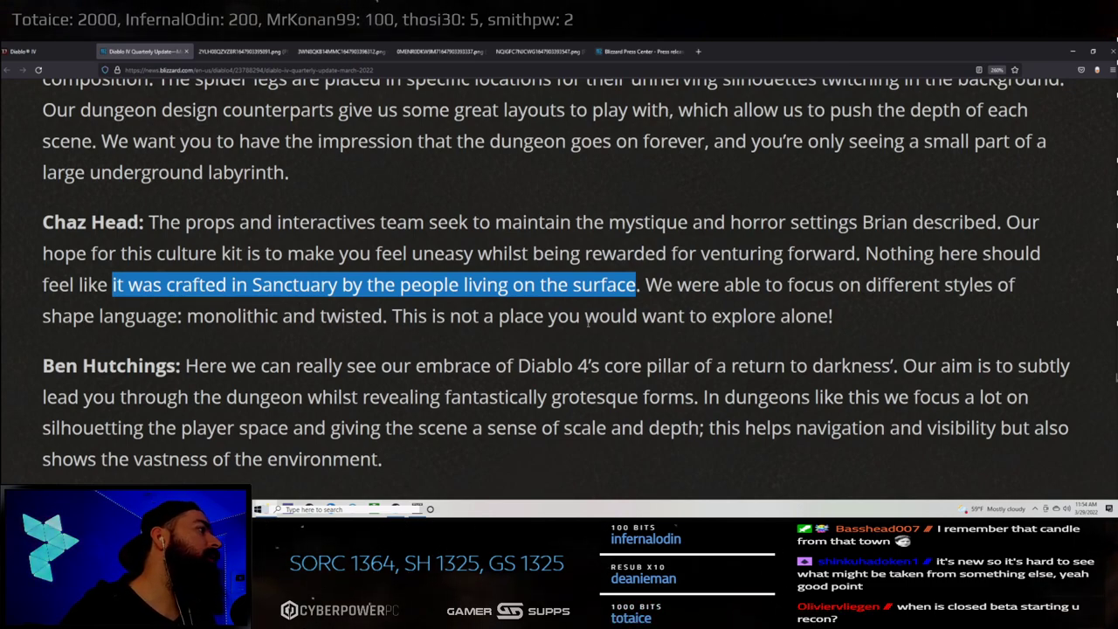
scroll(down, 3)
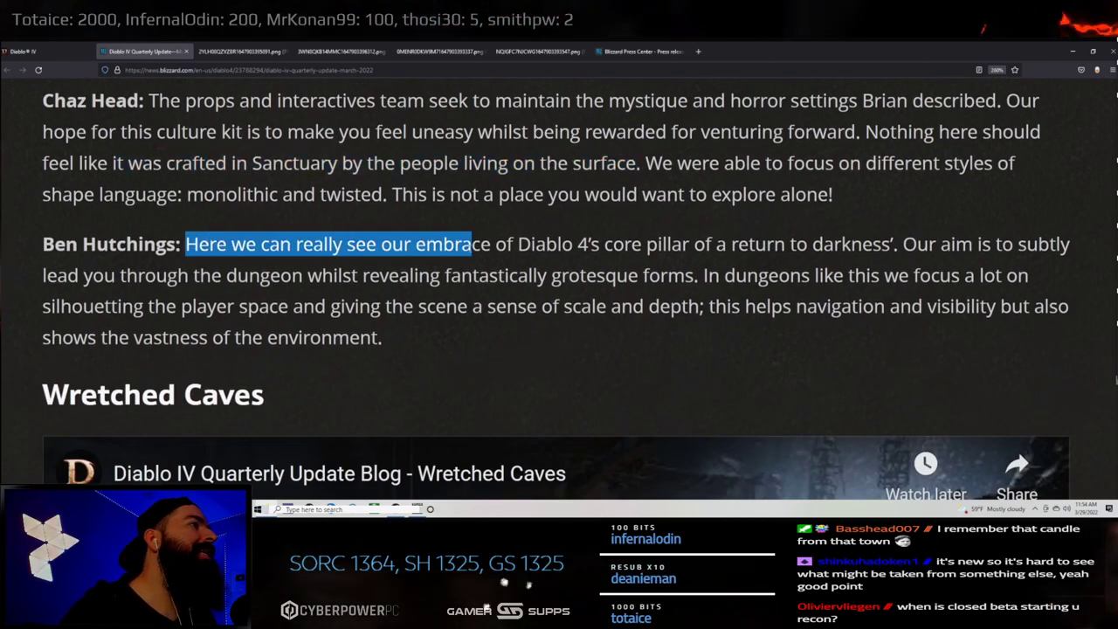
drag(472, 244, 696, 245)
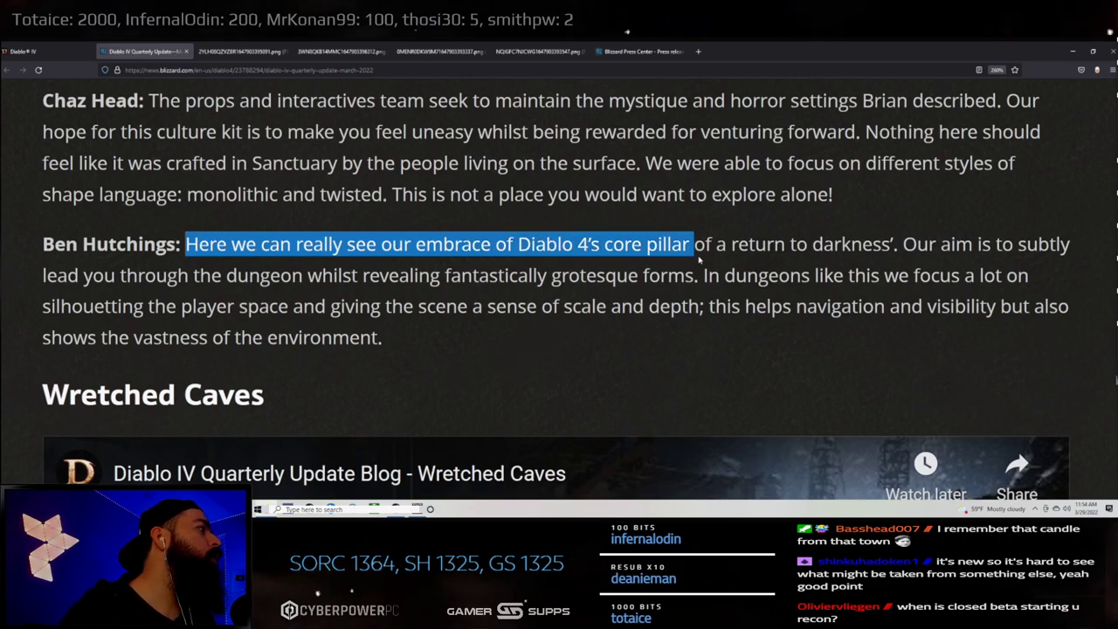
drag(690, 245, 737, 245)
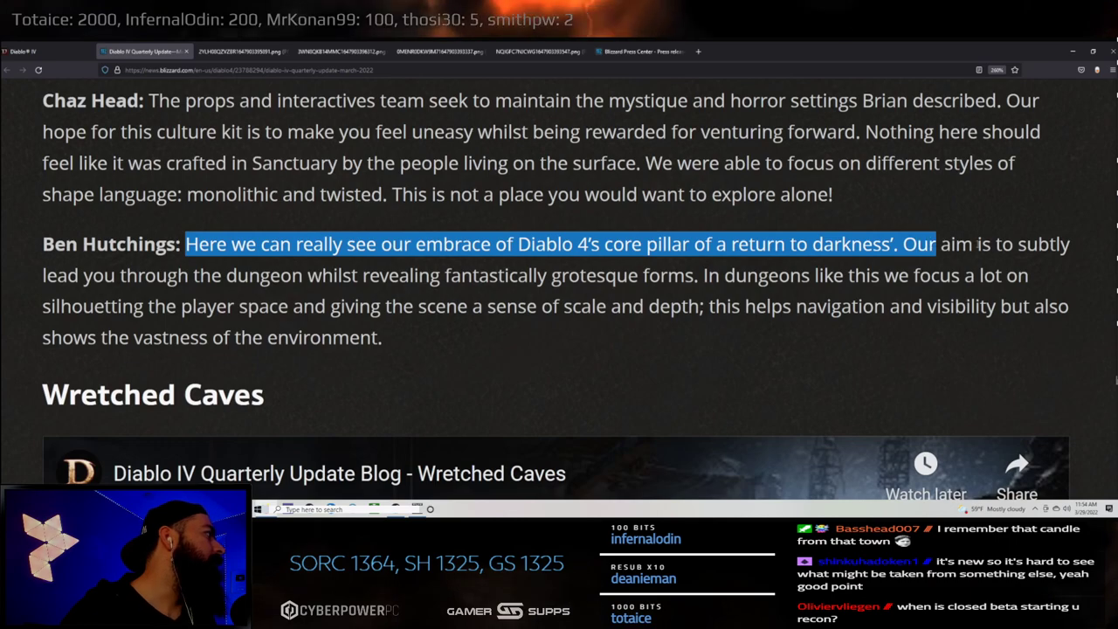
- Mark the return-to-darkness passage through the grotesque forms and reach the Wretched Caves embed
drag(933, 245, 235, 276)
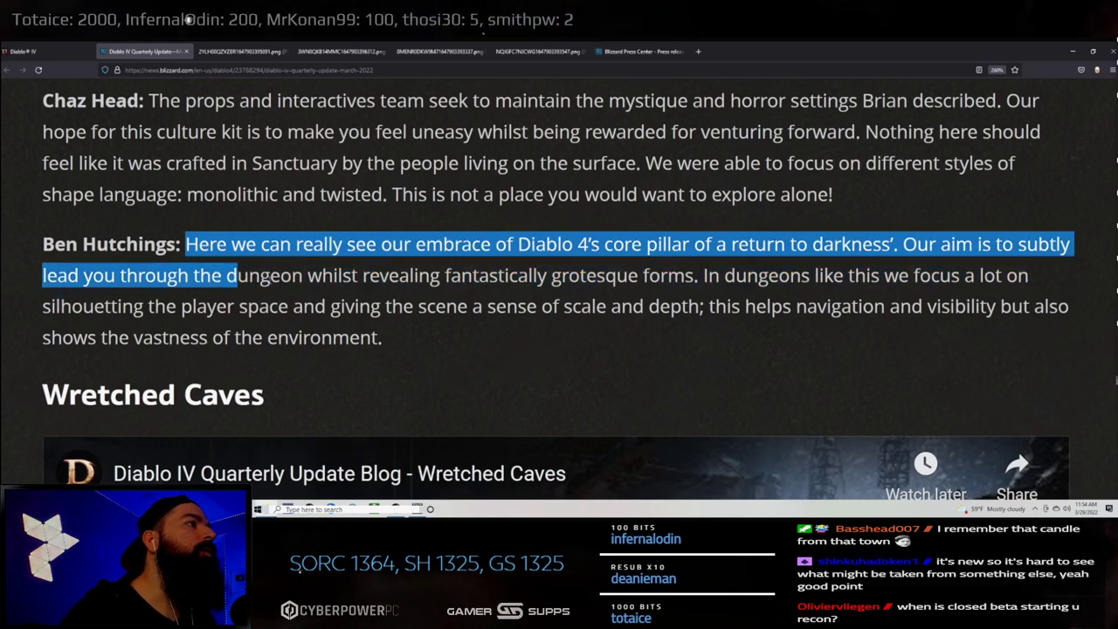
drag(236, 276, 586, 276)
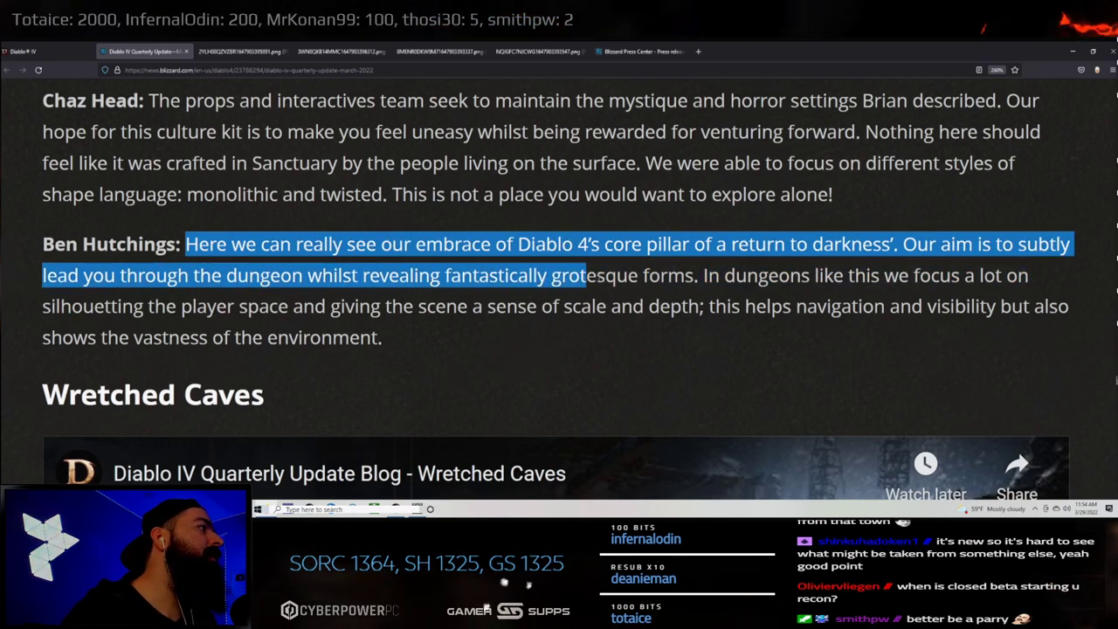
drag(585, 276, 699, 276)
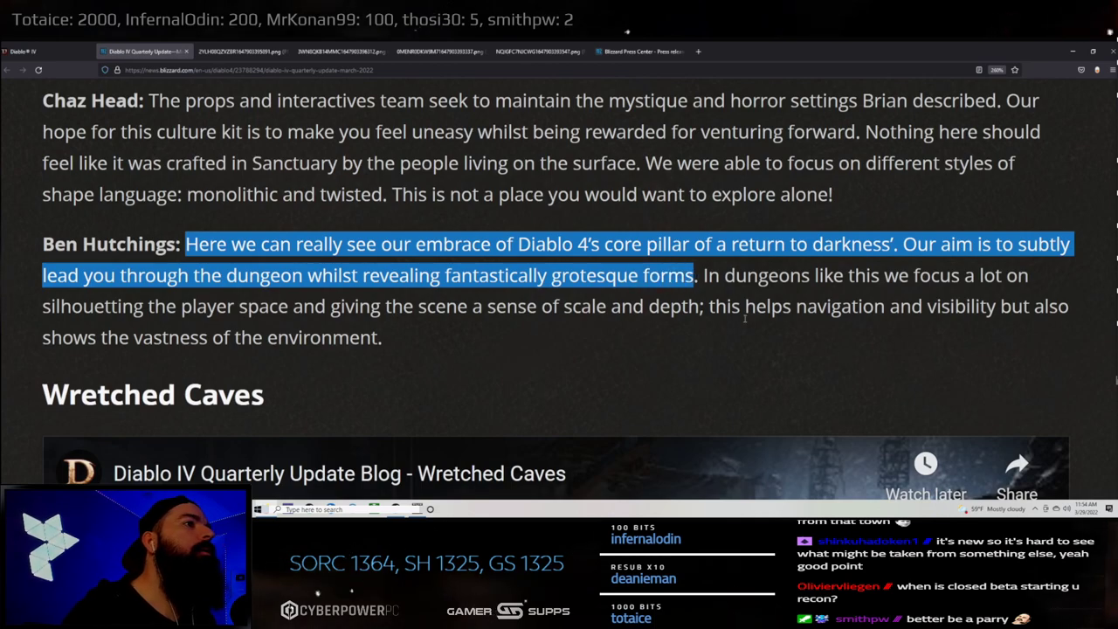
scroll(down, 3)
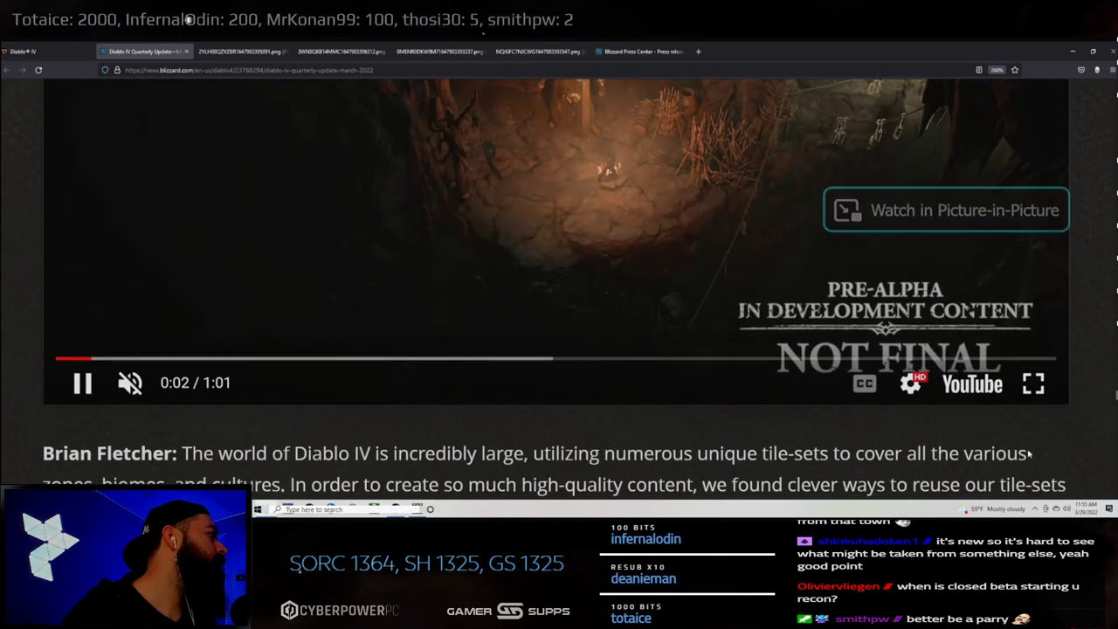
- Play the Wretched Caves video with sound through to its end at 1:00 of 1:01
click(1035, 383)
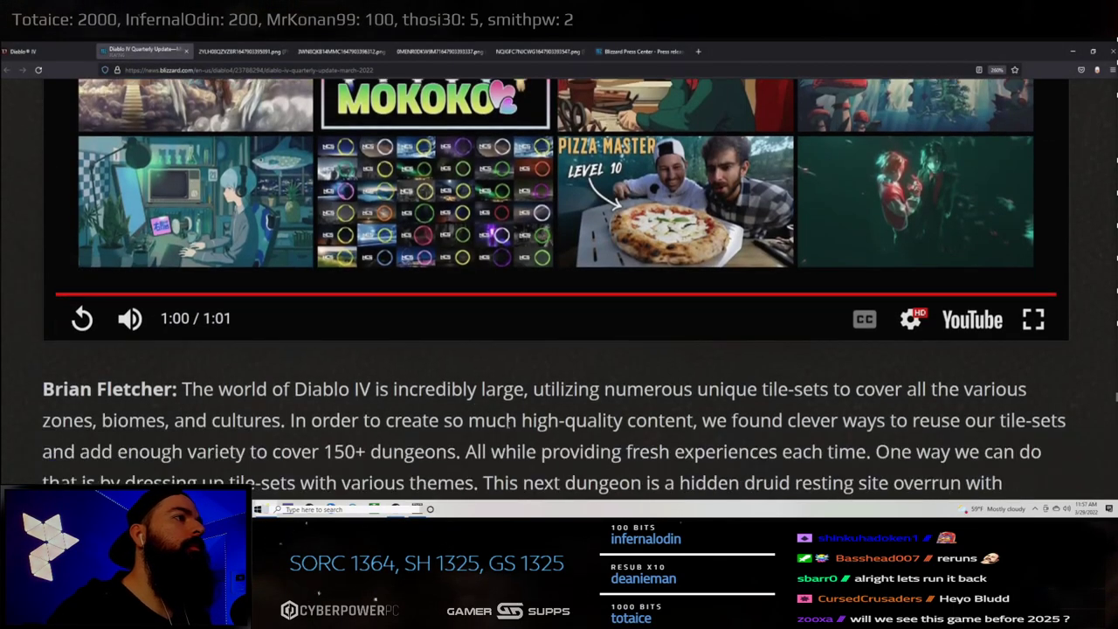
- Read Brian Fletcher's druid-dungeon paragraph, marking the unique tile-sets passage across zones and biomes
scroll(down, 3)
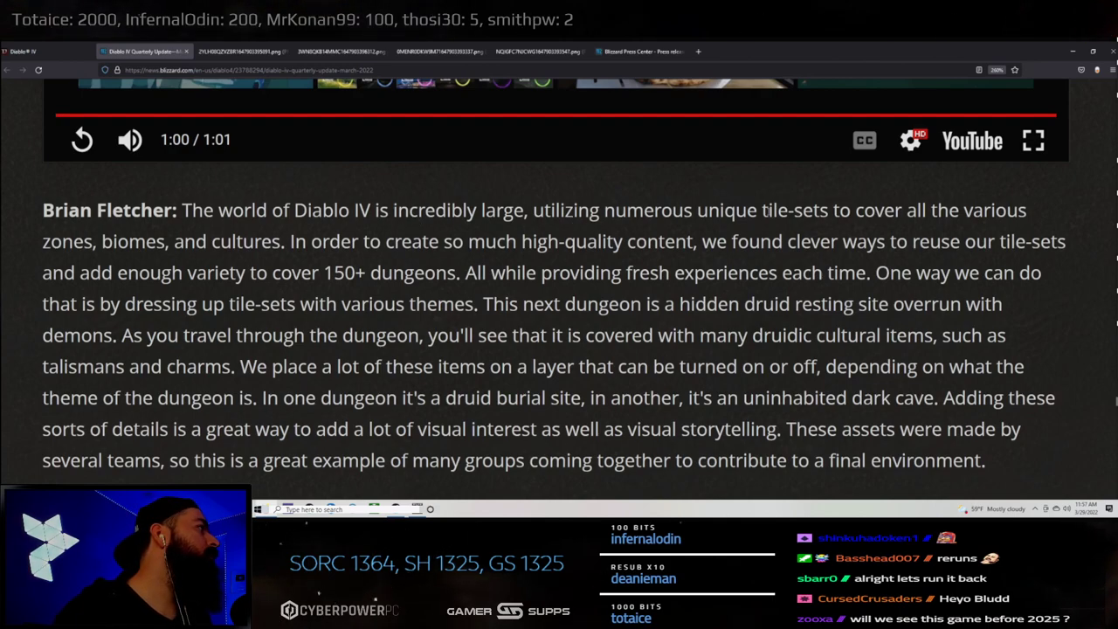
drag(706, 210, 958, 209)
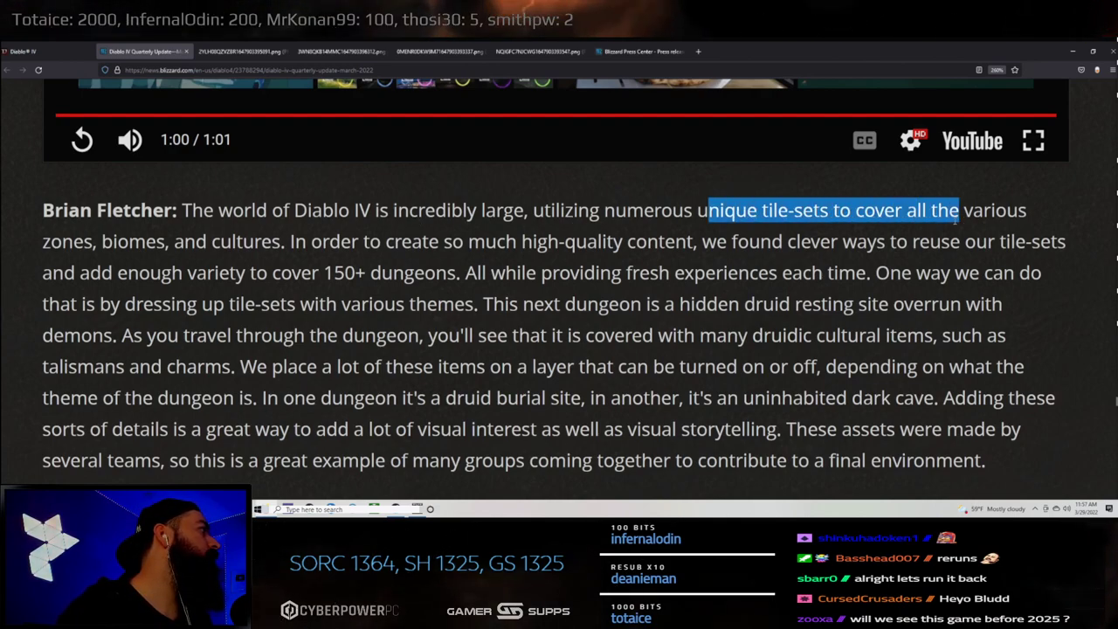
drag(957, 210, 381, 241)
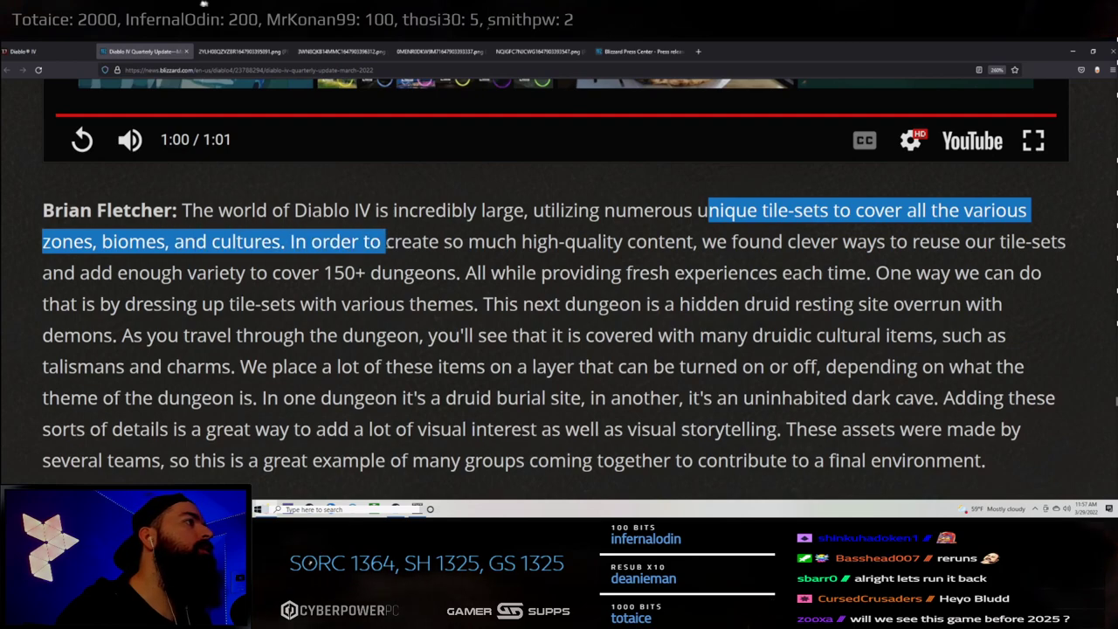
drag(381, 242, 551, 241)
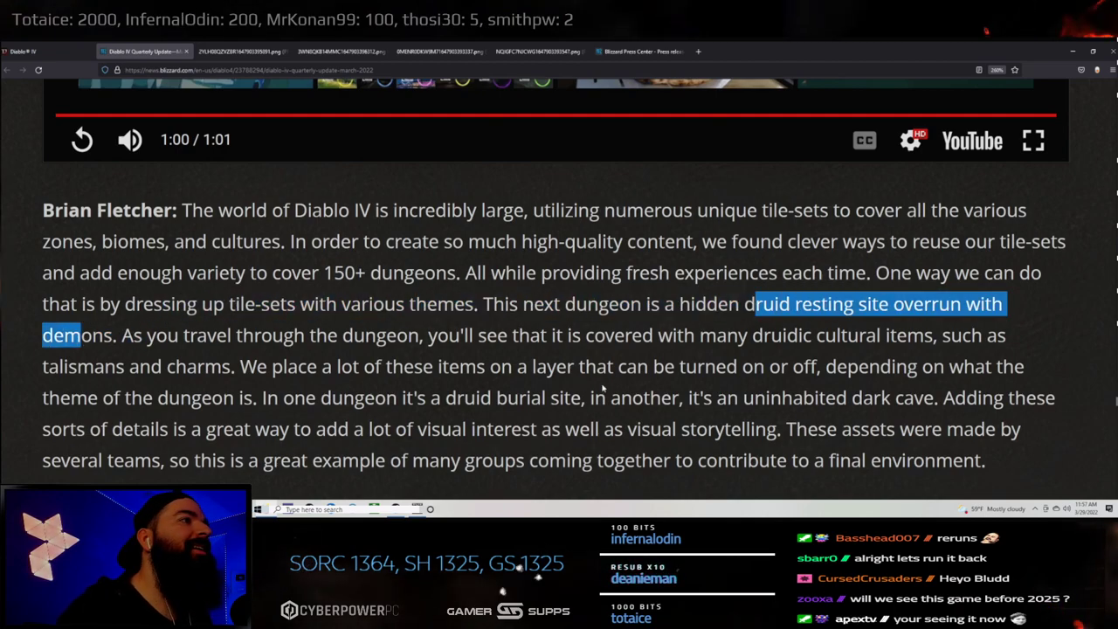
scroll(down, 3)
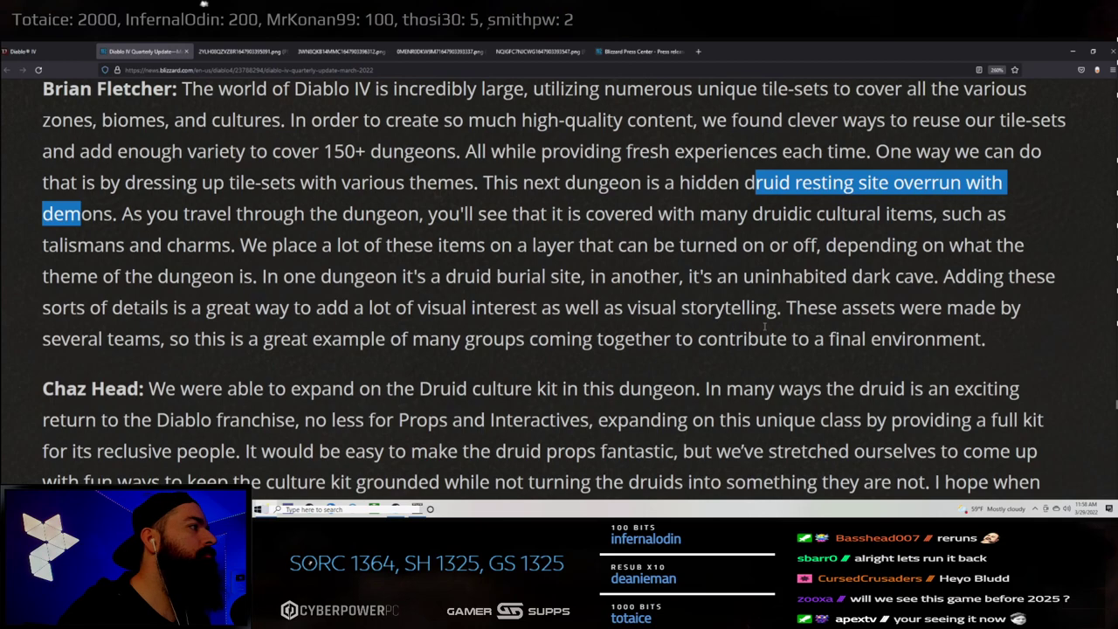
mouse_move(507, 306)
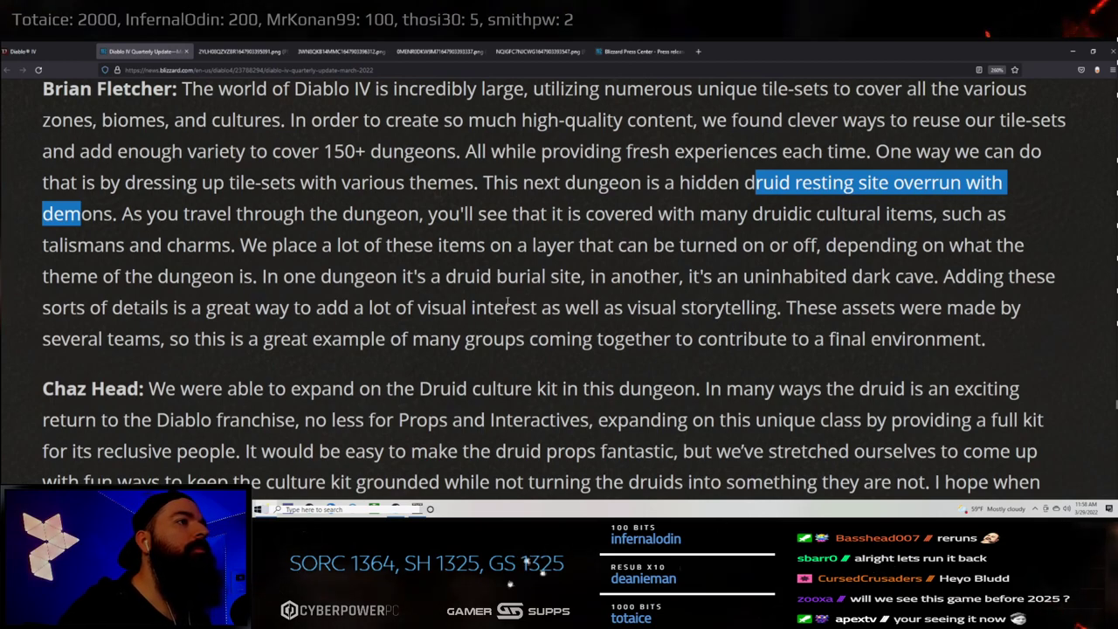
scroll(down, 3)
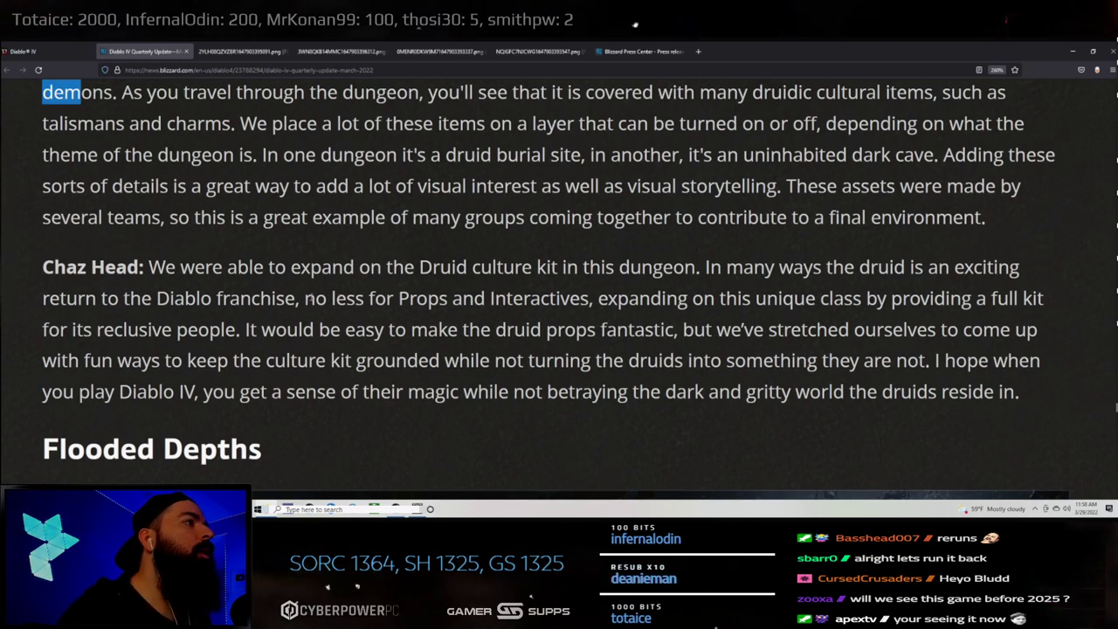
drag(314, 297, 590, 297)
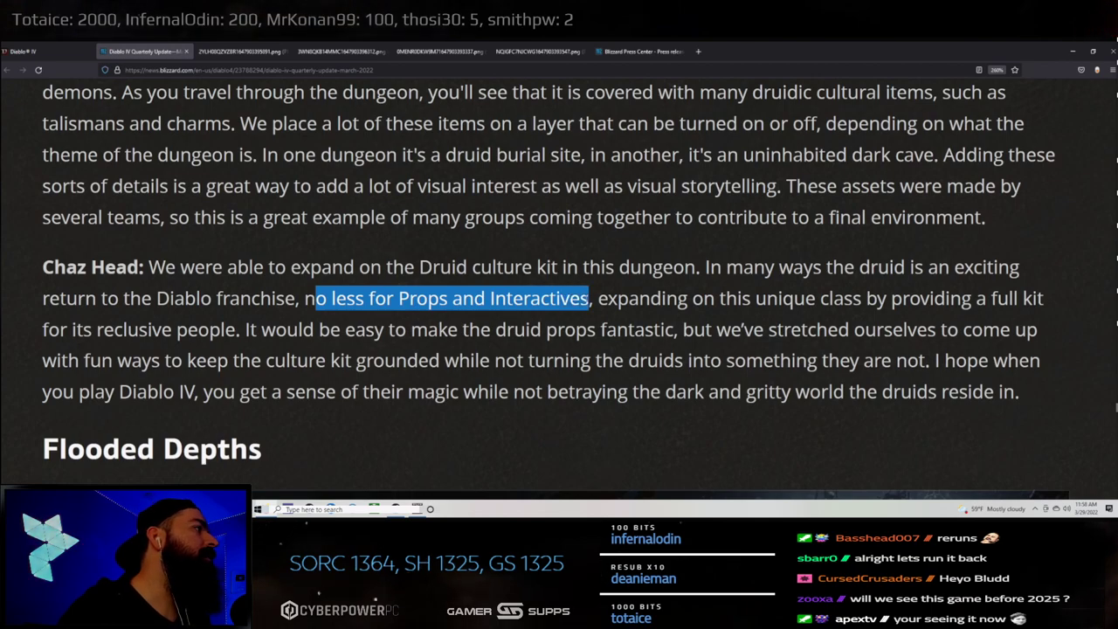
drag(591, 298, 986, 297)
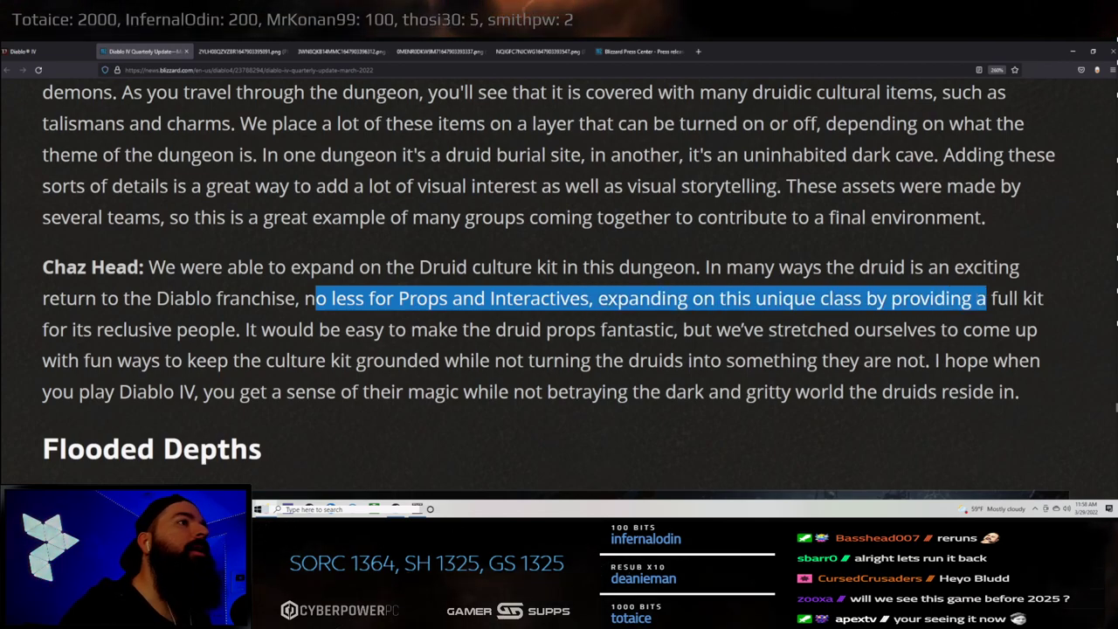
drag(985, 298, 161, 328)
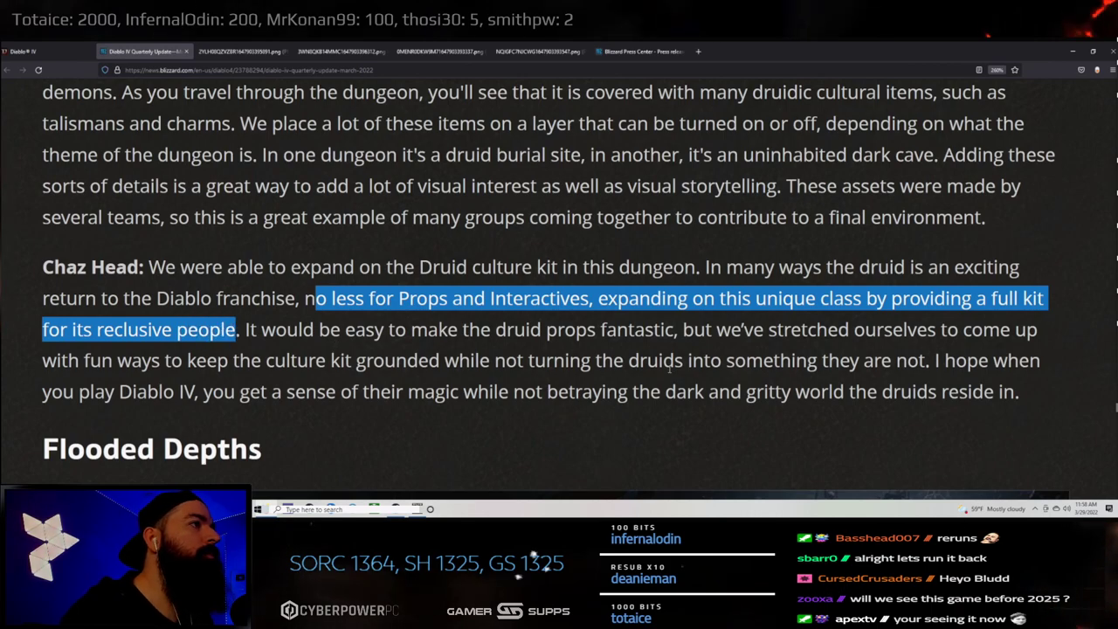
scroll(down, 3)
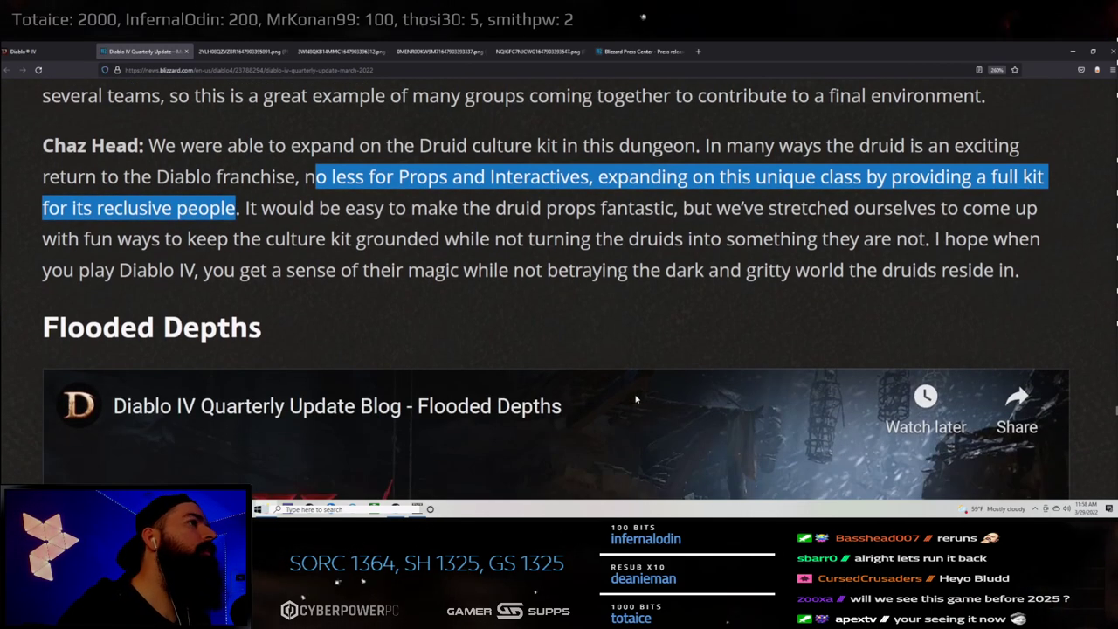
- Play the Flooded Depths video with sound, dismissing the Share overlay, and watch it to the end
scroll(down, 3)
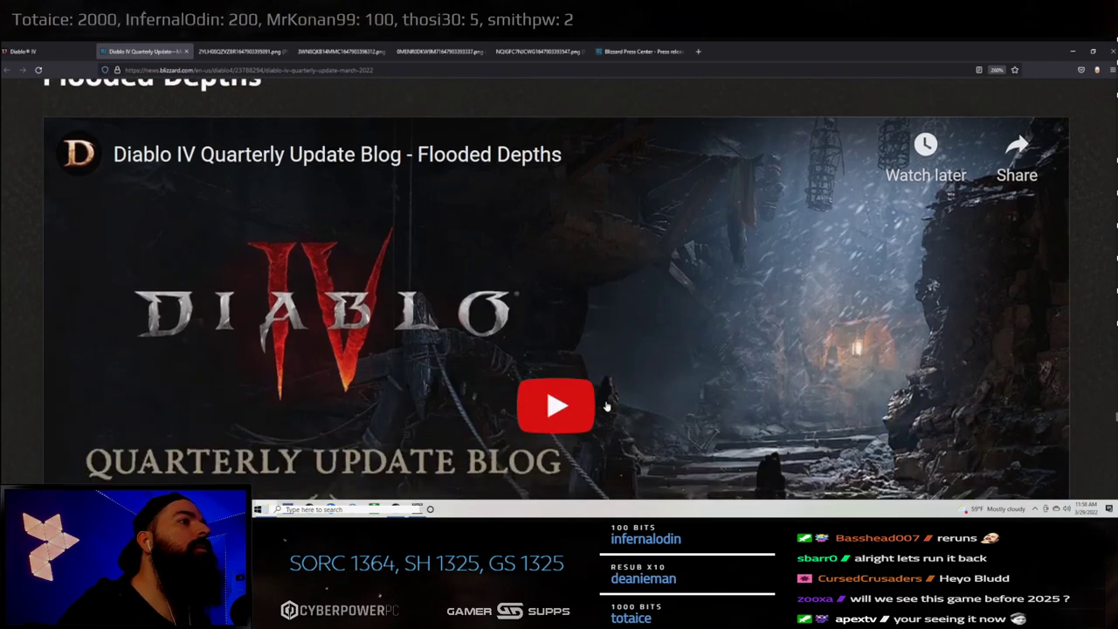
scroll(down, 3)
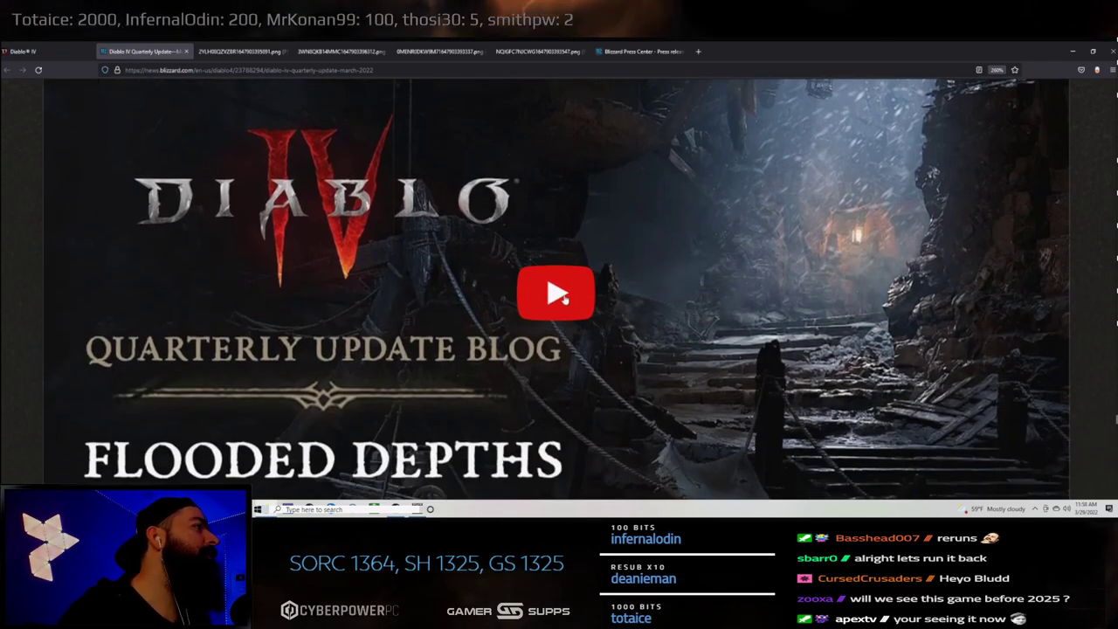
mouse_move(450, 306)
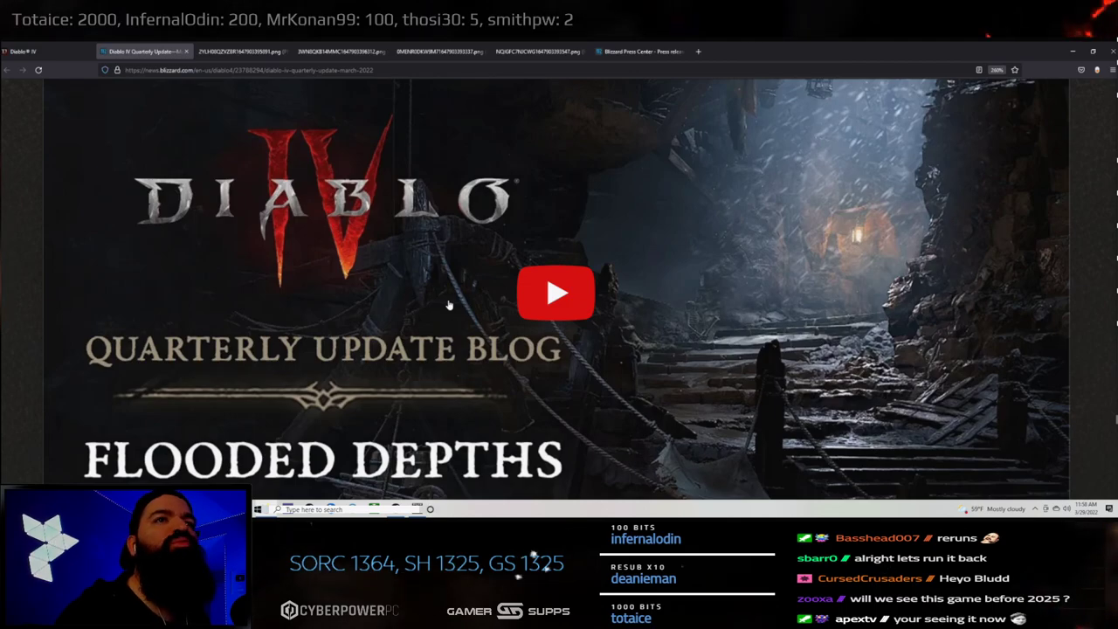
click(556, 294)
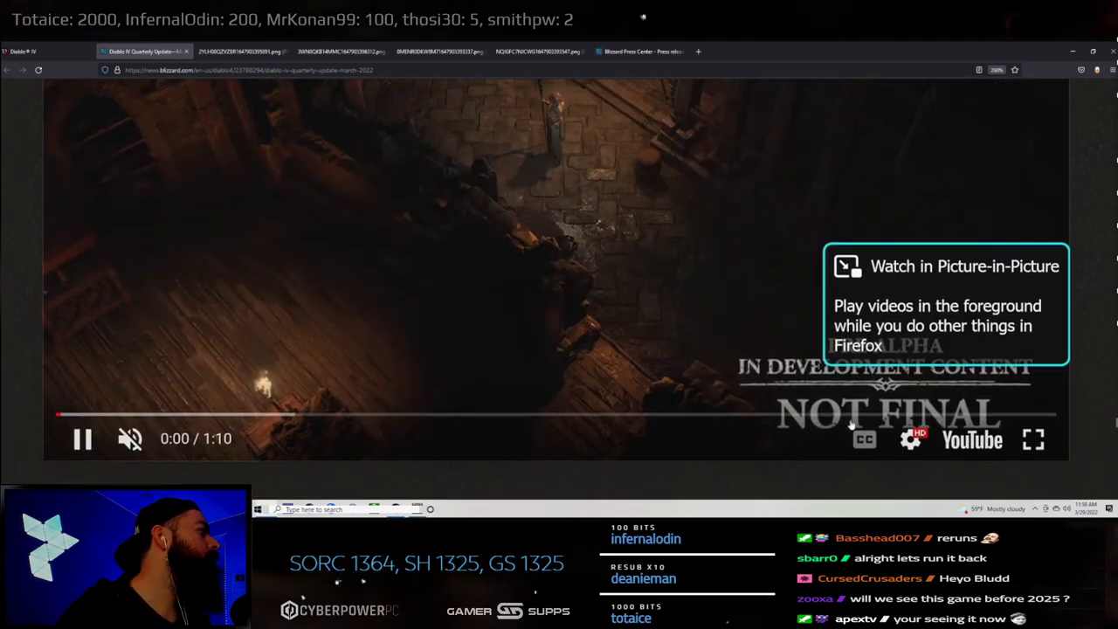
click(1034, 439)
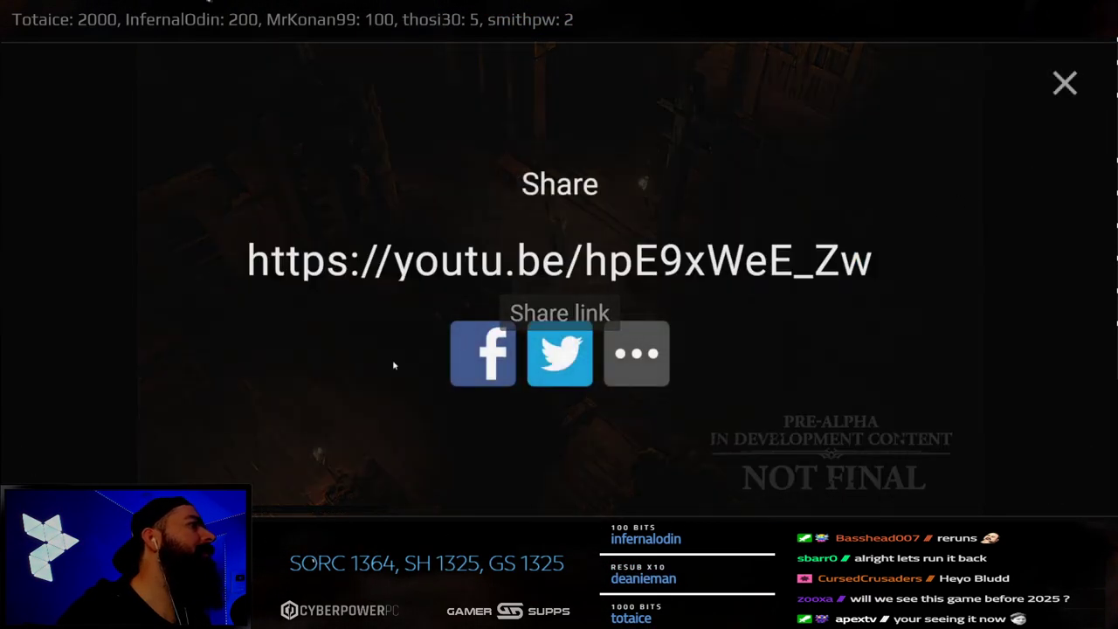
click(1064, 84)
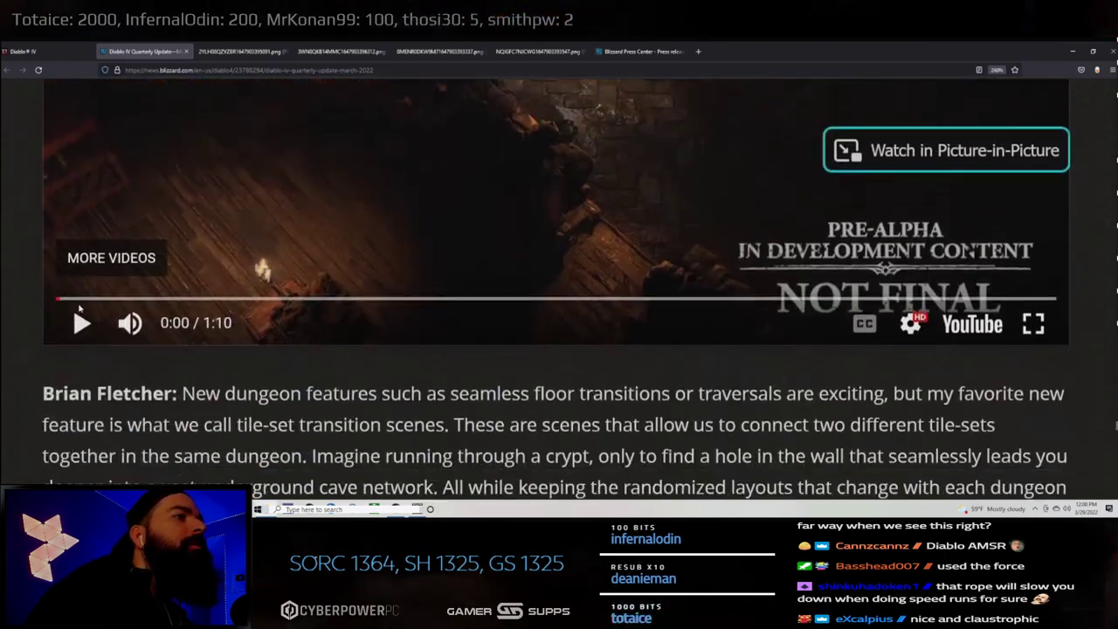
scroll(down, 3)
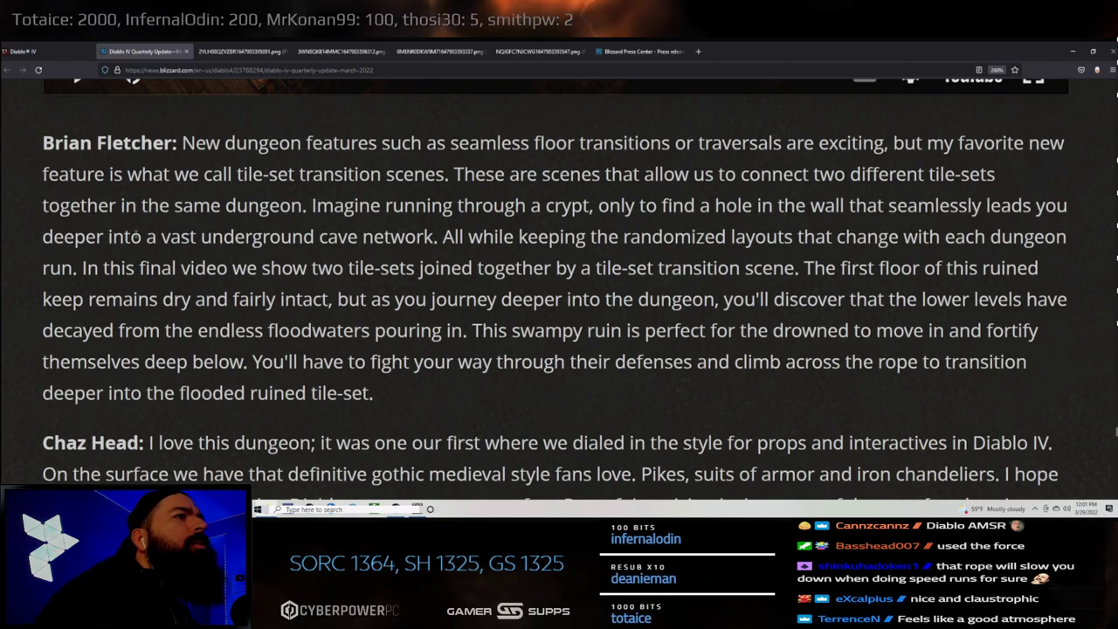
drag(329, 236, 409, 236)
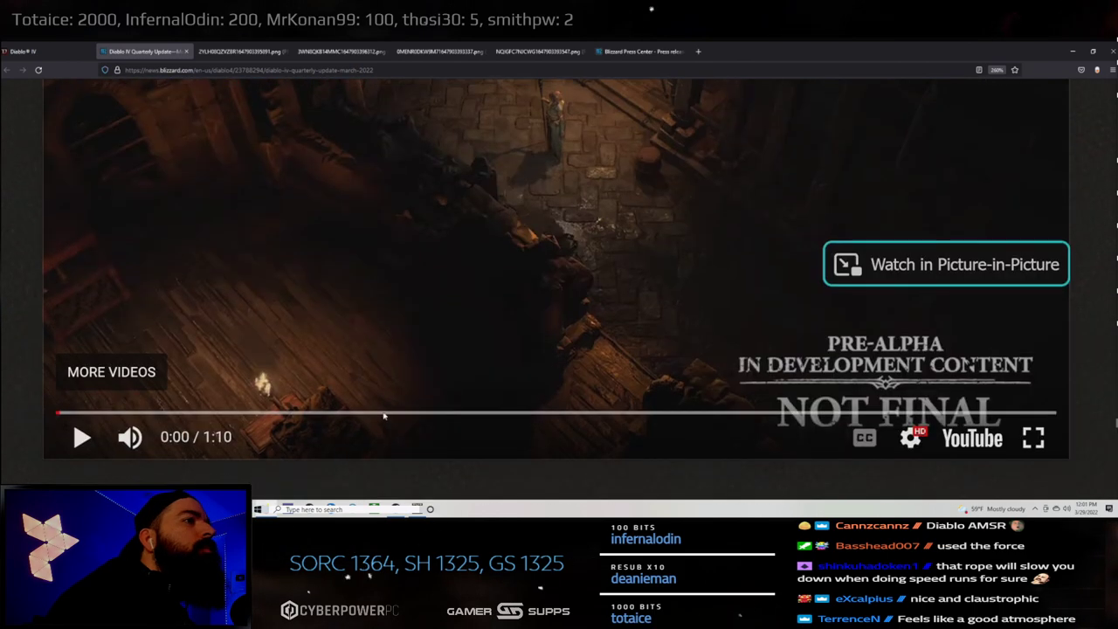
- Replay the Flooded Depths embed with sound until 0:48, then return to Fletcher's tile-set paragraph
click(80, 436)
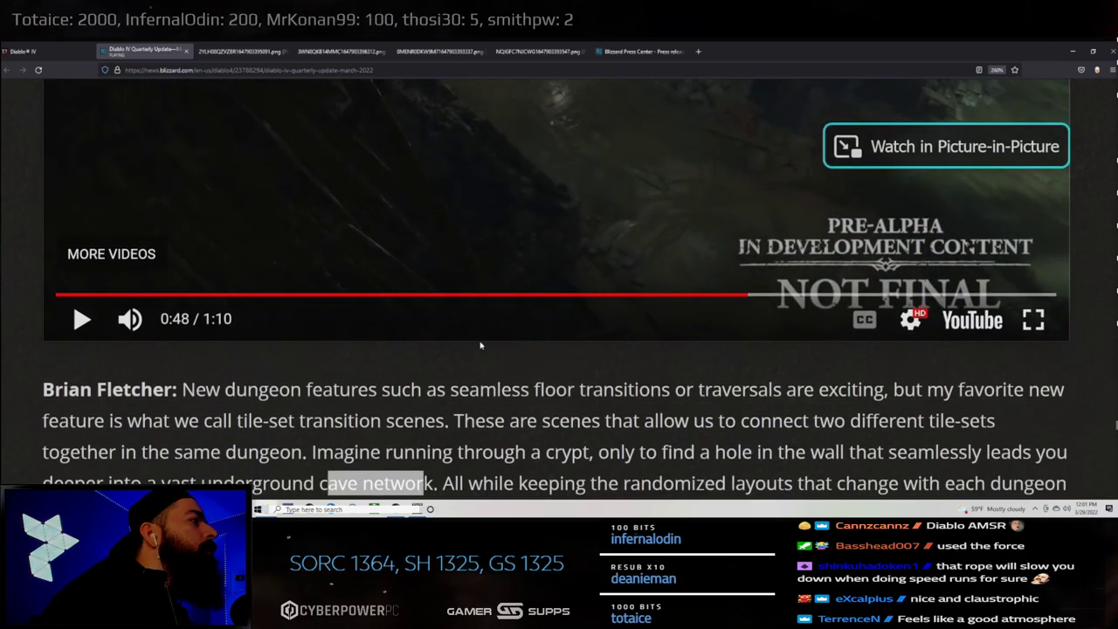
scroll(down, 3)
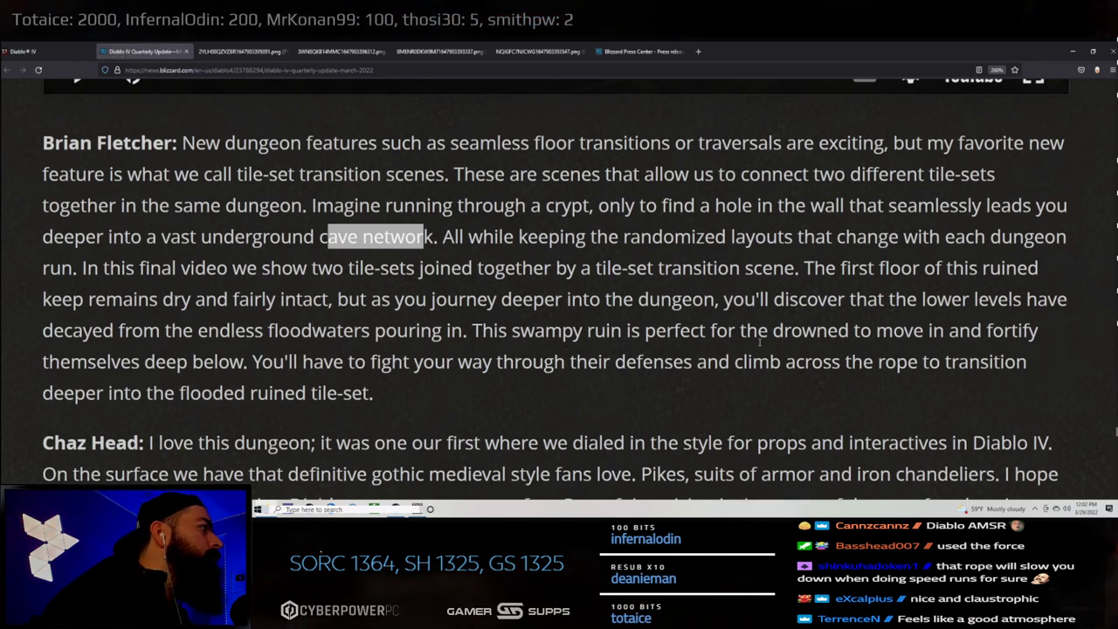
- Read Chaz Head's flooded-manor props and Ben Hutchings' lighting paragraphs down to the Environmental Art embed
scroll(down, 3)
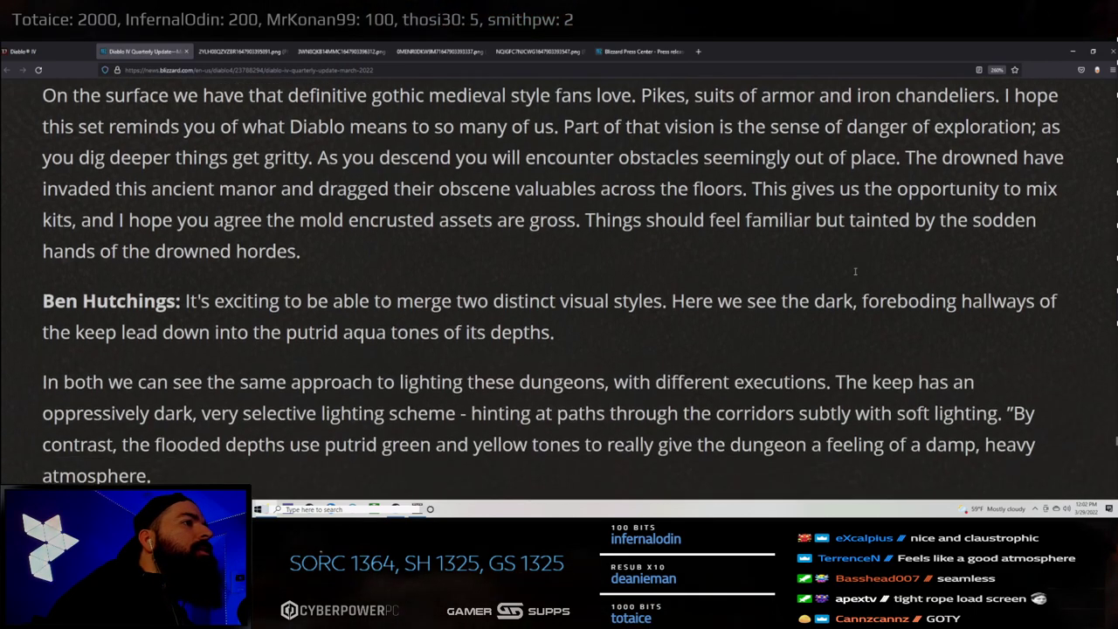
scroll(down, 3)
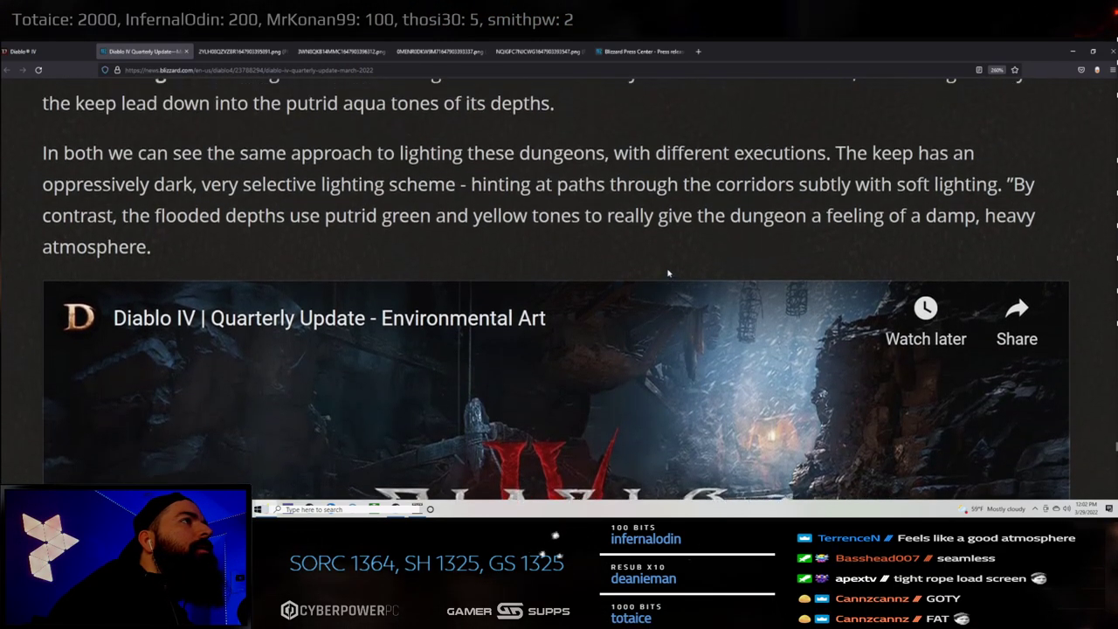
scroll(down, 3)
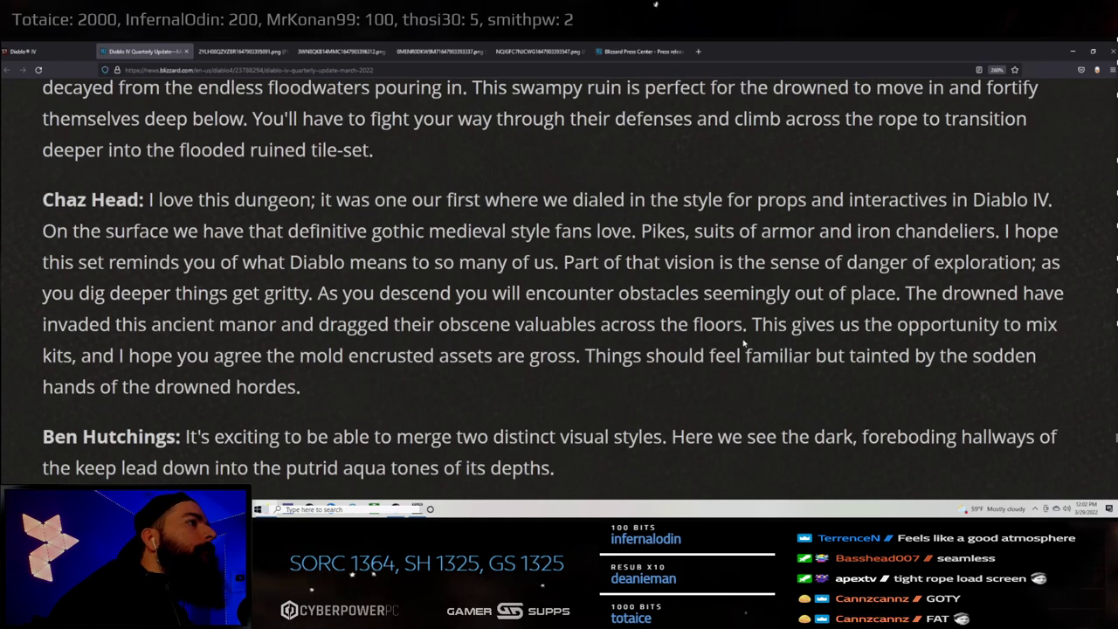
scroll(down, 3)
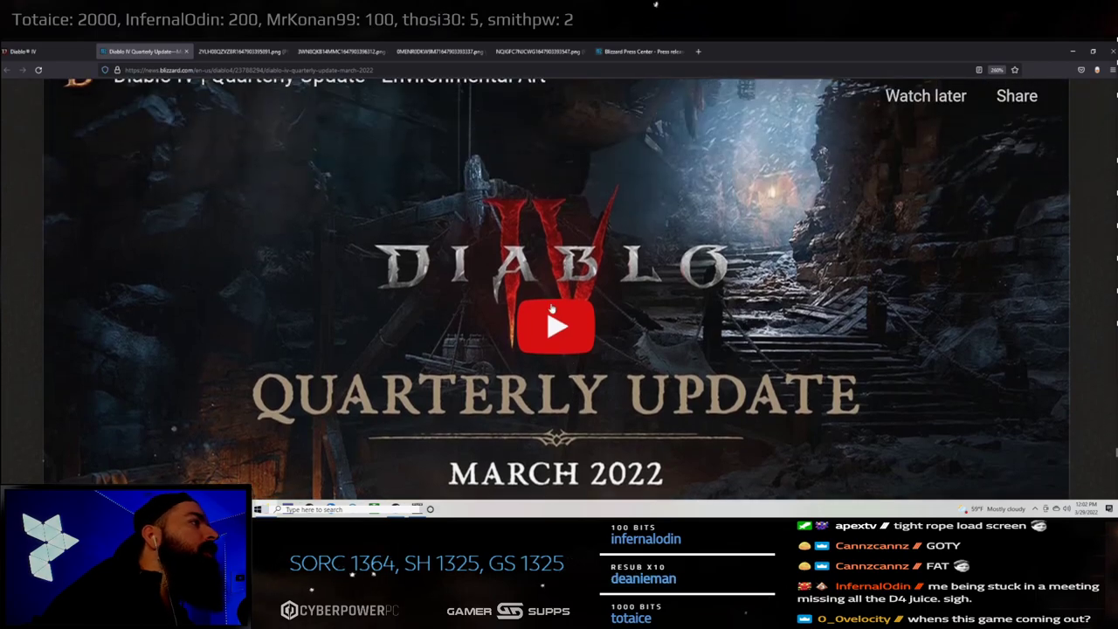
- Play the Environmental Art quarterly update video full screen through to 2:23 of 2:29
click(556, 325)
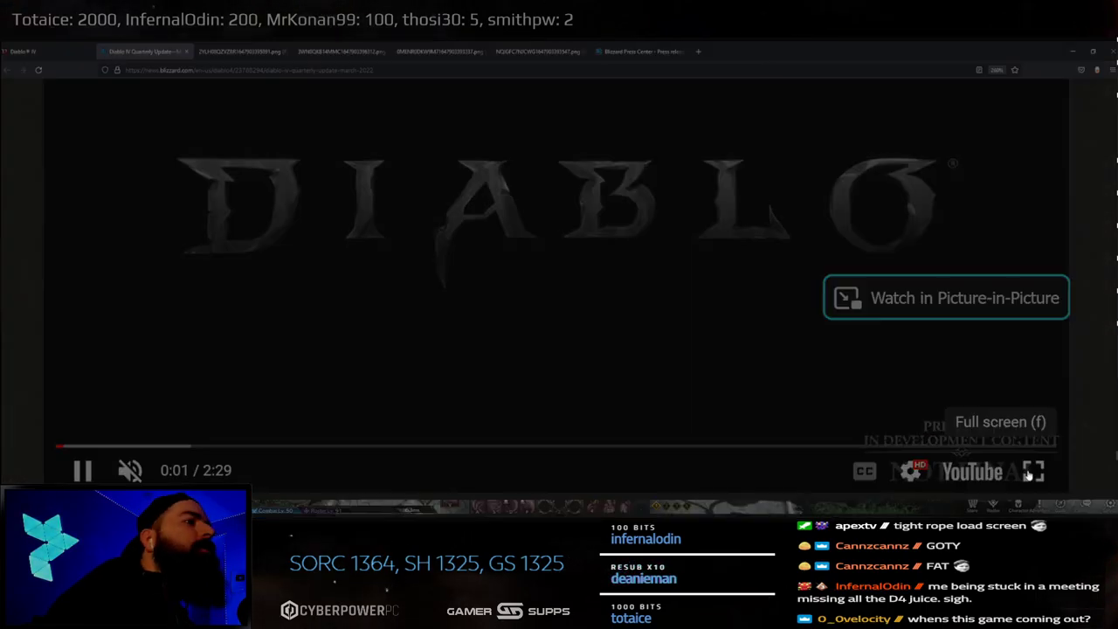
click(1035, 470)
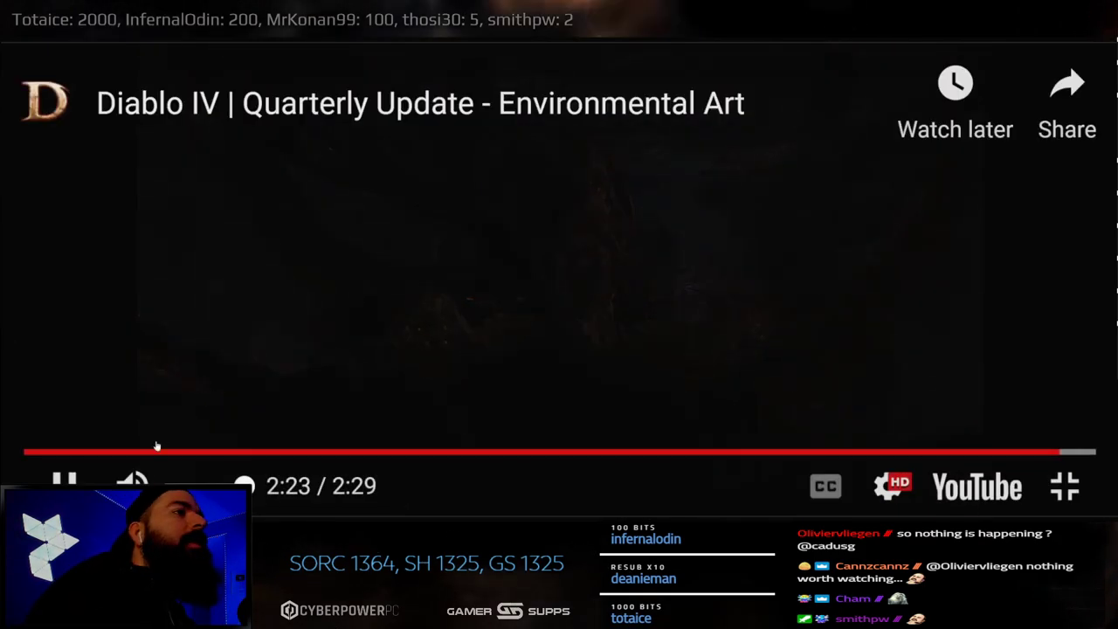
- Restart the Environmental Art video and watch past 0:30, pausing and resuming as the Elgato utility launches
click(157, 451)
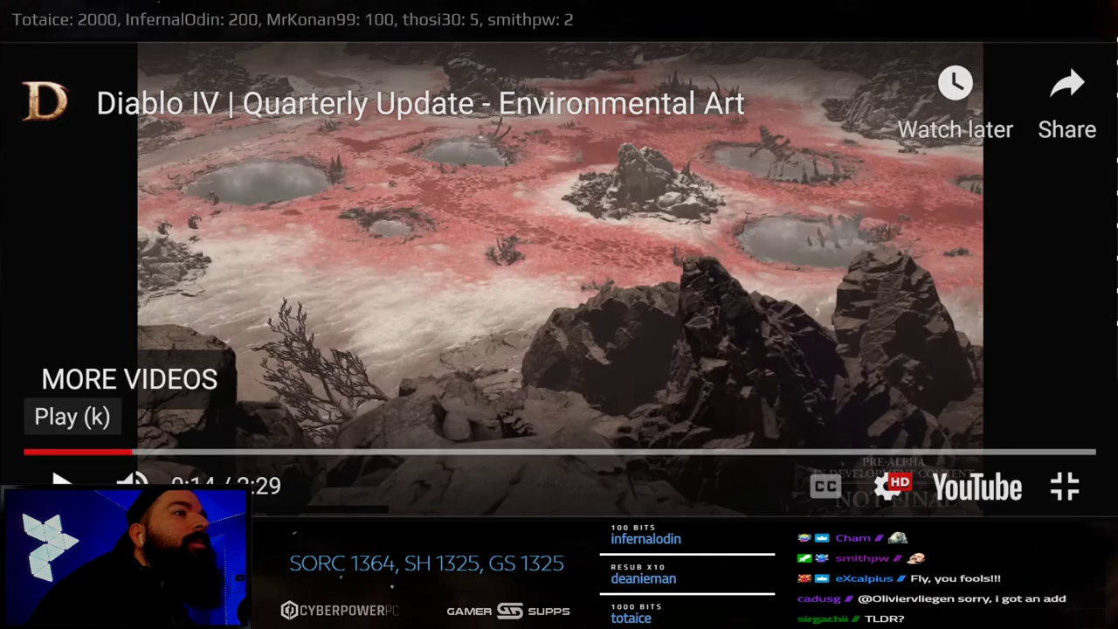
click(61, 482)
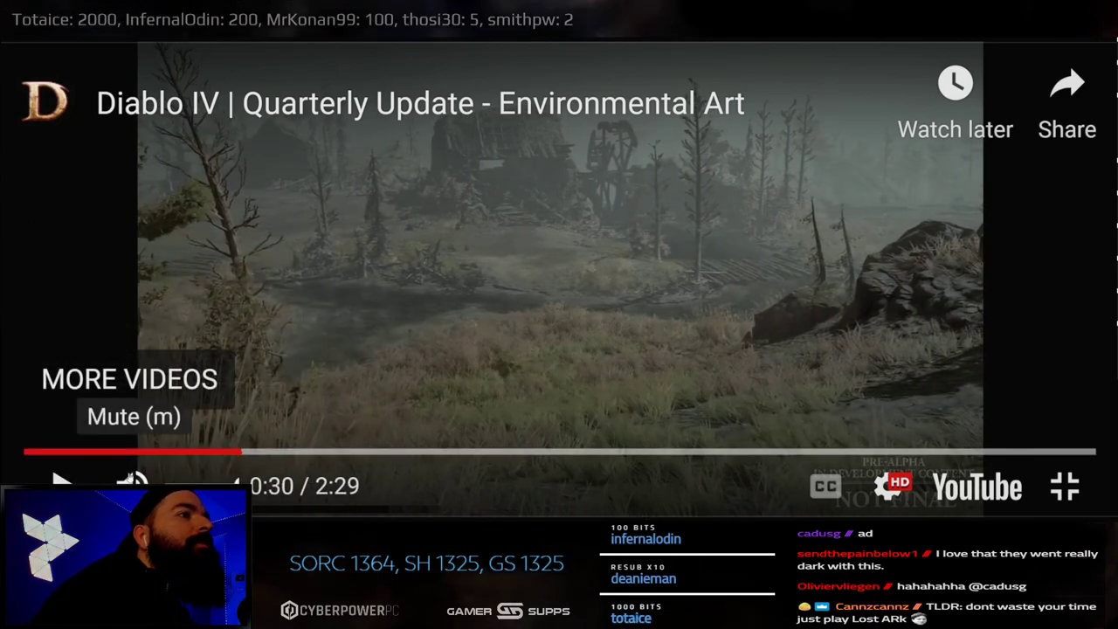
click(61, 482)
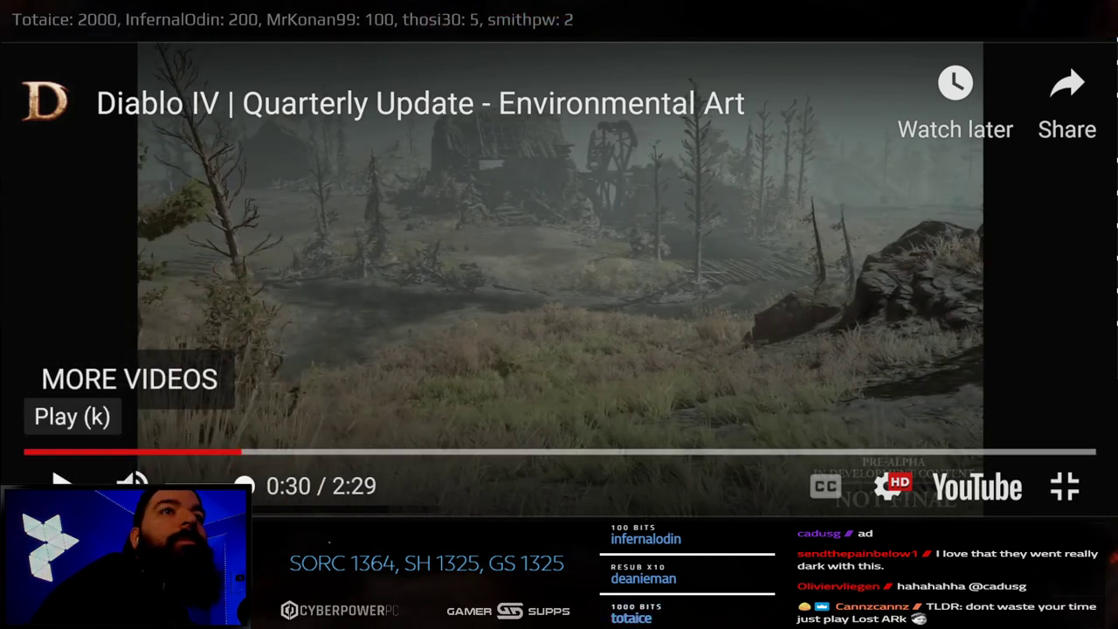
click(61, 482)
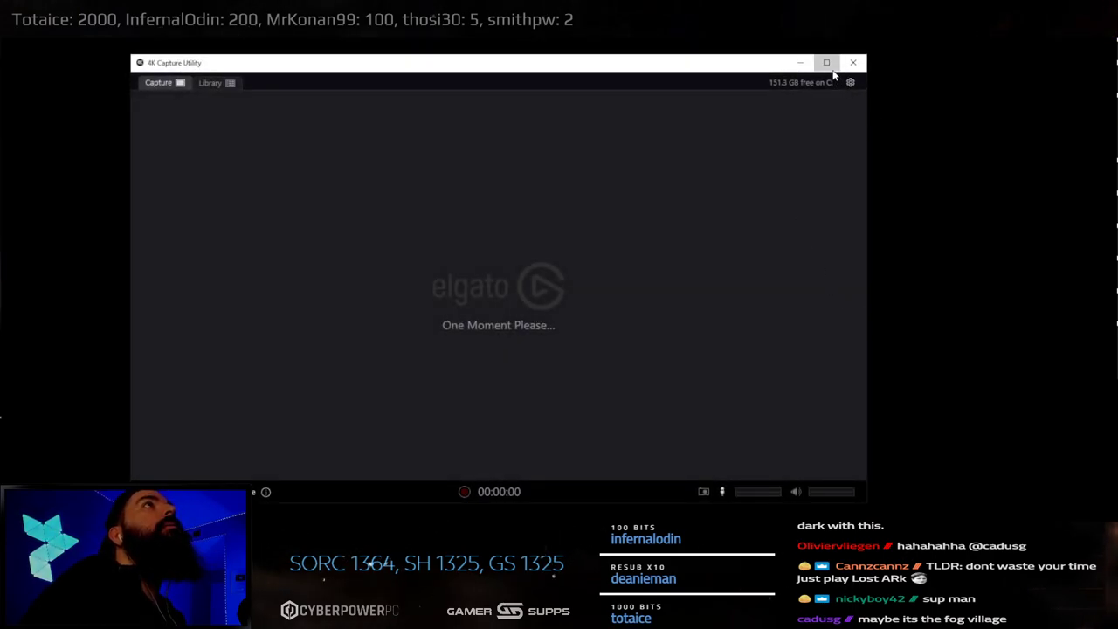
- Close the Elgato 4K Capture Utility window to get back to the full-screen video at 0:42
click(824, 63)
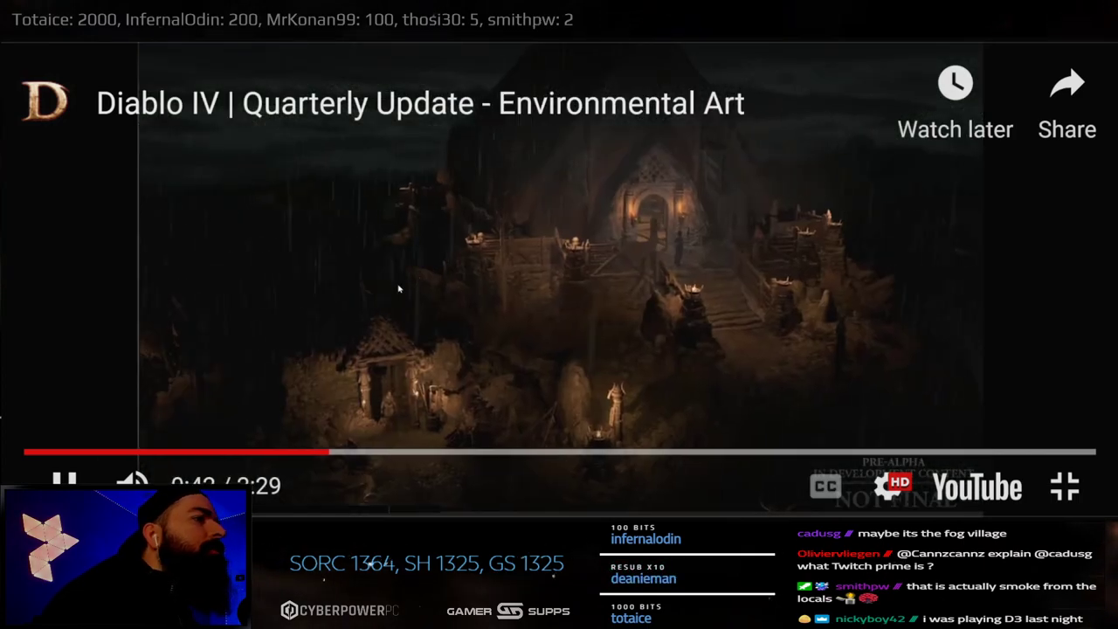
- Watch the Environmental Art video on to 1:00 with a pause at 0:52, ending back inside the blog page
click(66, 483)
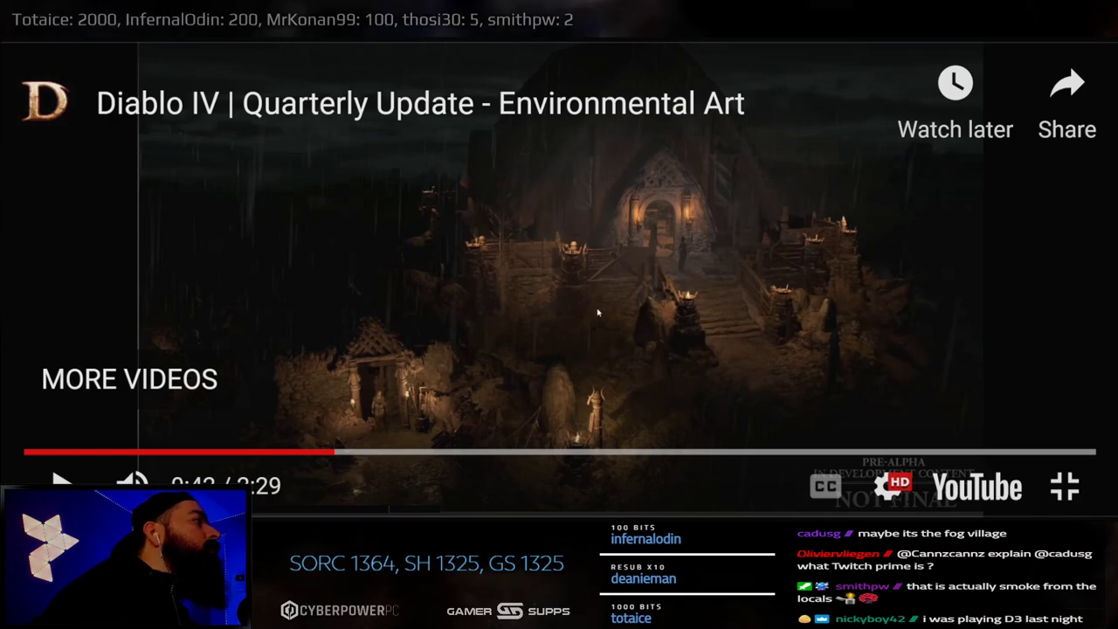
mouse_move(681, 279)
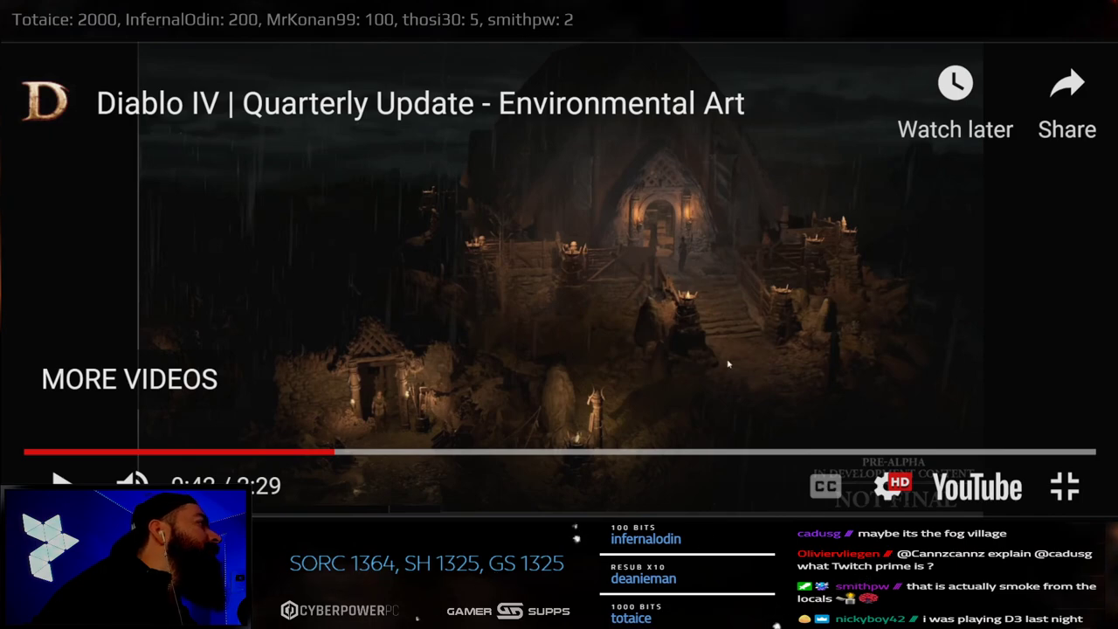
mouse_move(496, 261)
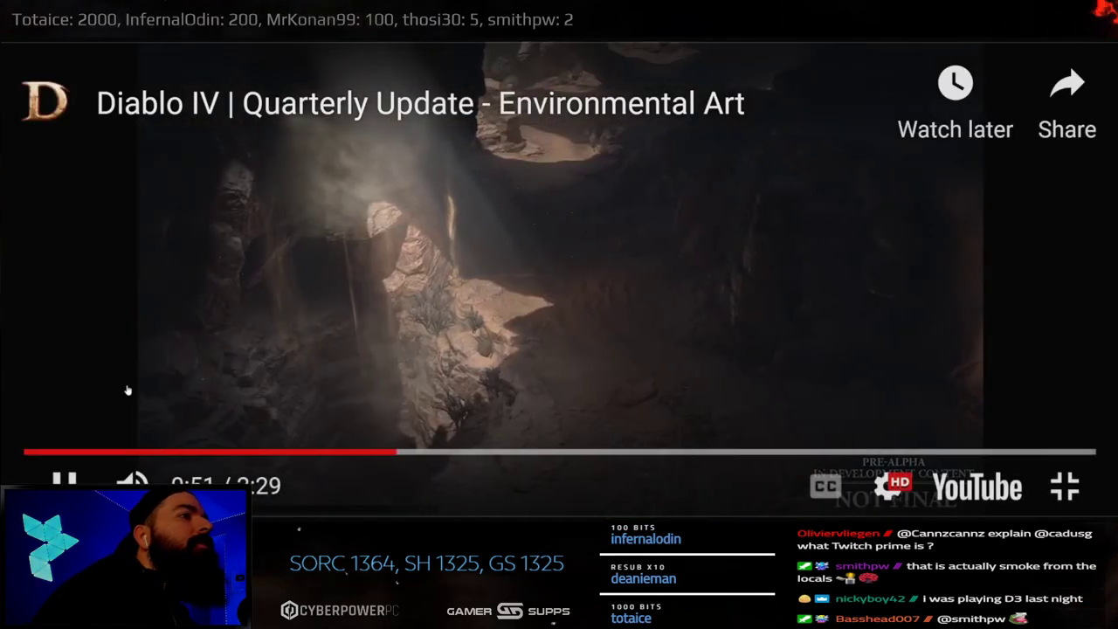
click(67, 486)
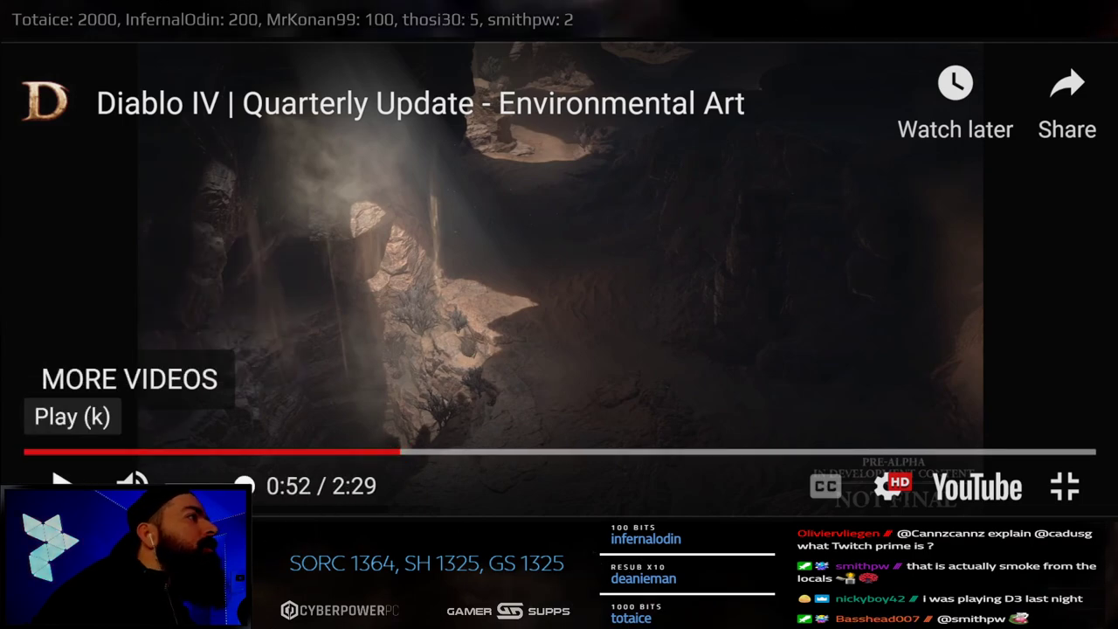
click(61, 486)
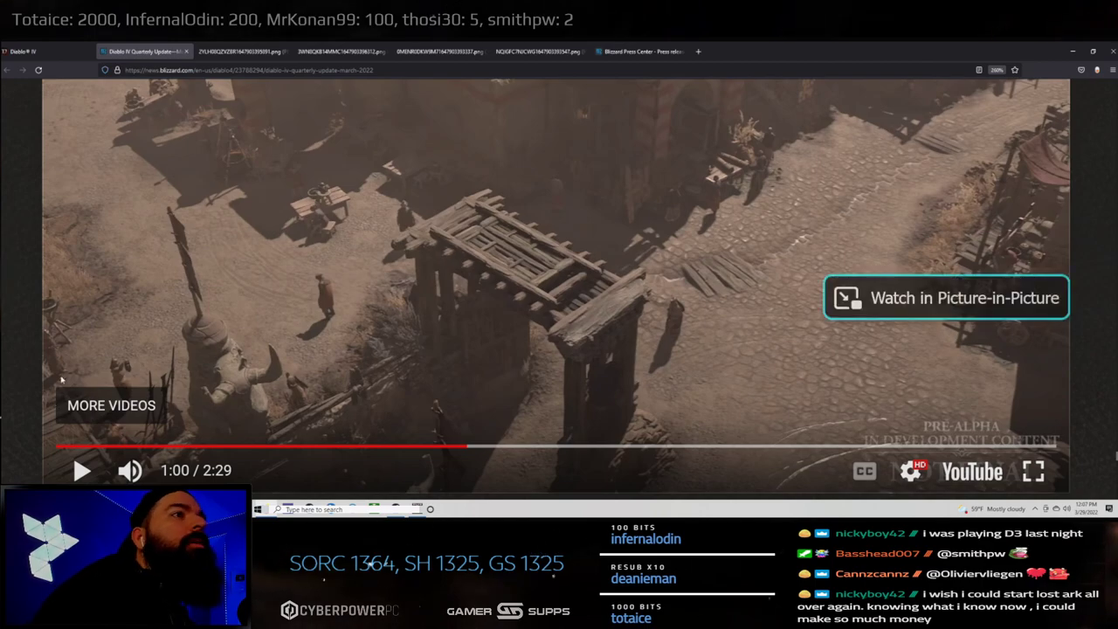
scroll(down, 3)
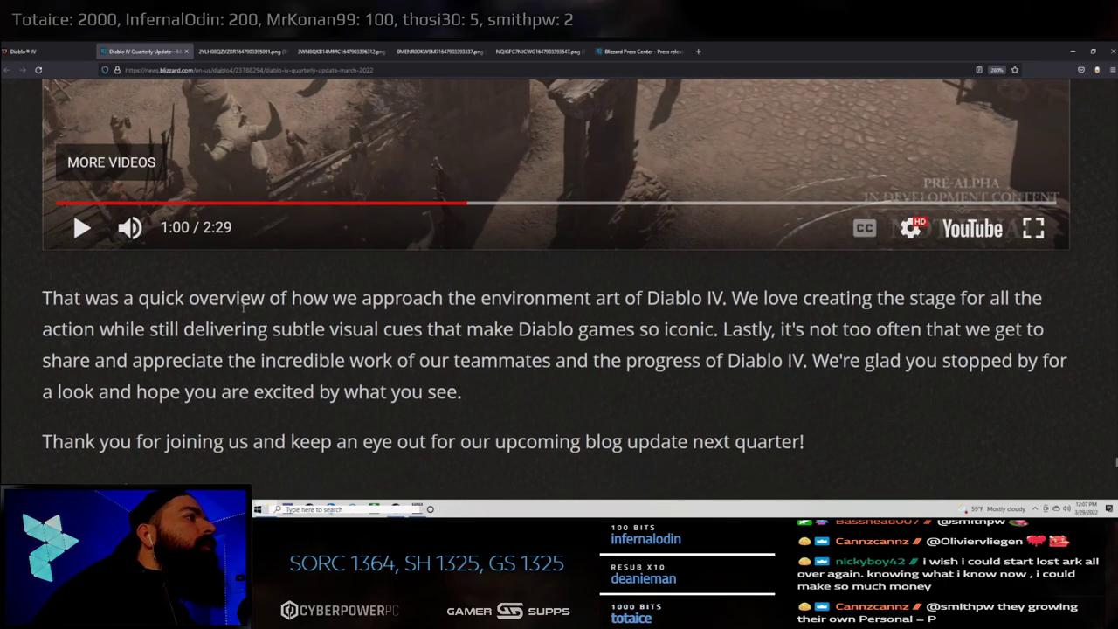
- Read the closing thank-you paragraph, highlighting it sentence by sentence, and return to the post title
drag(597, 297, 727, 297)
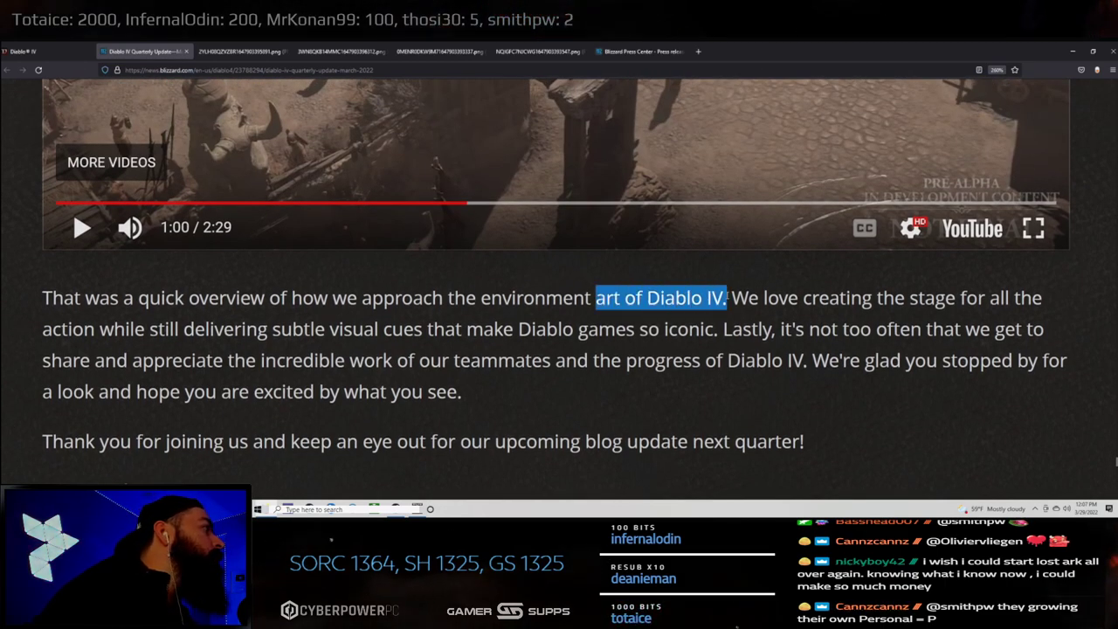
drag(730, 297, 957, 297)
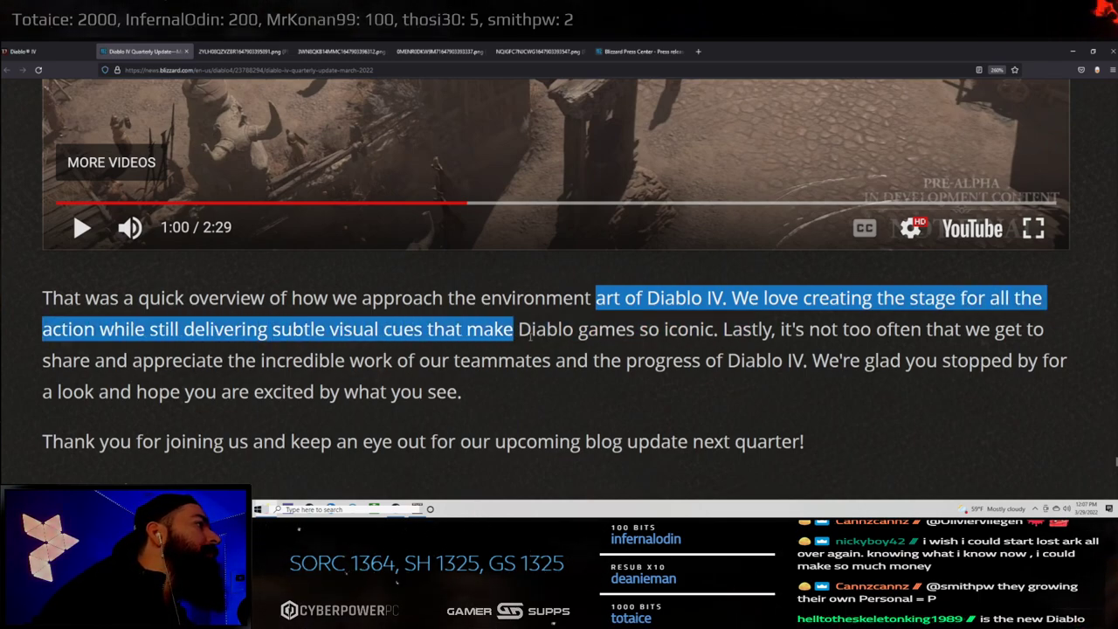
drag(515, 329, 715, 329)
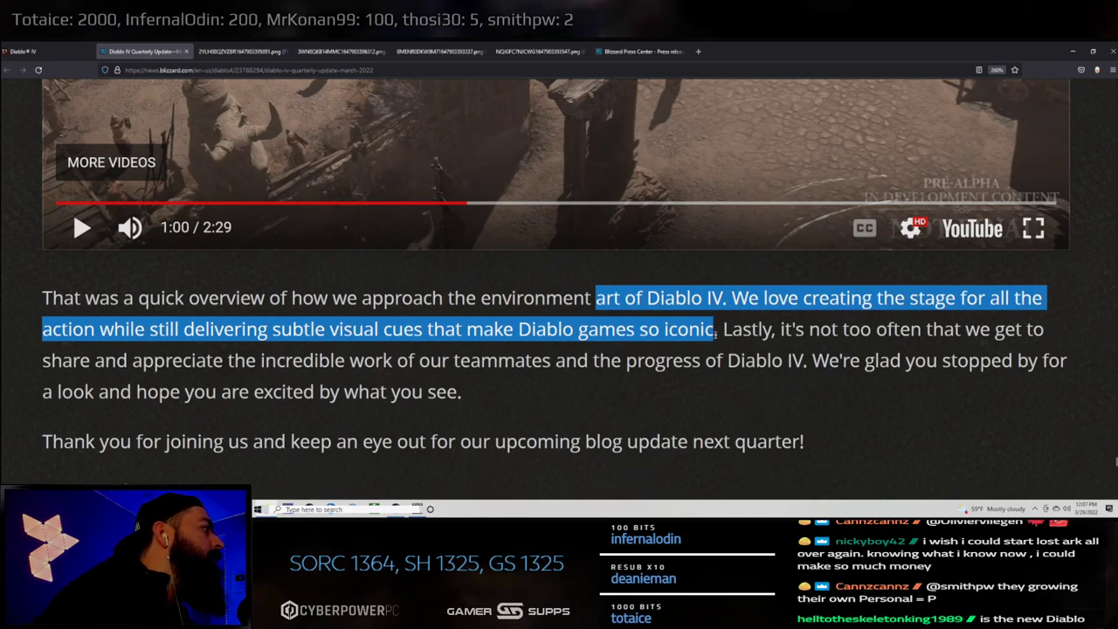
drag(713, 329, 91, 360)
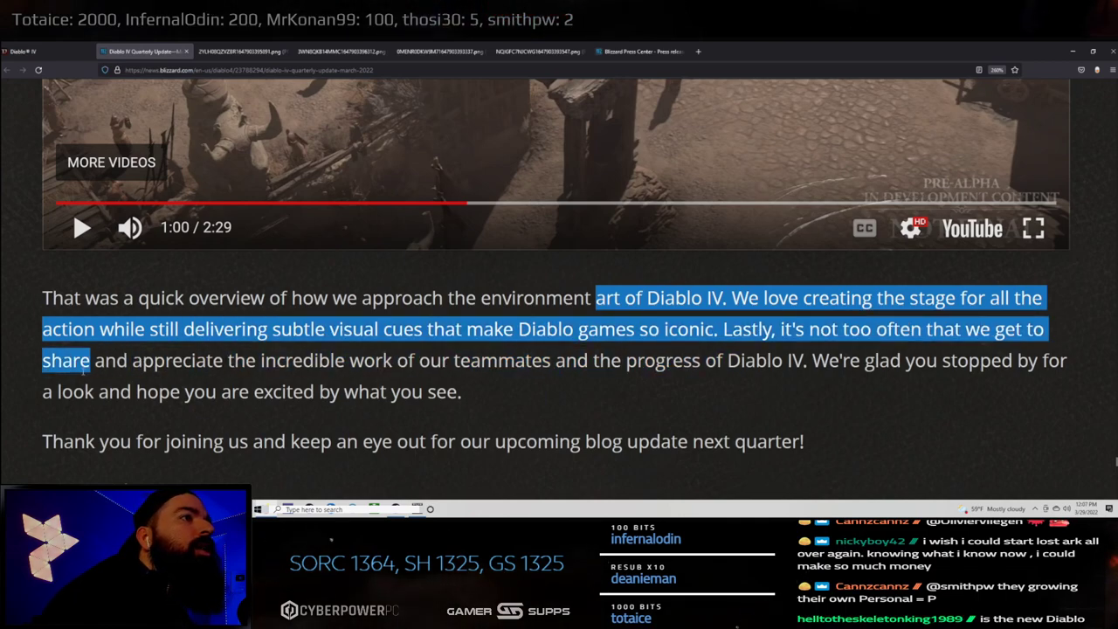
drag(95, 360, 563, 360)
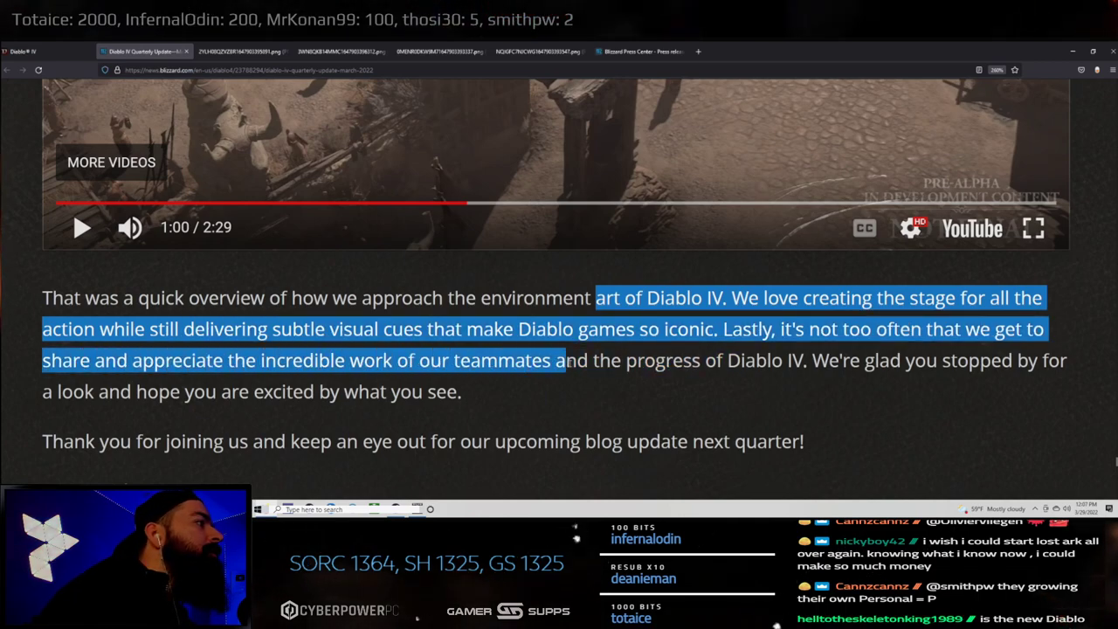
drag(566, 360, 940, 360)
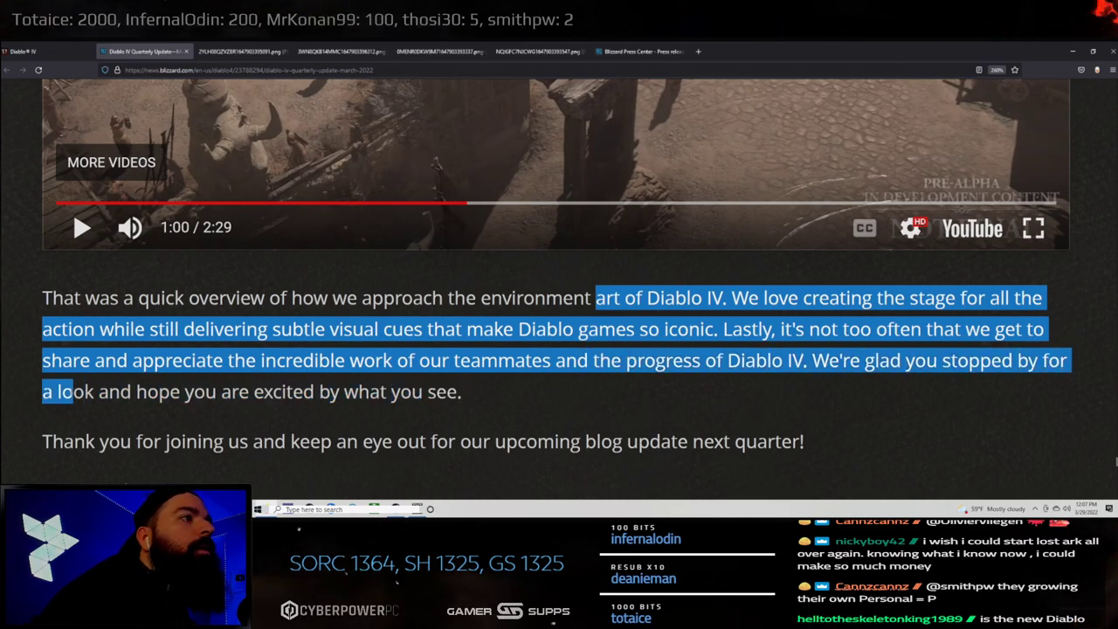
scroll(down, 3)
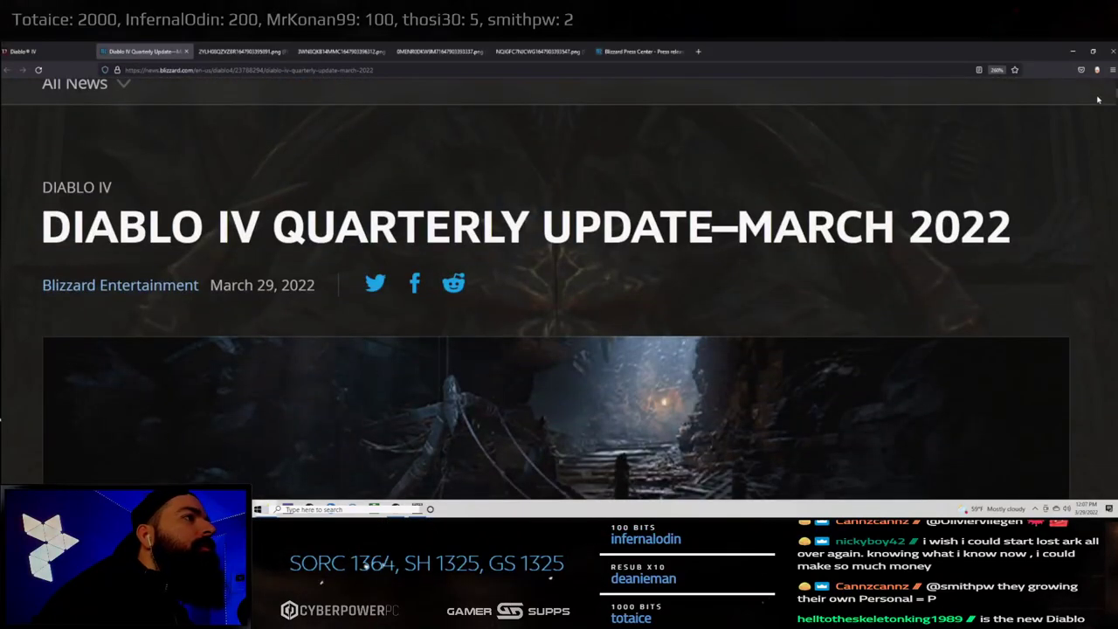
- Scroll back down past the images to the Scosglen coast video paused at 0:48 of 1:12
scroll(down, 3)
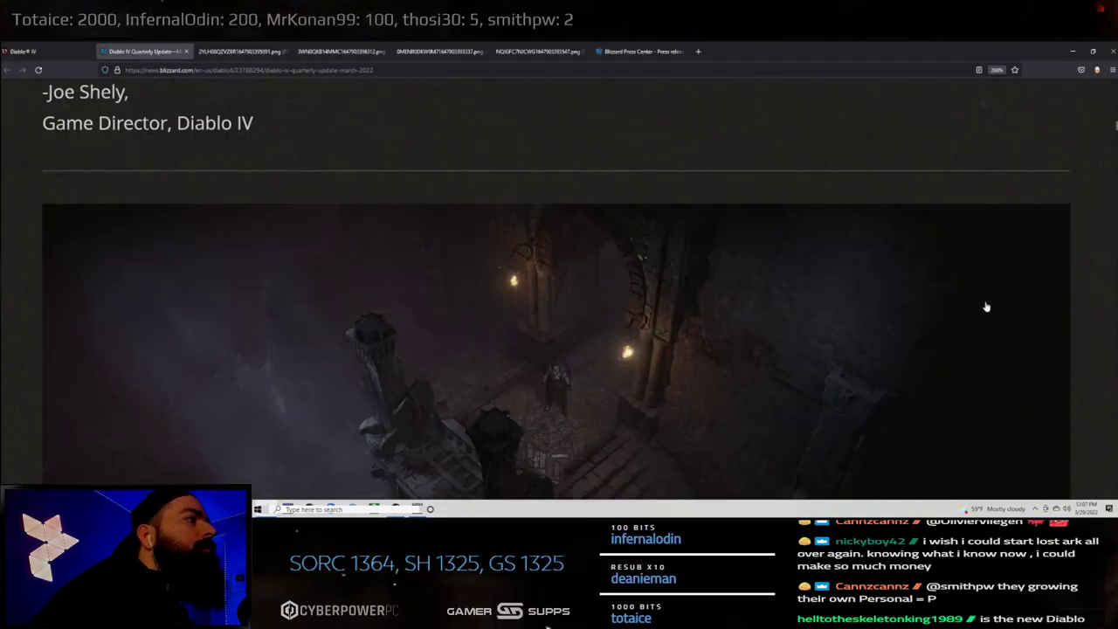
scroll(down, 3)
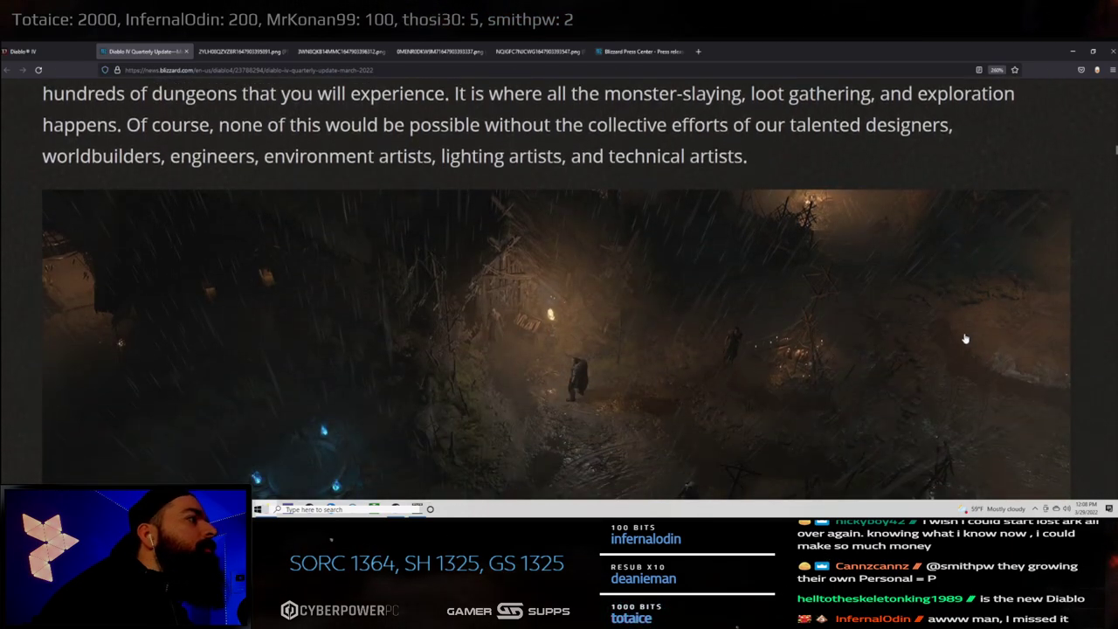
scroll(down, 3)
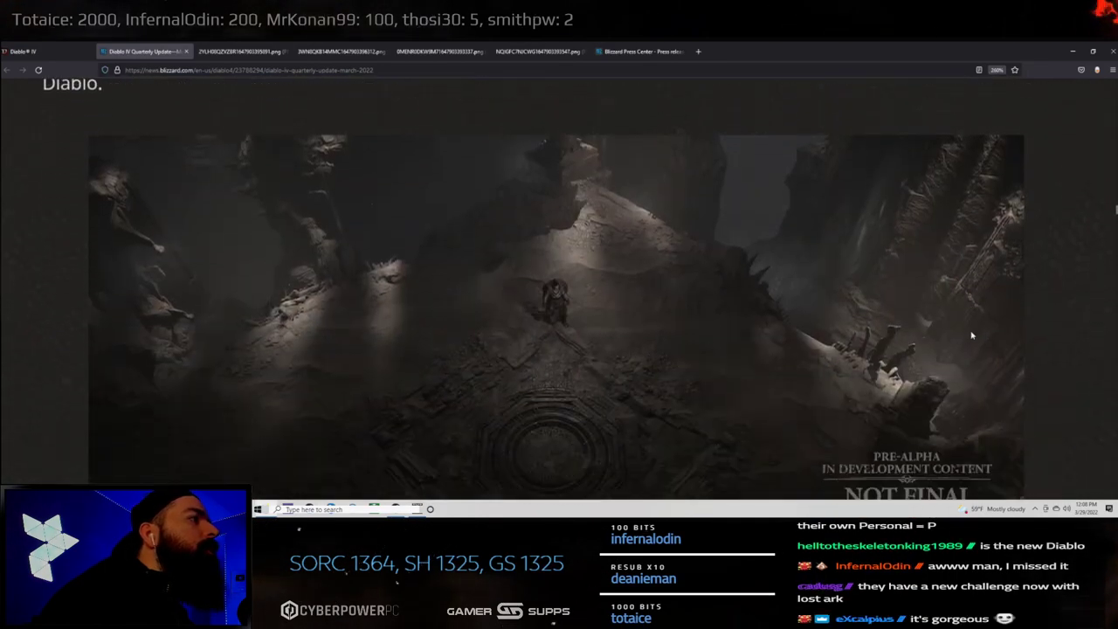
scroll(down, 3)
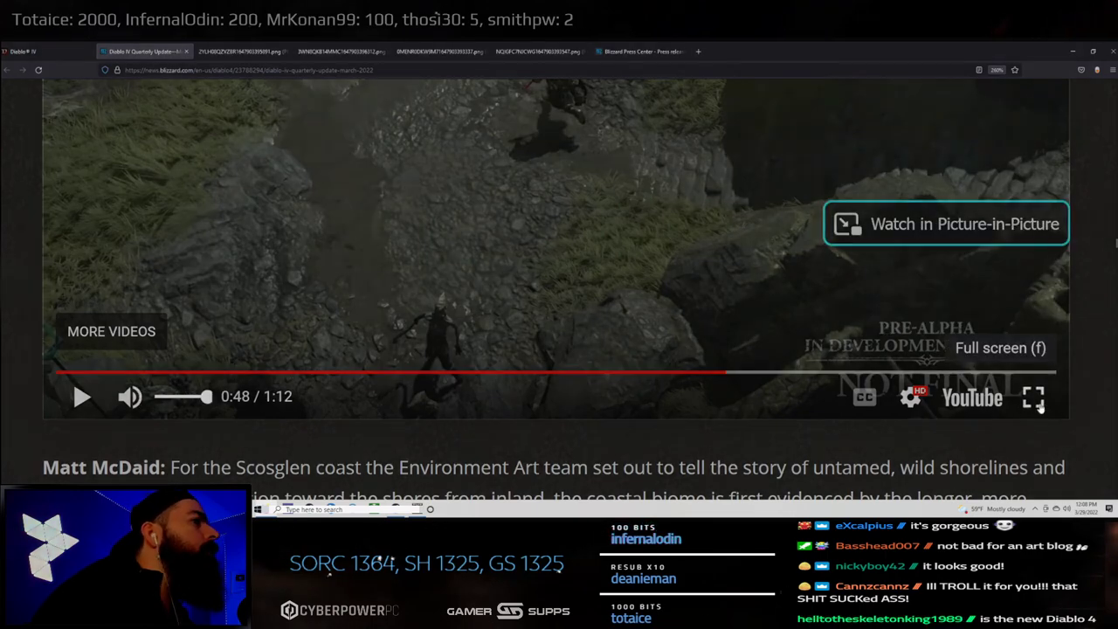
- Watch the Scosglen coast video full screen, then reach the Orbei Monastery embed muted at 1:18
click(1035, 399)
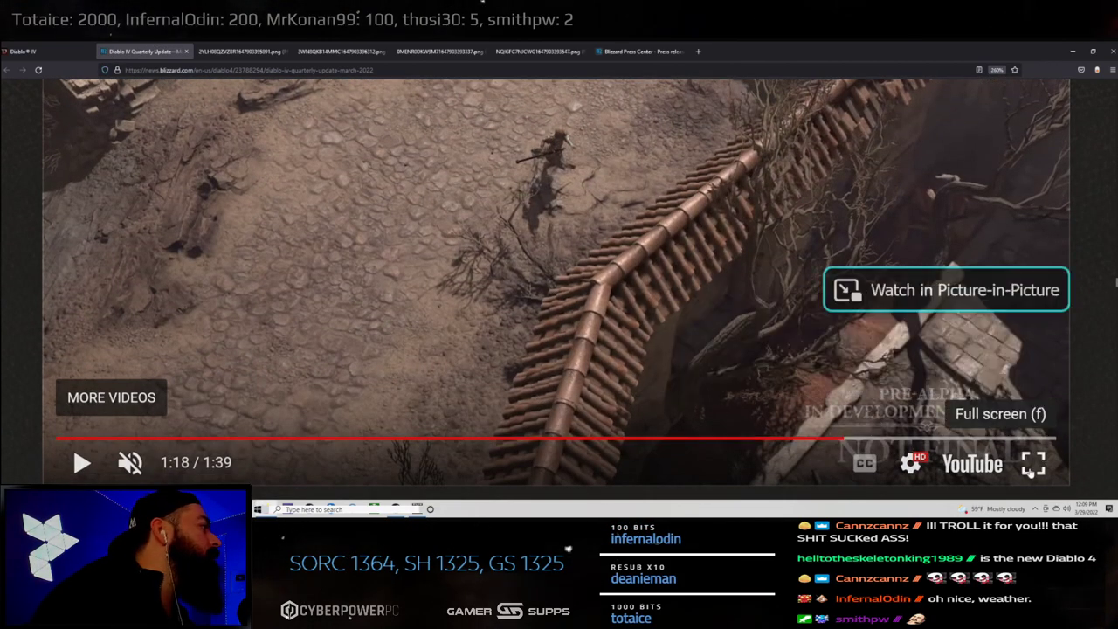
- Restart the Orbei Monastery video from the beginning with sound, playing to 0:11 of 1:39
click(1033, 463)
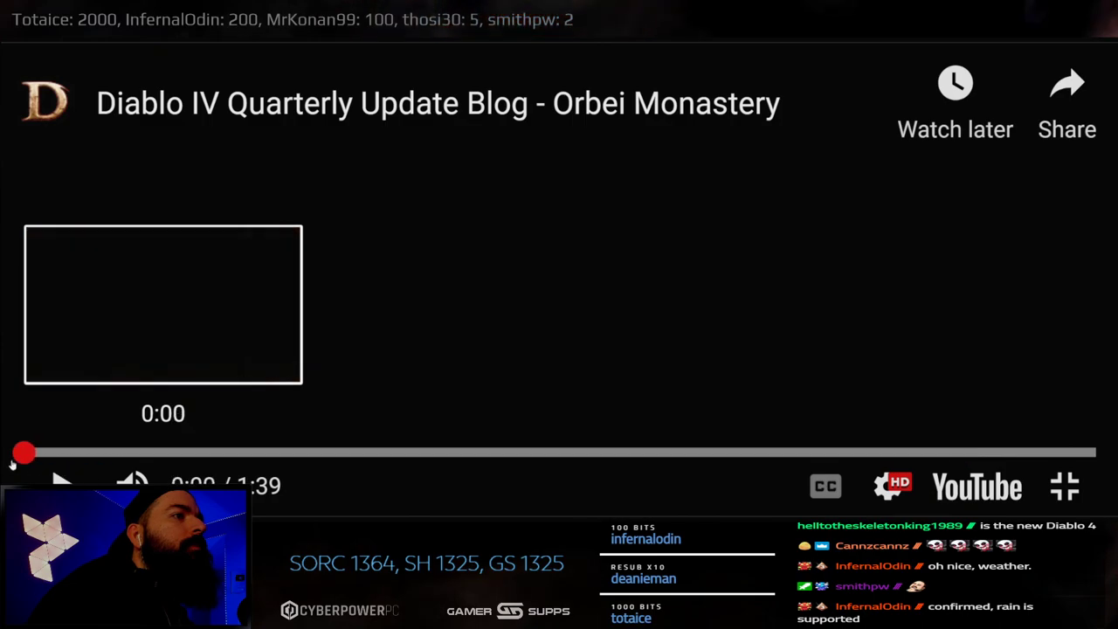
click(61, 483)
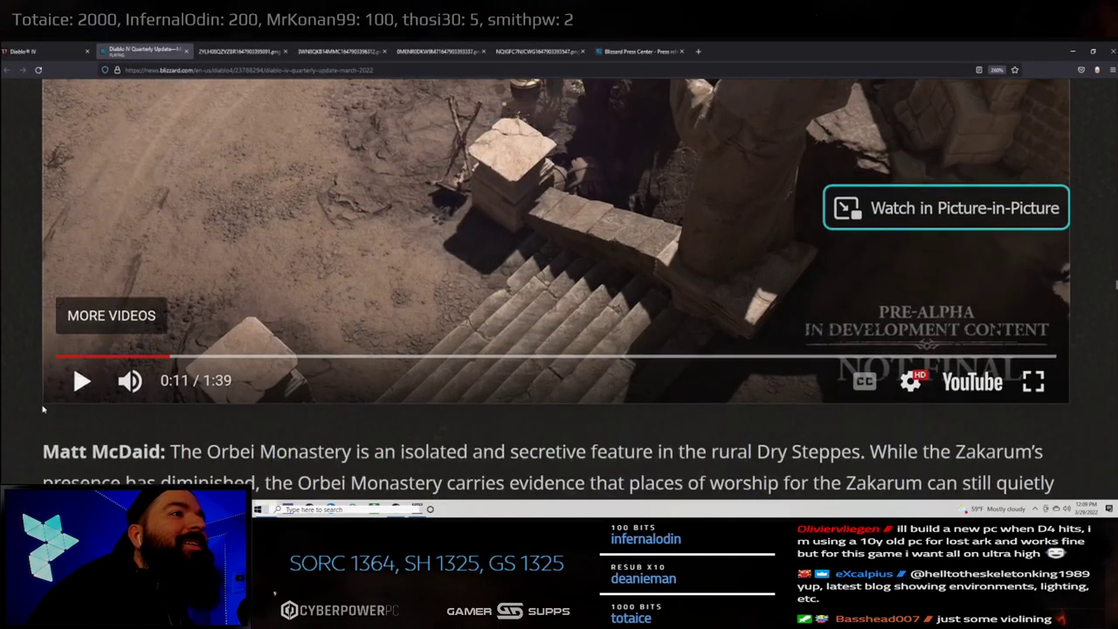
- Play the Kyovashad Night video full screen from its start
scroll(down, 3)
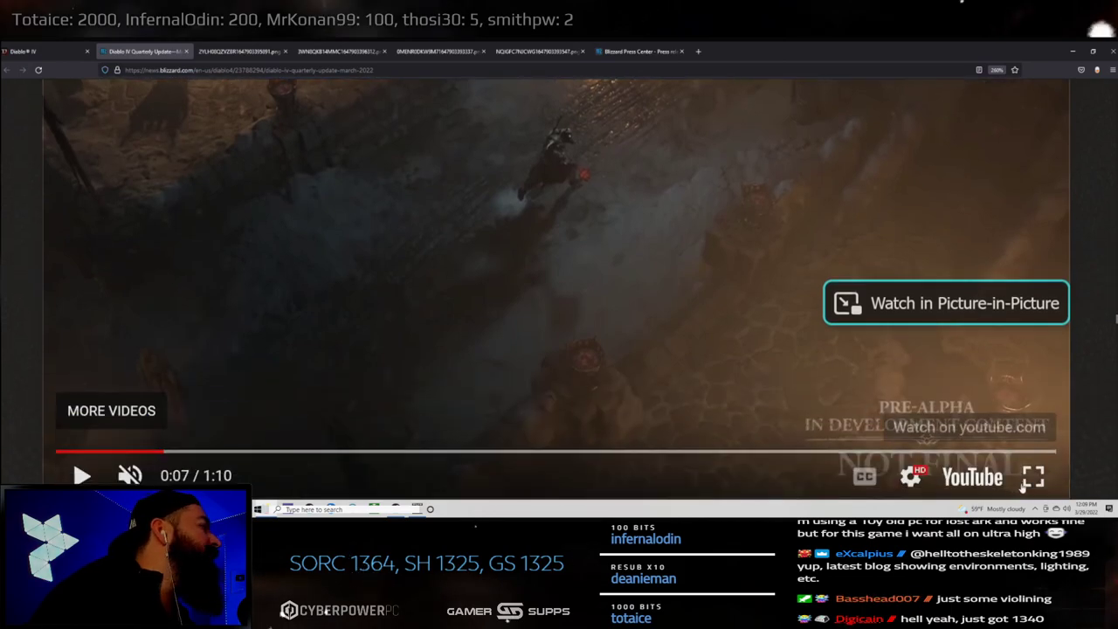
click(1034, 476)
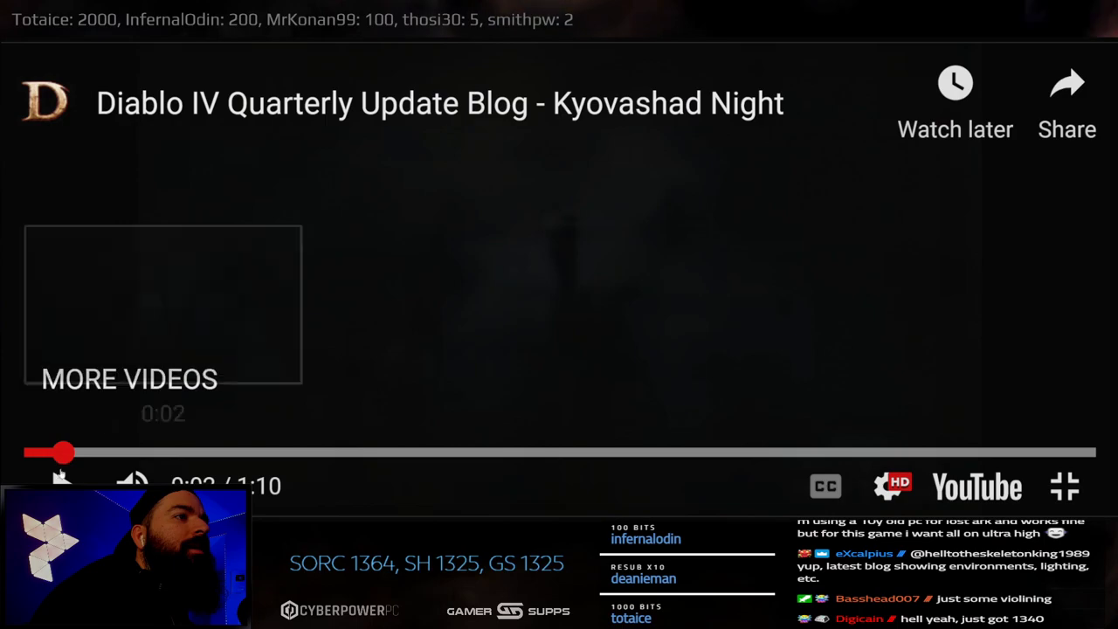
click(61, 486)
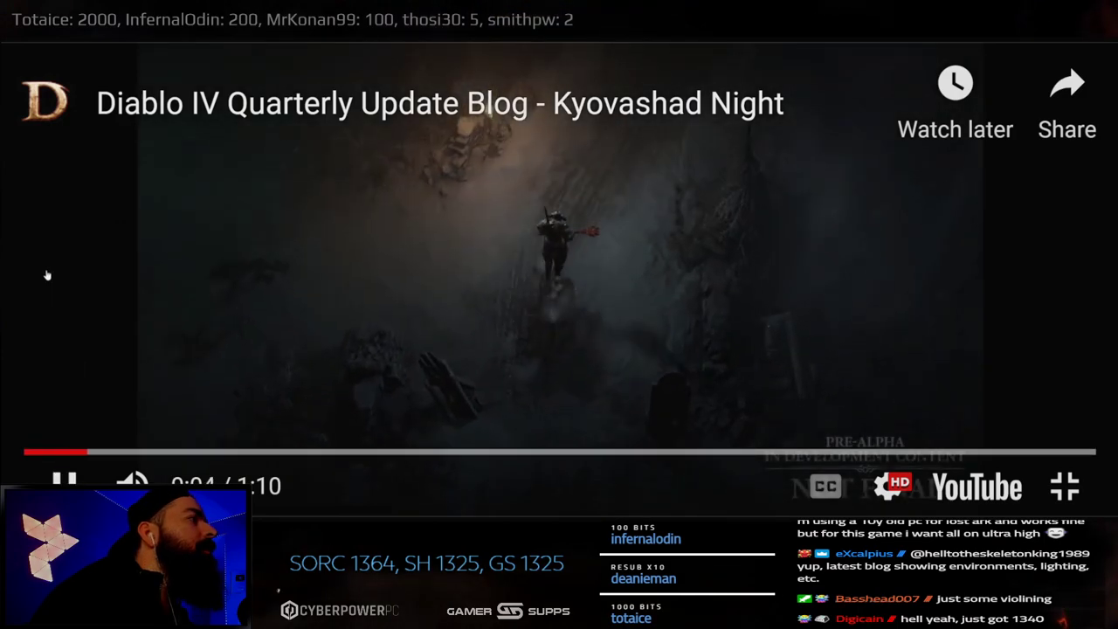